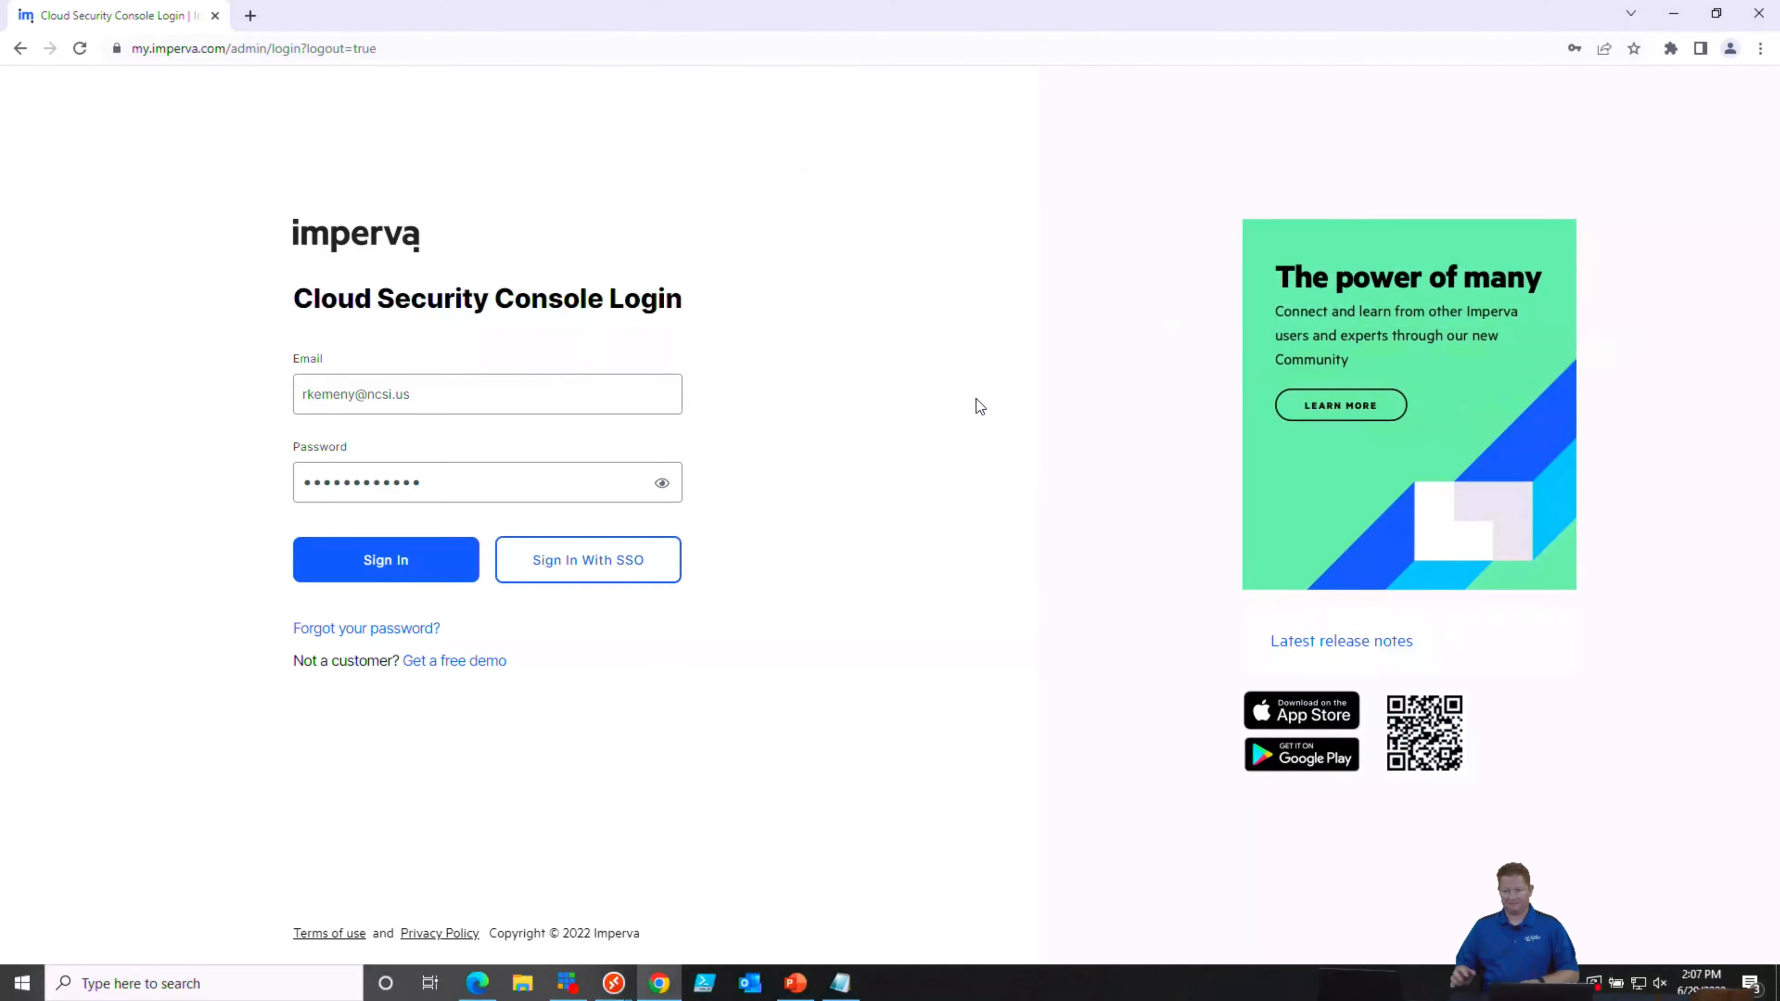
{"action": "mouse_move", "coordinate": [400, 642]}
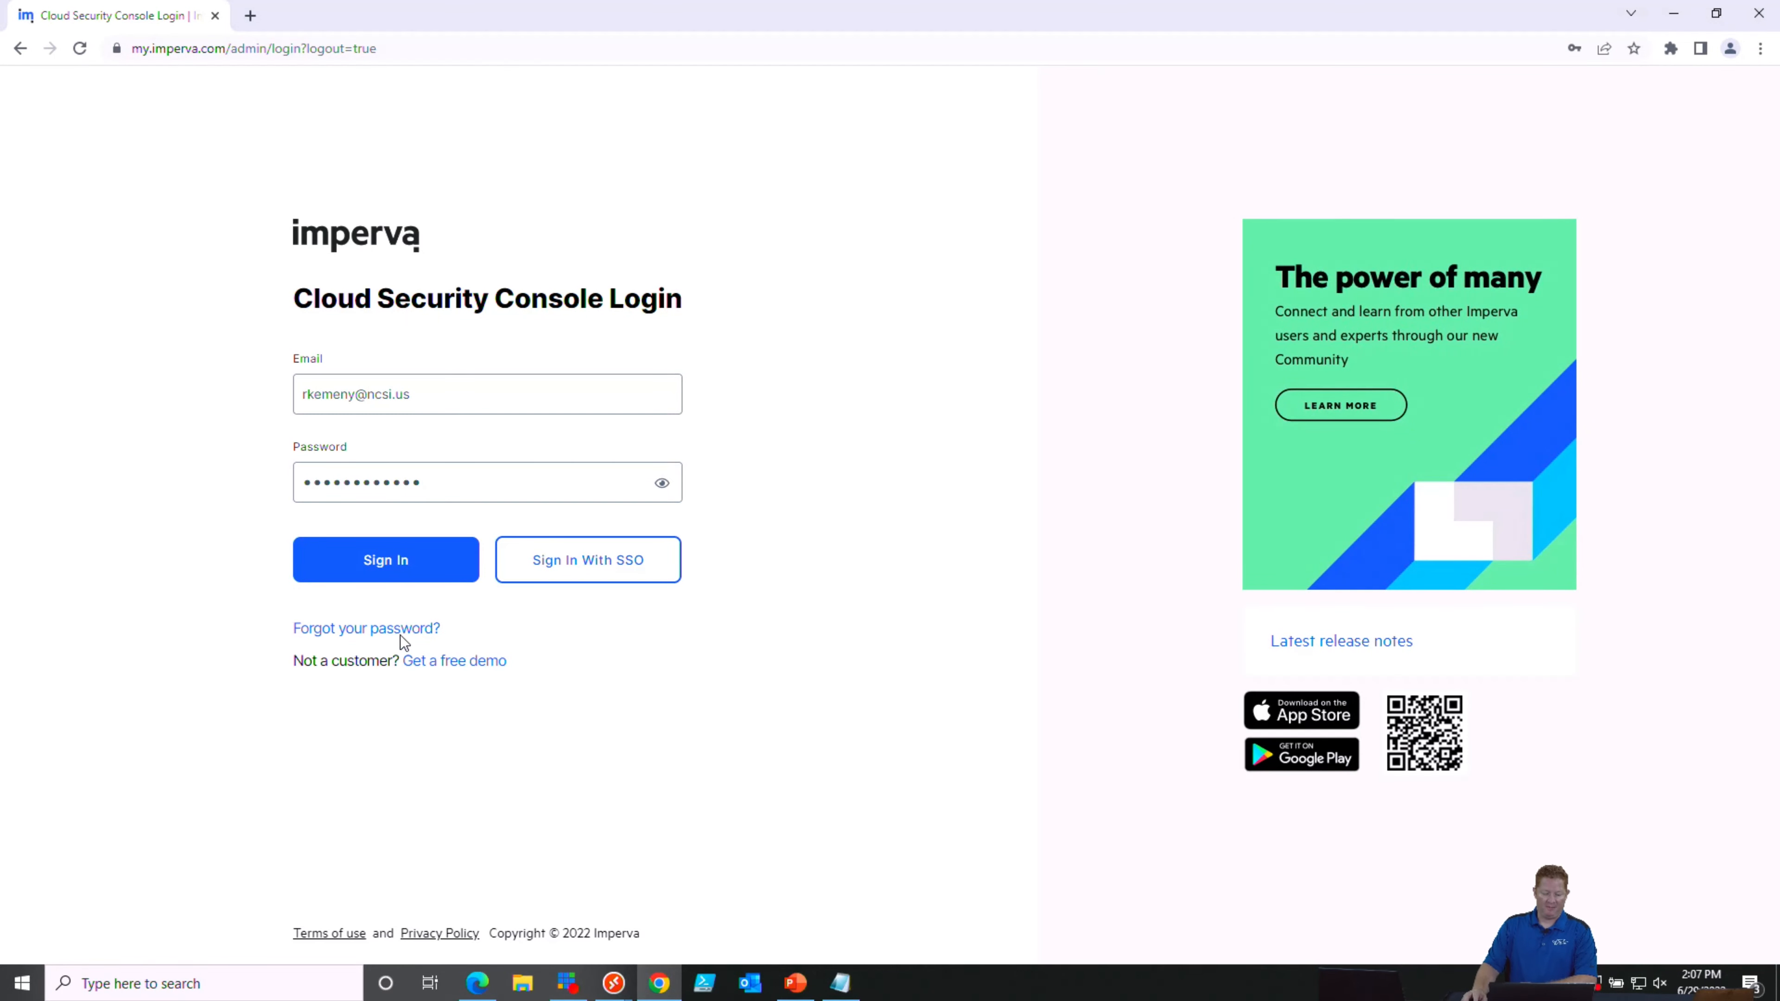
Sign in and open the store1.vertrillo.com dashboard from the Websites list
{"action": "left_click", "coordinate": [381, 560]}
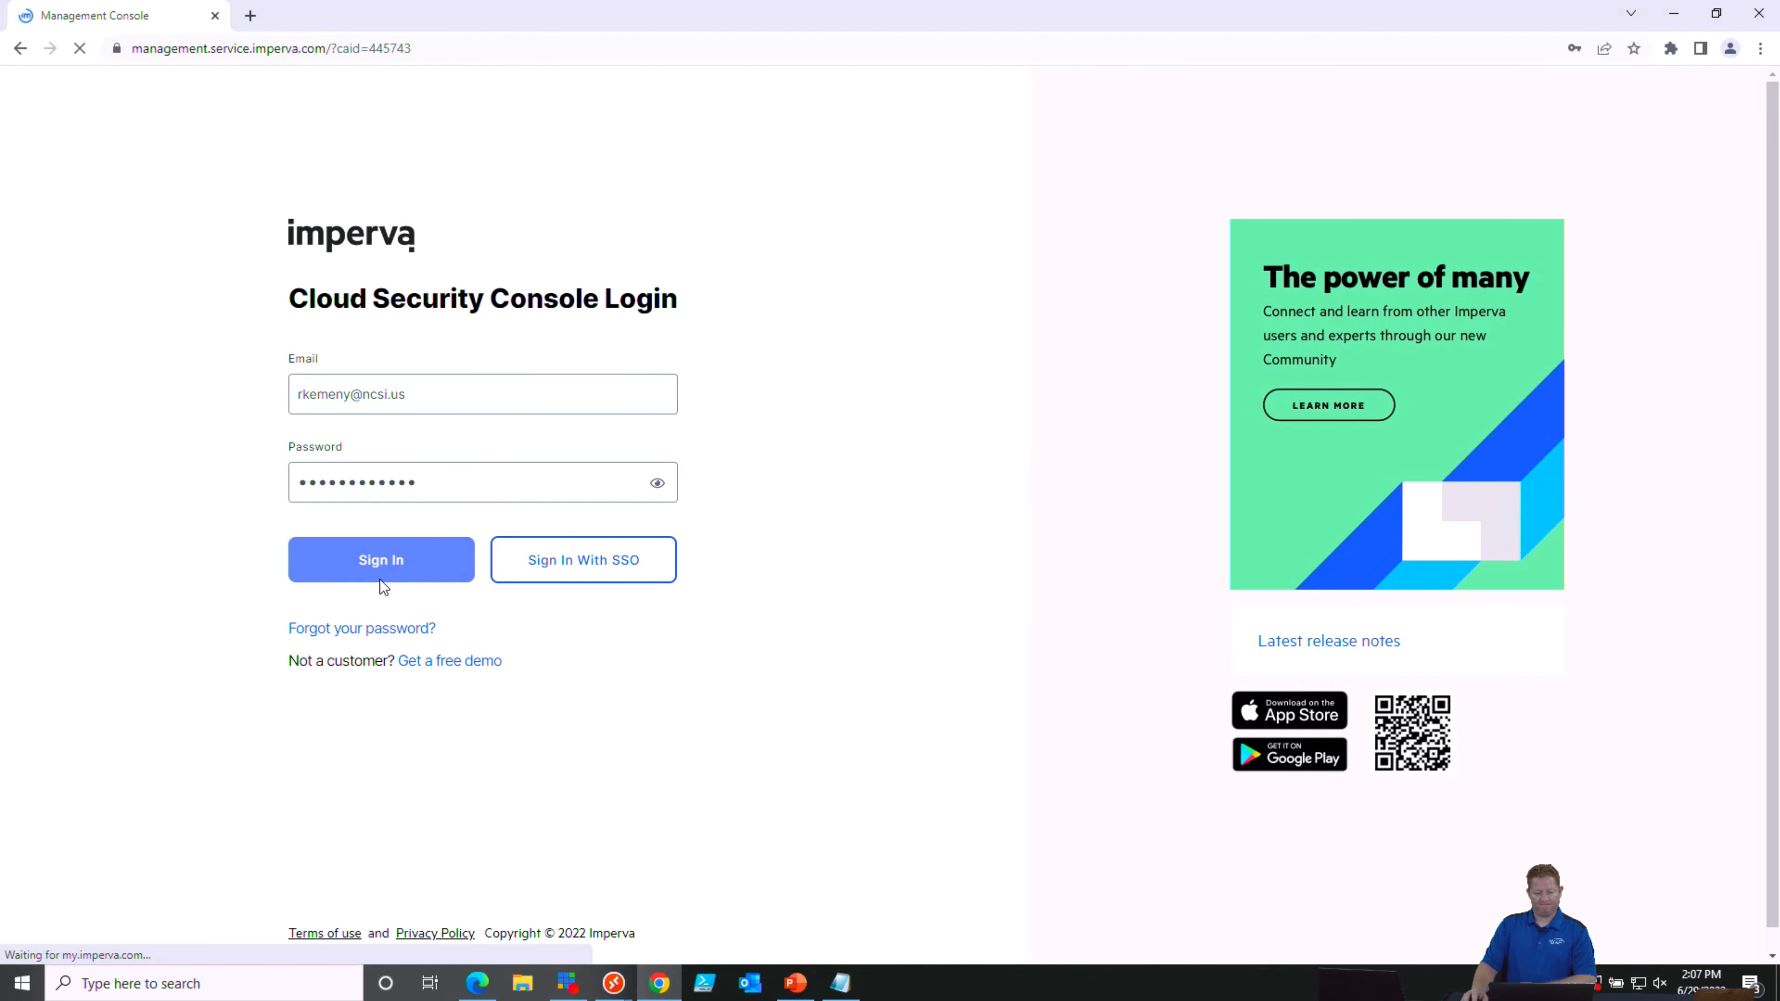
{"action": "left_click", "coordinate": [381, 560]}
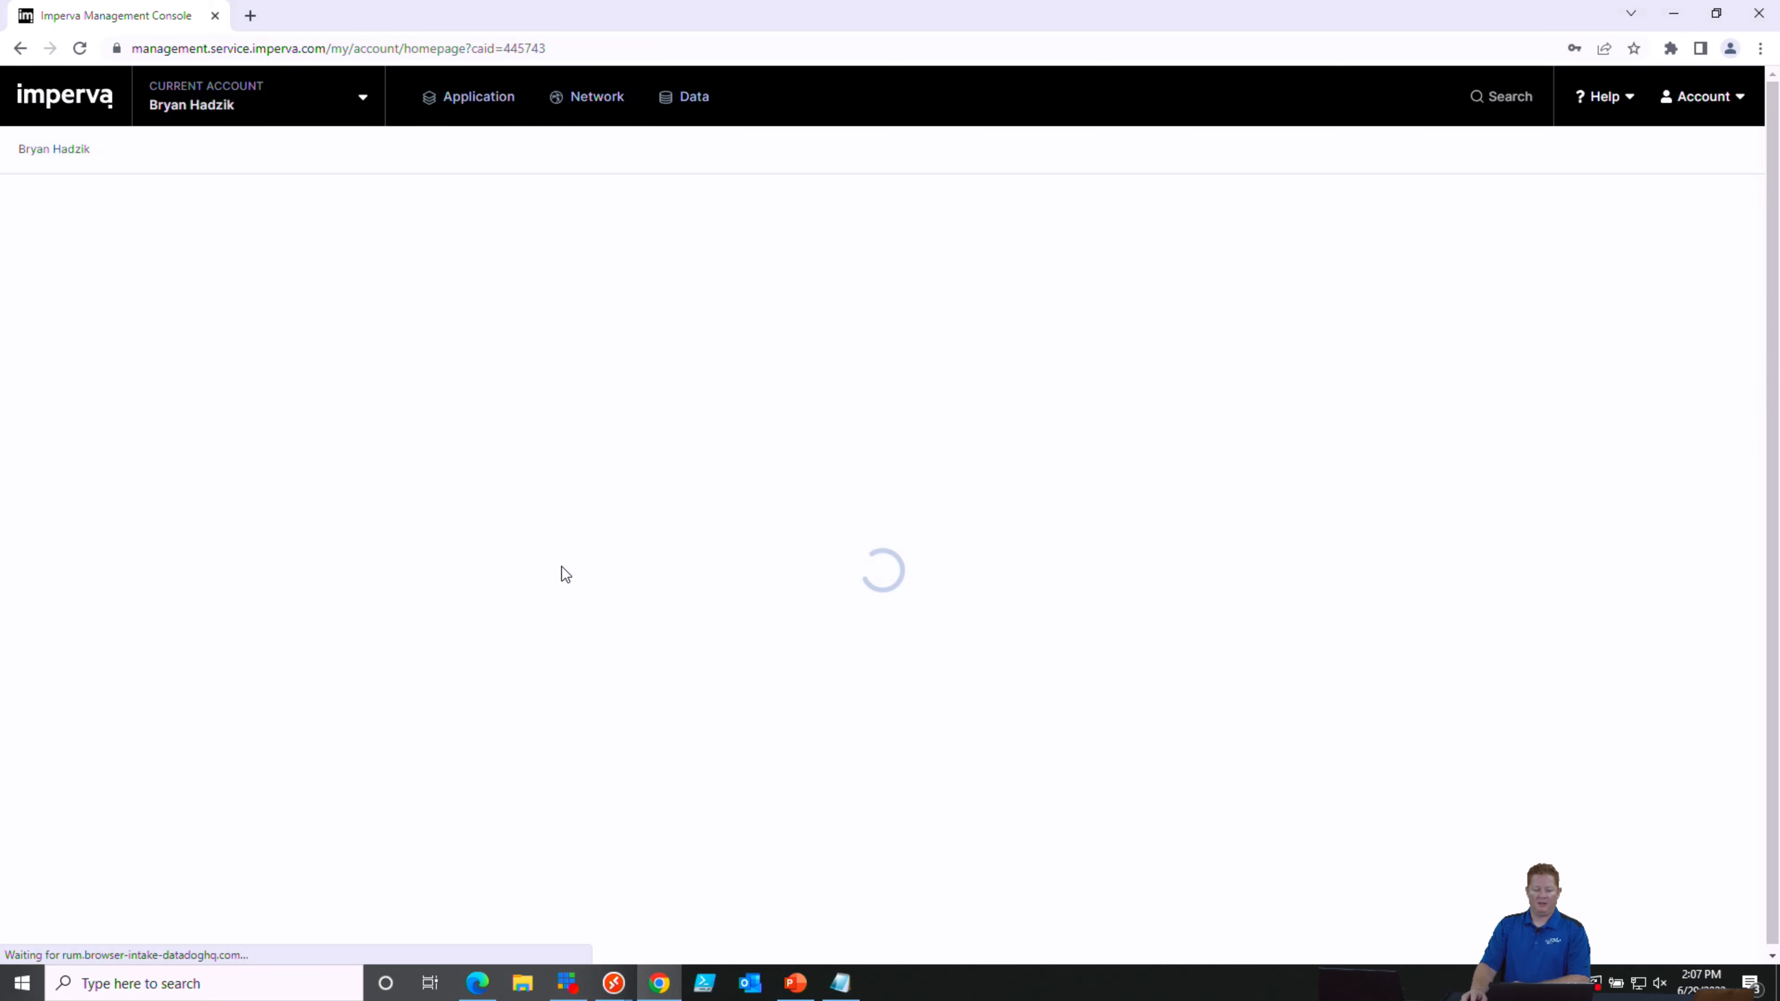
{"action": "left_click", "coordinate": [477, 96]}
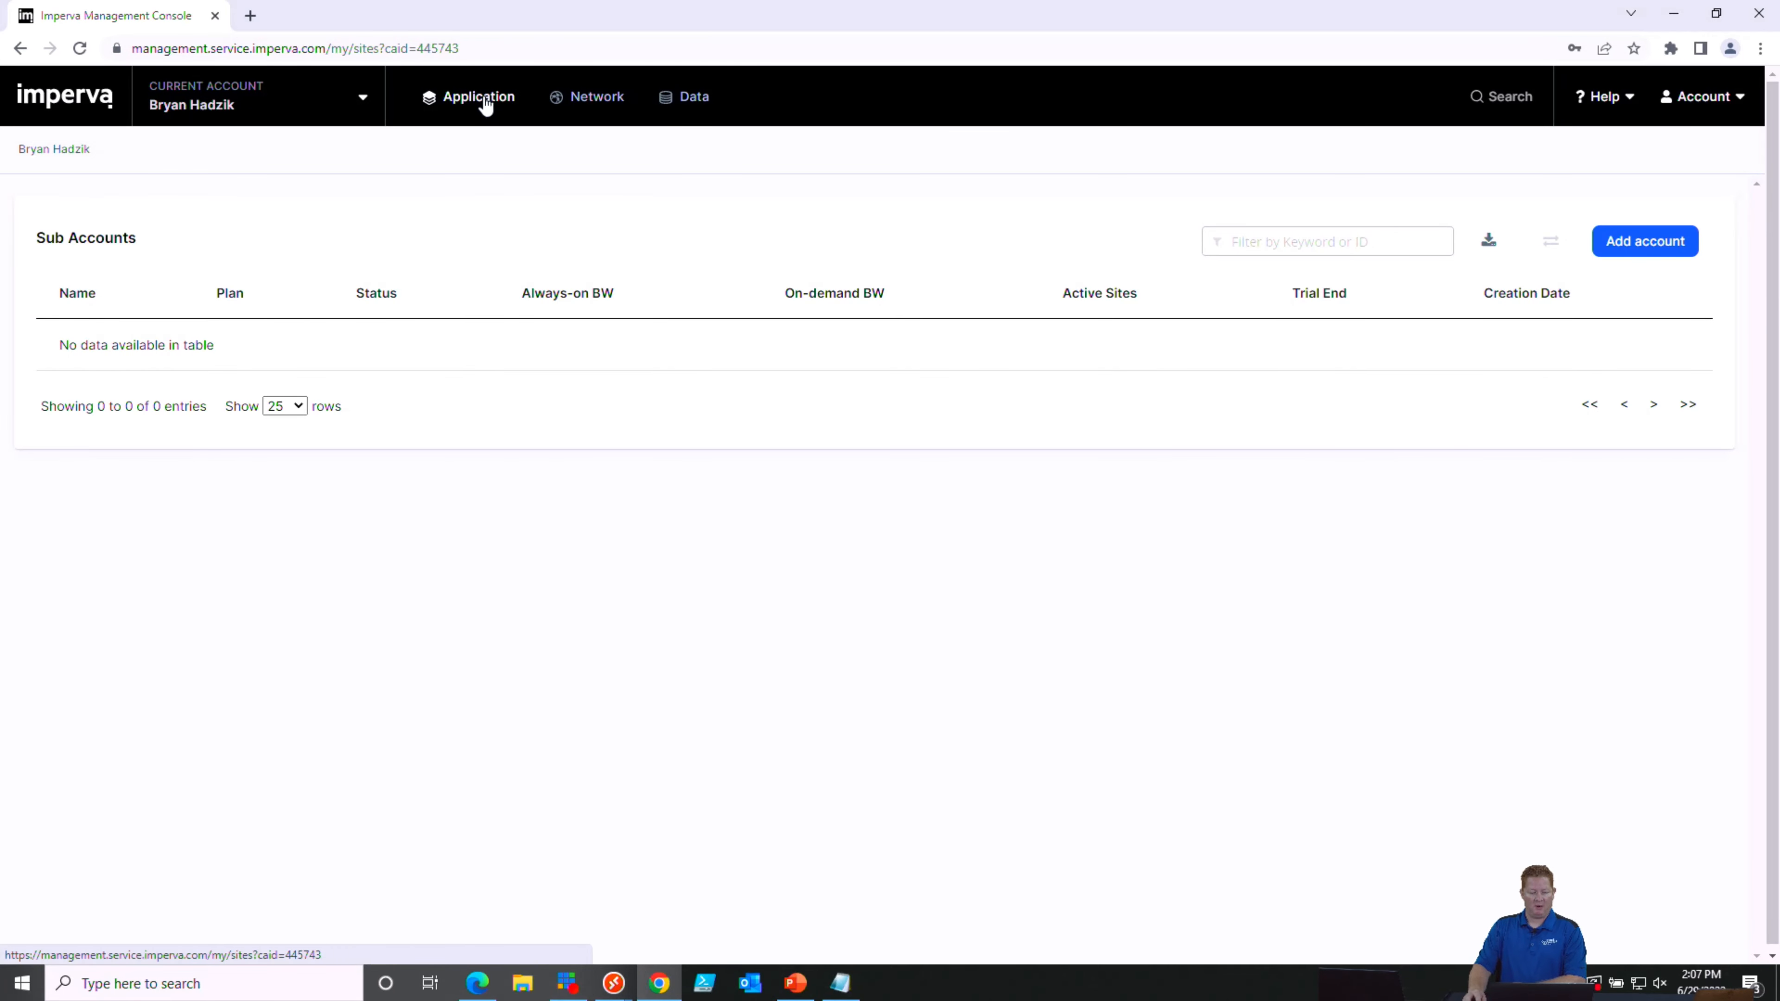
{"action": "left_click", "coordinate": [476, 96]}
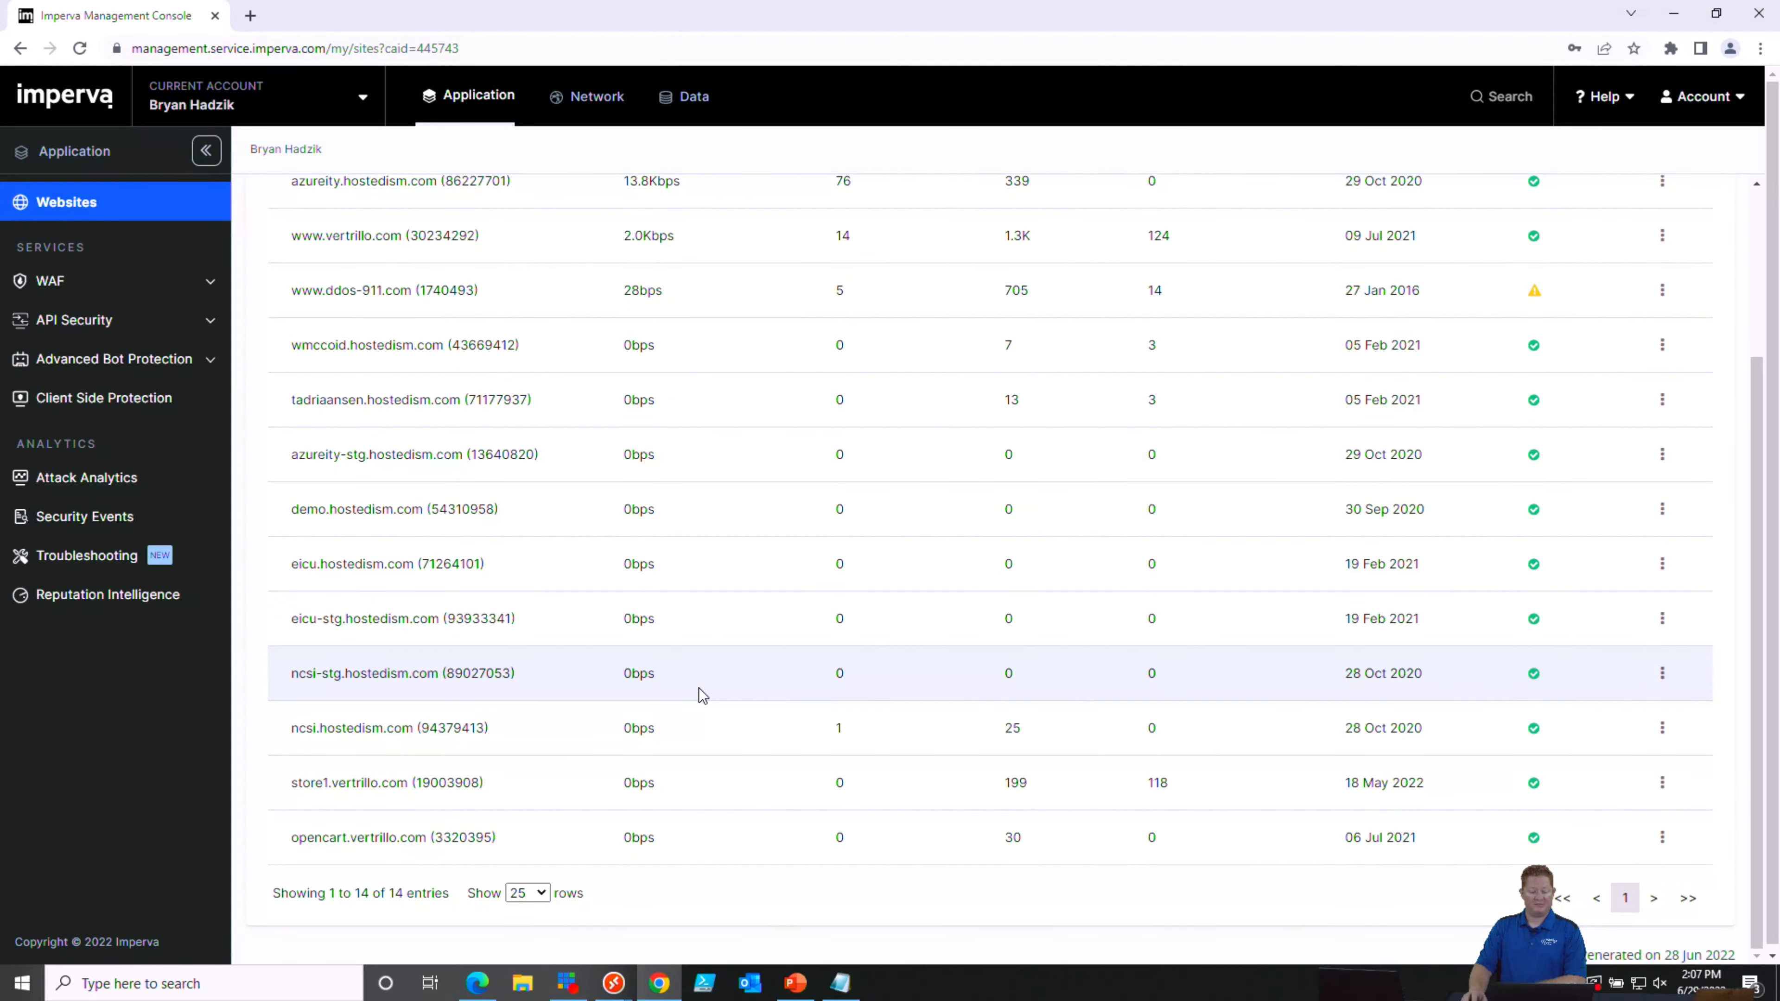
{"action": "left_click", "coordinate": [352, 783]}
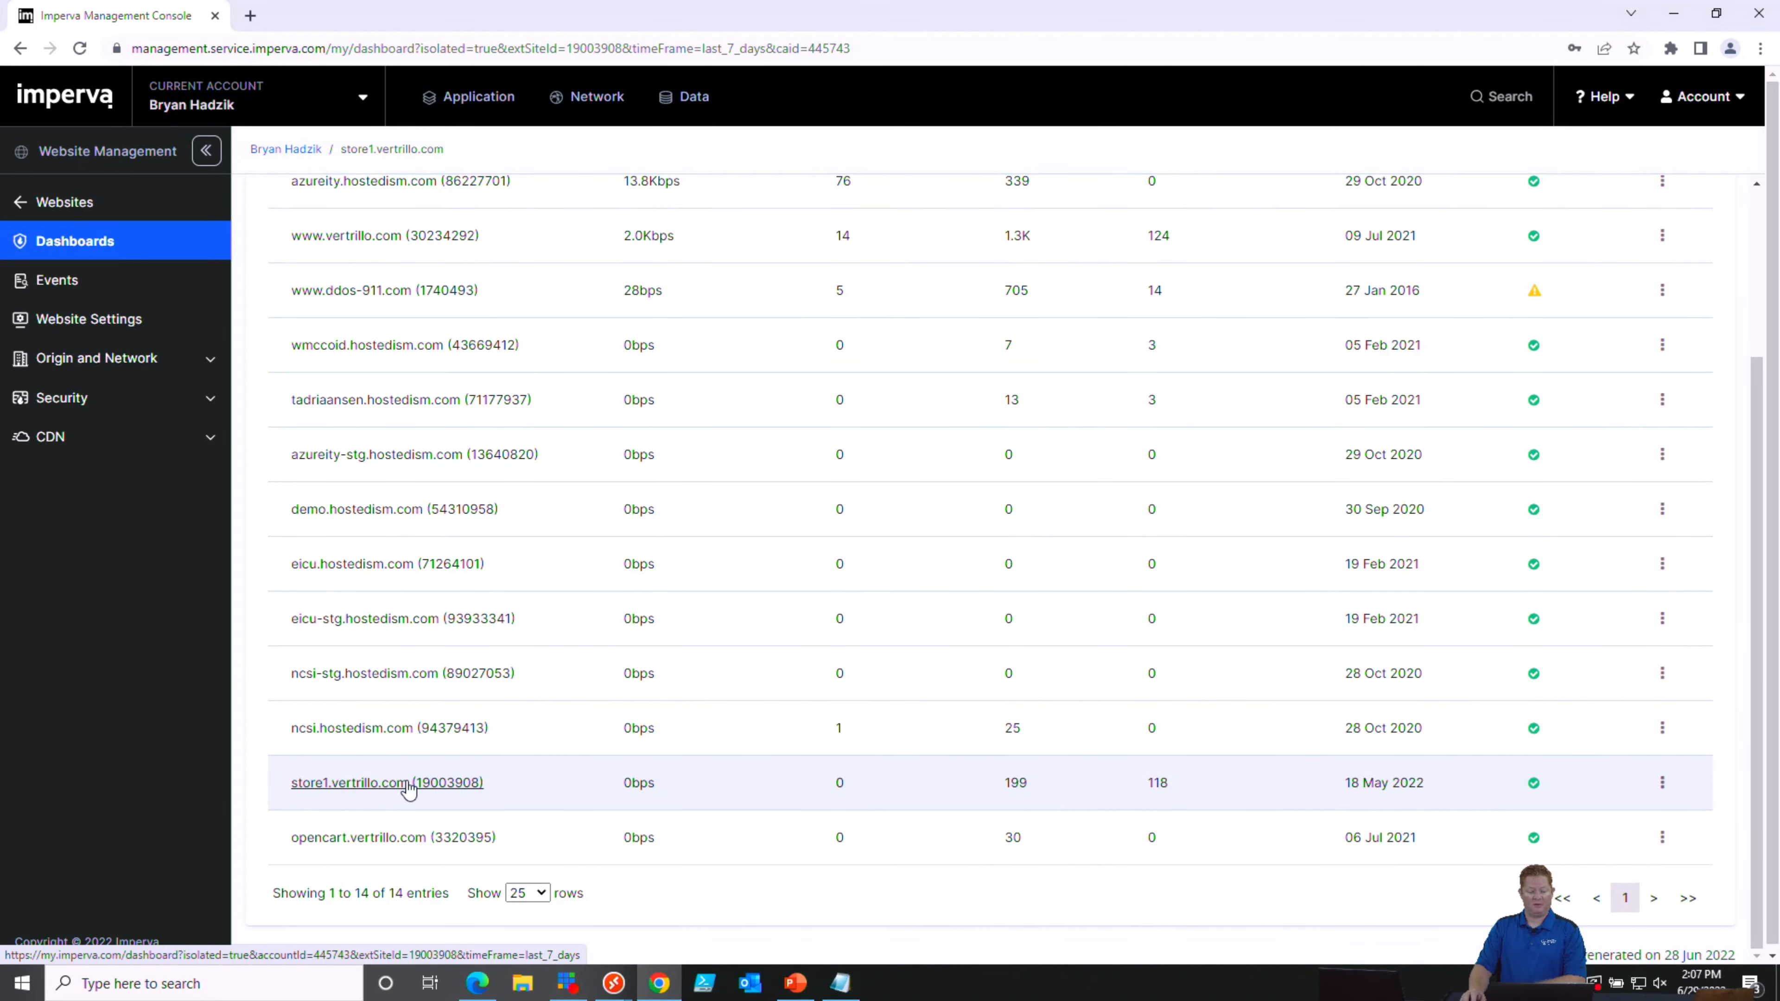
{"action": "left_click", "coordinate": [379, 782]}
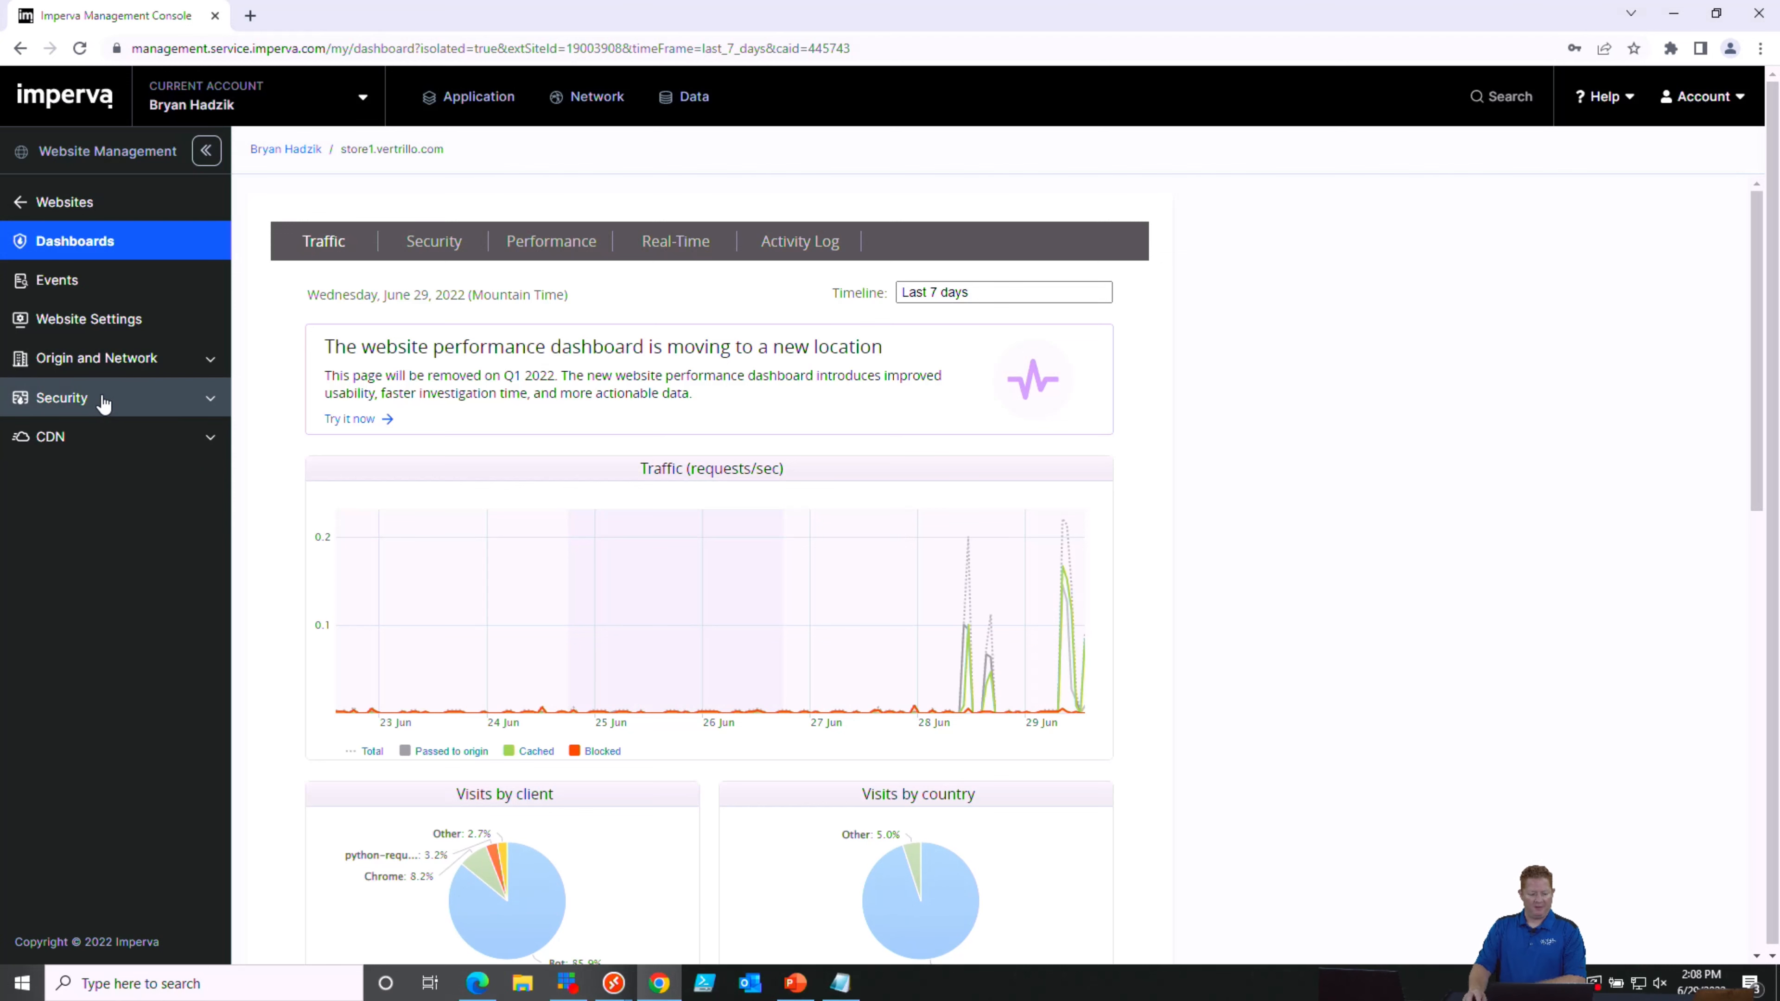
Open the Security > Rules list for the site, currently empty
{"action": "left_click", "coordinate": [62, 398]}
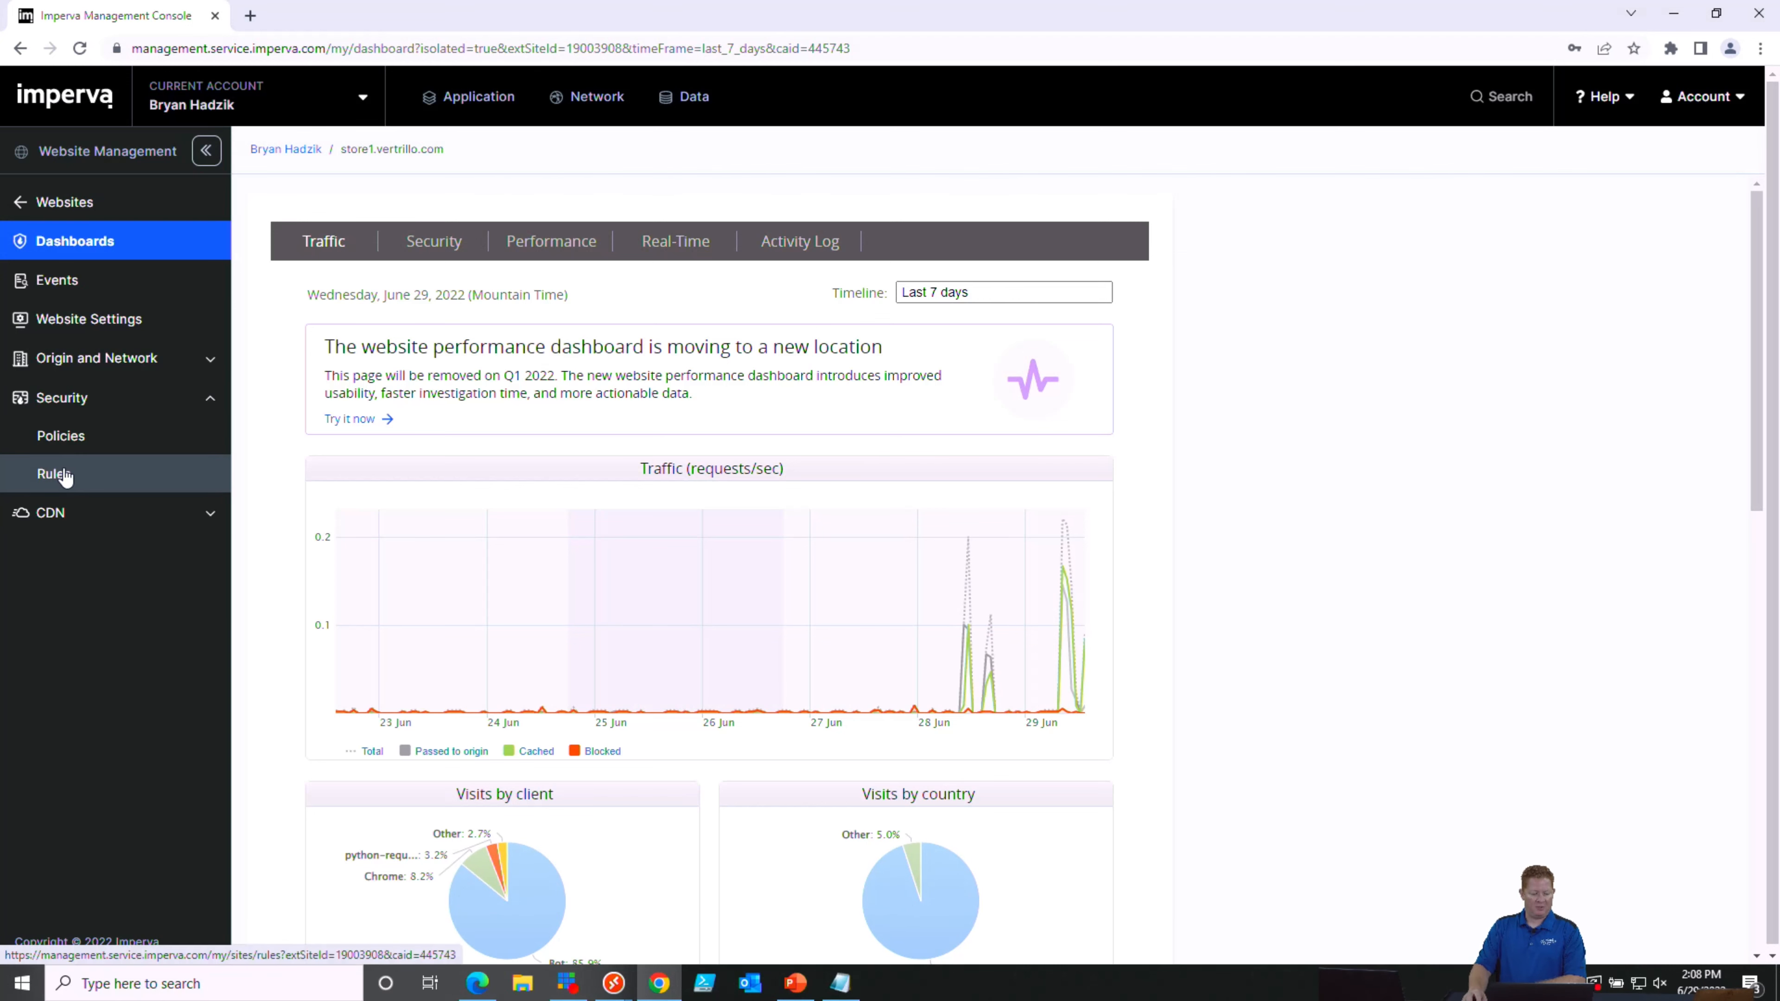
{"action": "left_click", "coordinate": [54, 474]}
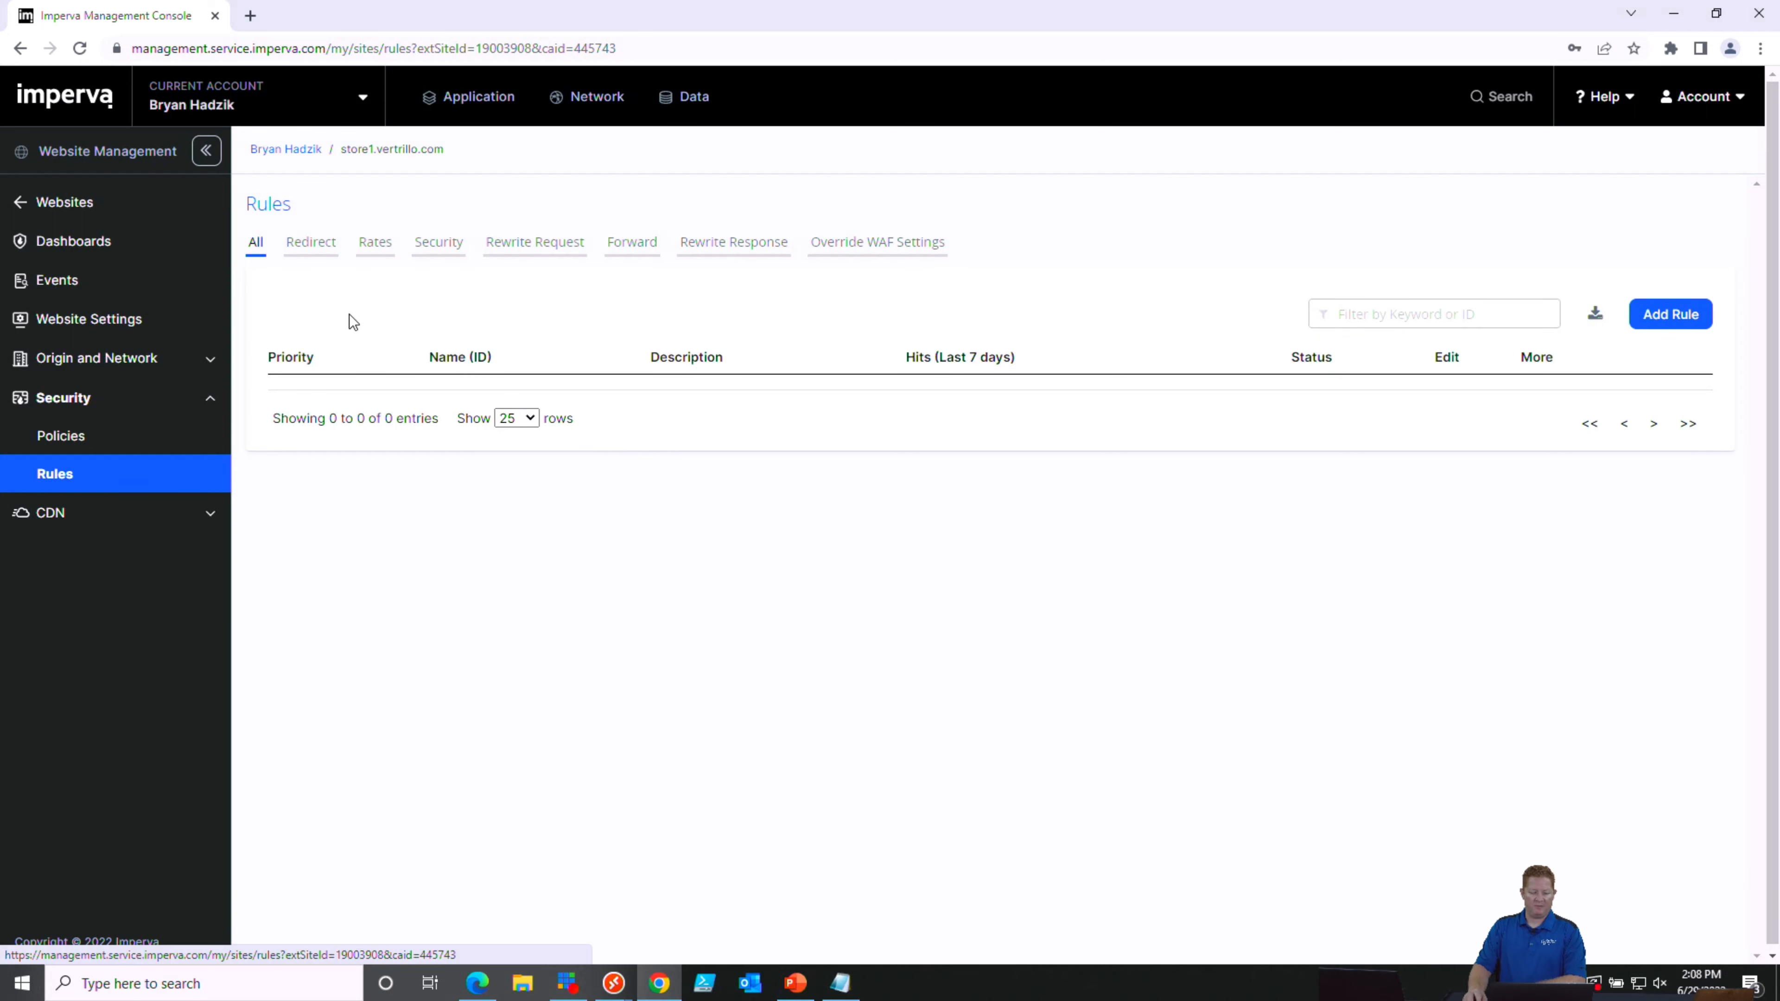
{"action": "mouse_move", "coordinate": [1005, 590]}
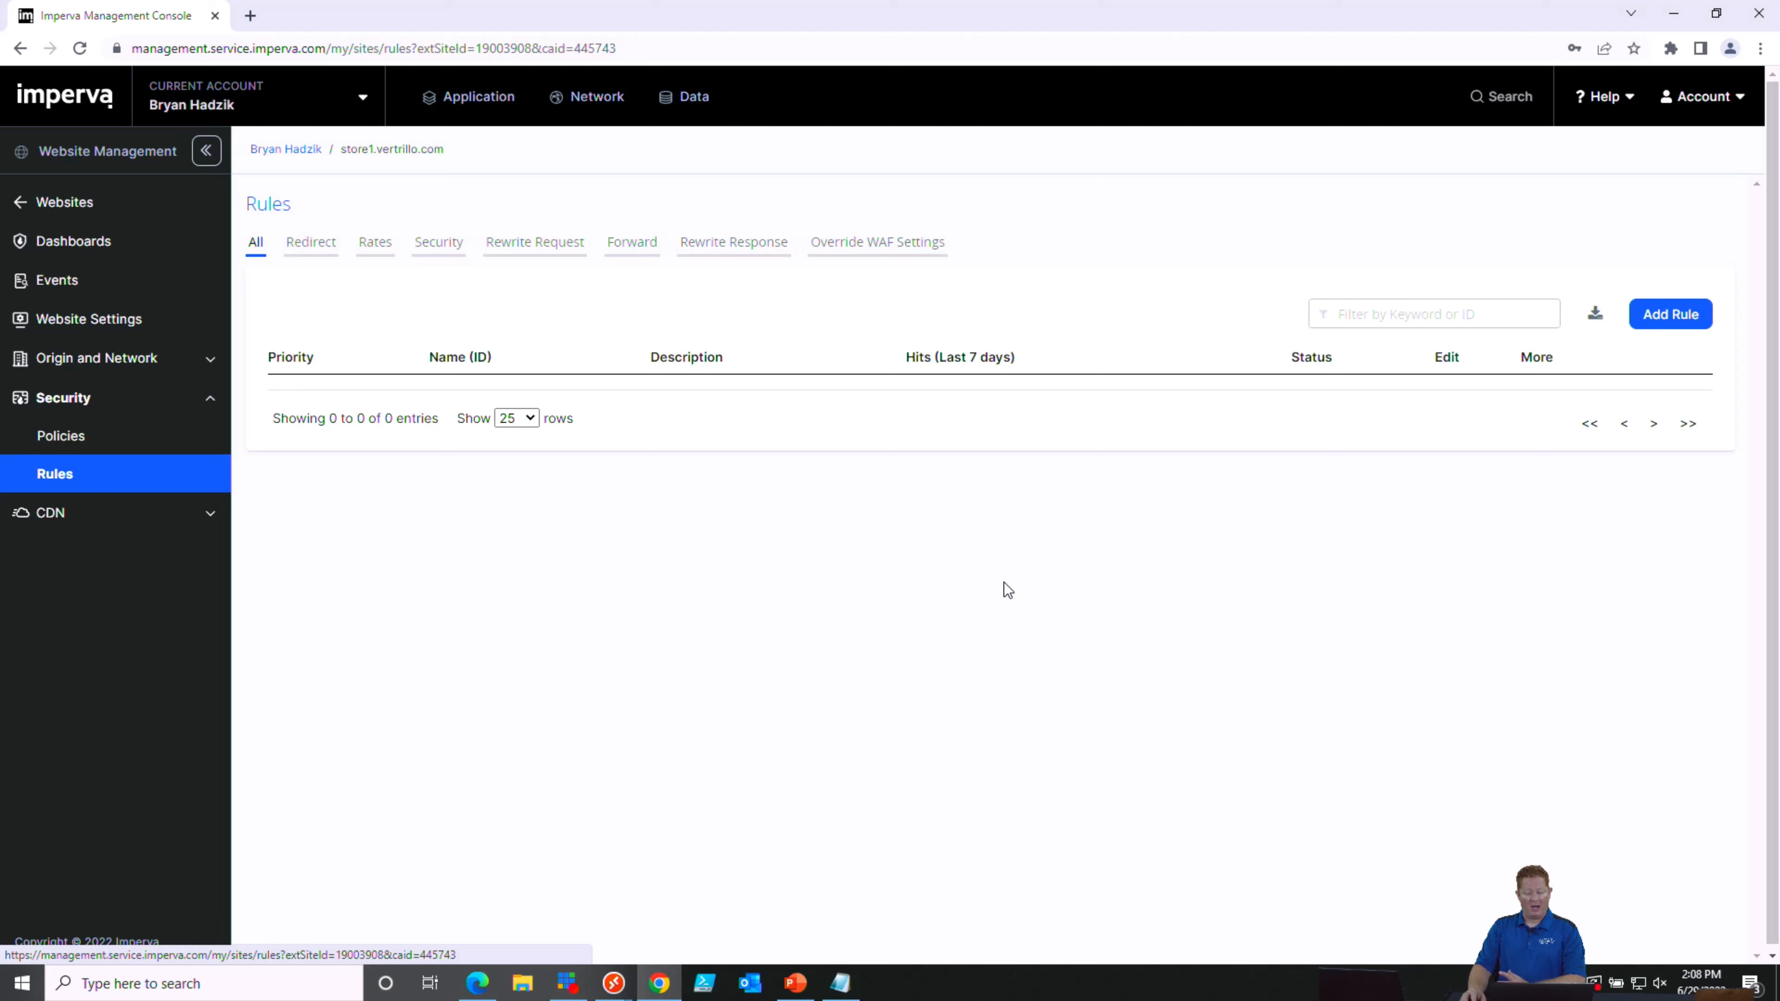
{"action": "mouse_move", "coordinate": [1018, 587]}
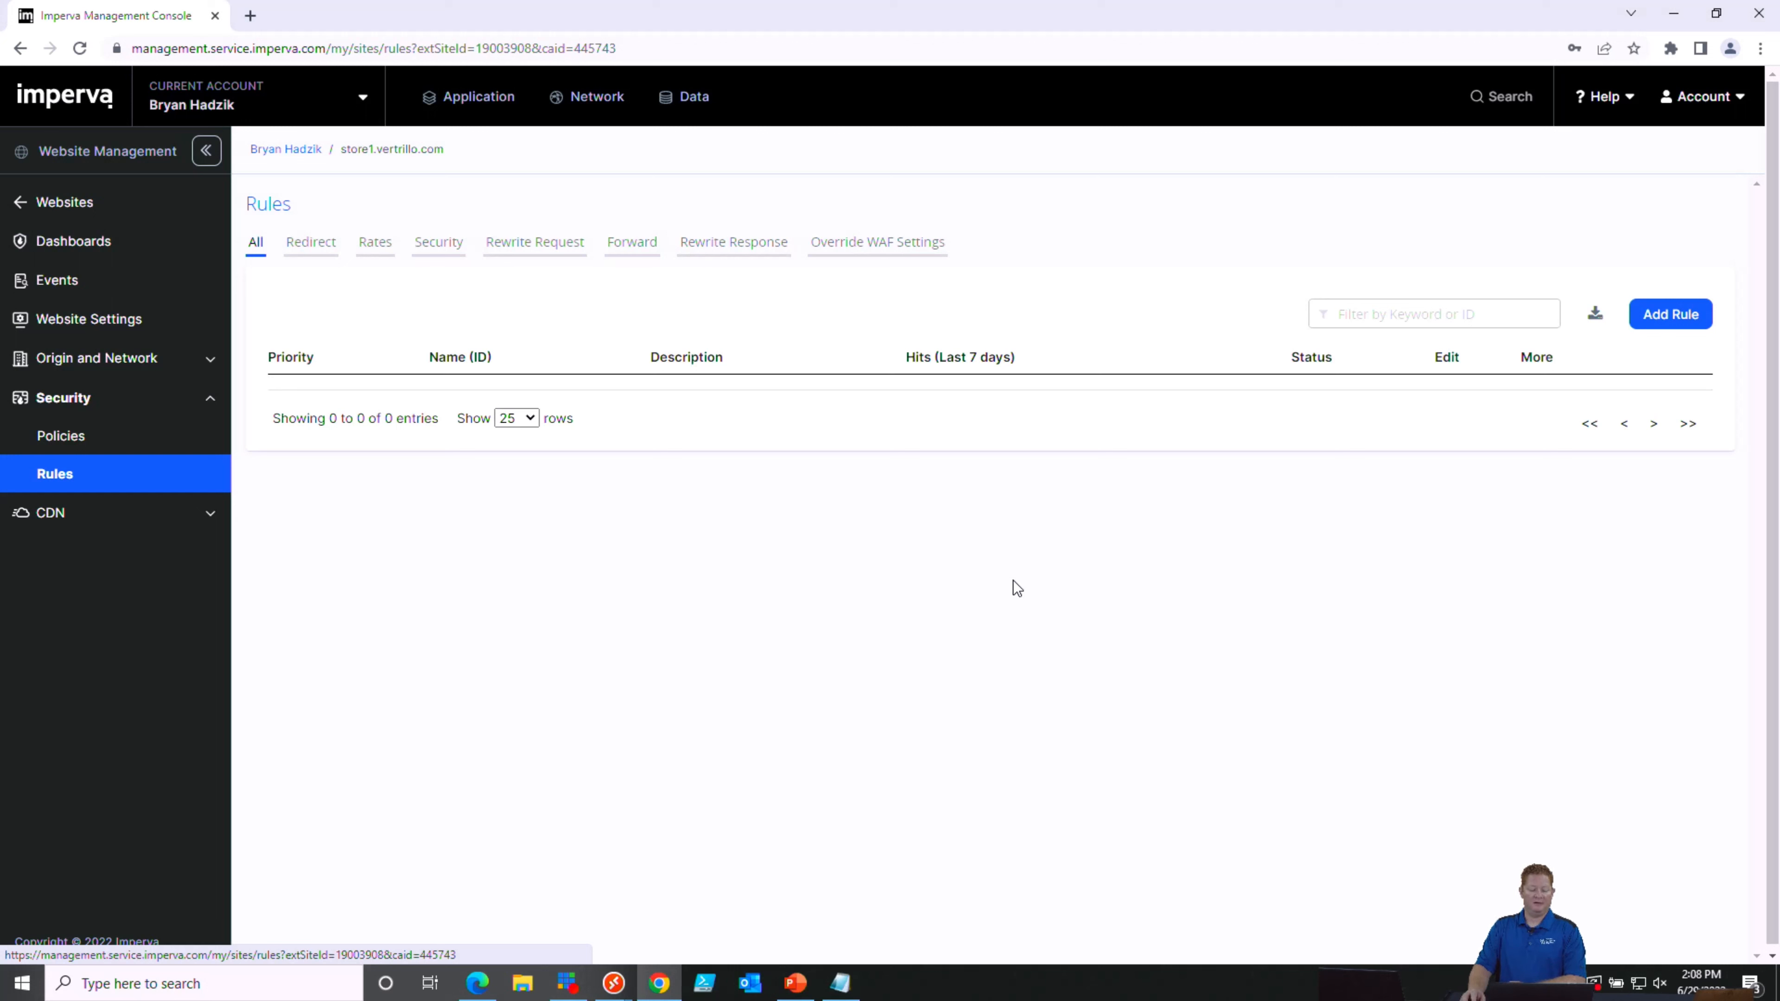
{"action": "mouse_move", "coordinate": [1022, 587]}
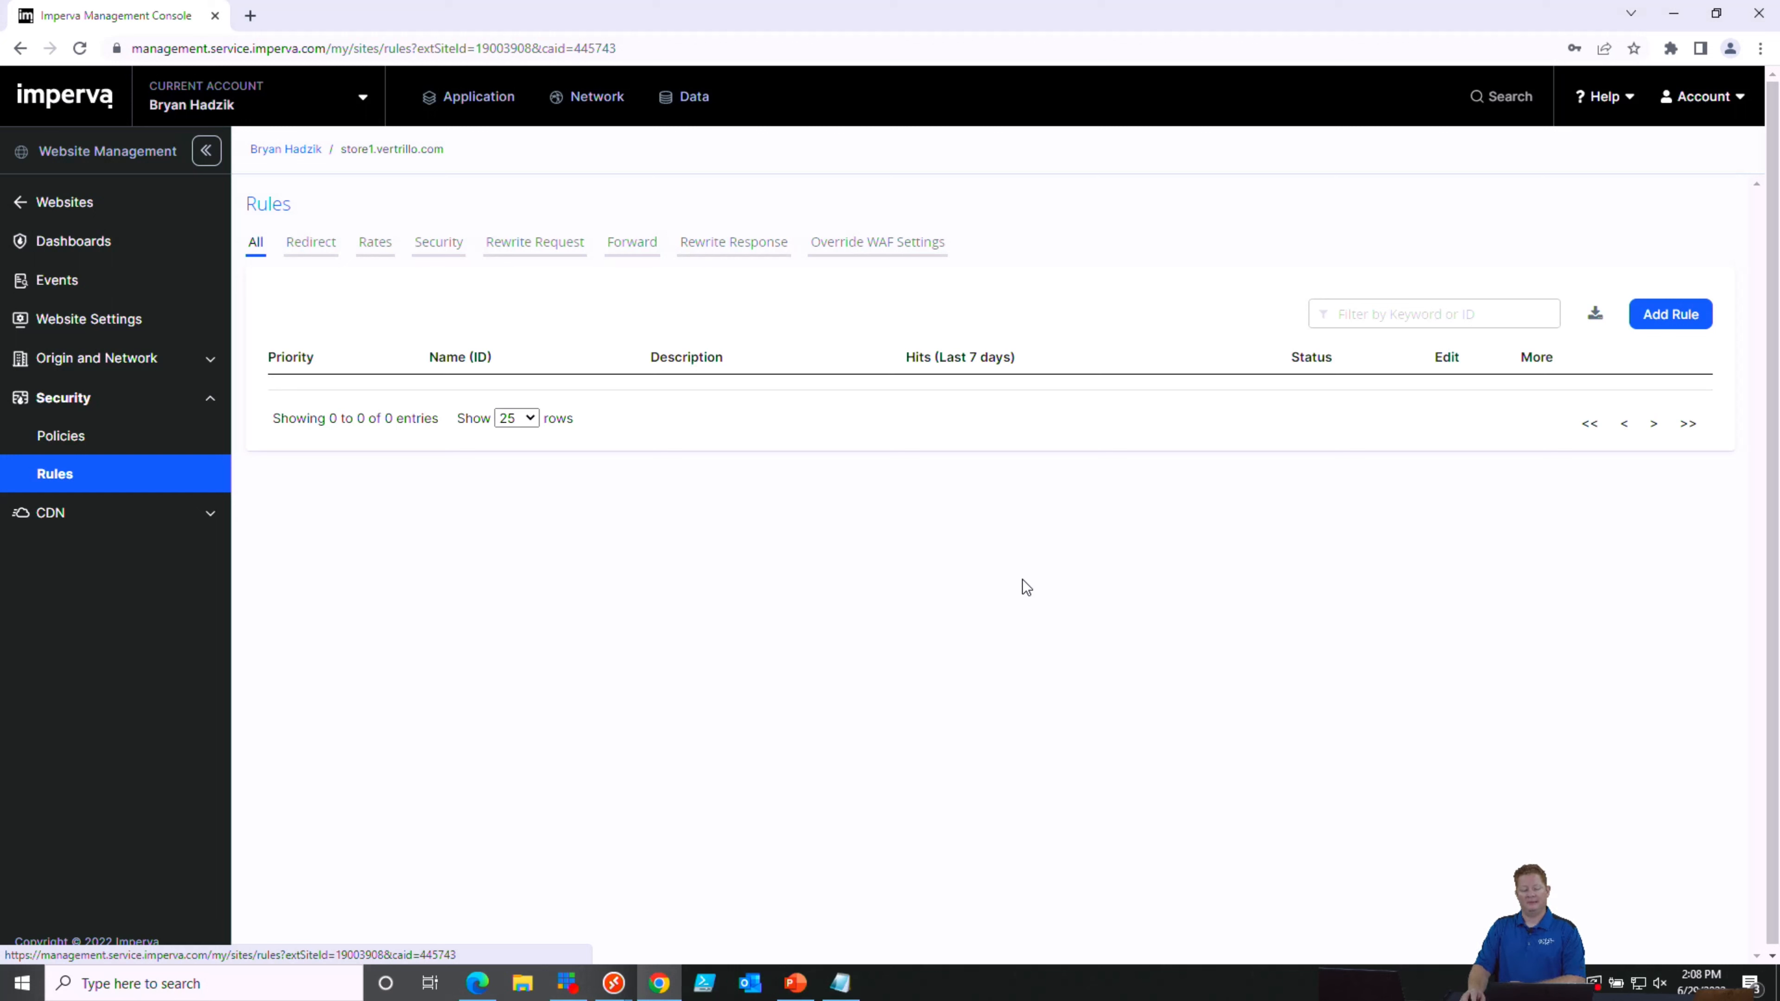
{"action": "mouse_move", "coordinate": [1035, 593]}
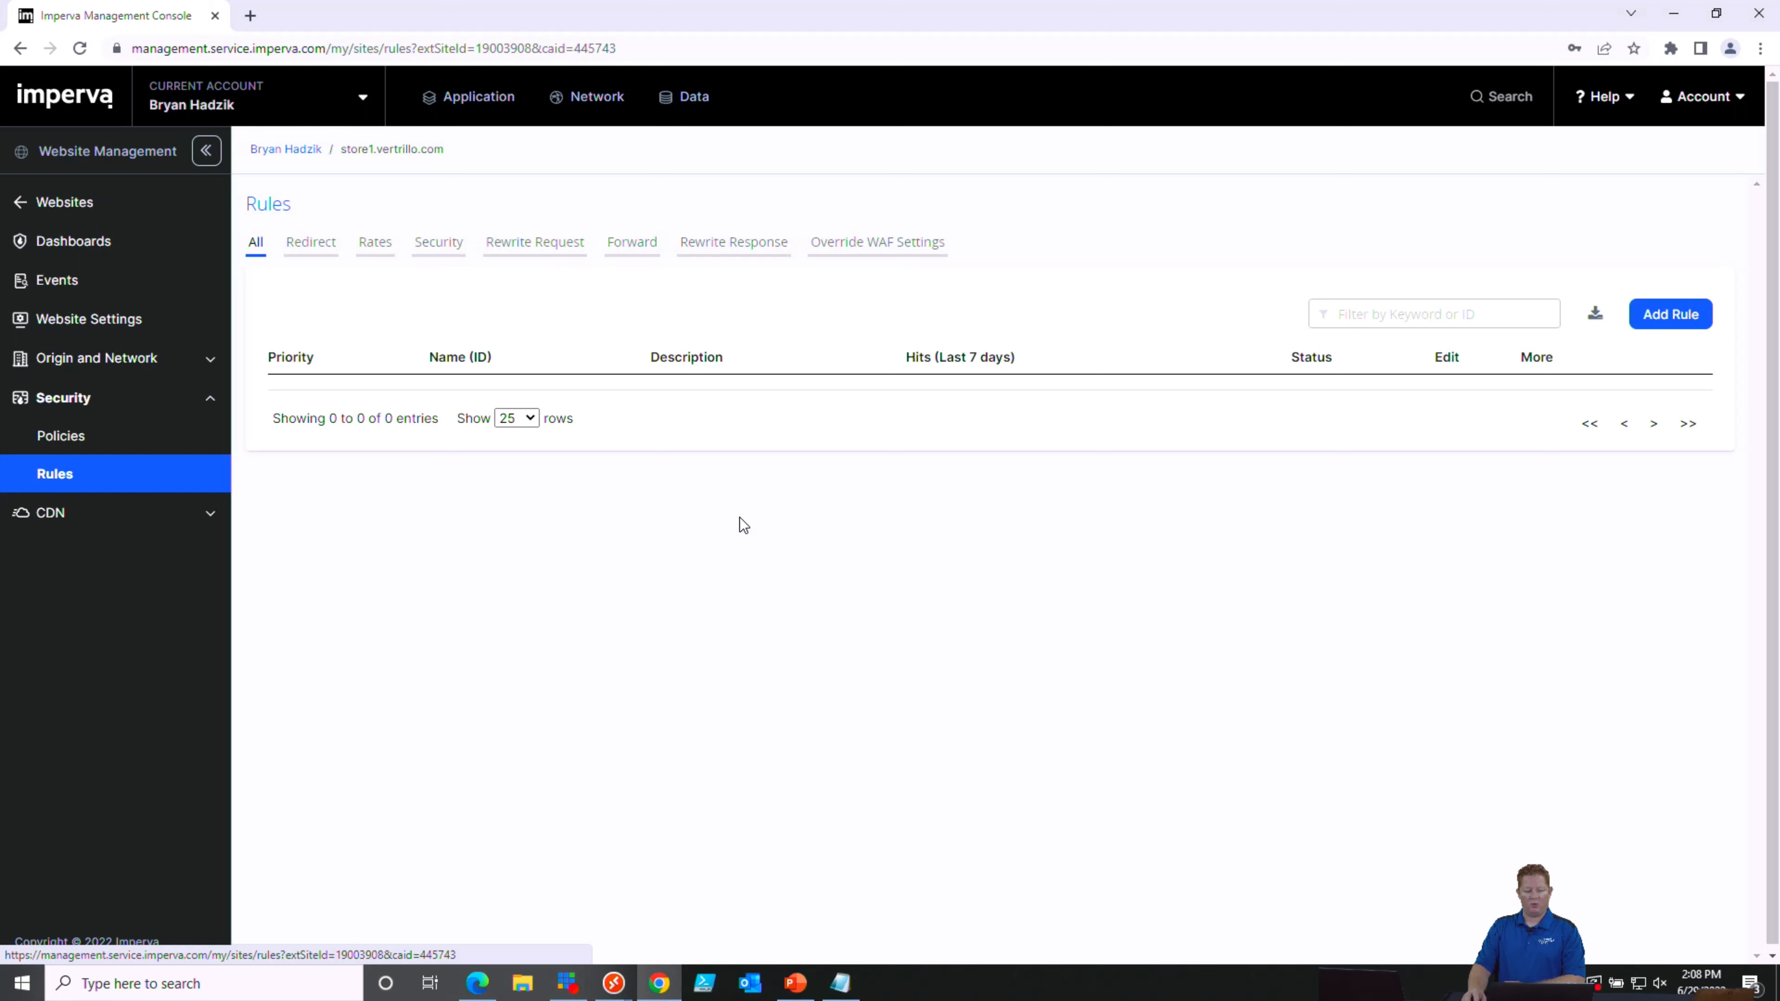
{"action": "mouse_move", "coordinate": [469, 528]}
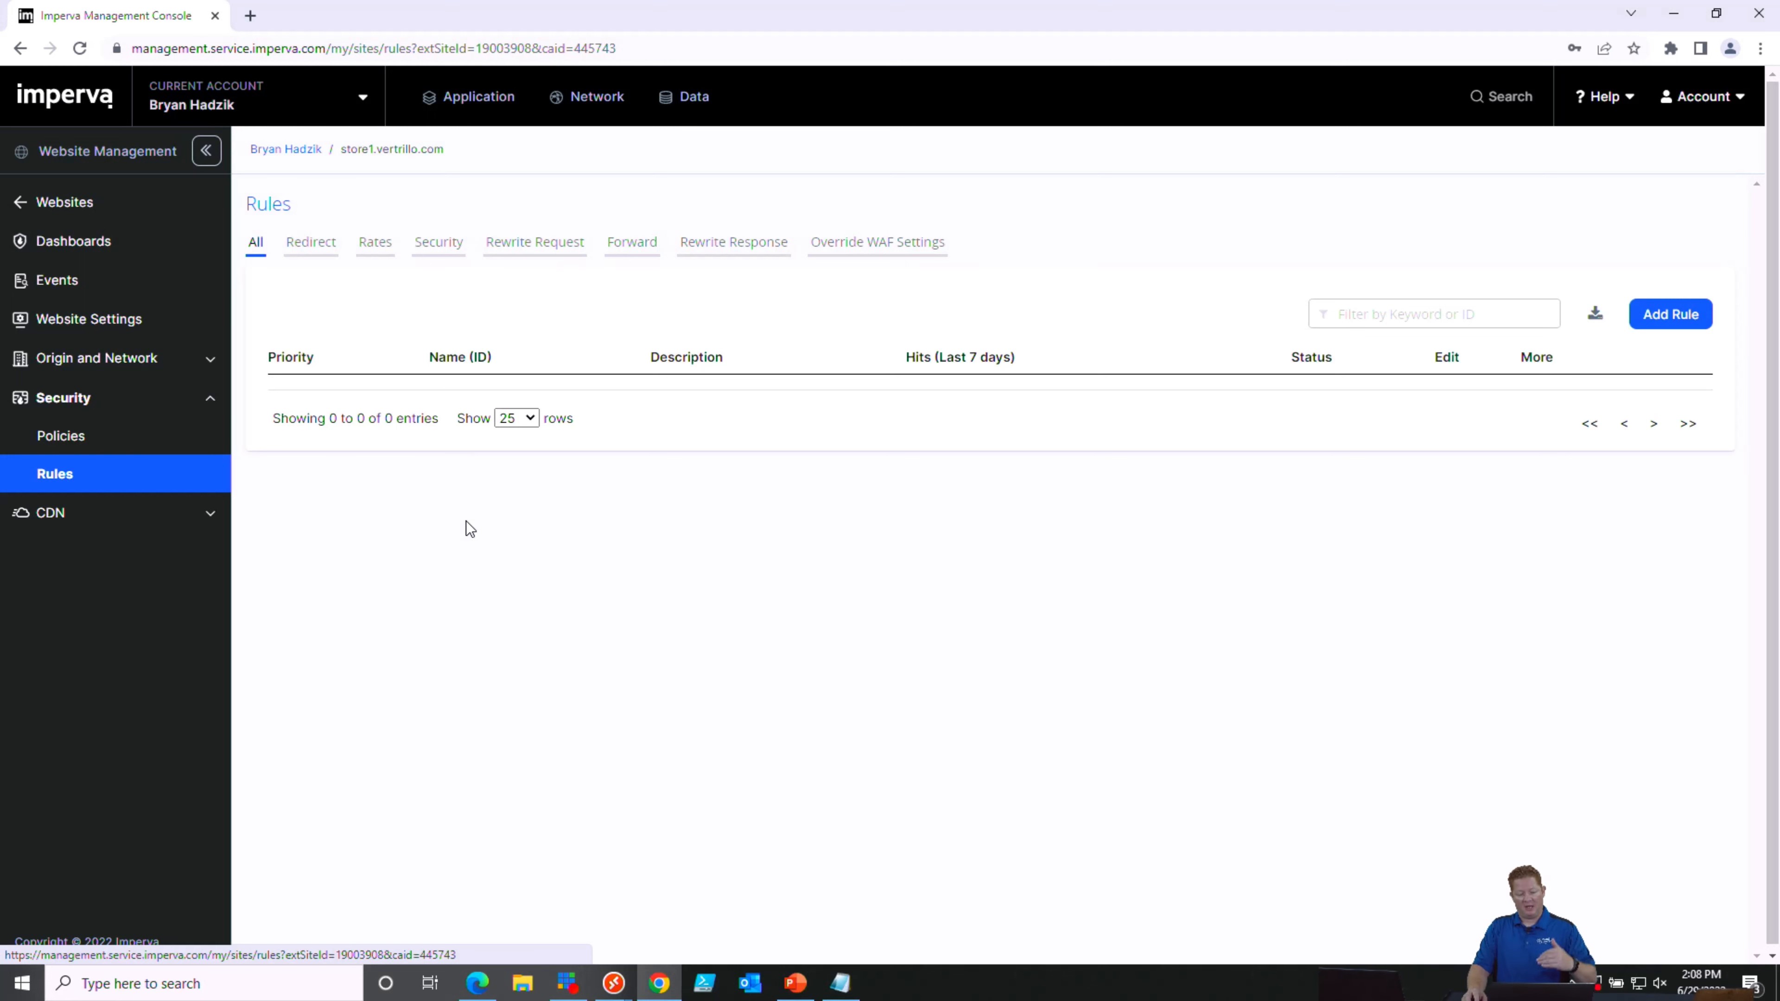
{"action": "mouse_move", "coordinate": [276, 282]}
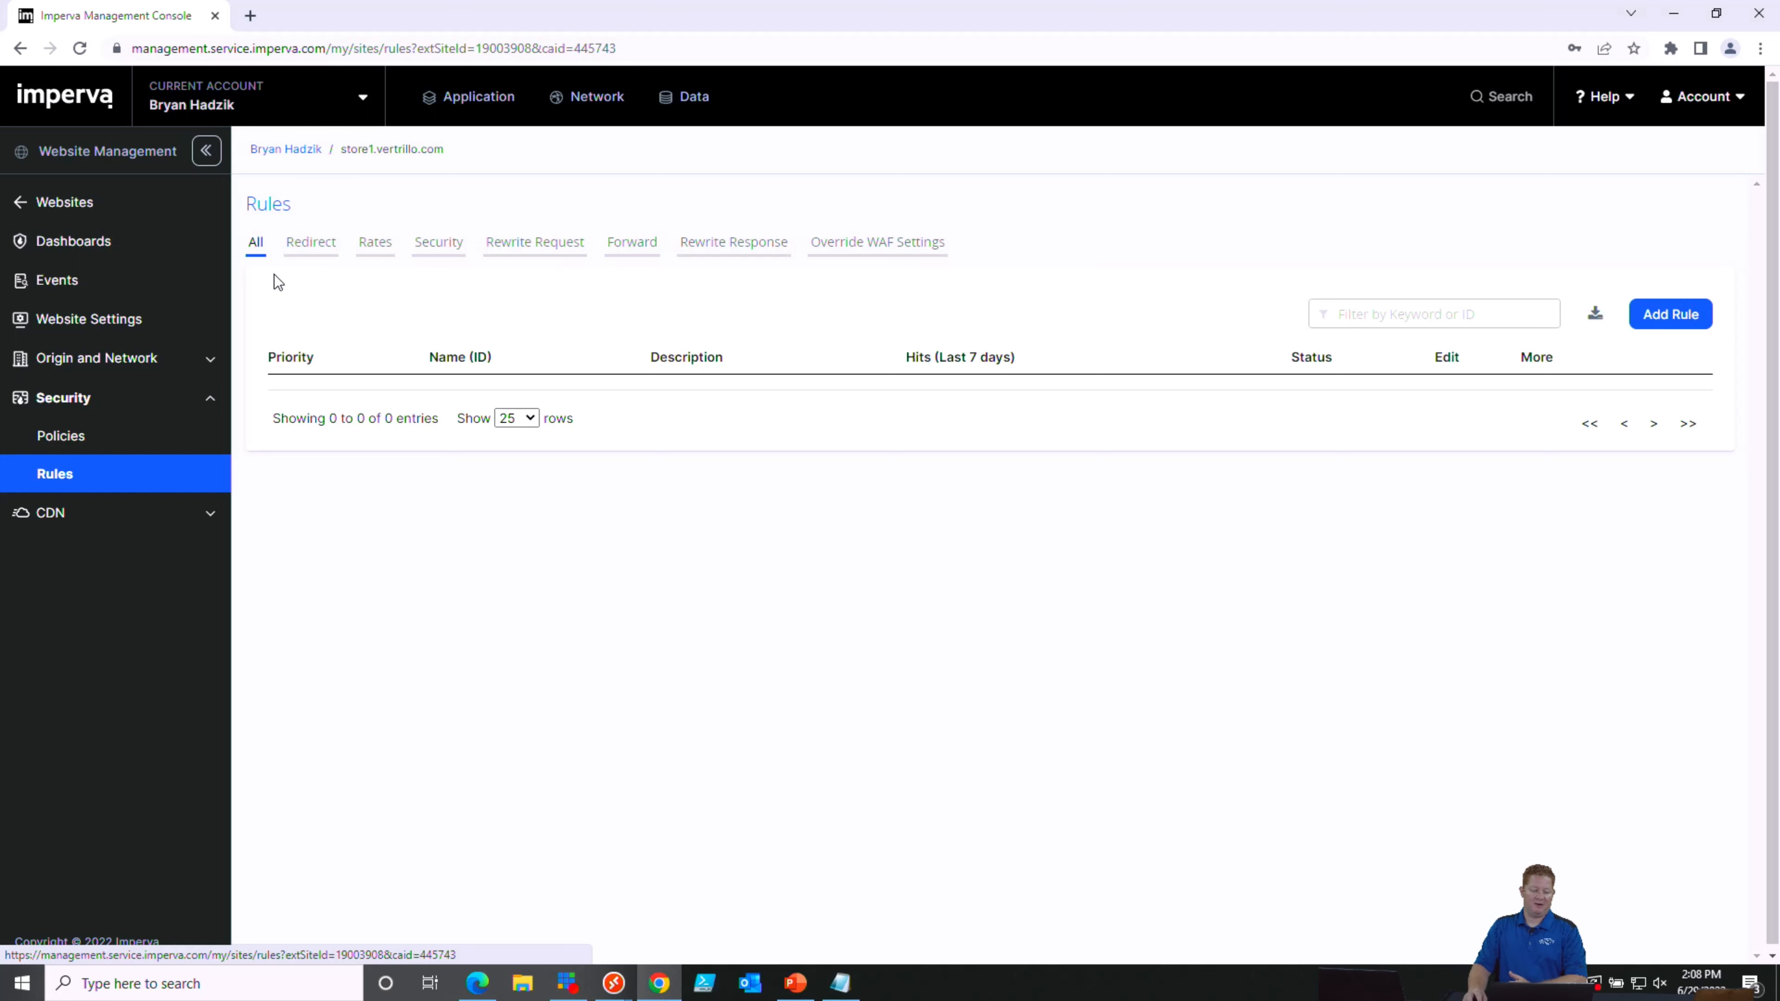
{"action": "mouse_move", "coordinate": [934, 324]}
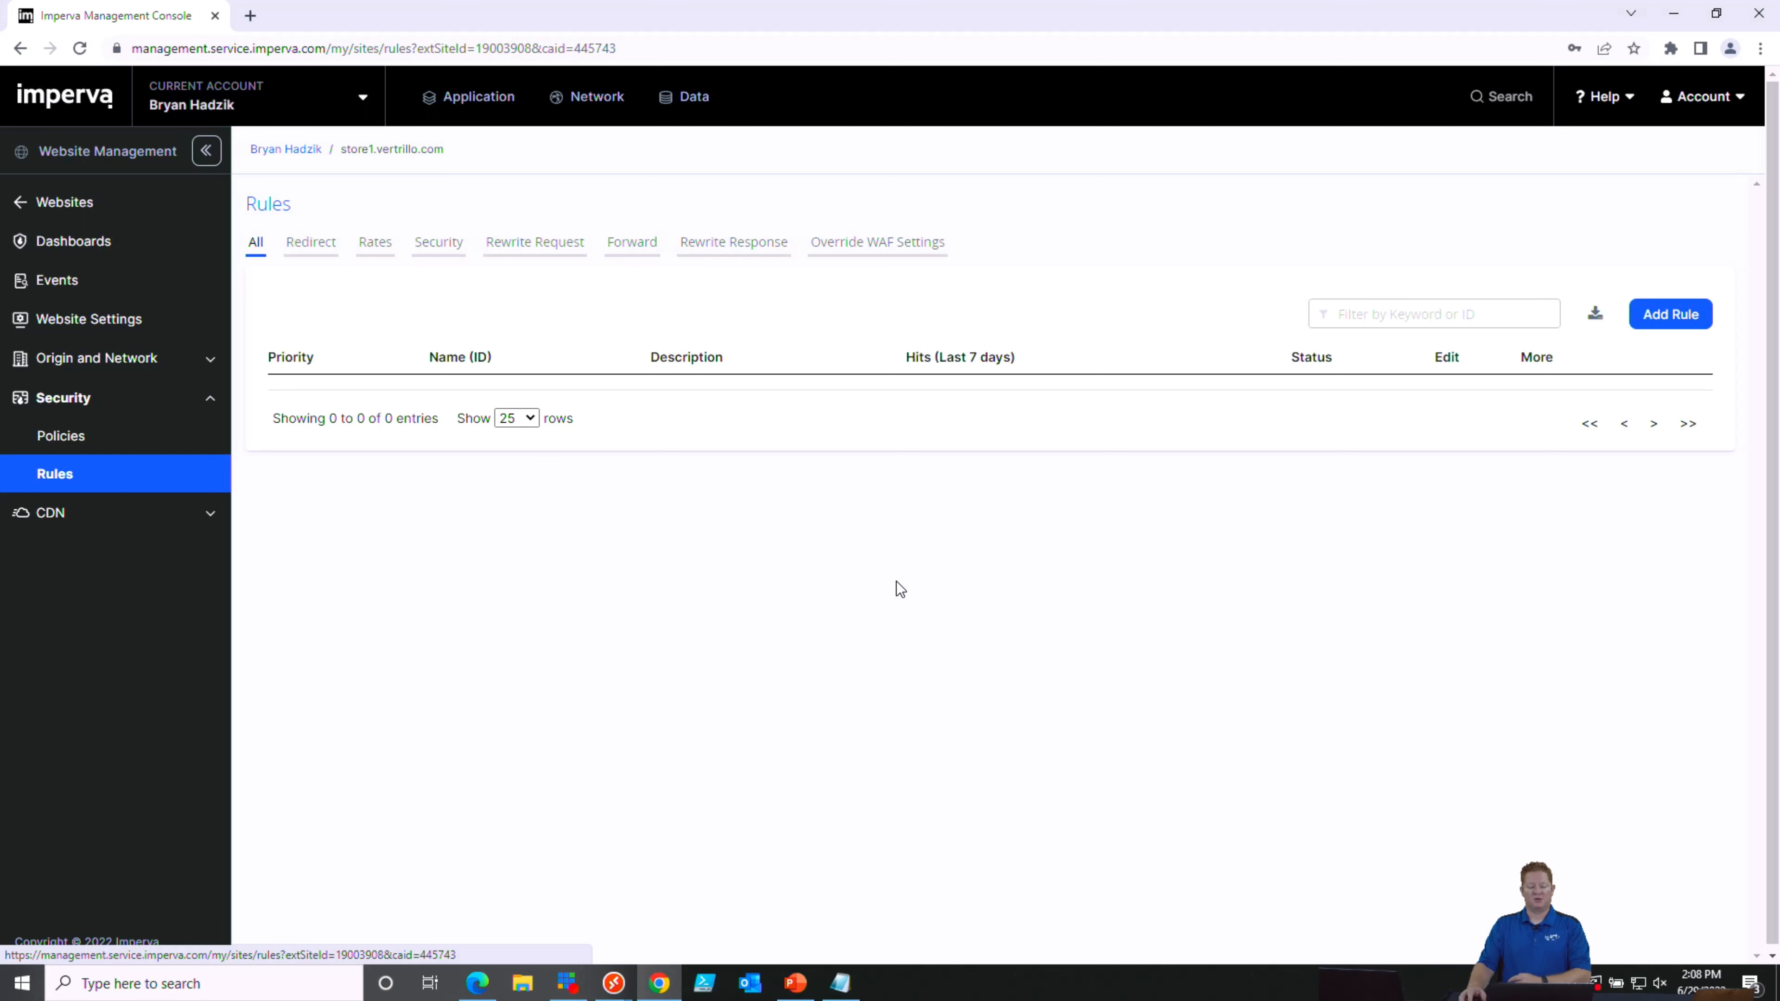
{"action": "mouse_move", "coordinate": [392, 328]}
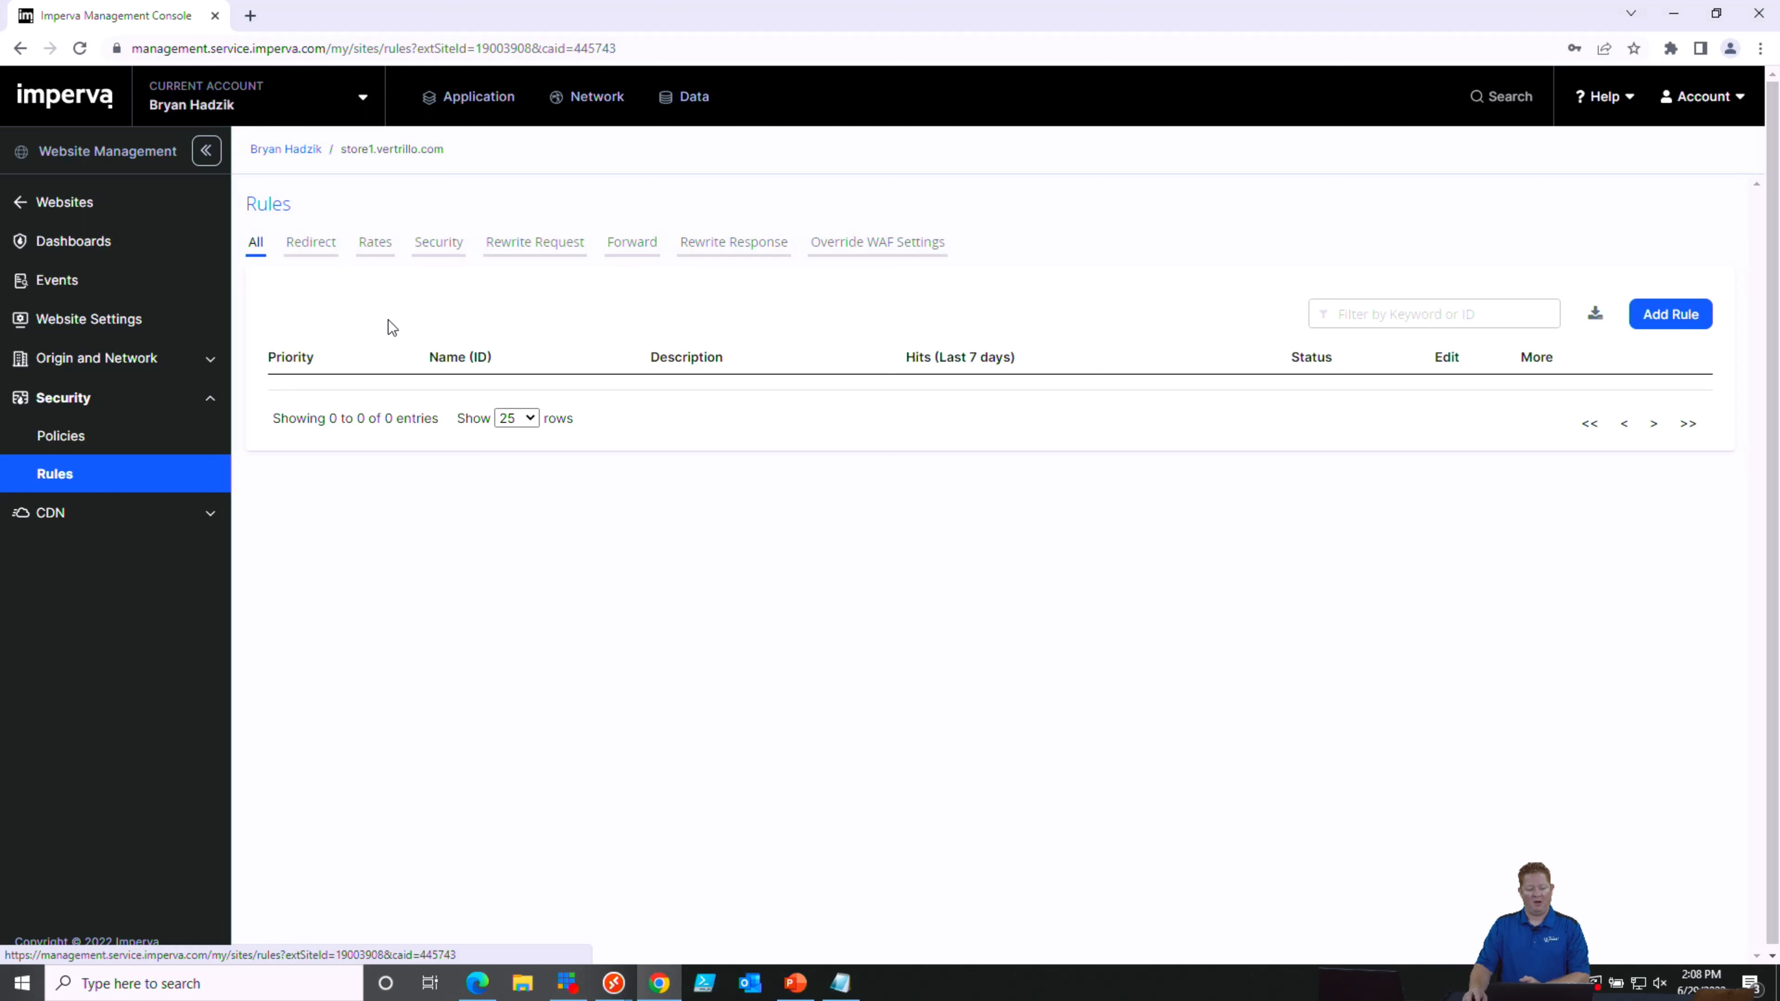
{"action": "mouse_move", "coordinate": [324, 280]}
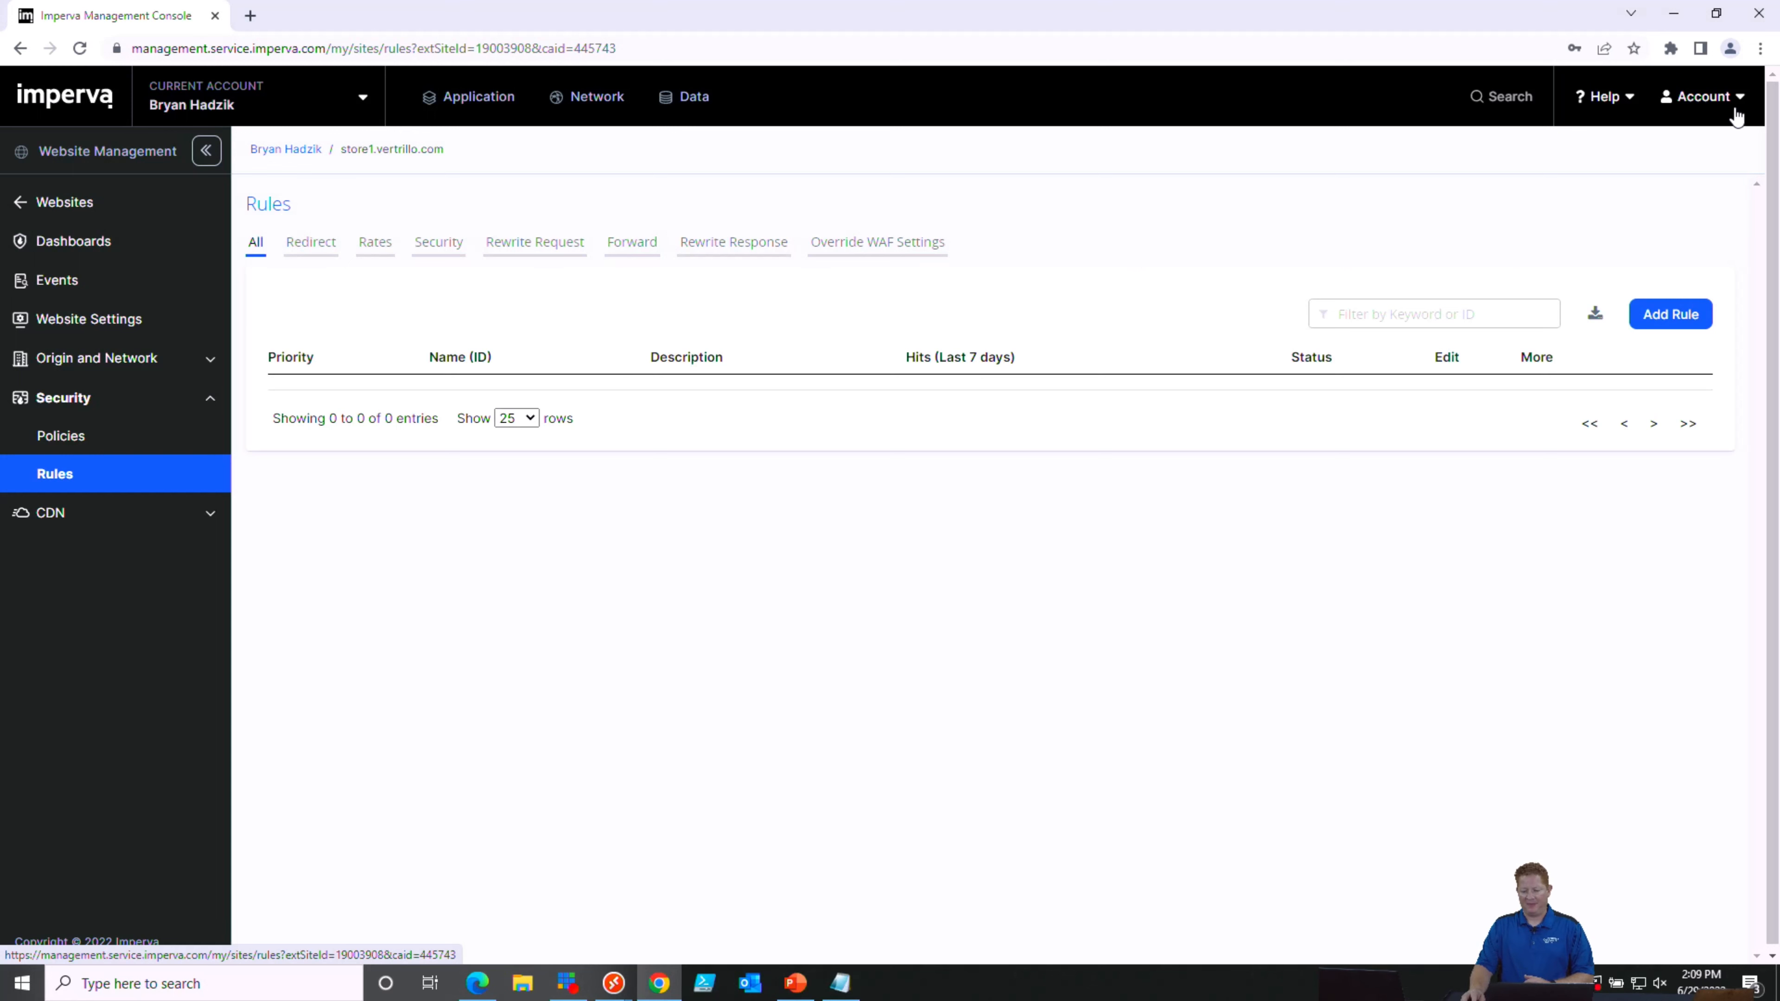
In New Account Settings, enable 'Allow sites to add a large number of redirect rules' and save
{"action": "left_click", "coordinate": [1703, 96]}
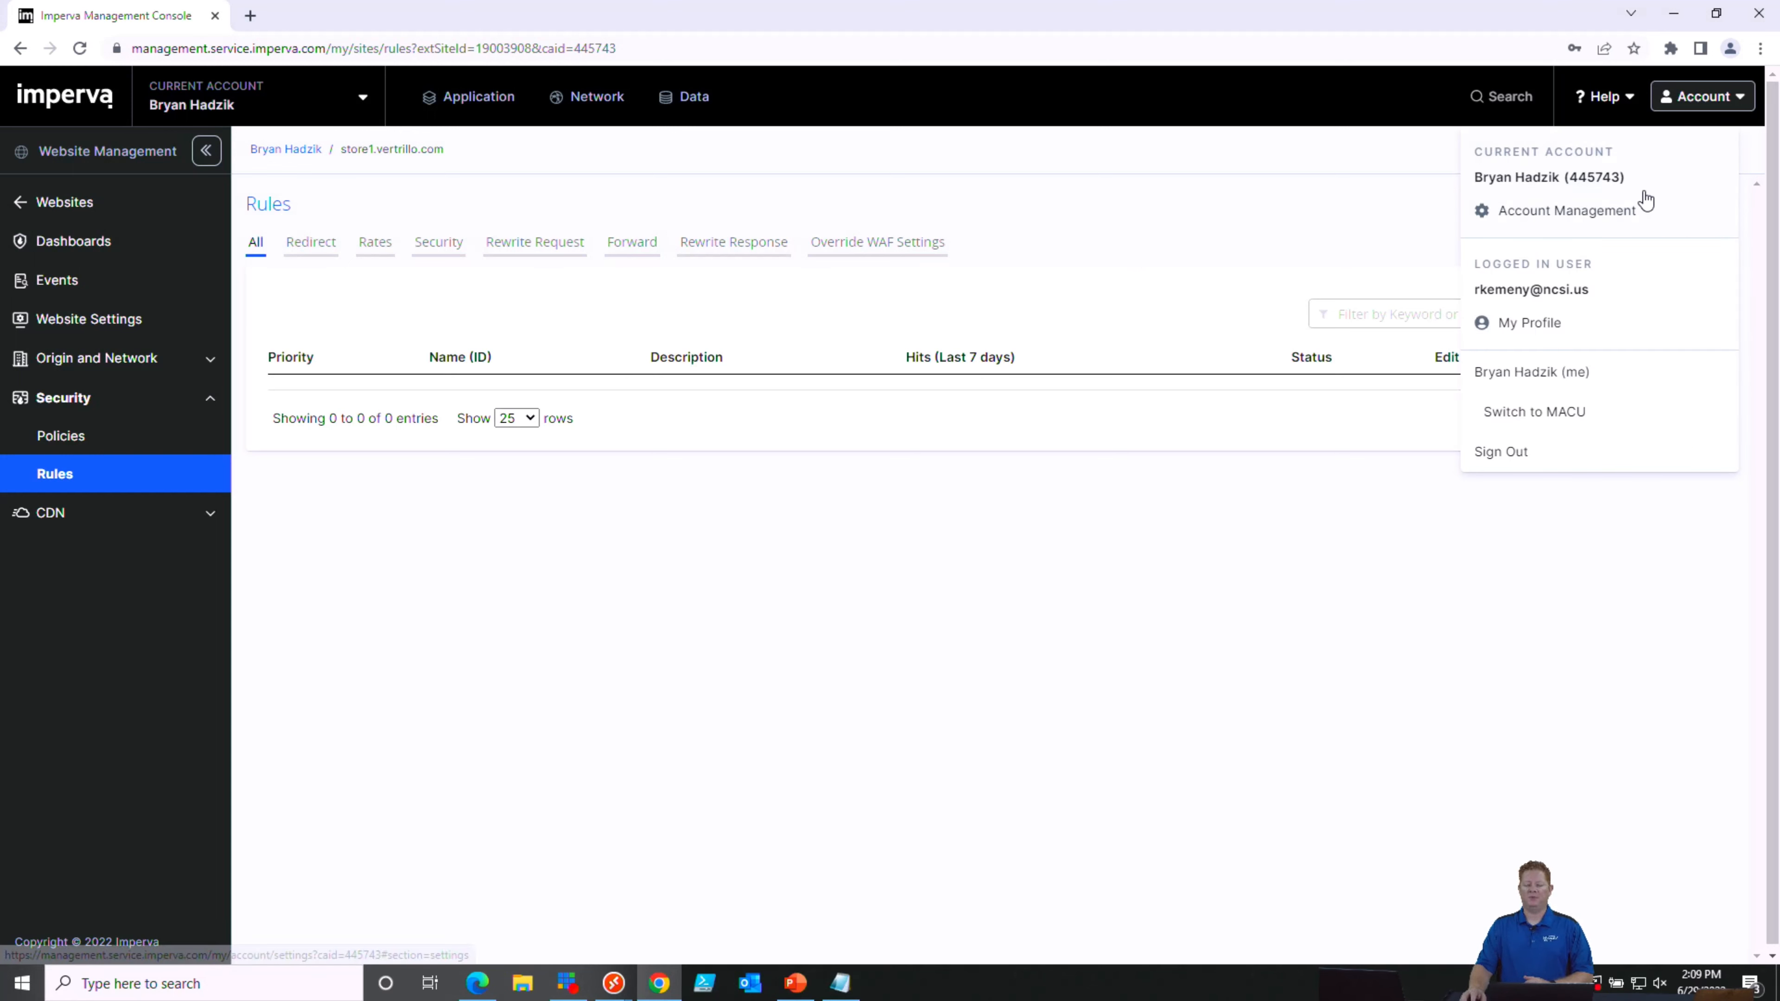
{"action": "left_click", "coordinate": [1568, 210]}
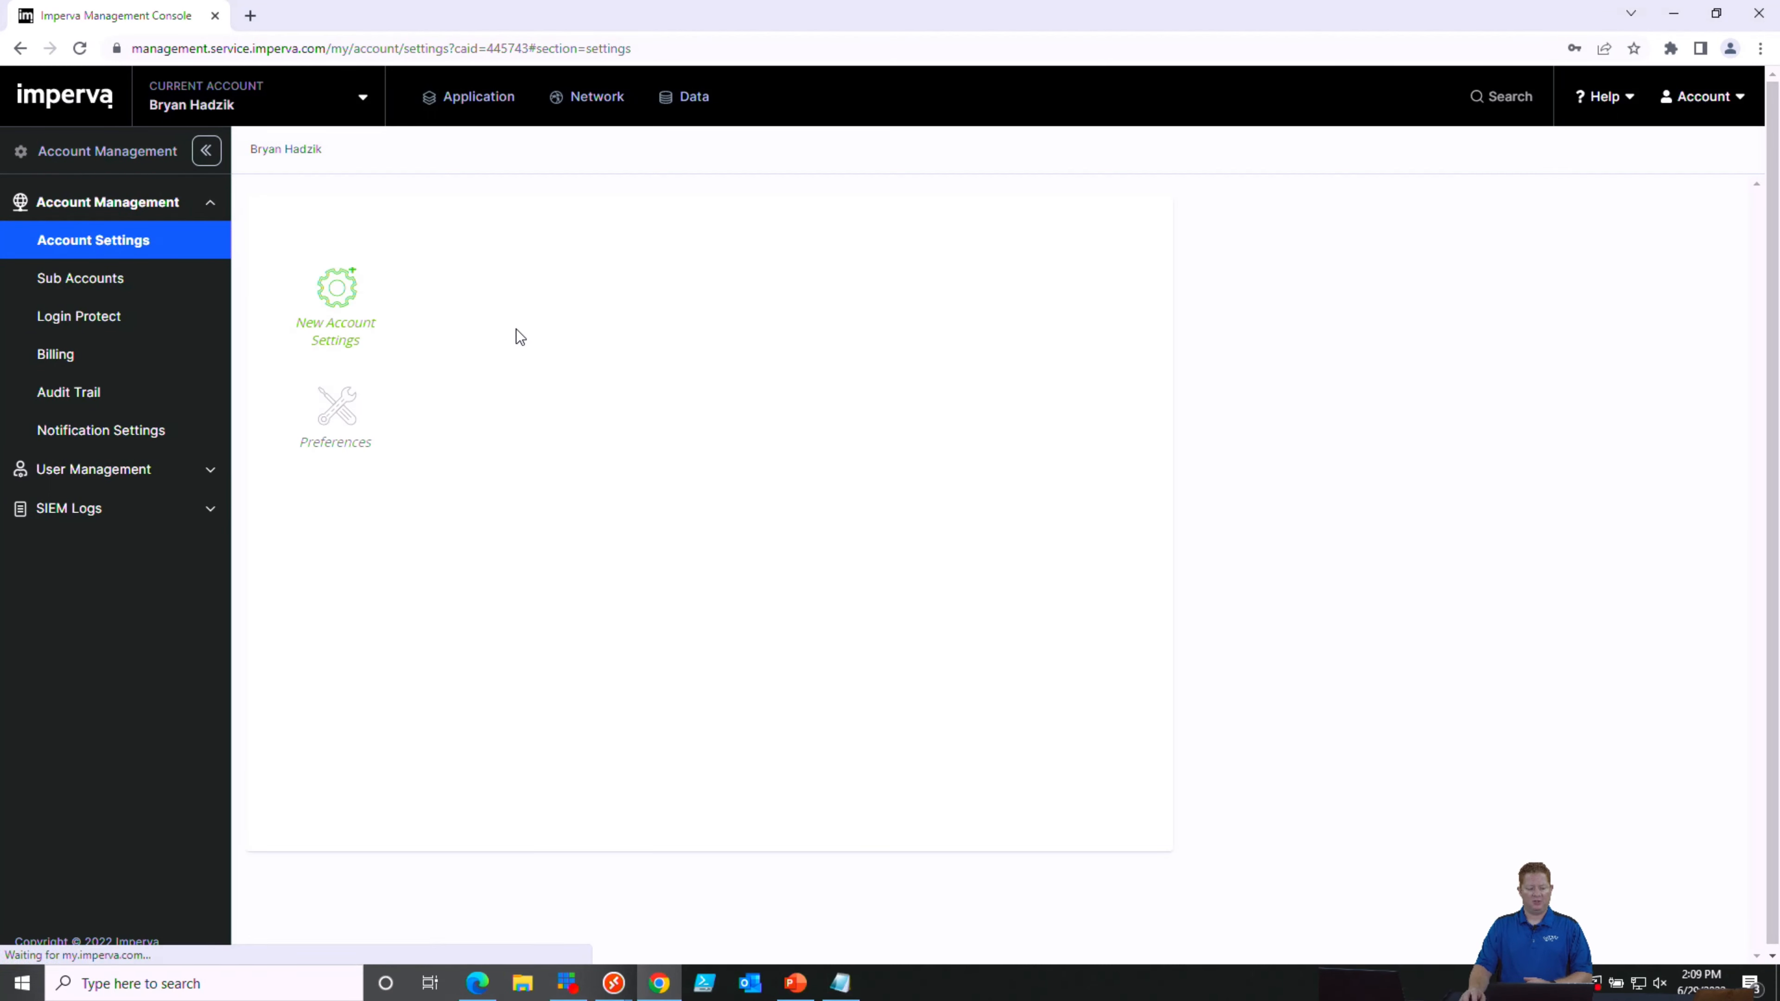
{"action": "left_click", "coordinate": [336, 290]}
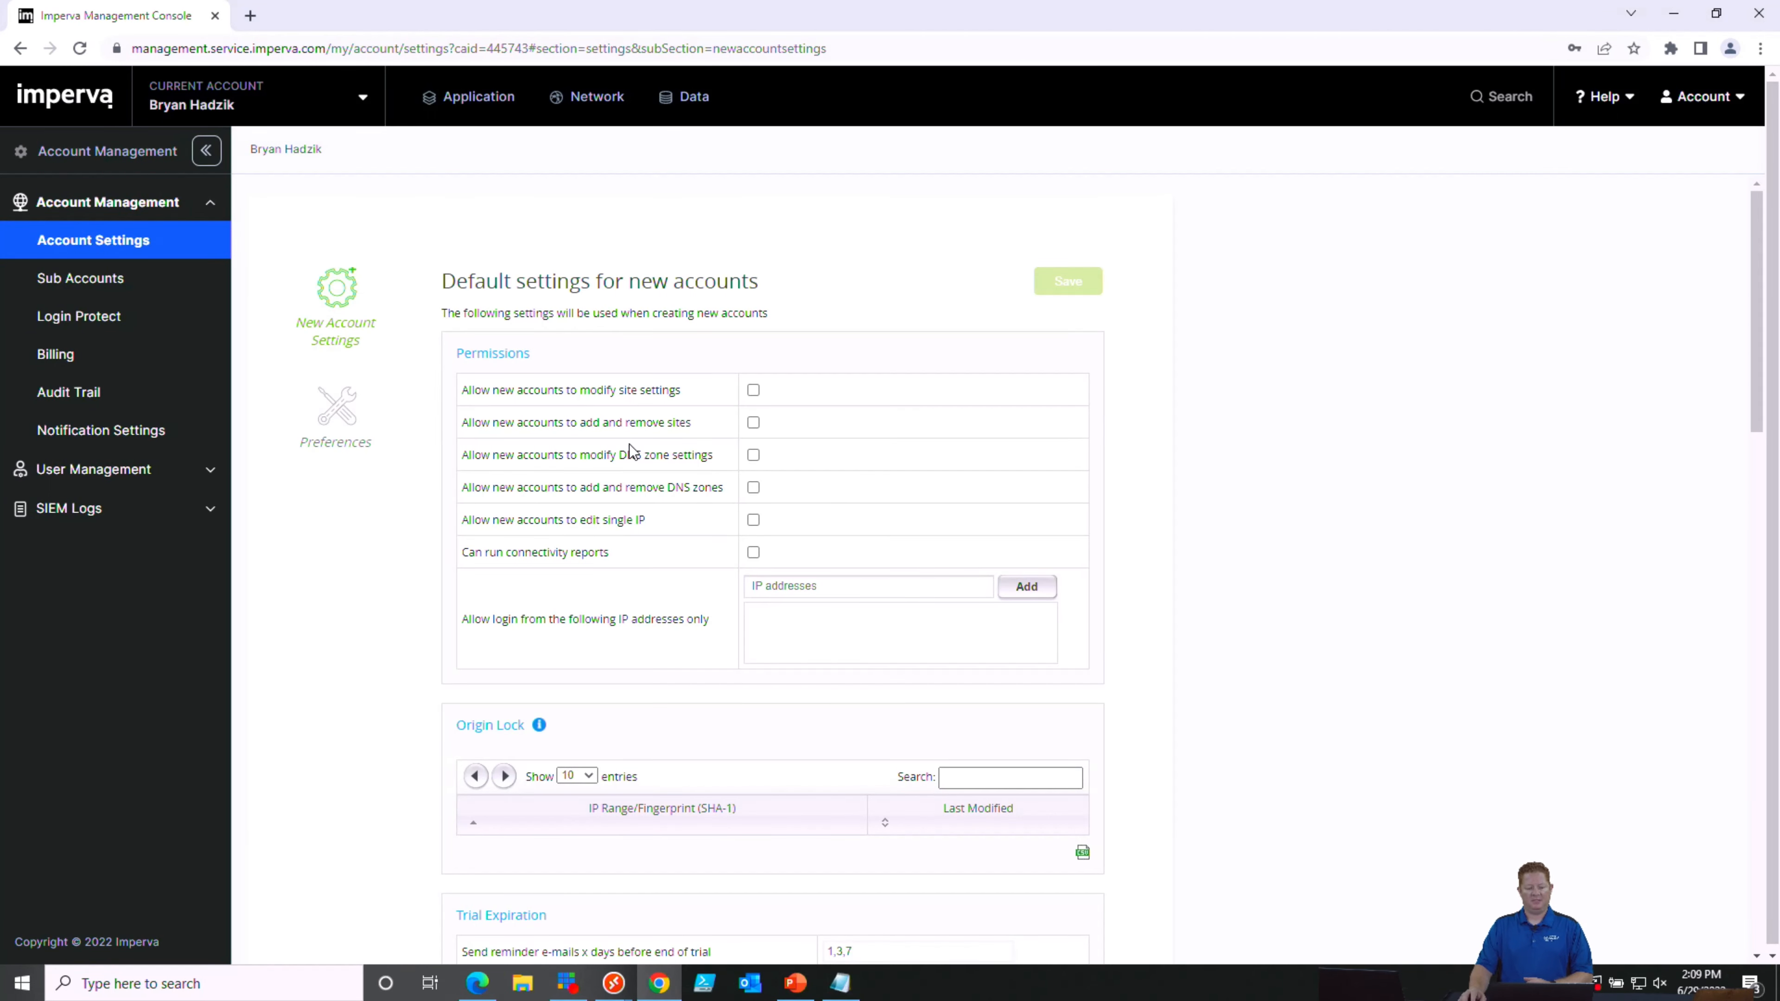
{"action": "scroll", "scroll_direction": "down", "scroll_amount": 3}
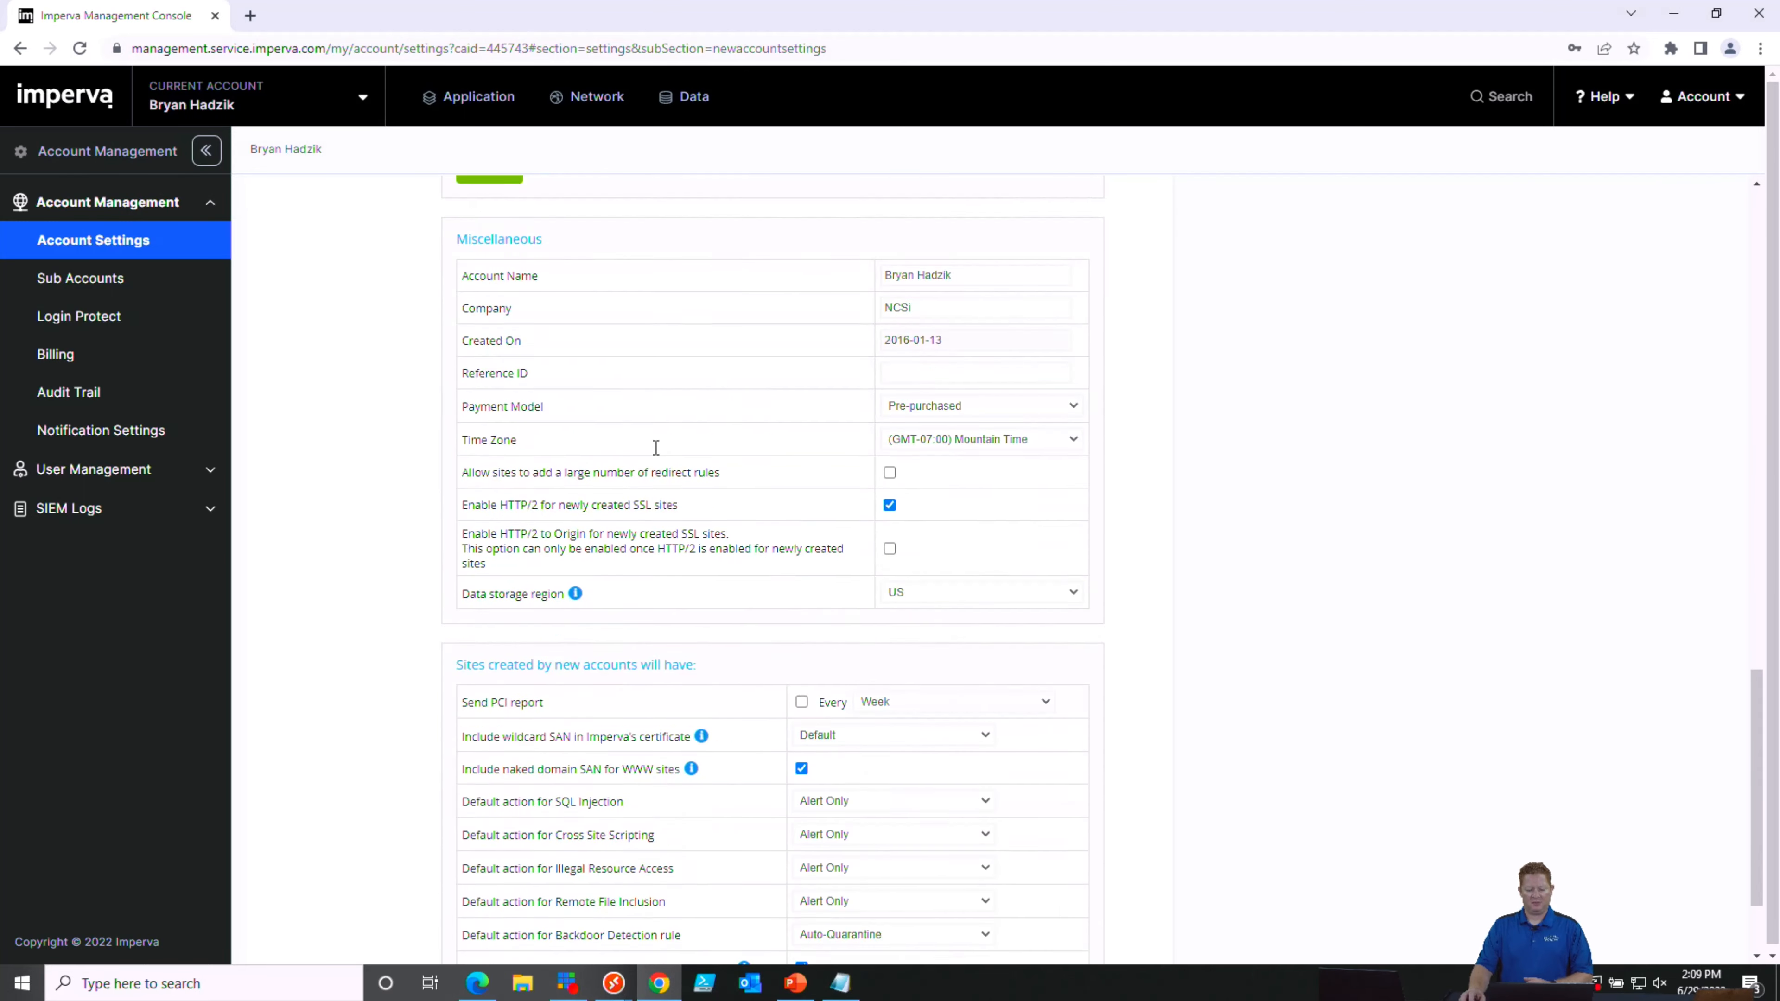
{"action": "scroll", "scroll_direction": "down", "scroll_amount": 3}
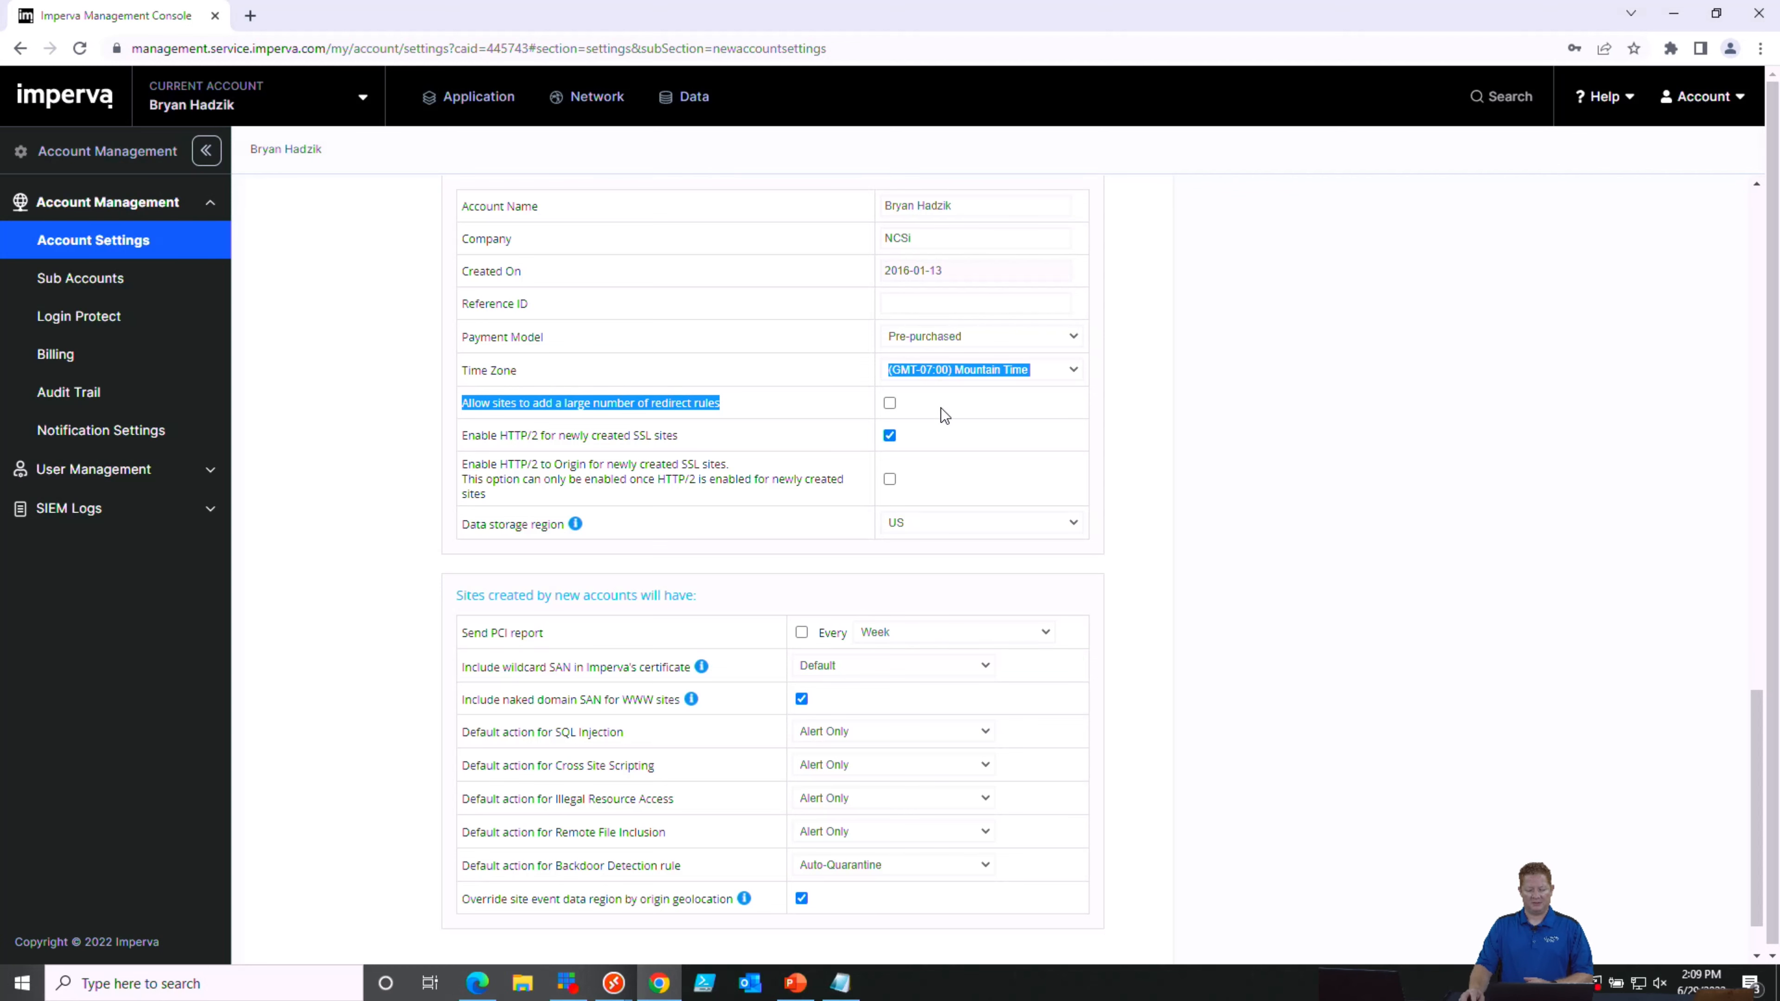
{"action": "left_click", "coordinate": [890, 403]}
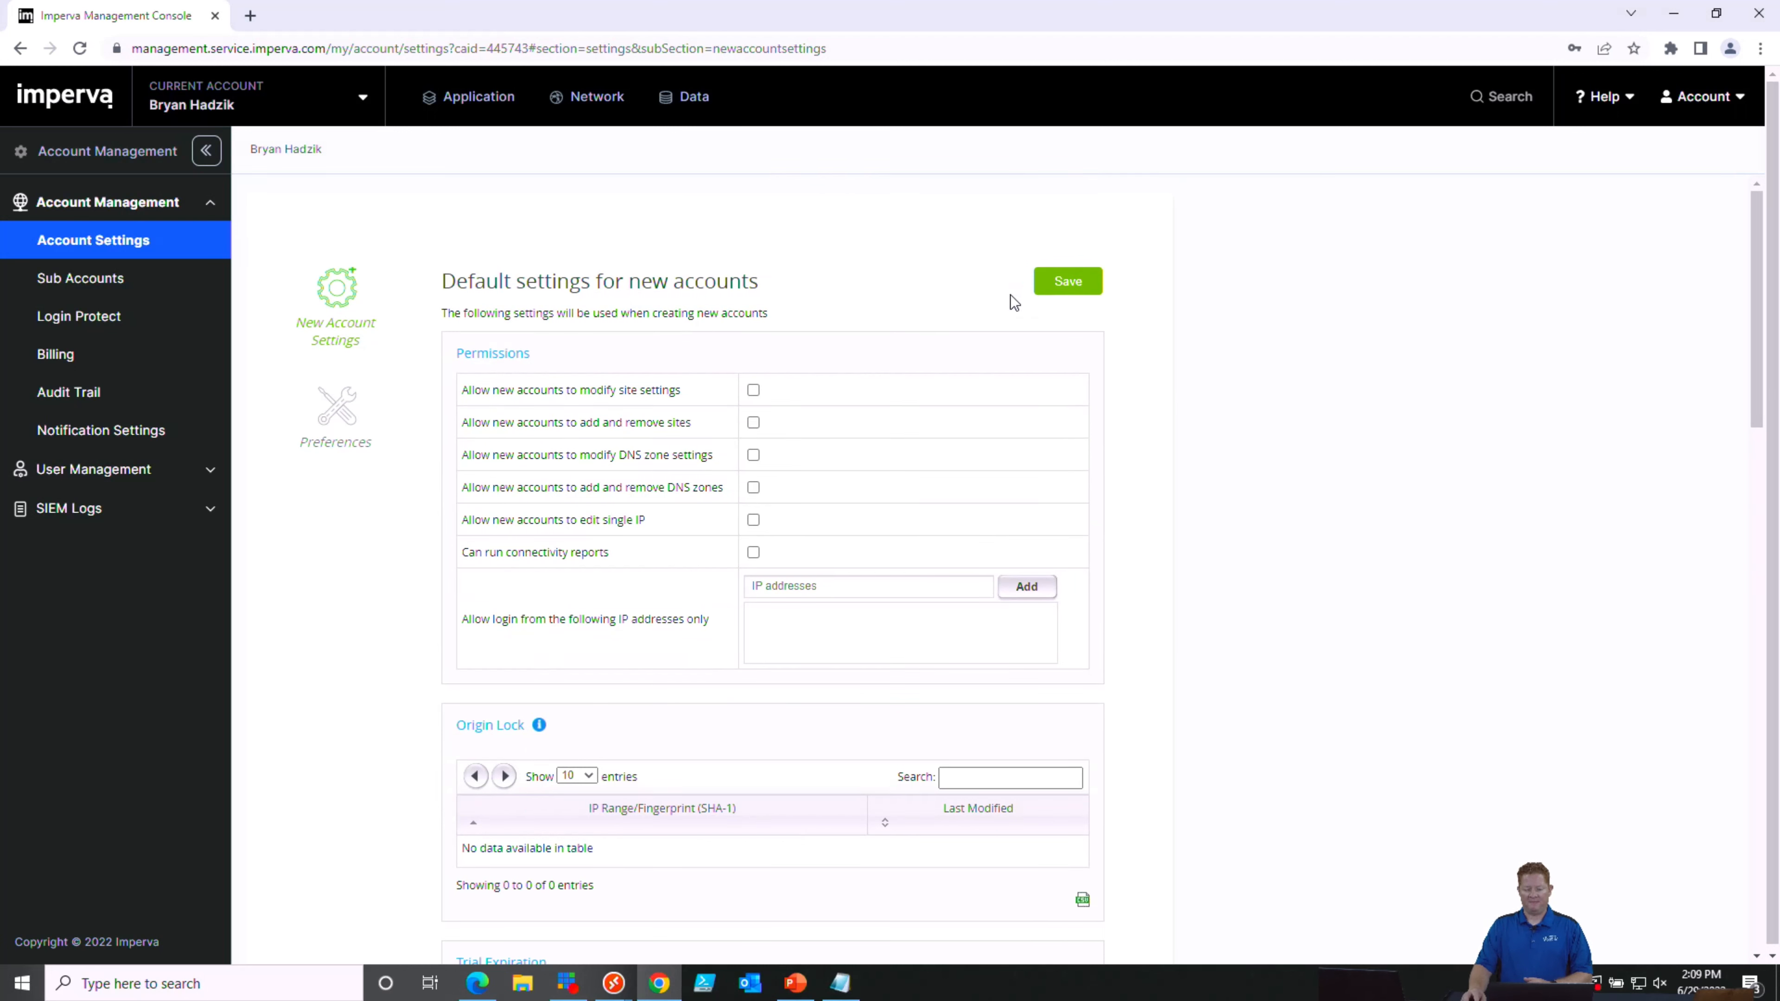
{"action": "left_click", "coordinate": [1063, 280]}
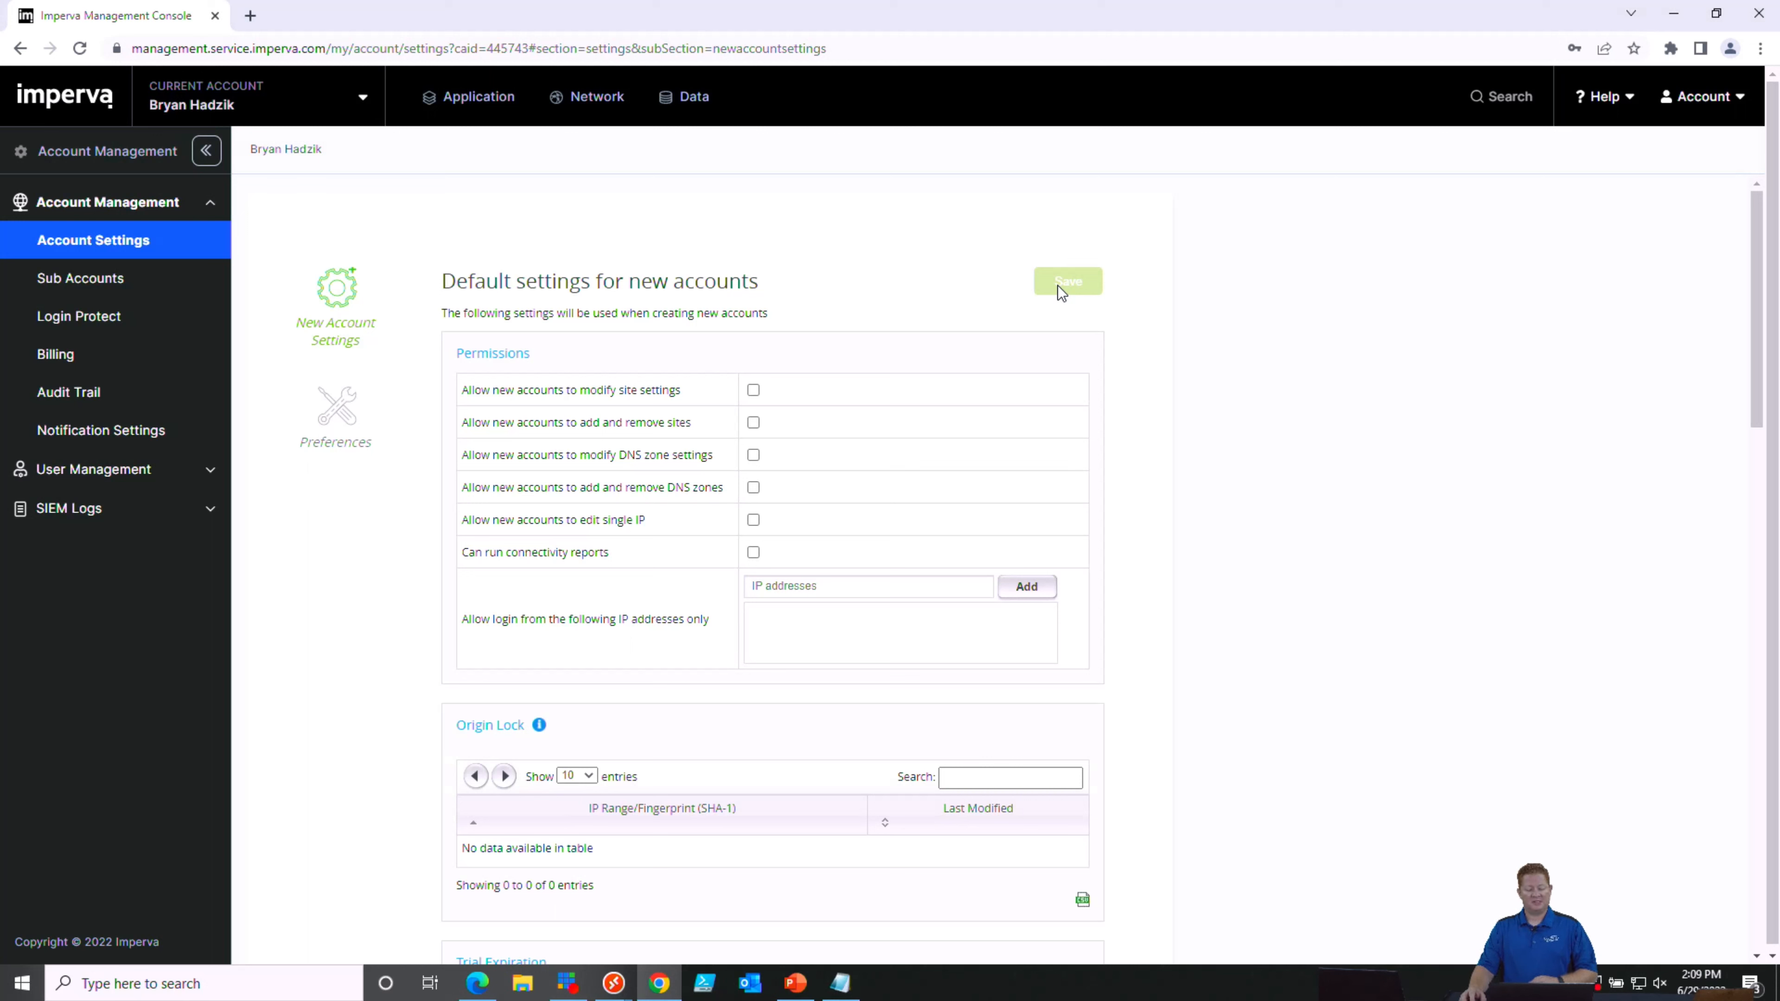
{"action": "mouse_move", "coordinate": [1057, 293]}
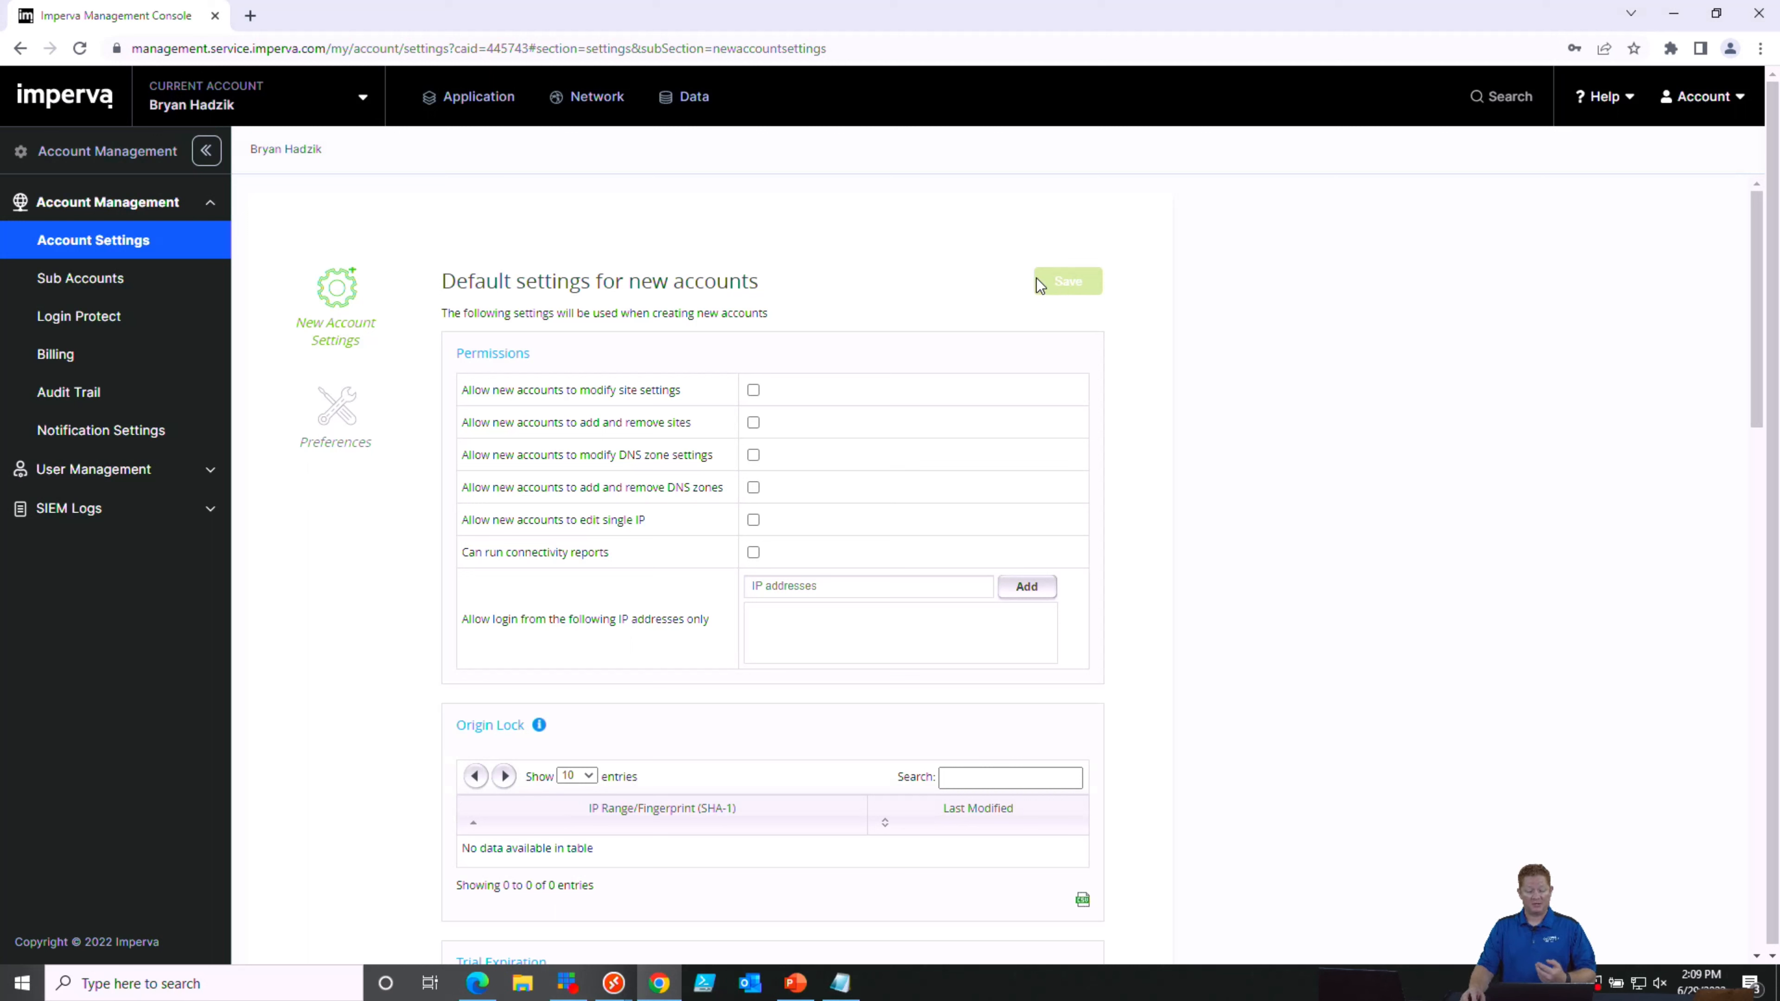
{"action": "mouse_move", "coordinate": [475, 96]}
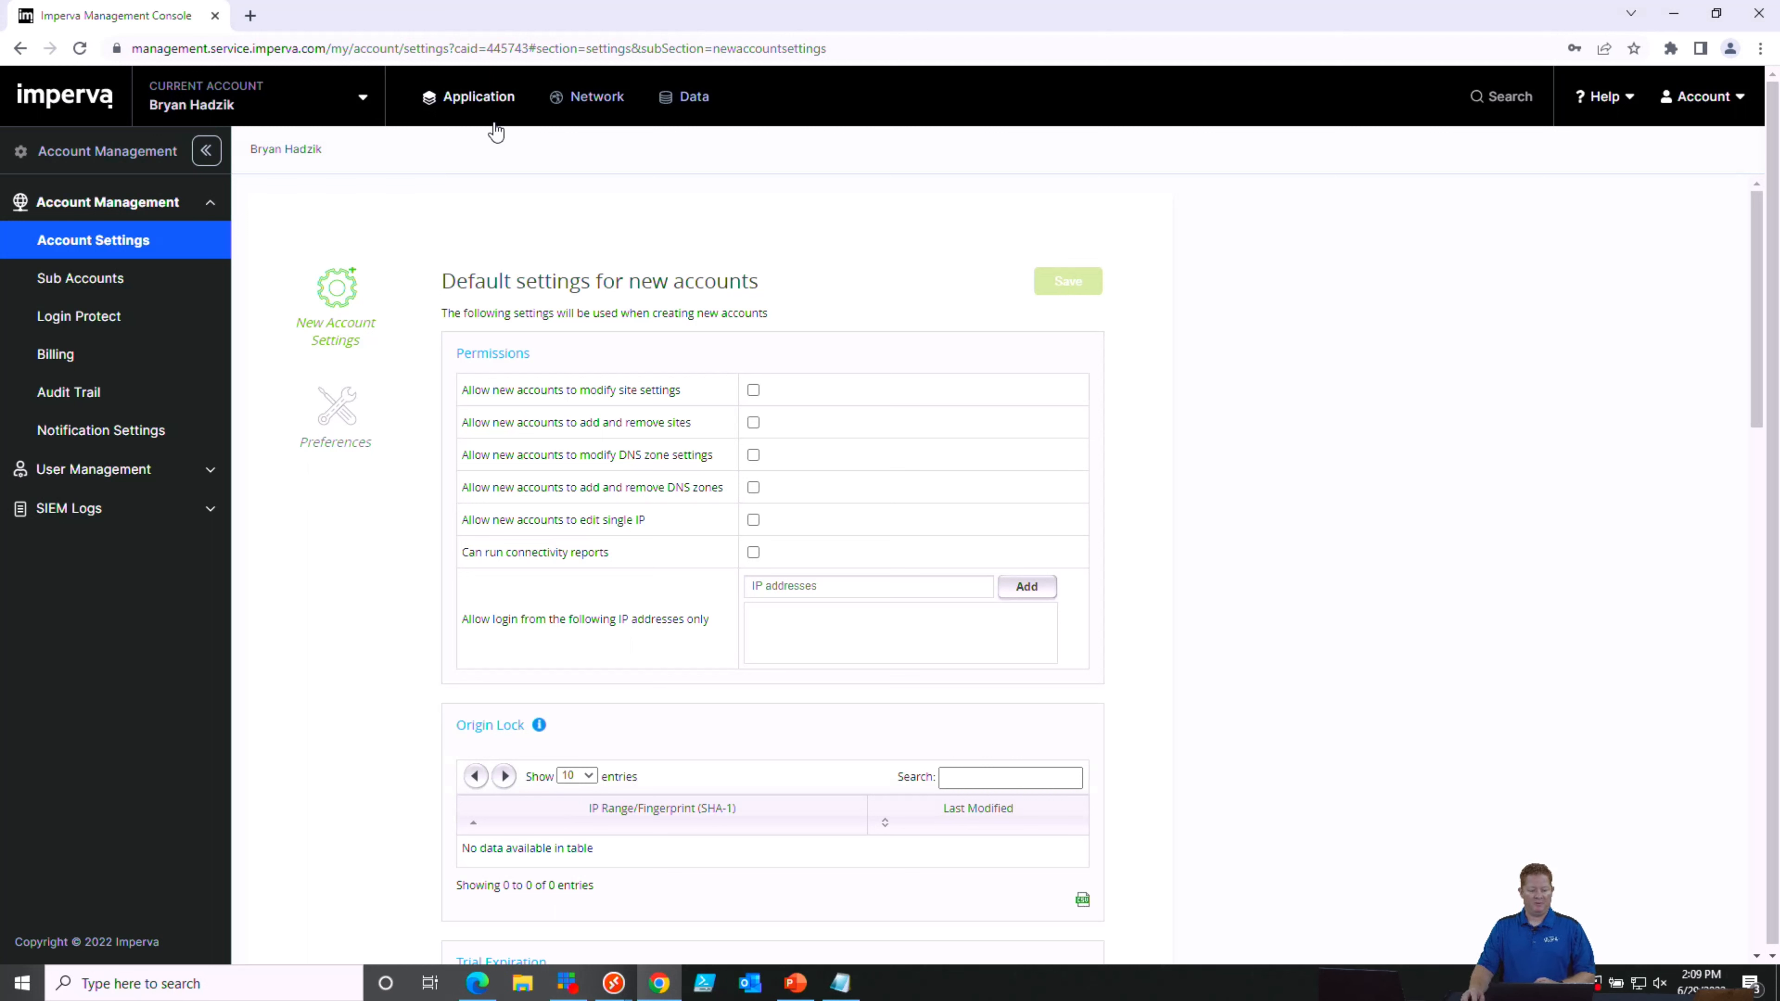
Return to the Websites list and reopen management for store1.vertrillo.com
{"action": "left_click", "coordinate": [476, 95]}
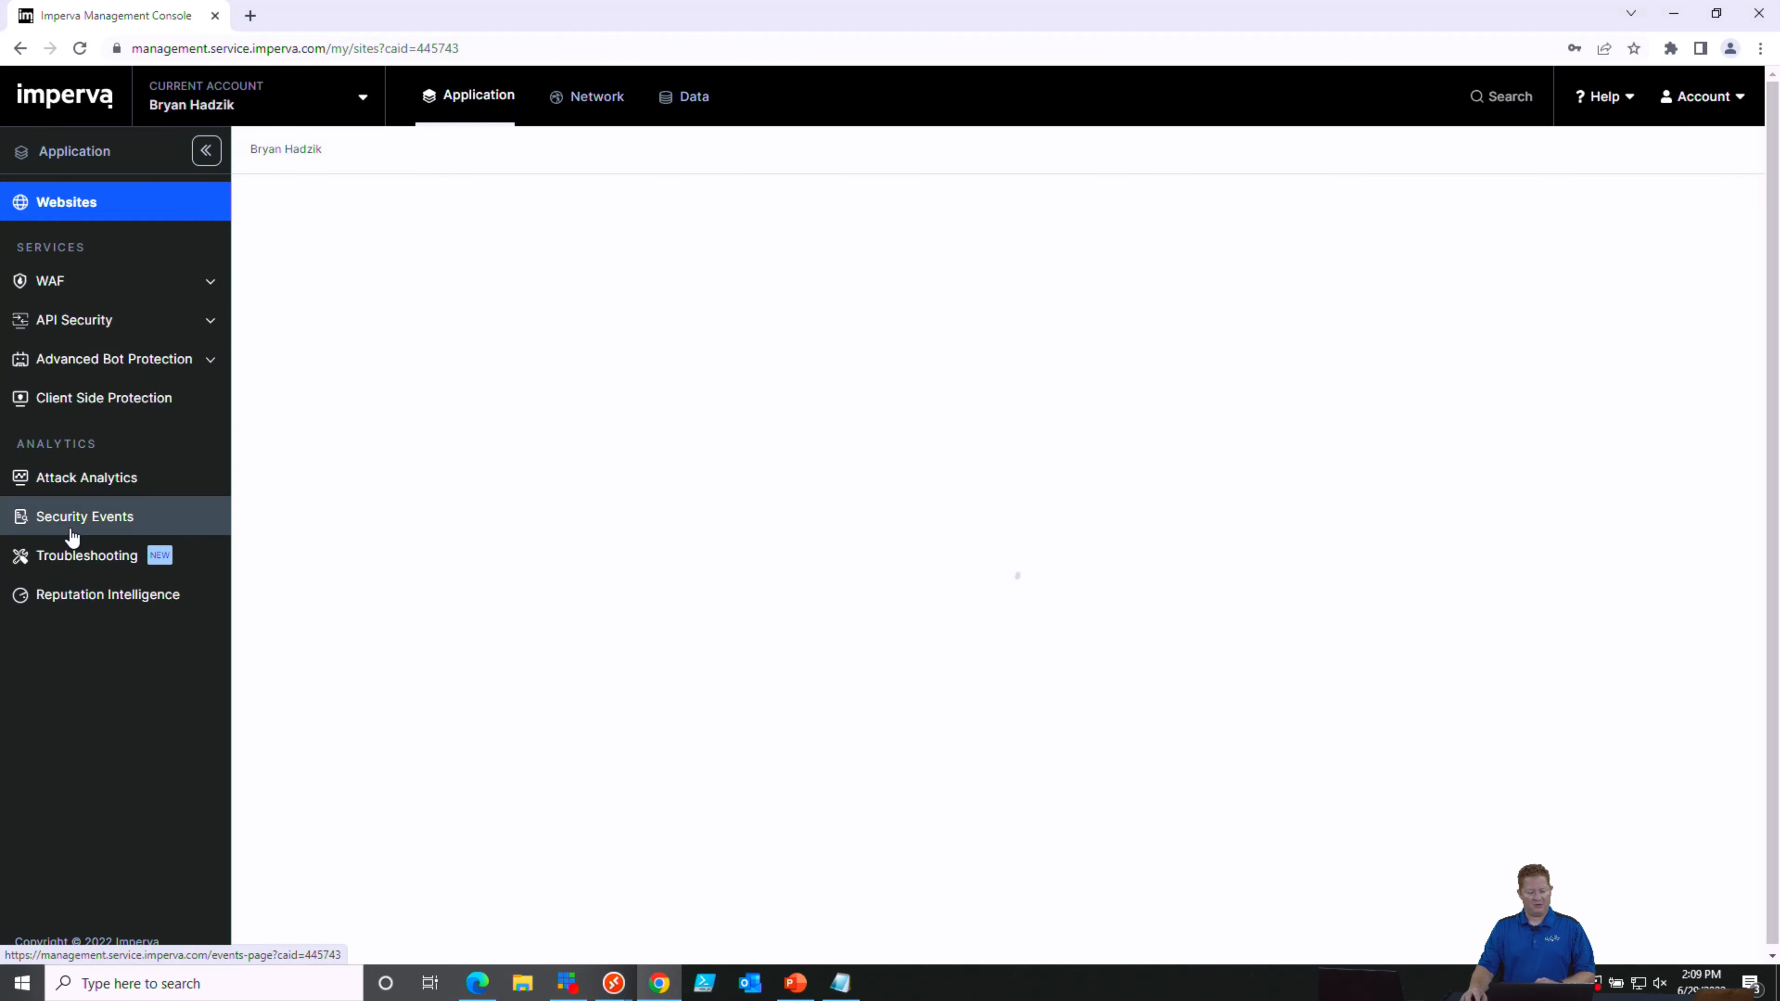
{"action": "left_click", "coordinate": [85, 516]}
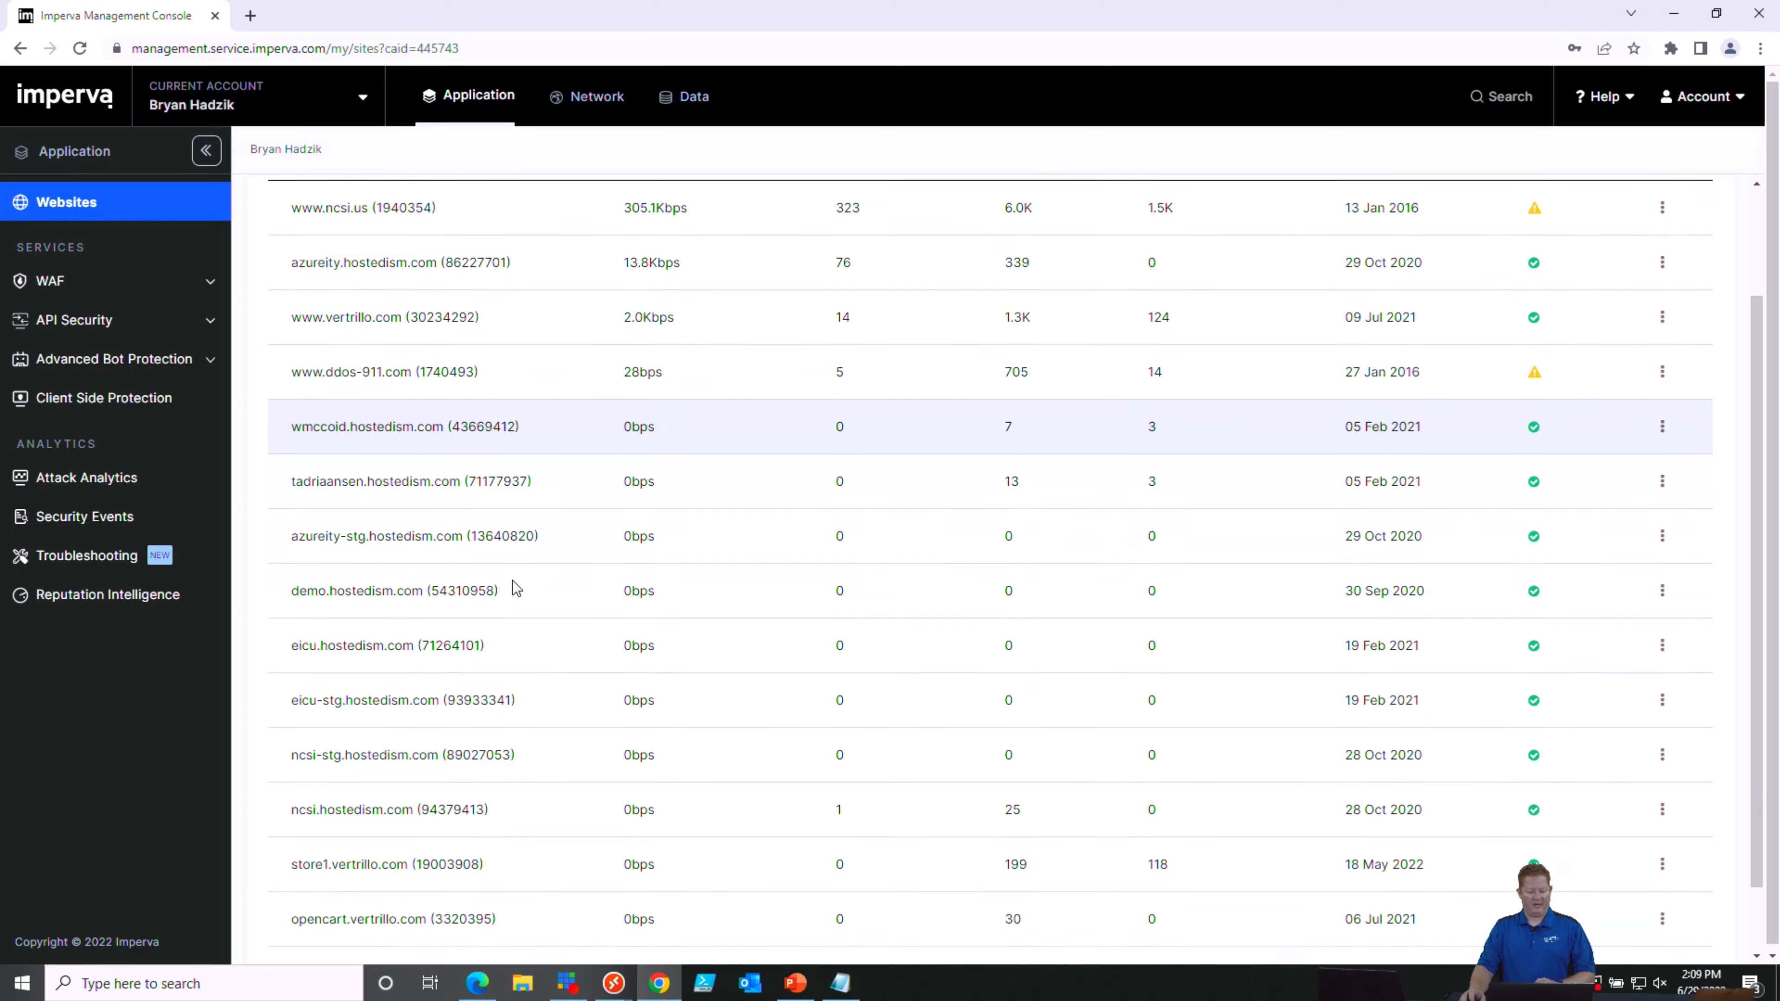
{"action": "left_click", "coordinate": [385, 864]}
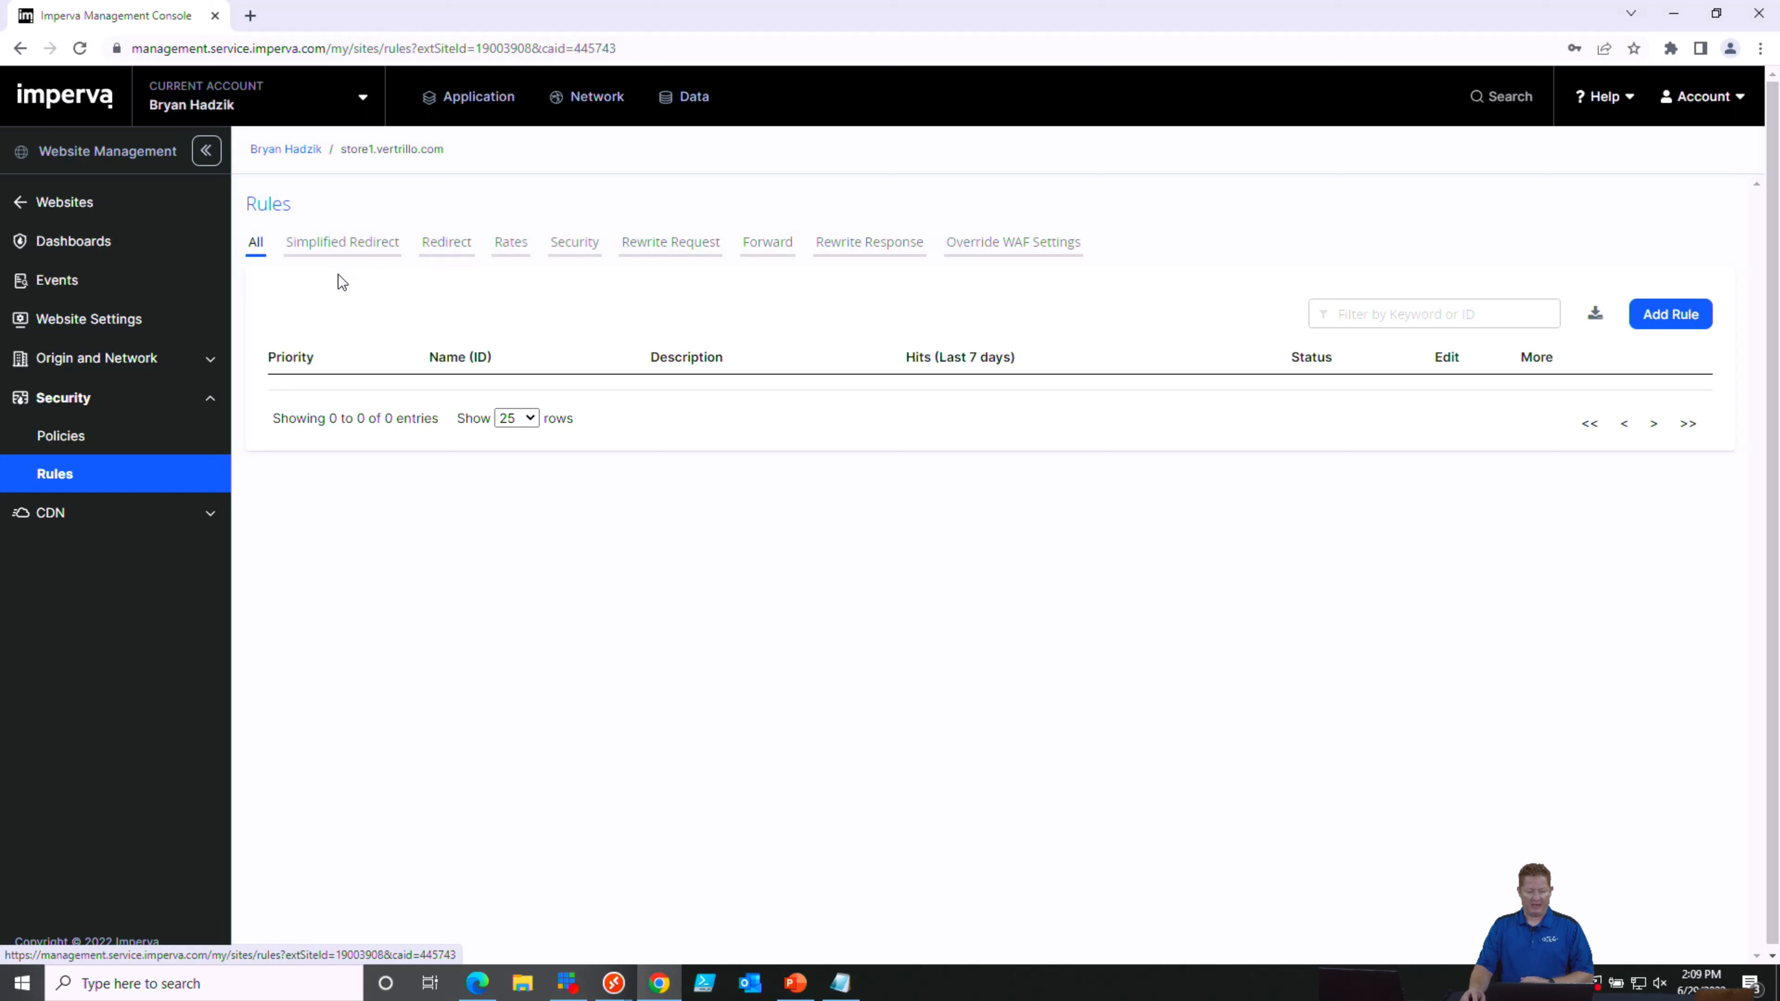
{"action": "mouse_move", "coordinate": [430, 387]}
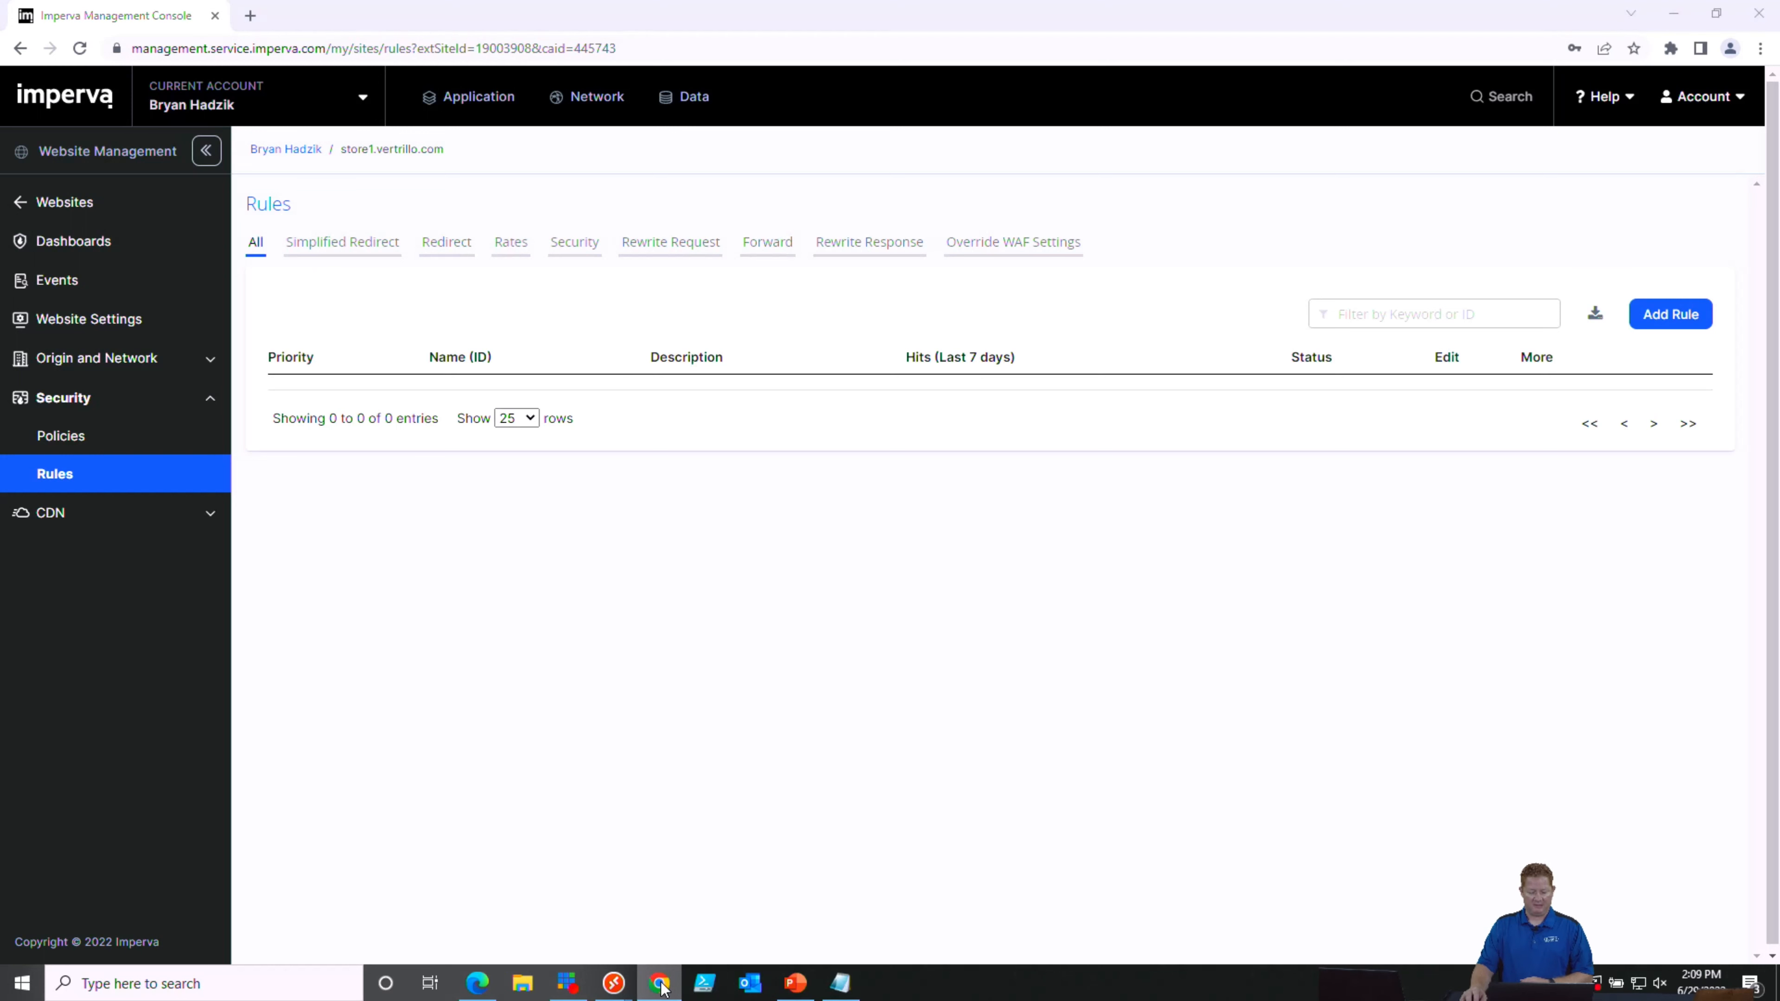
{"action": "right_click", "coordinate": [658, 983]}
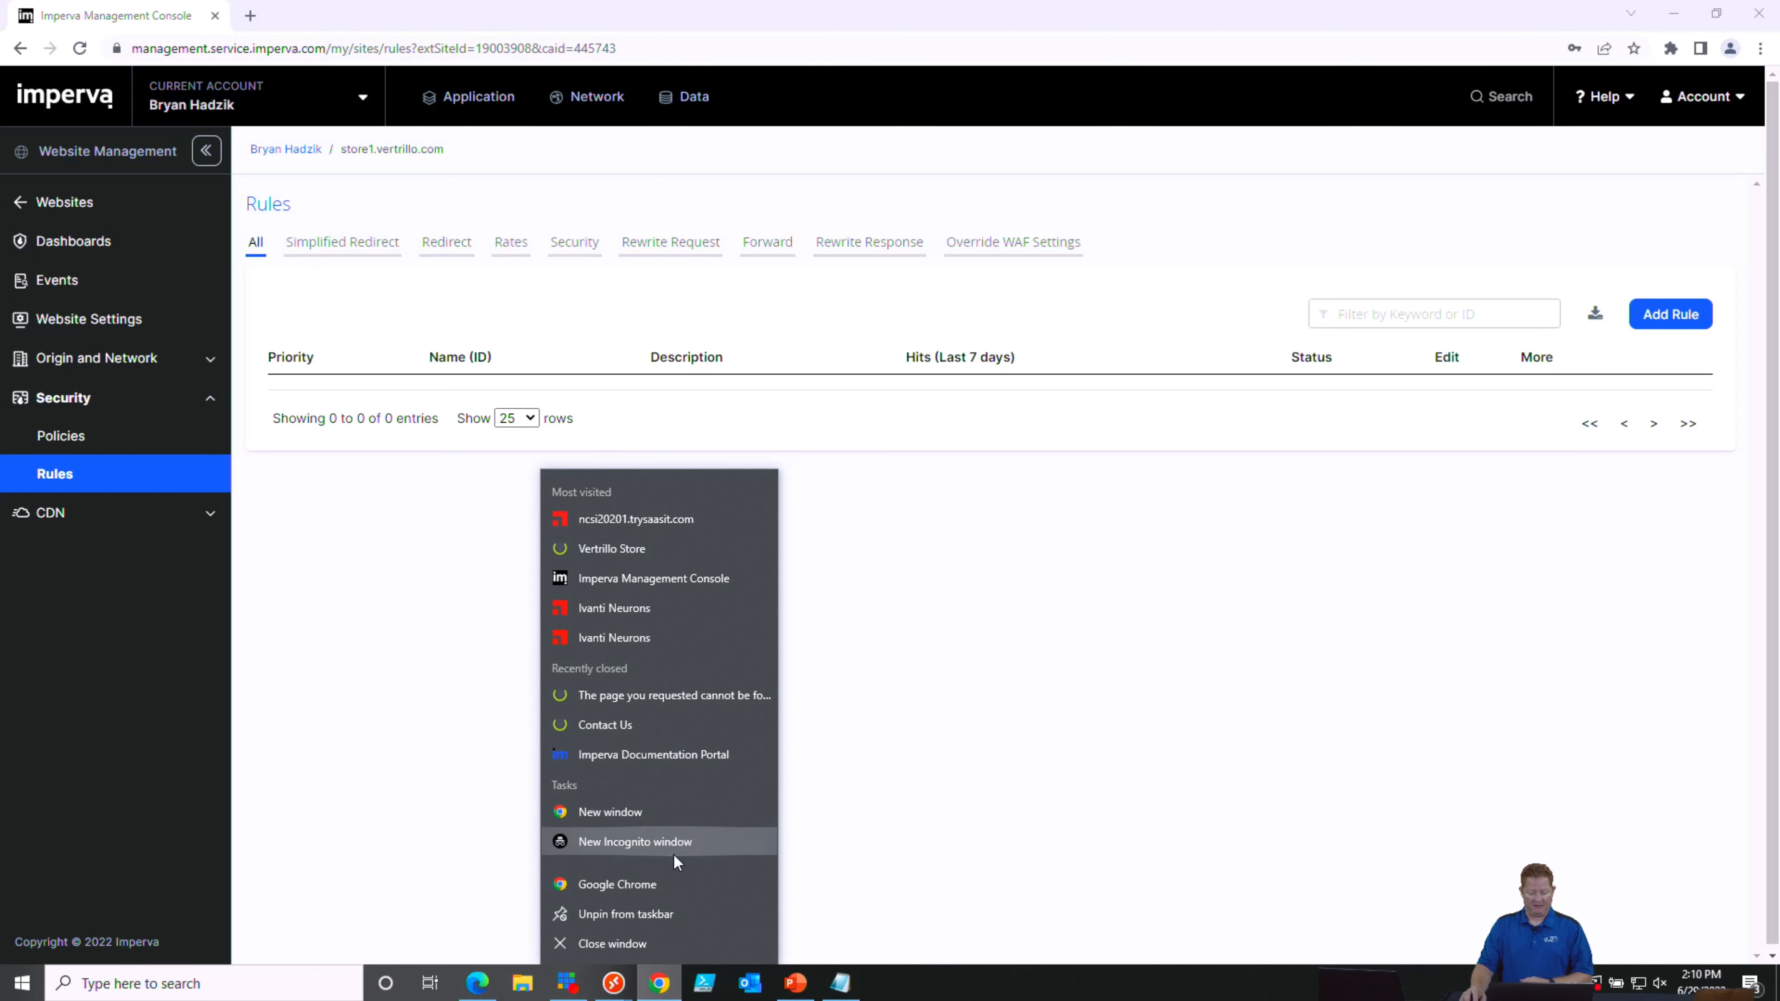
{"action": "mouse_move", "coordinate": [618, 885]}
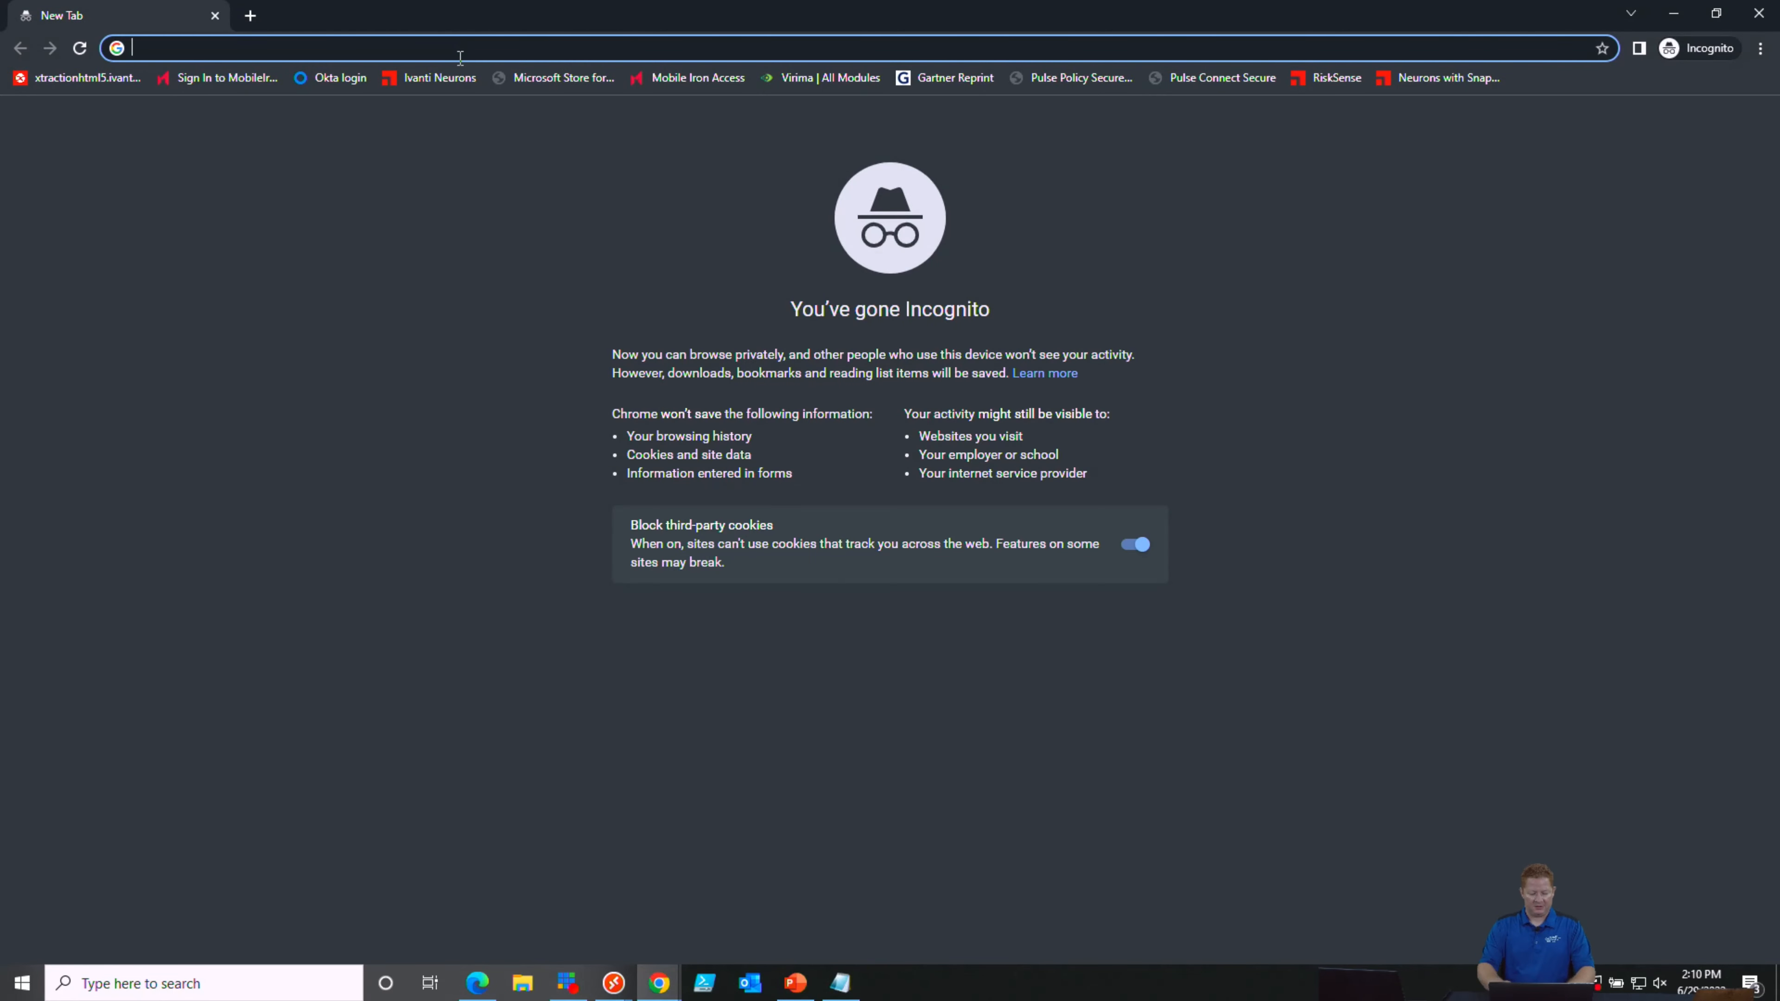
{"action": "type", "text": "store1.vertrillo.com"}
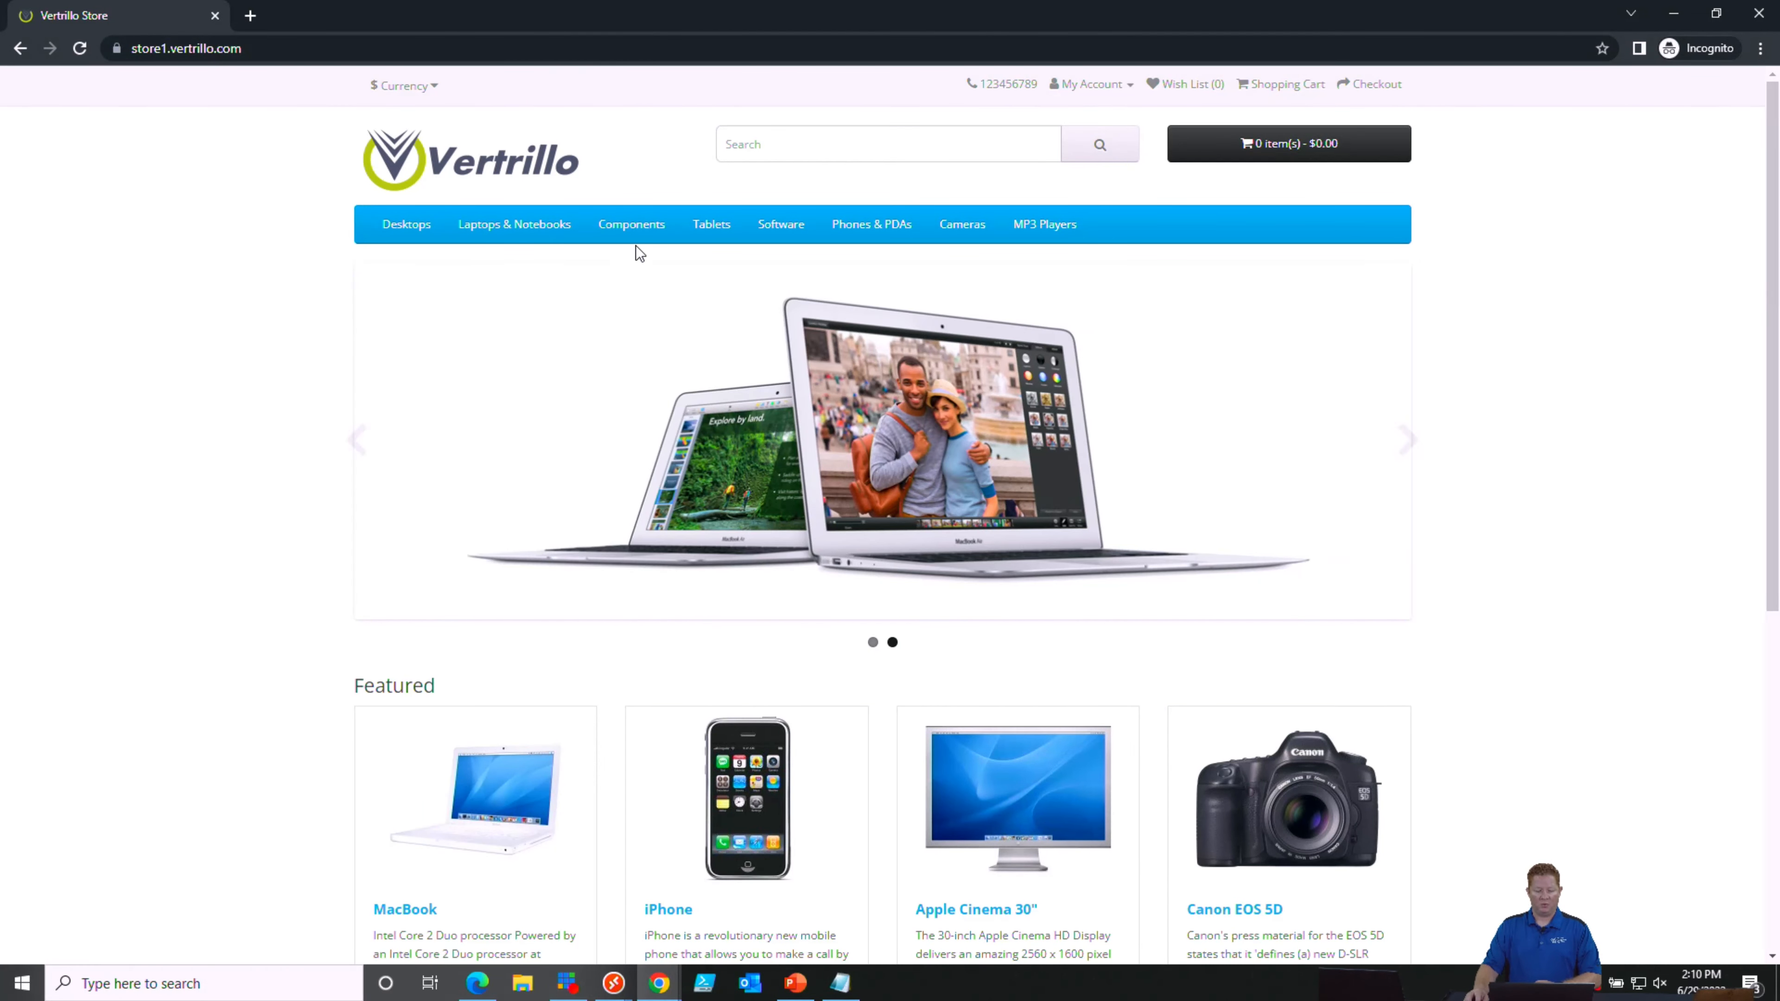
{"action": "left_click", "coordinate": [631, 223]}
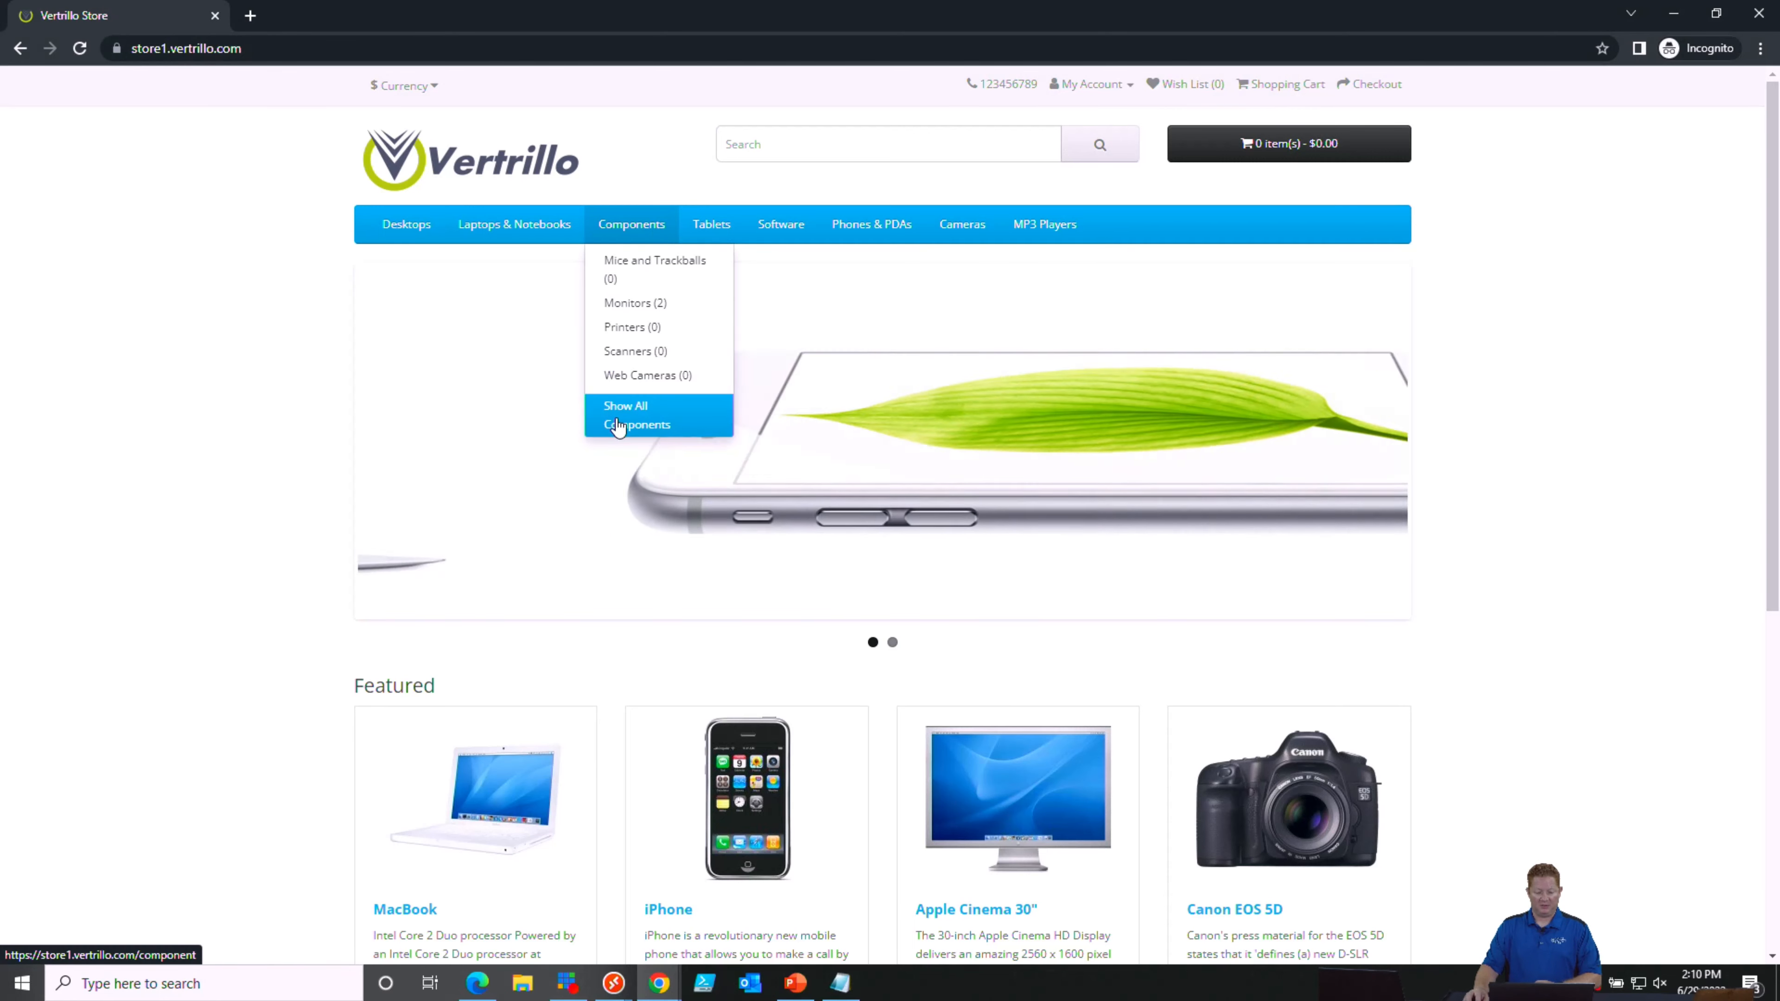
{"action": "left_click", "coordinate": [637, 414]}
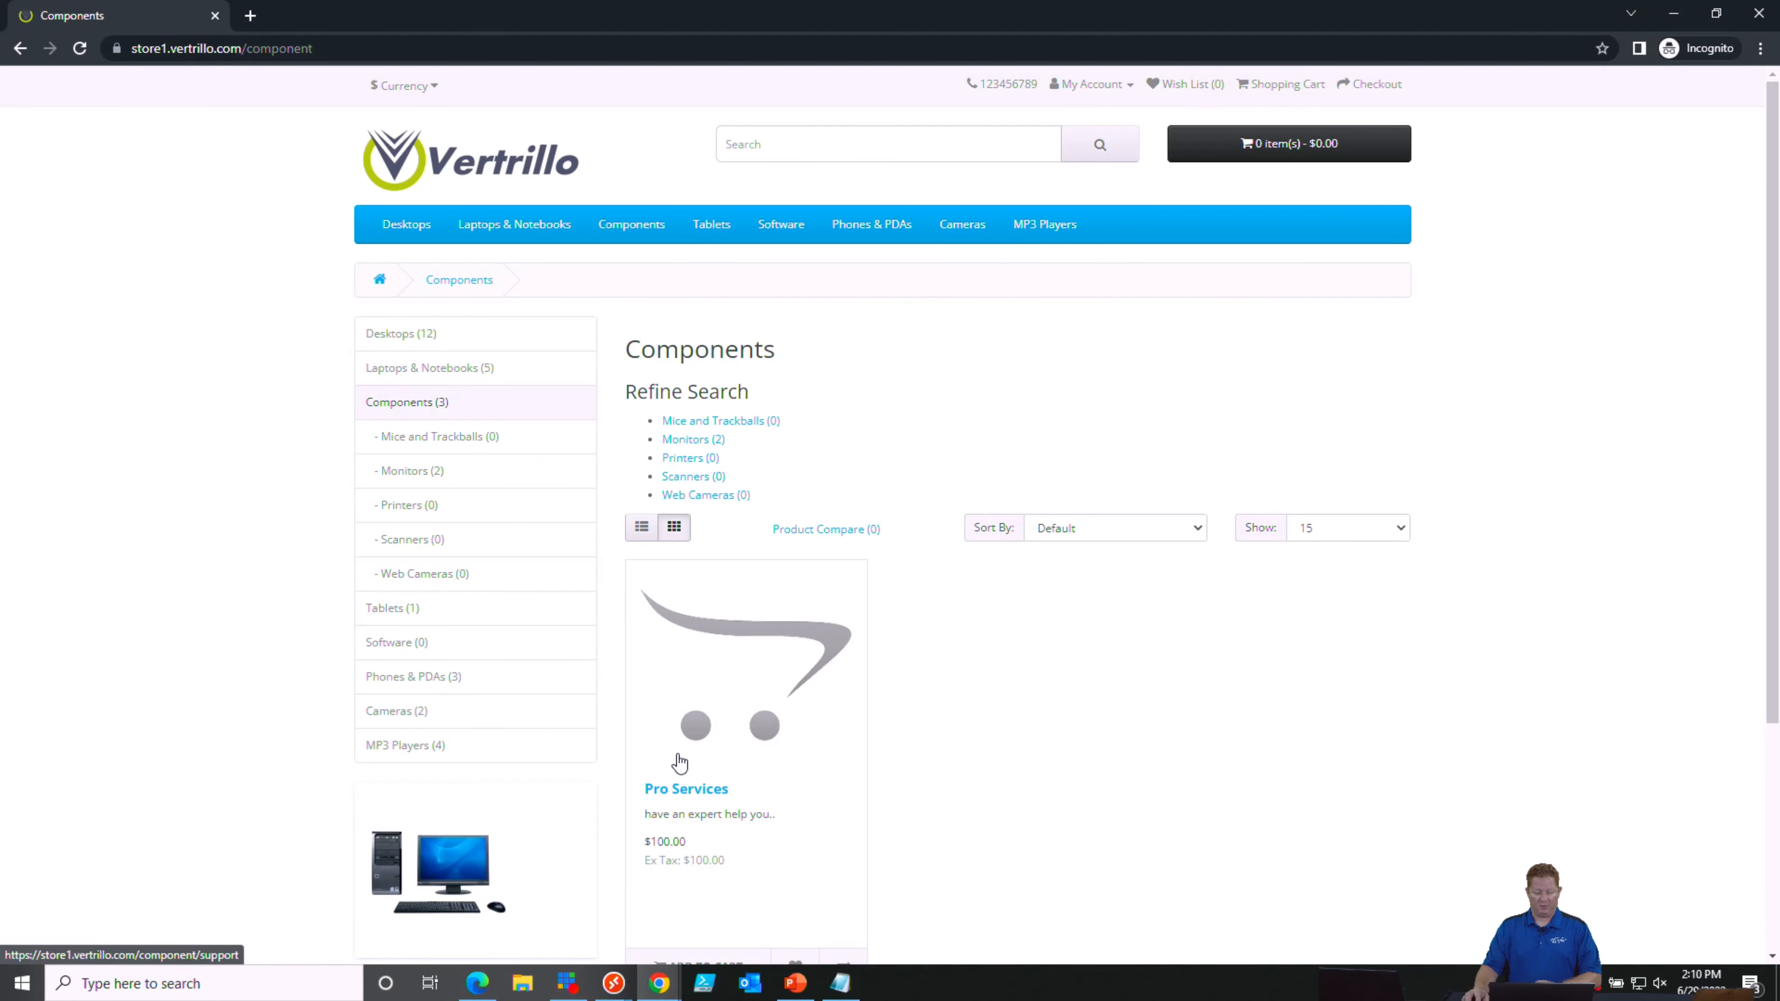
{"action": "left_click", "coordinate": [686, 788]}
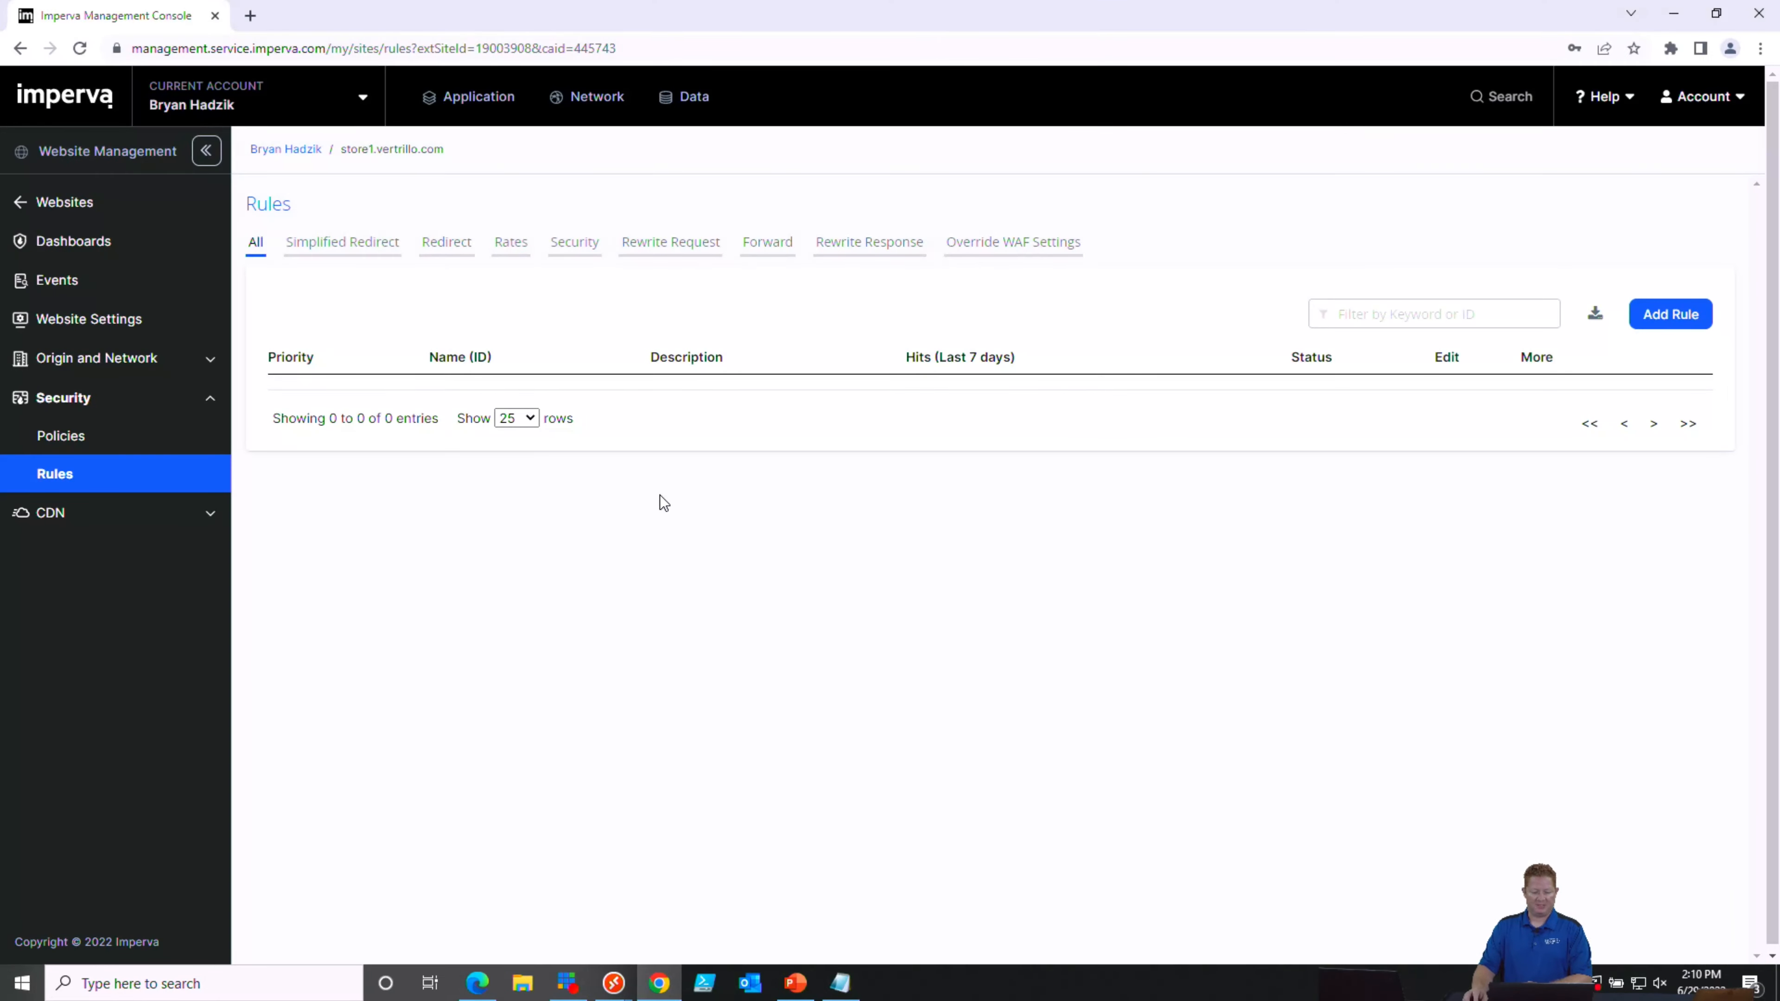
{"action": "mouse_move", "coordinate": [1670, 313]}
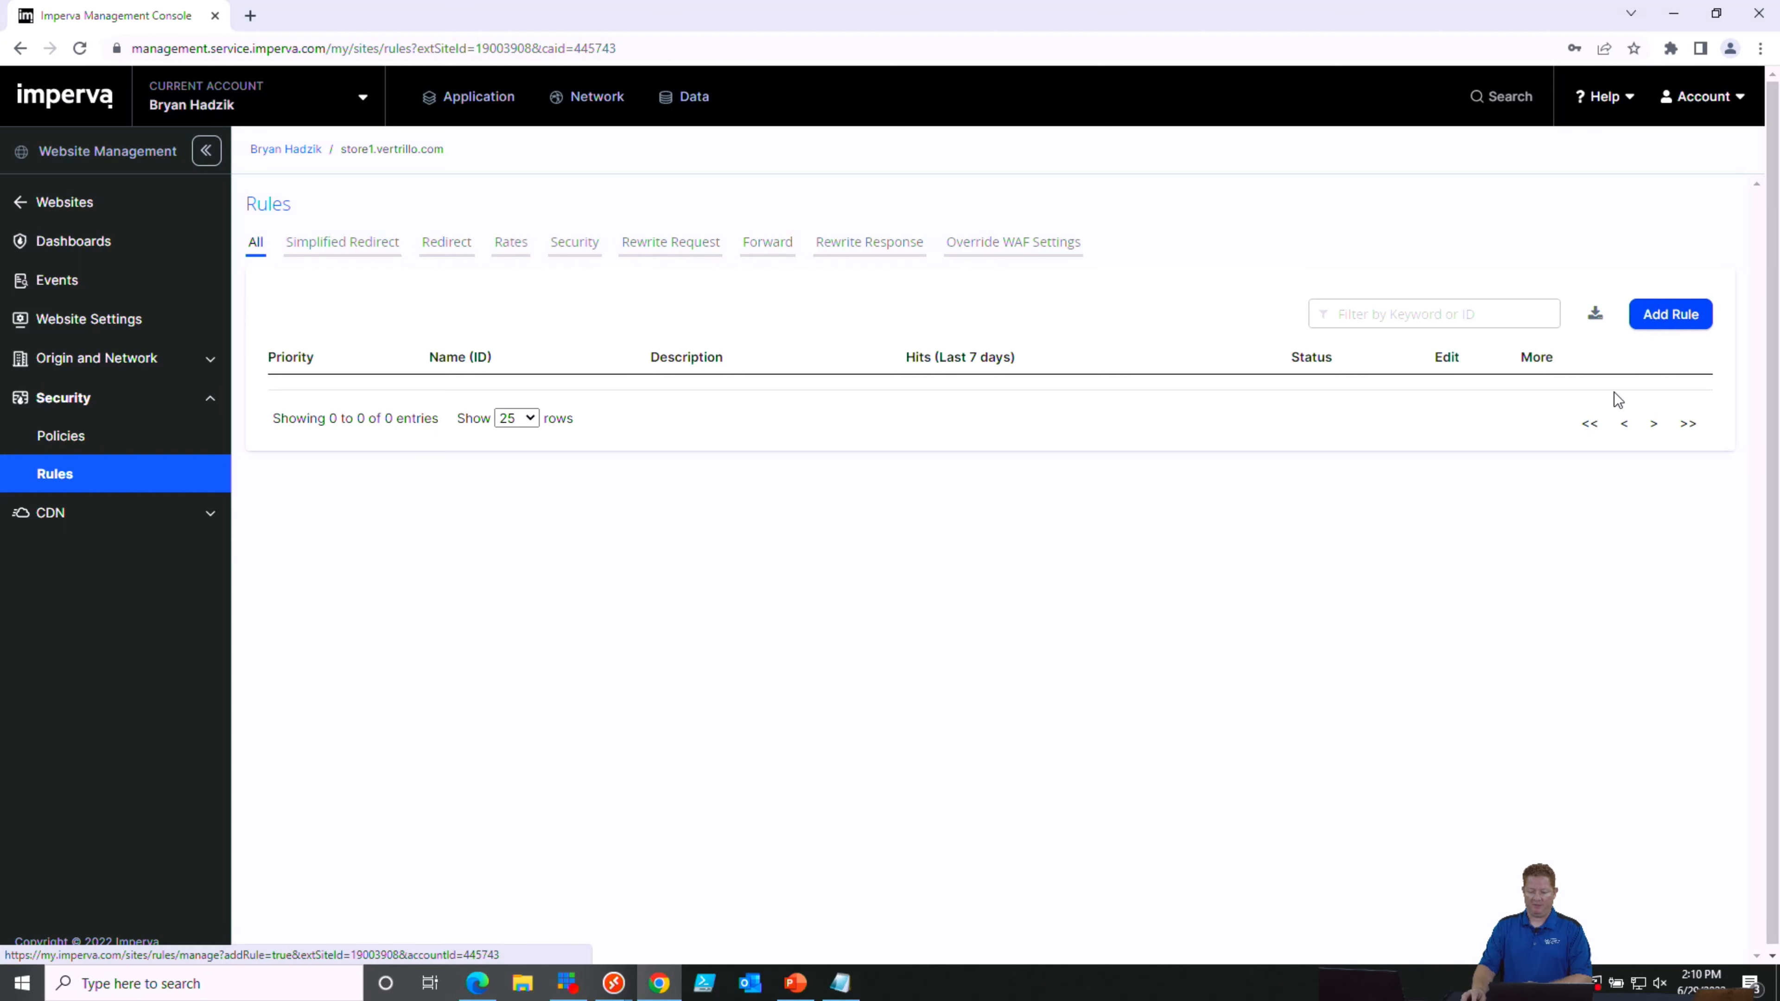
Add a new Simplified Redirect rule with From path /support
{"action": "left_click", "coordinate": [1669, 314]}
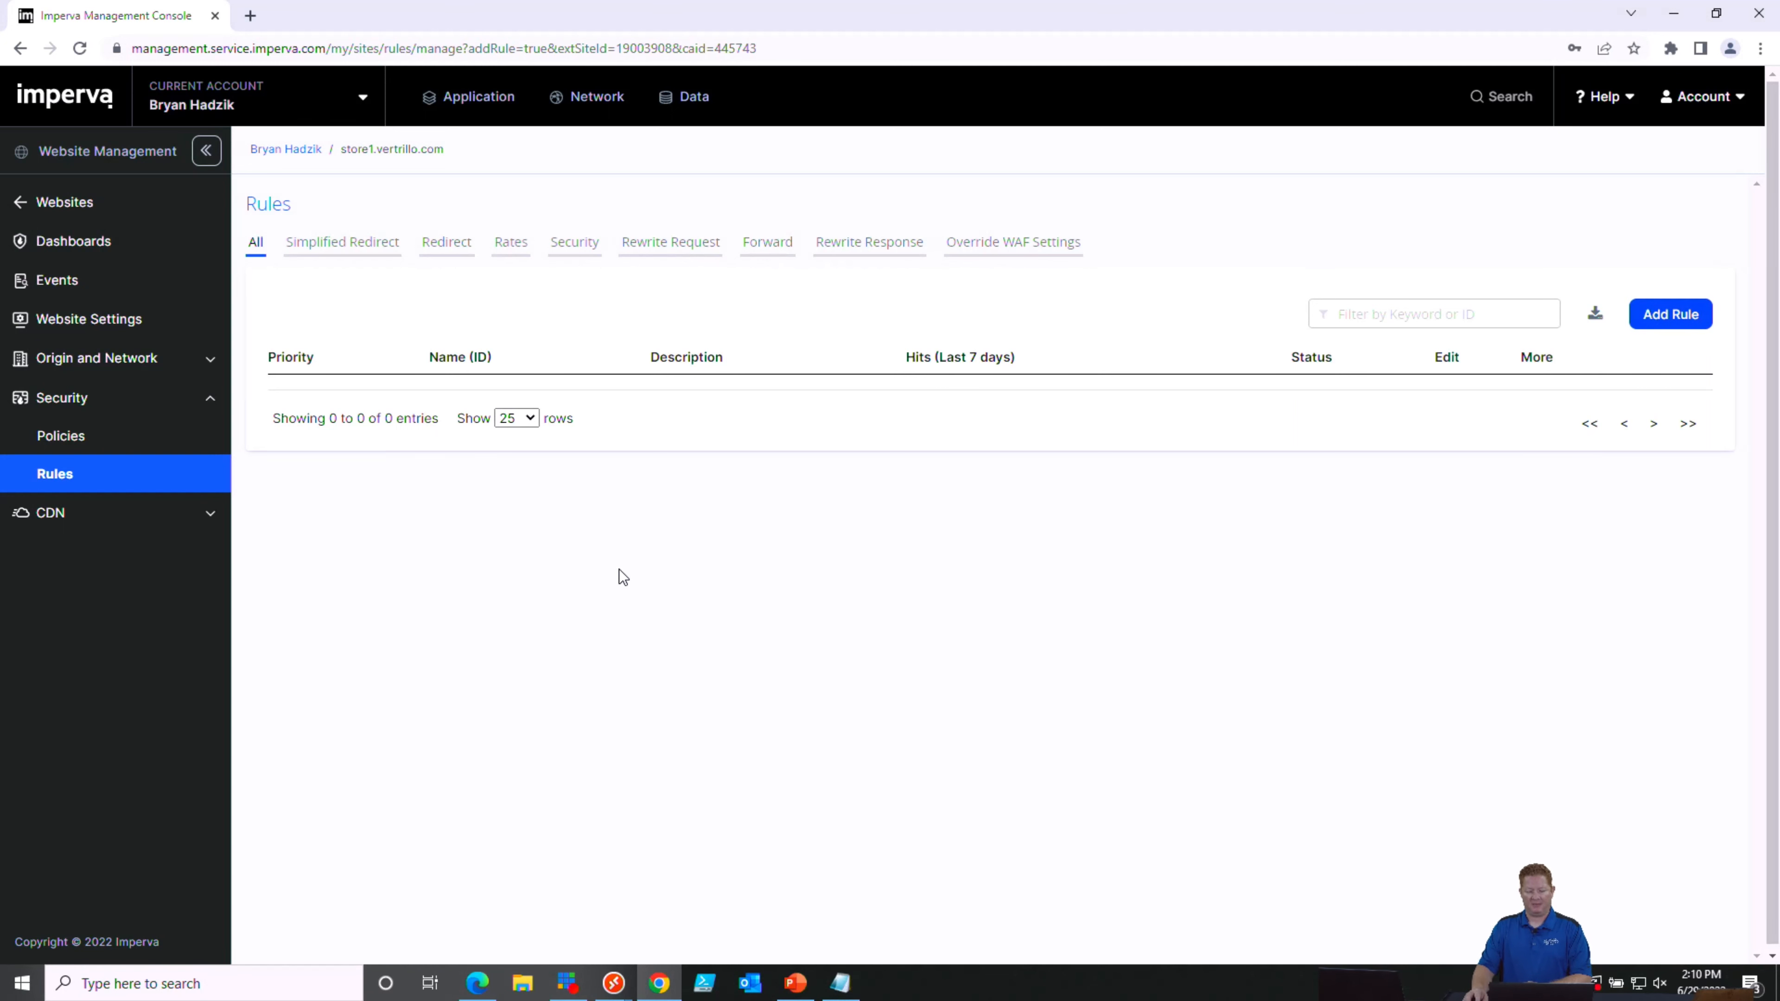
{"action": "left_click", "coordinate": [1669, 313]}
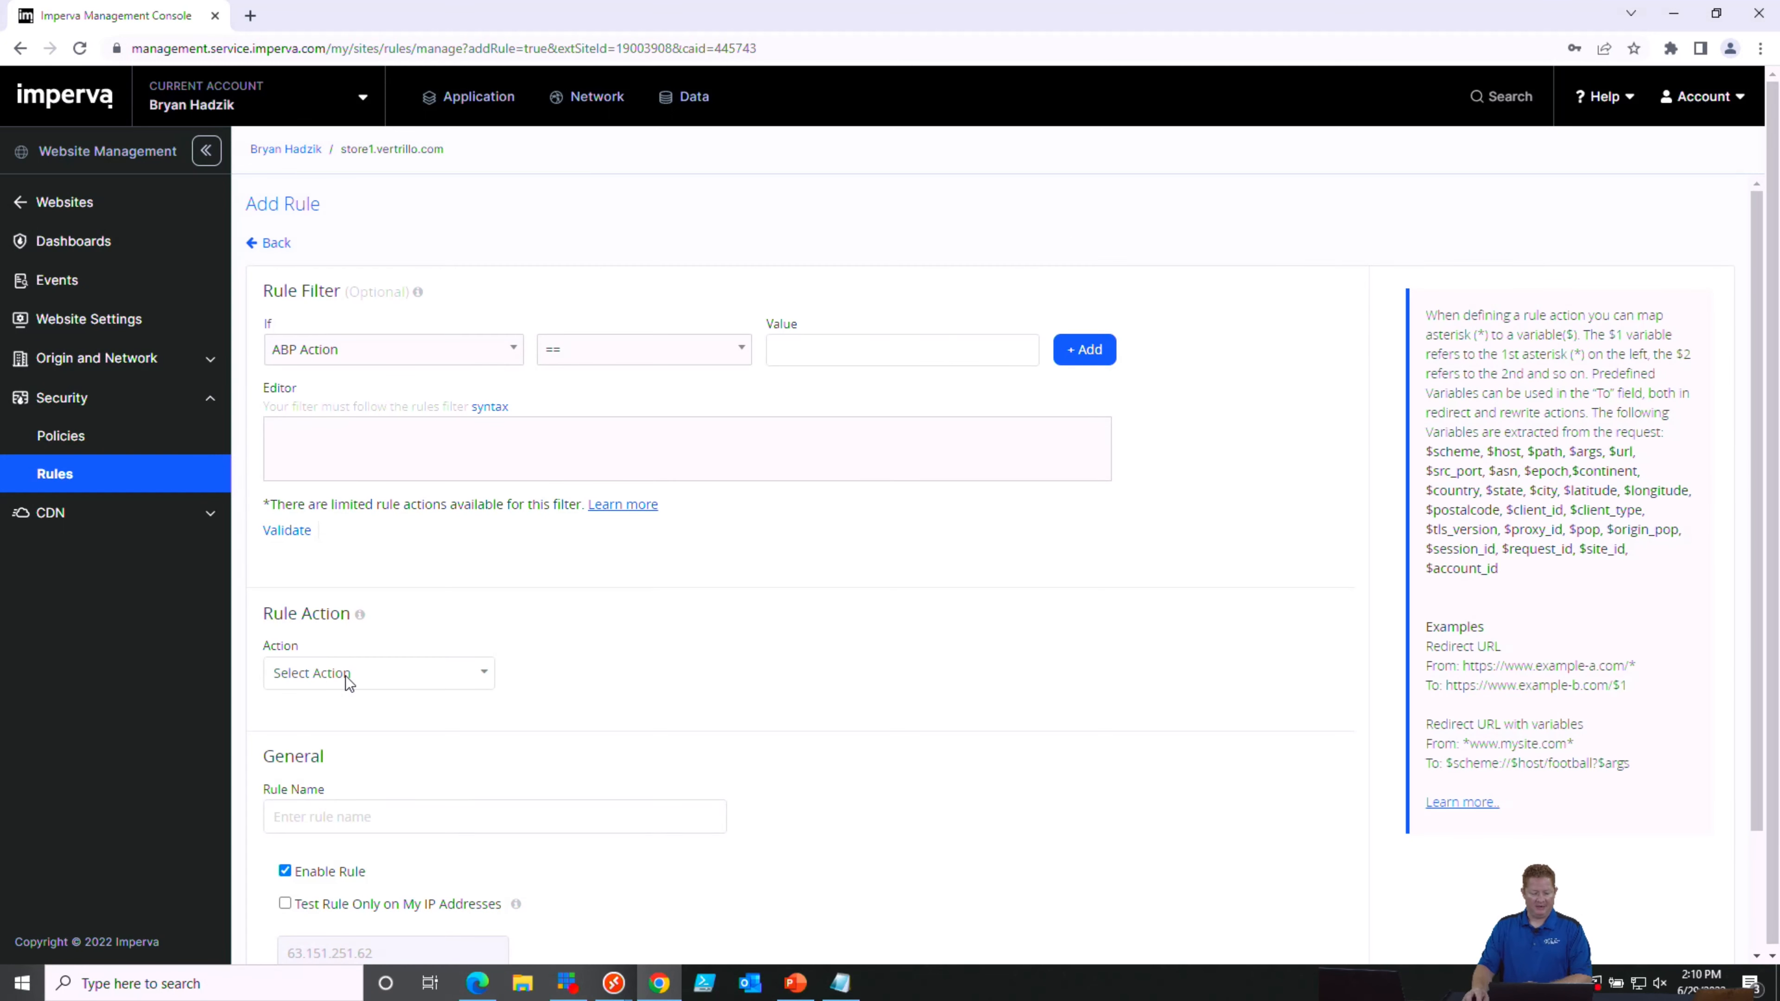
{"action": "left_click", "coordinate": [378, 673]}
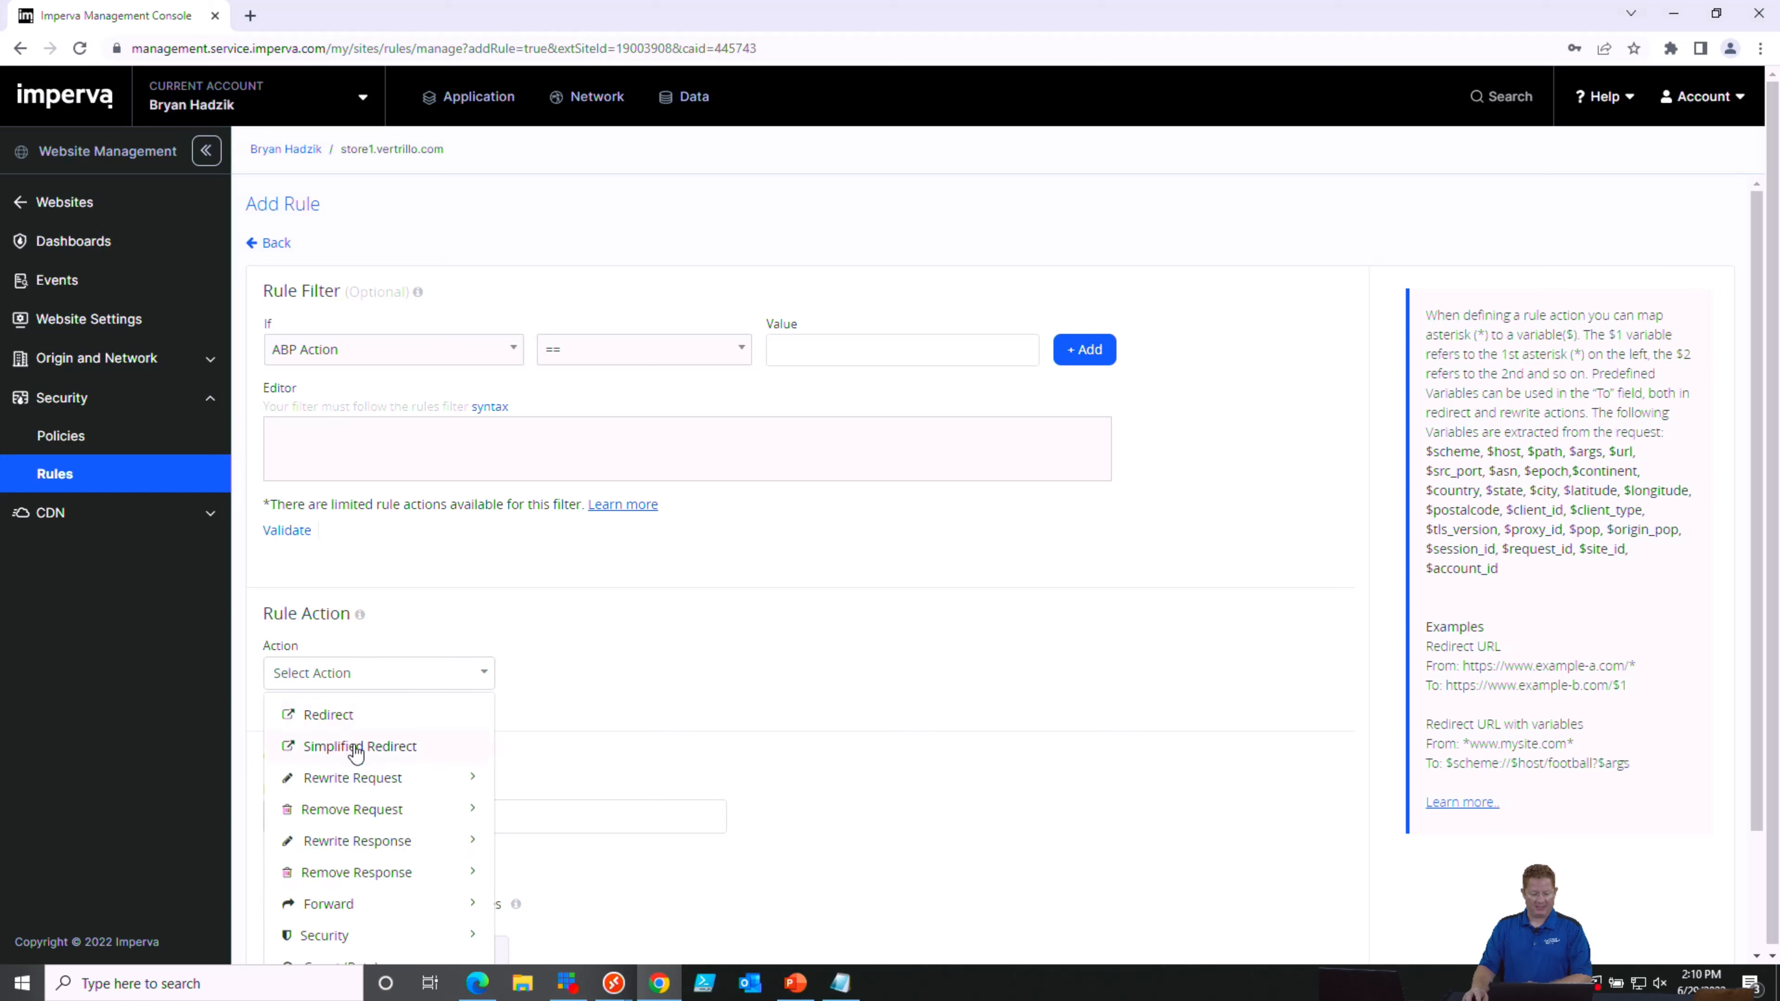
{"action": "left_click", "coordinate": [360, 746]}
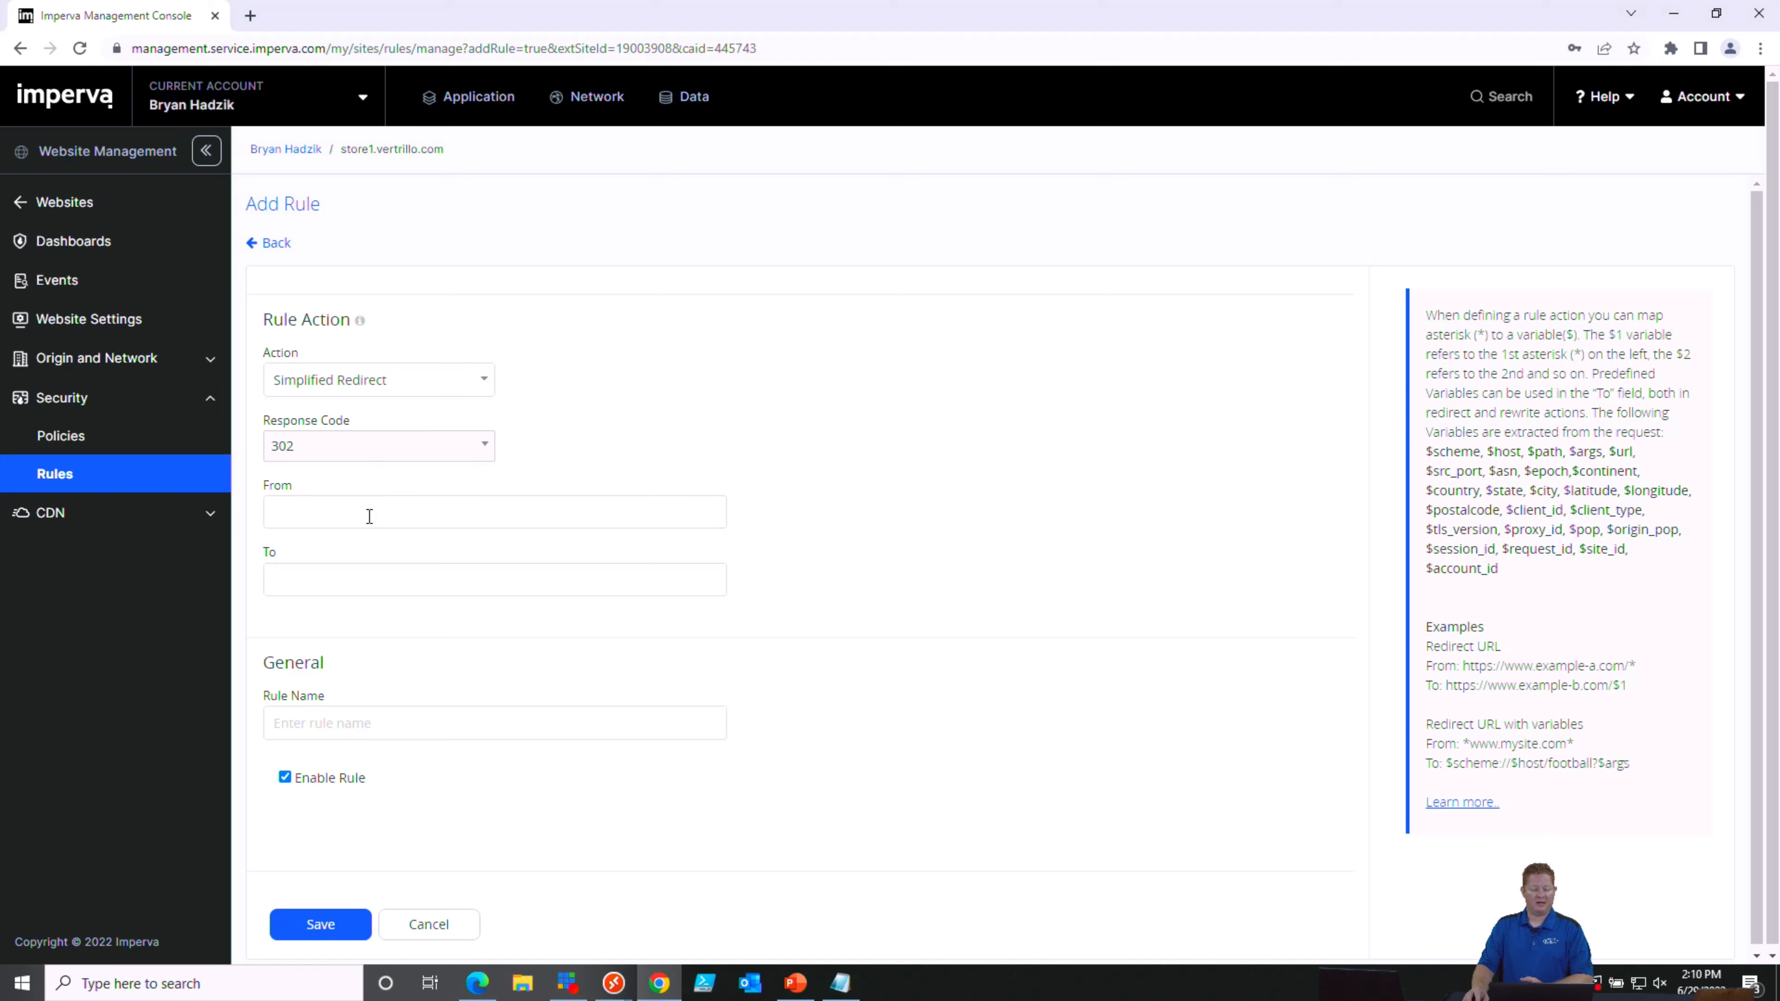
{"action": "type", "text": "/"}
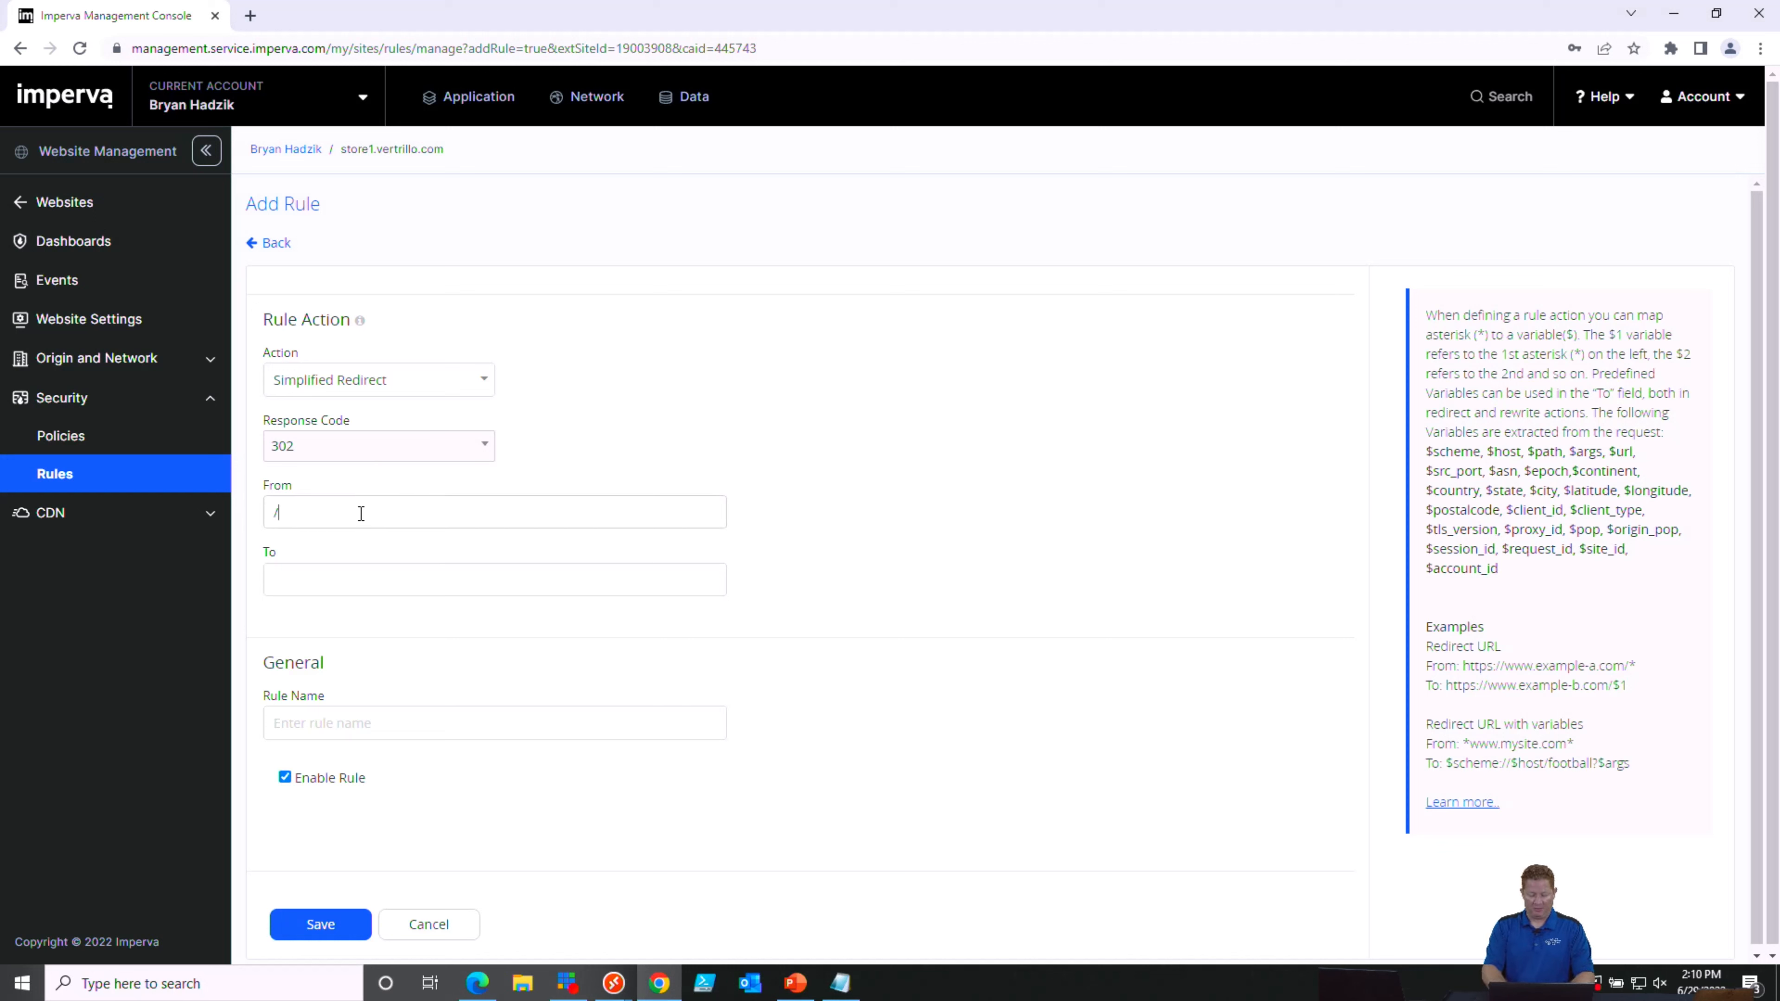
{"action": "type", "text": "supp"}
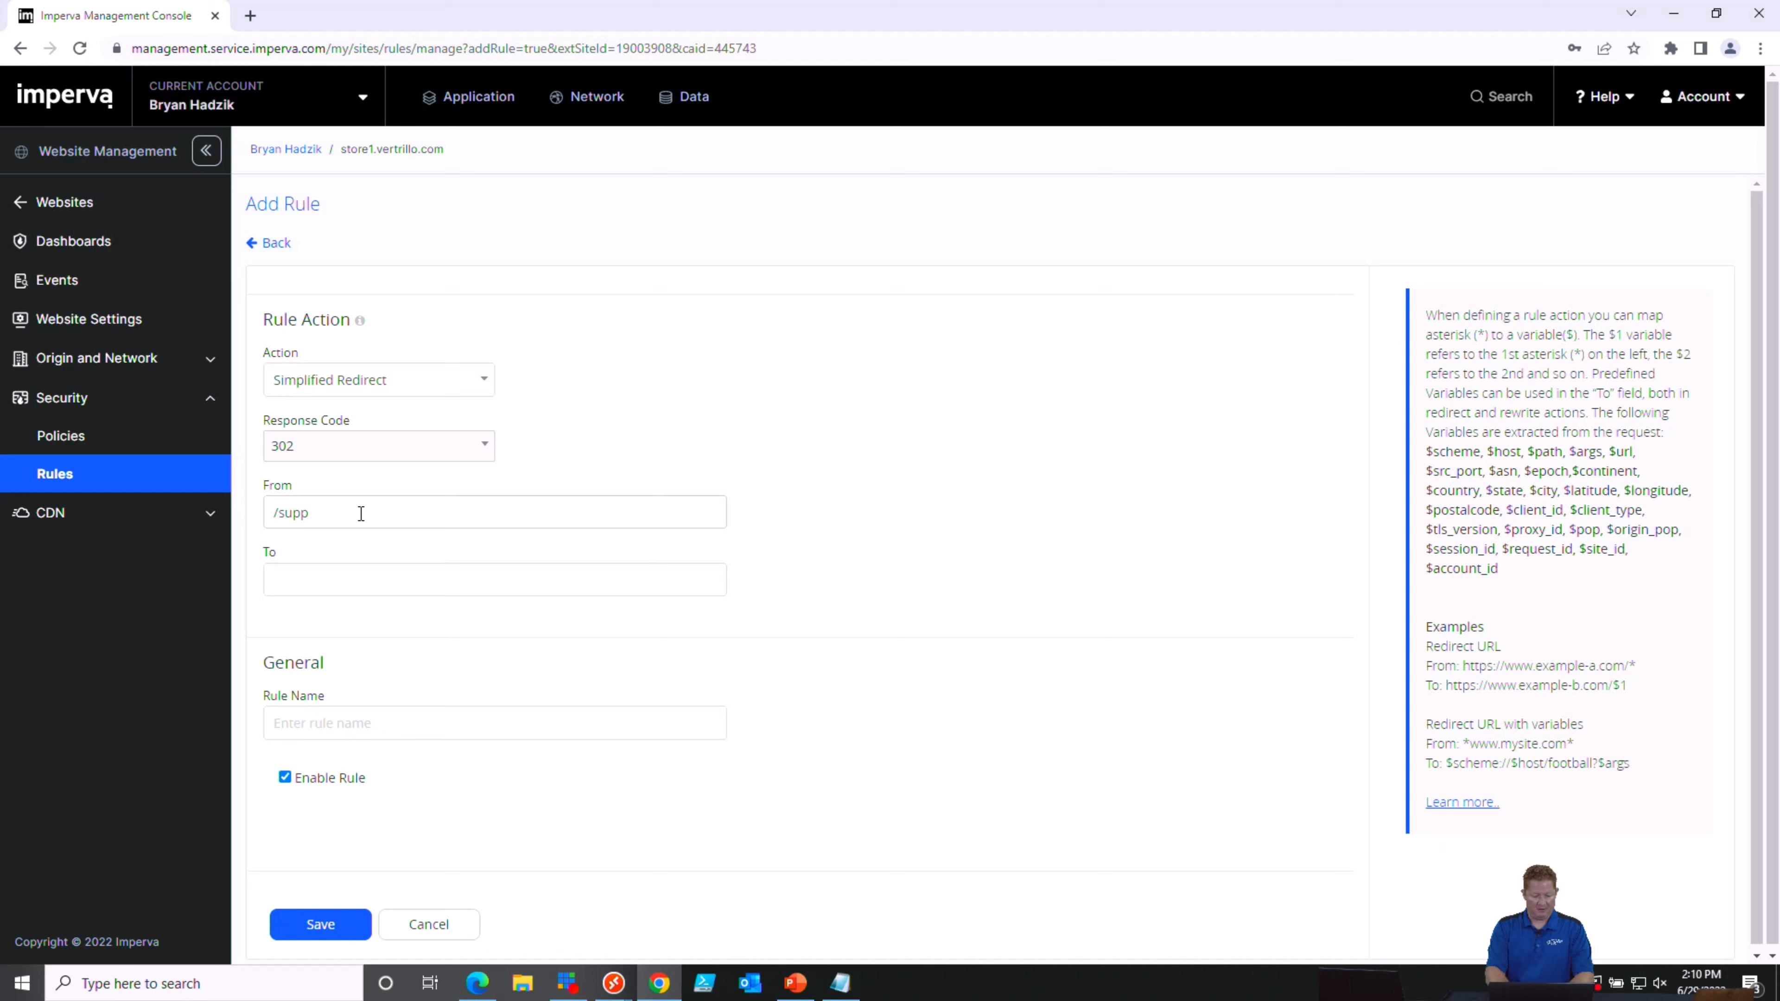
{"action": "type", "text": "ort"}
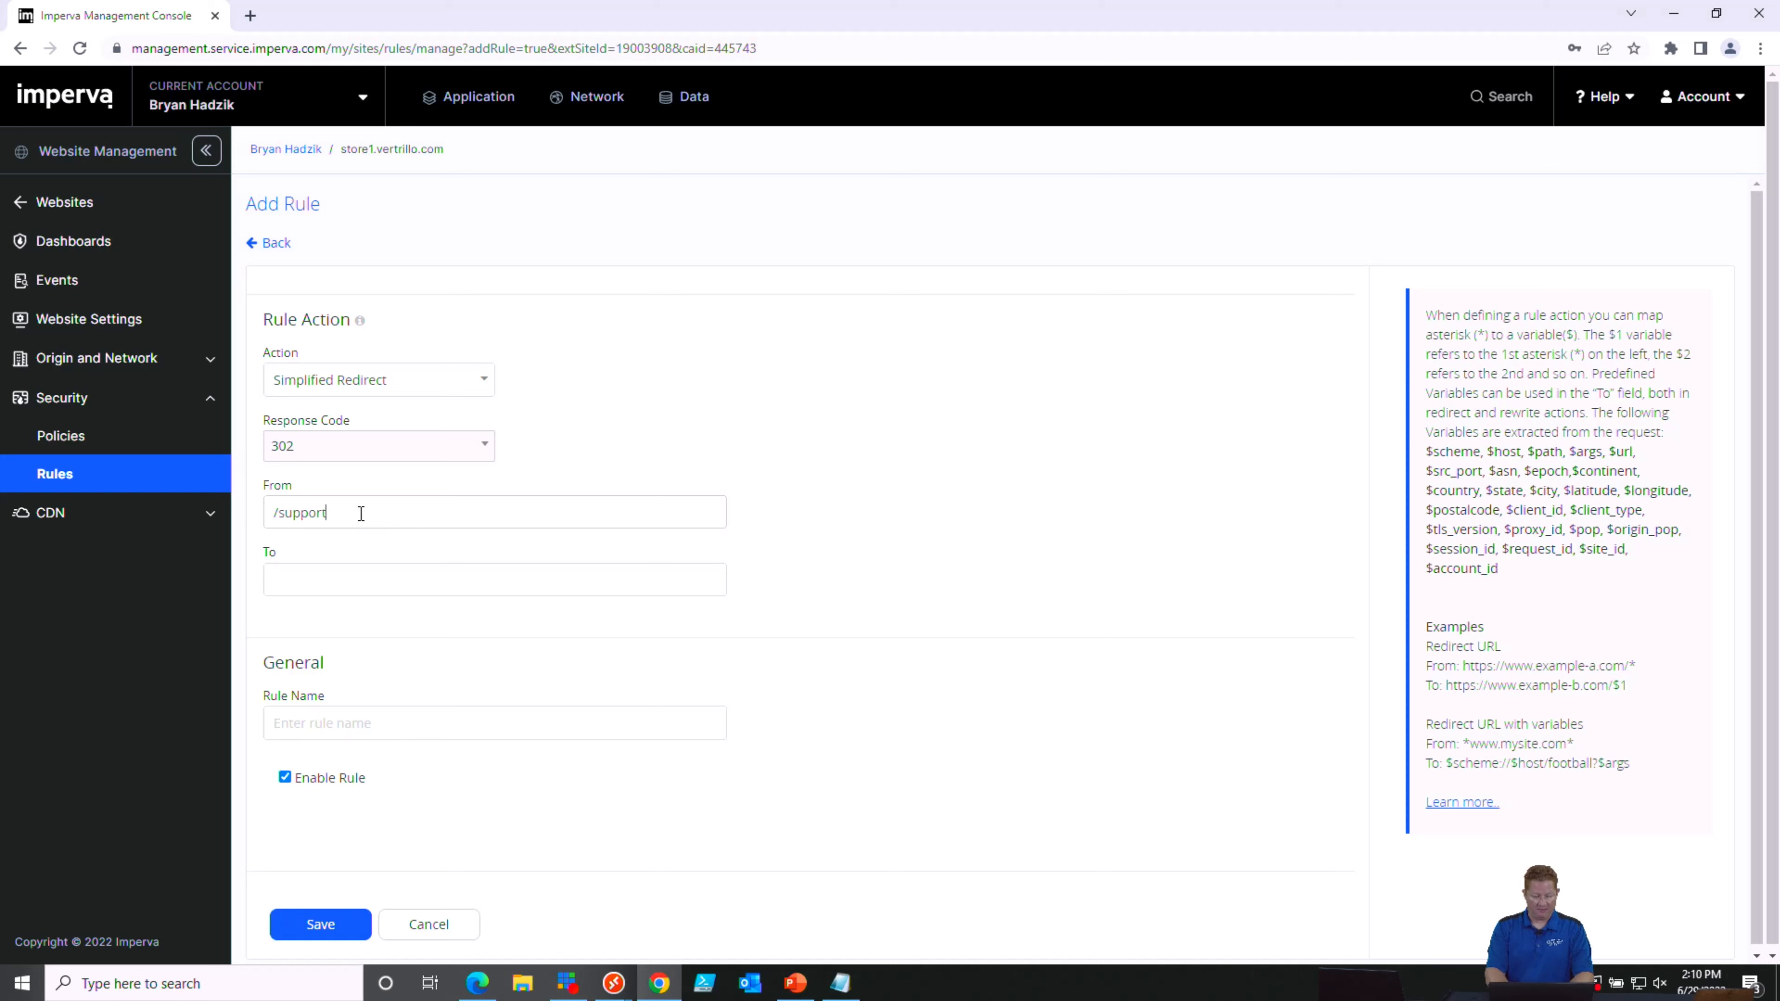
{"action": "left_click", "coordinate": [494, 578]}
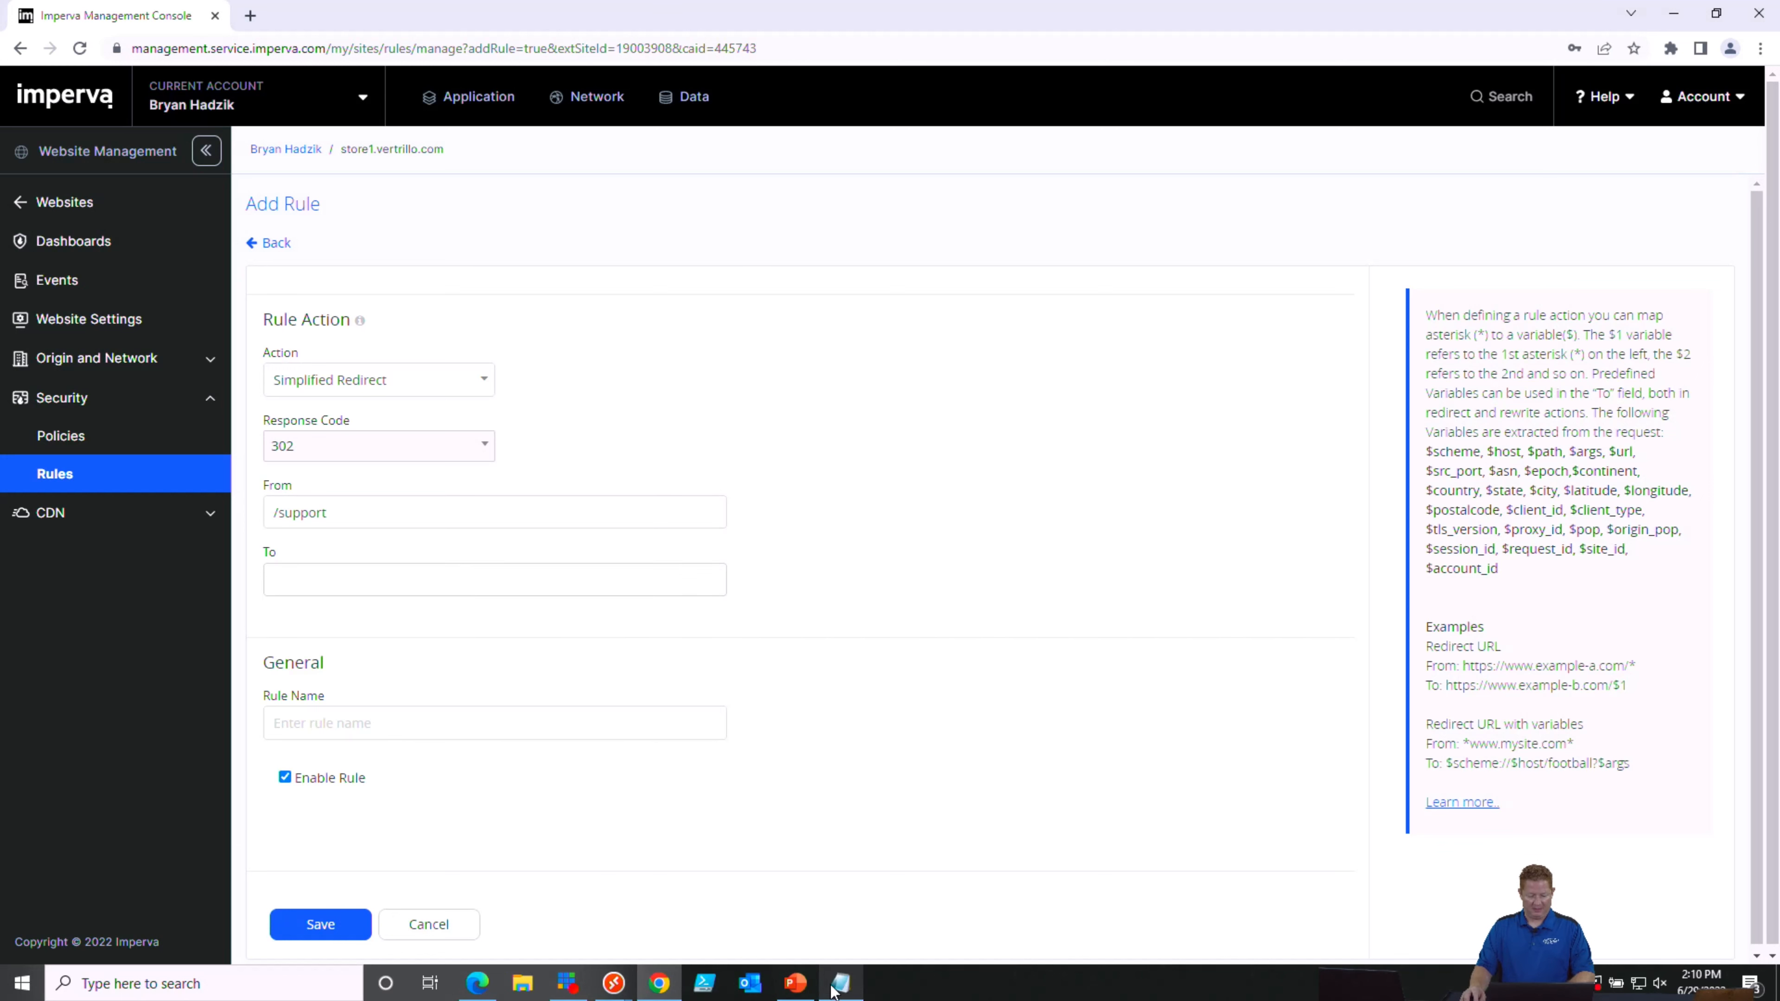
{"action": "left_click", "coordinate": [840, 983]}
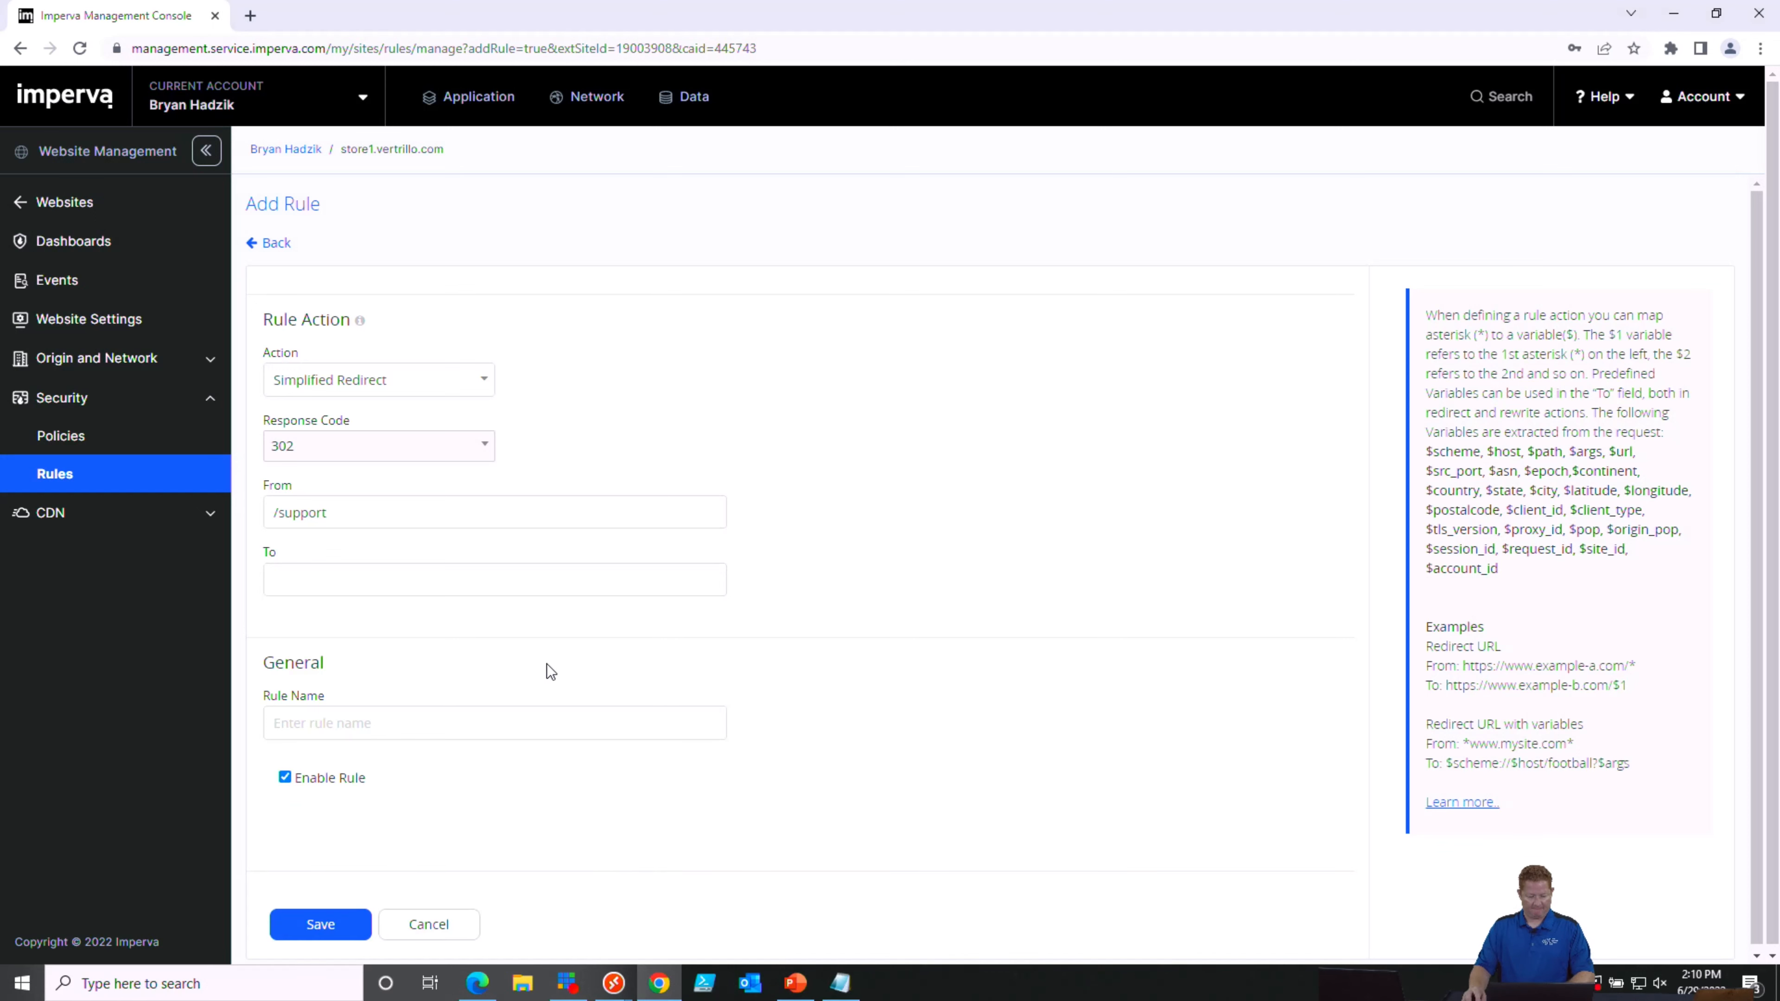
{"action": "type", "text": "https://store1.vertrillo.com/index.php?route=information/contact"}
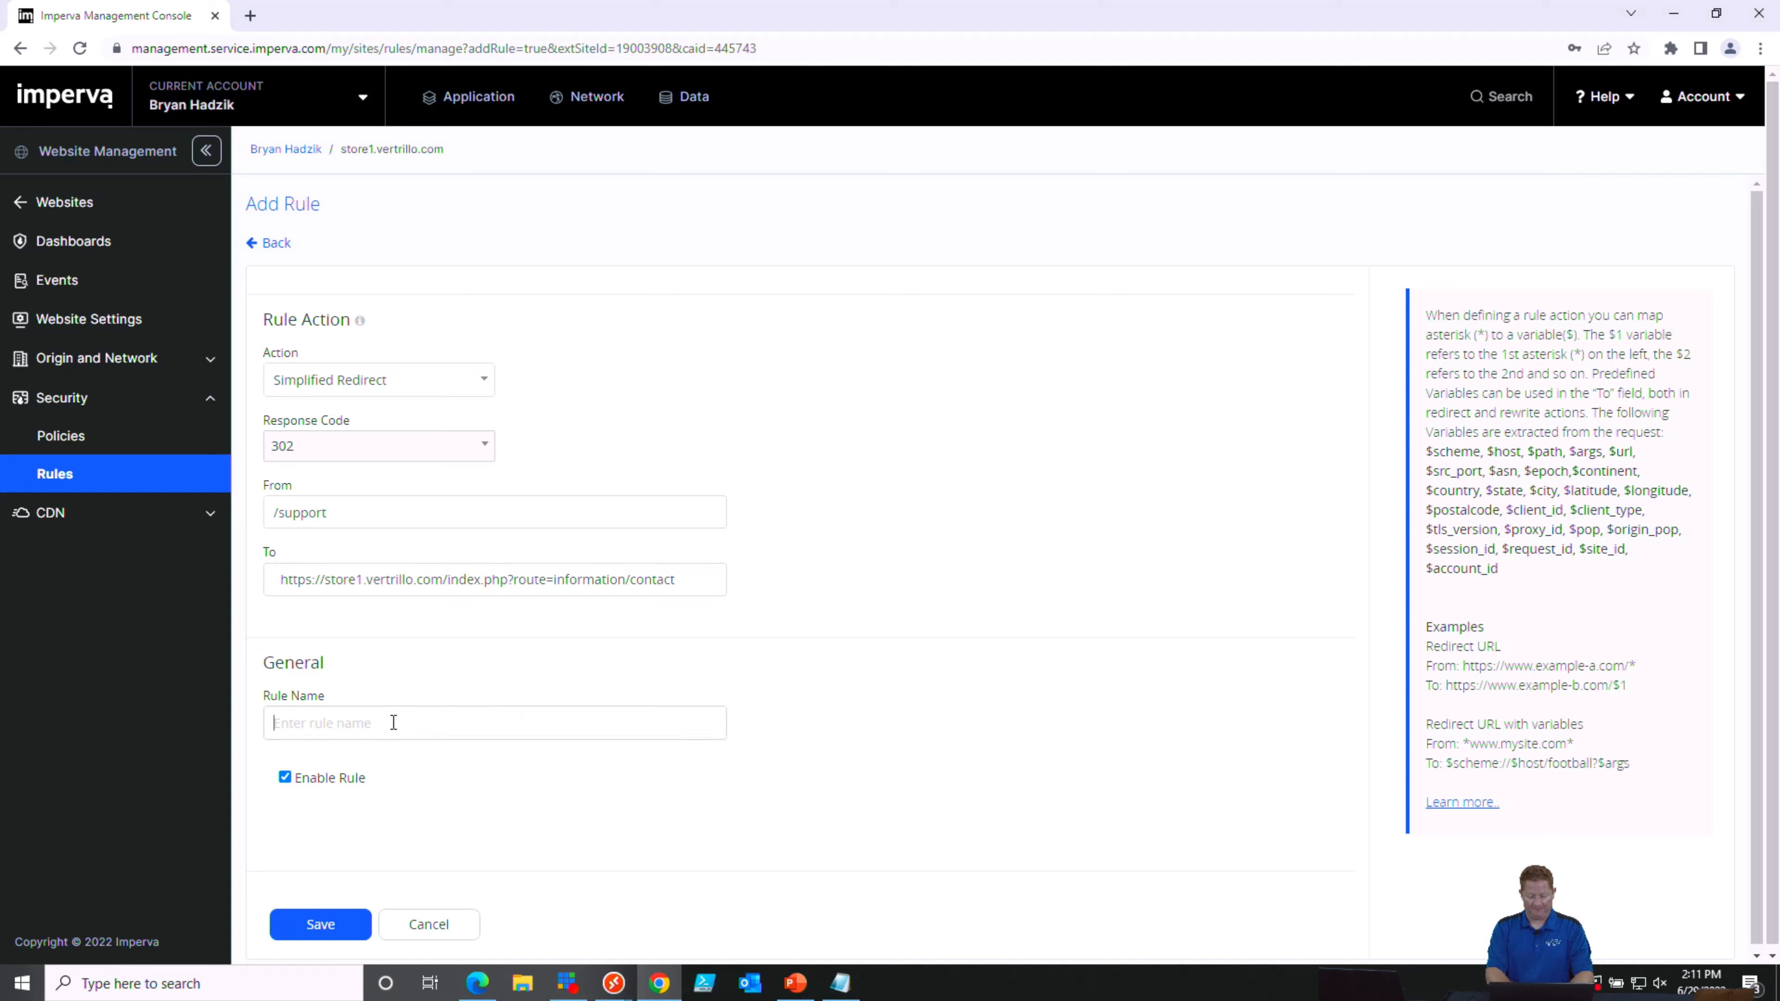
{"action": "type", "text": "REdirect to contact"}
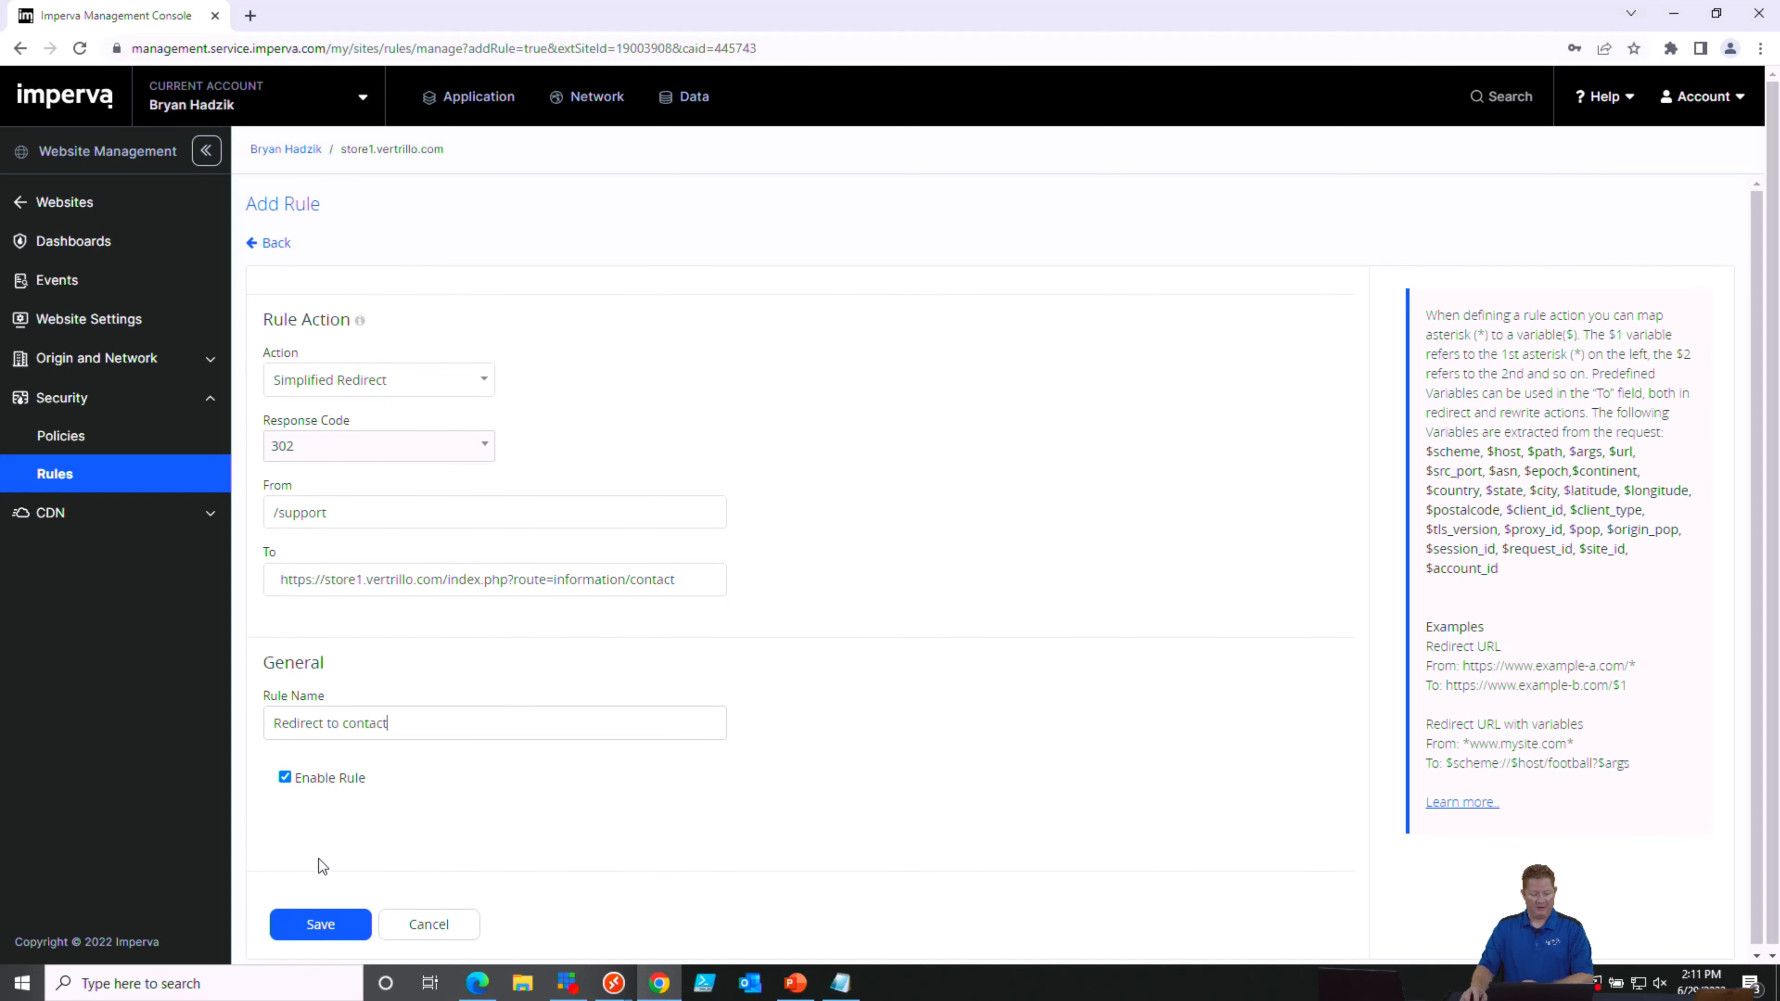
{"action": "left_click", "coordinate": [320, 925]}
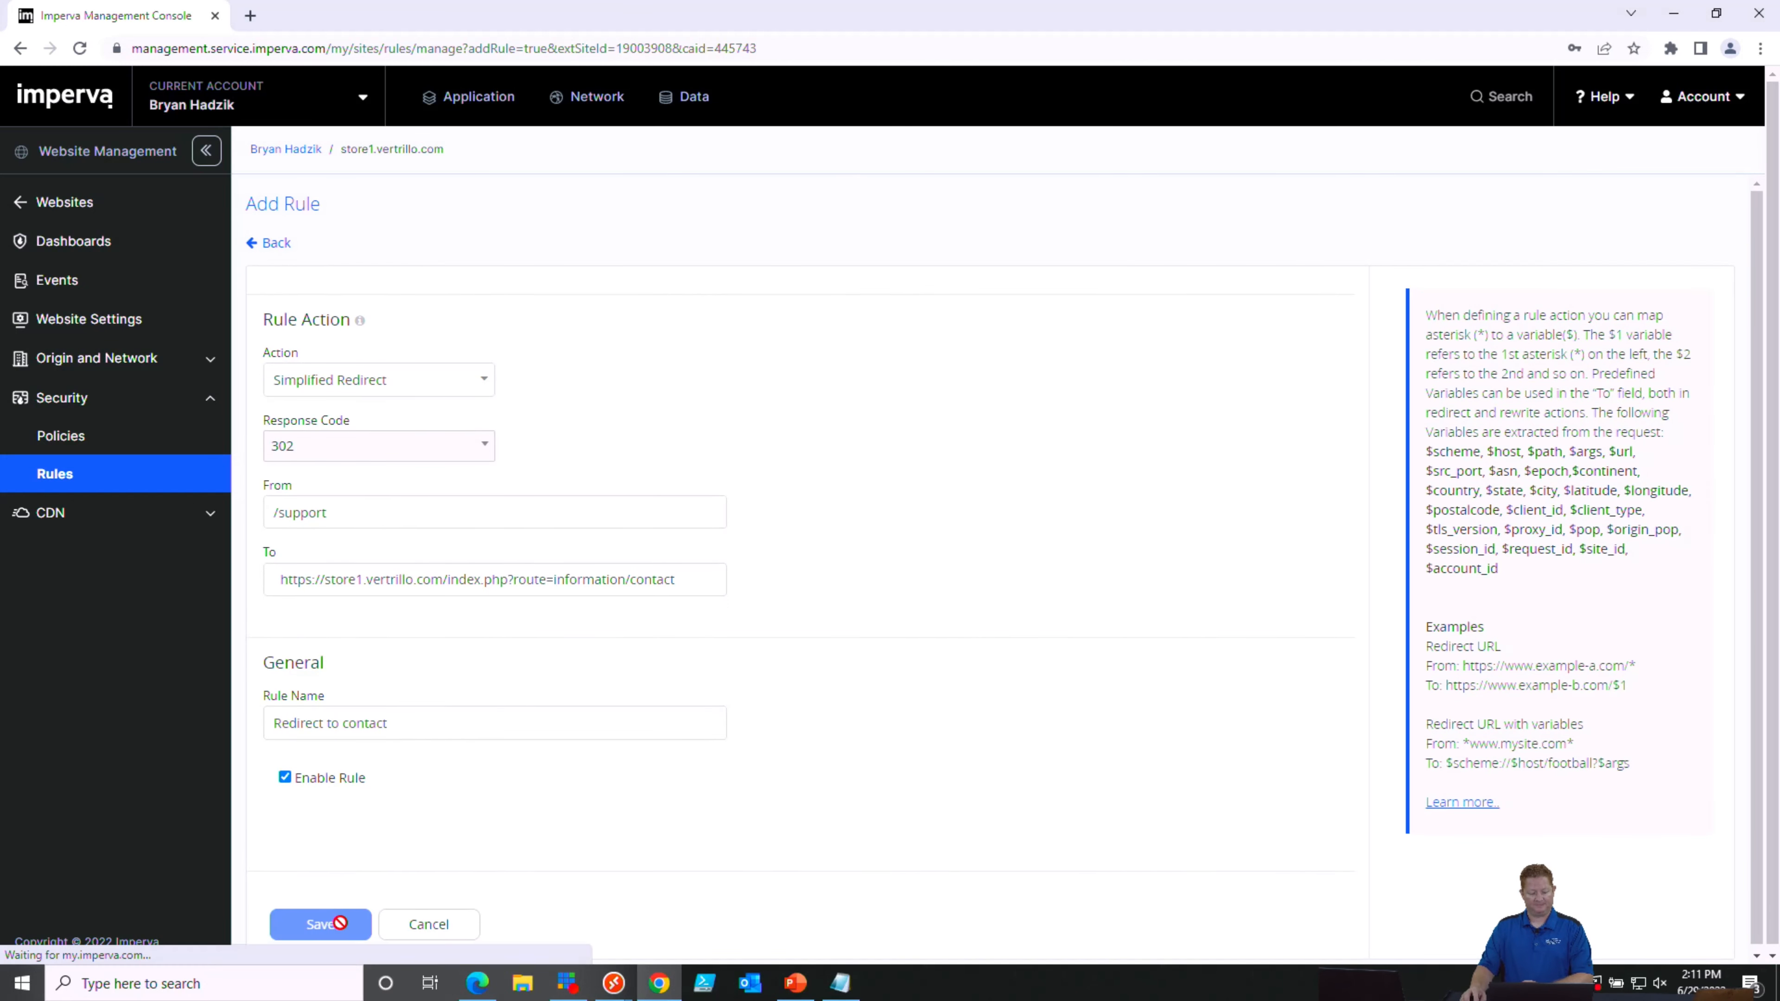
Confirm the save so Redirect to contact appears enabled in the Rules list
{"action": "left_click", "coordinate": [319, 925]}
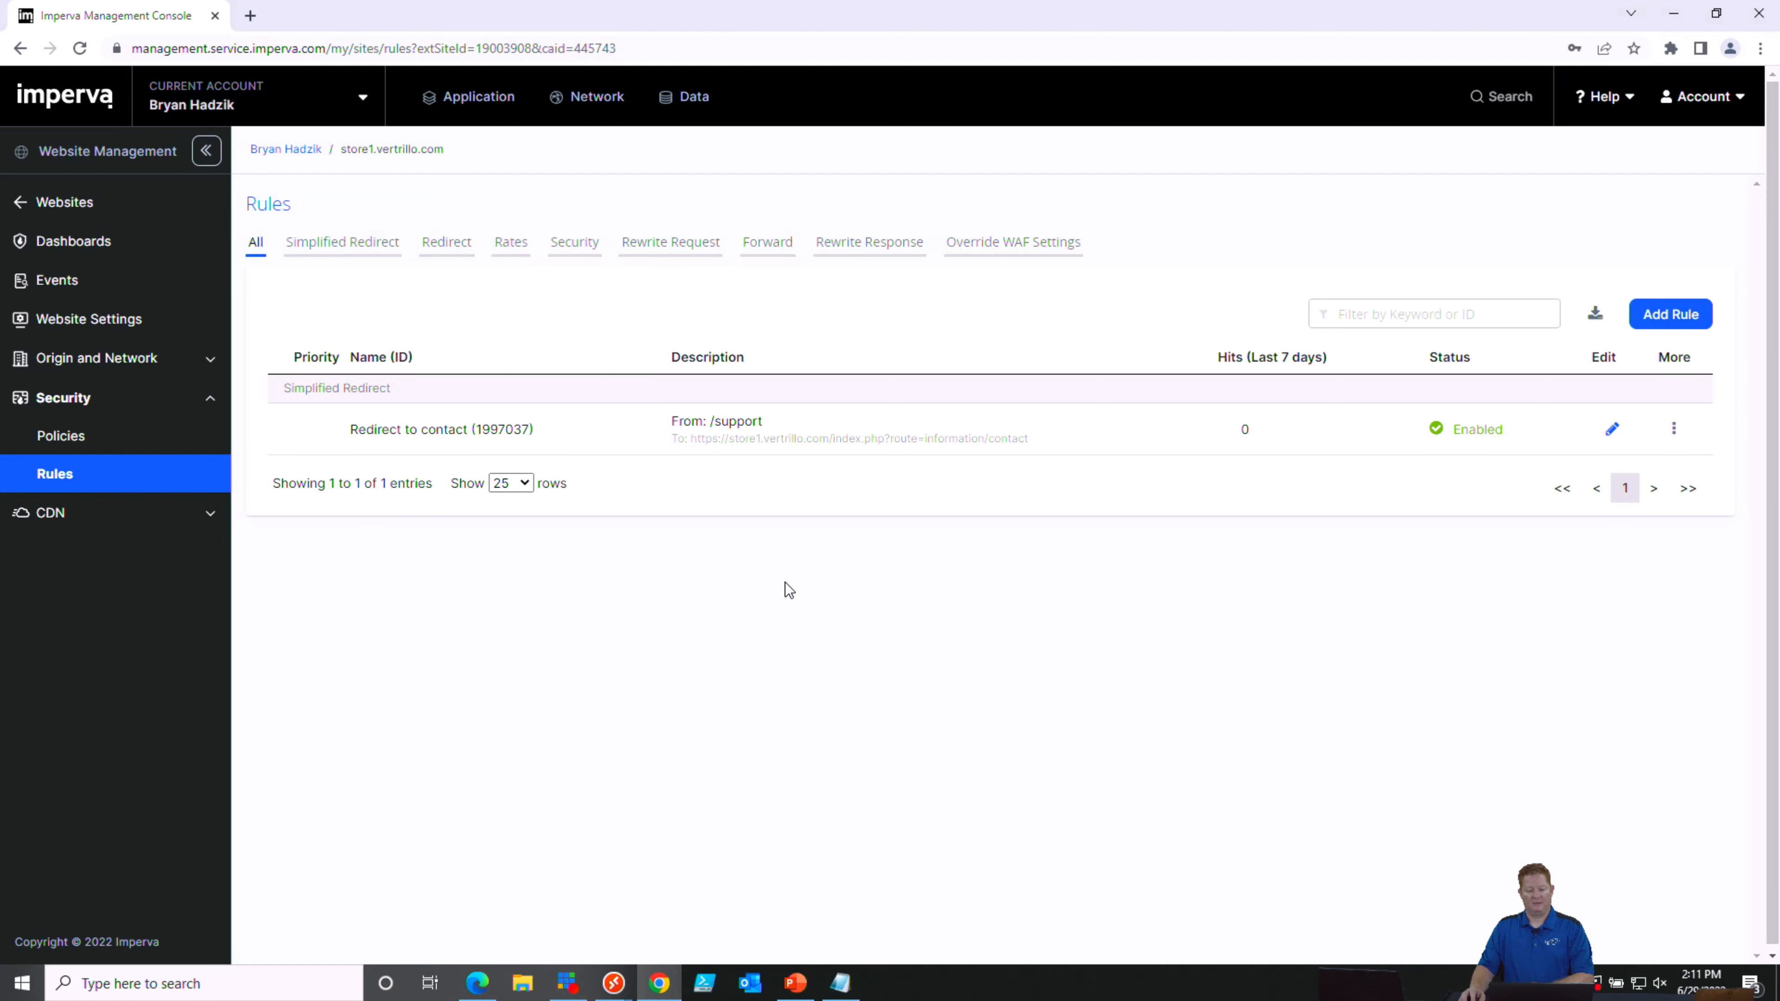
{"action": "mouse_move", "coordinate": [406, 451]}
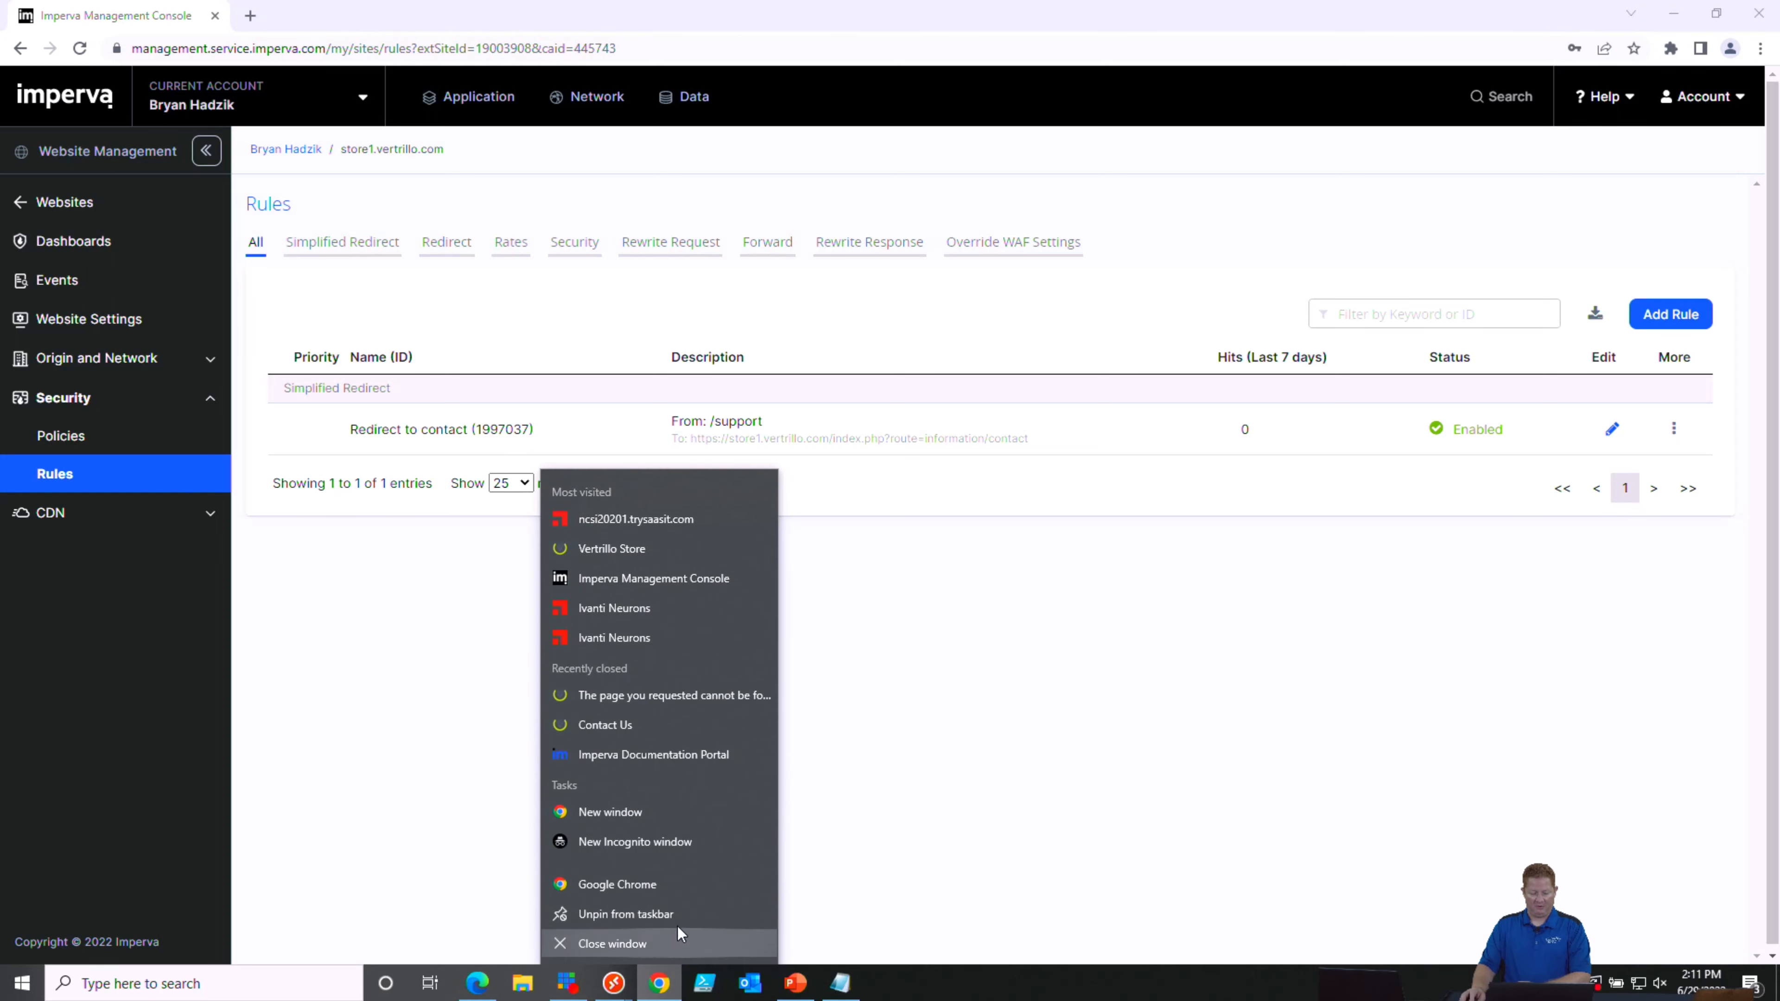
{"action": "left_click", "coordinate": [634, 841]}
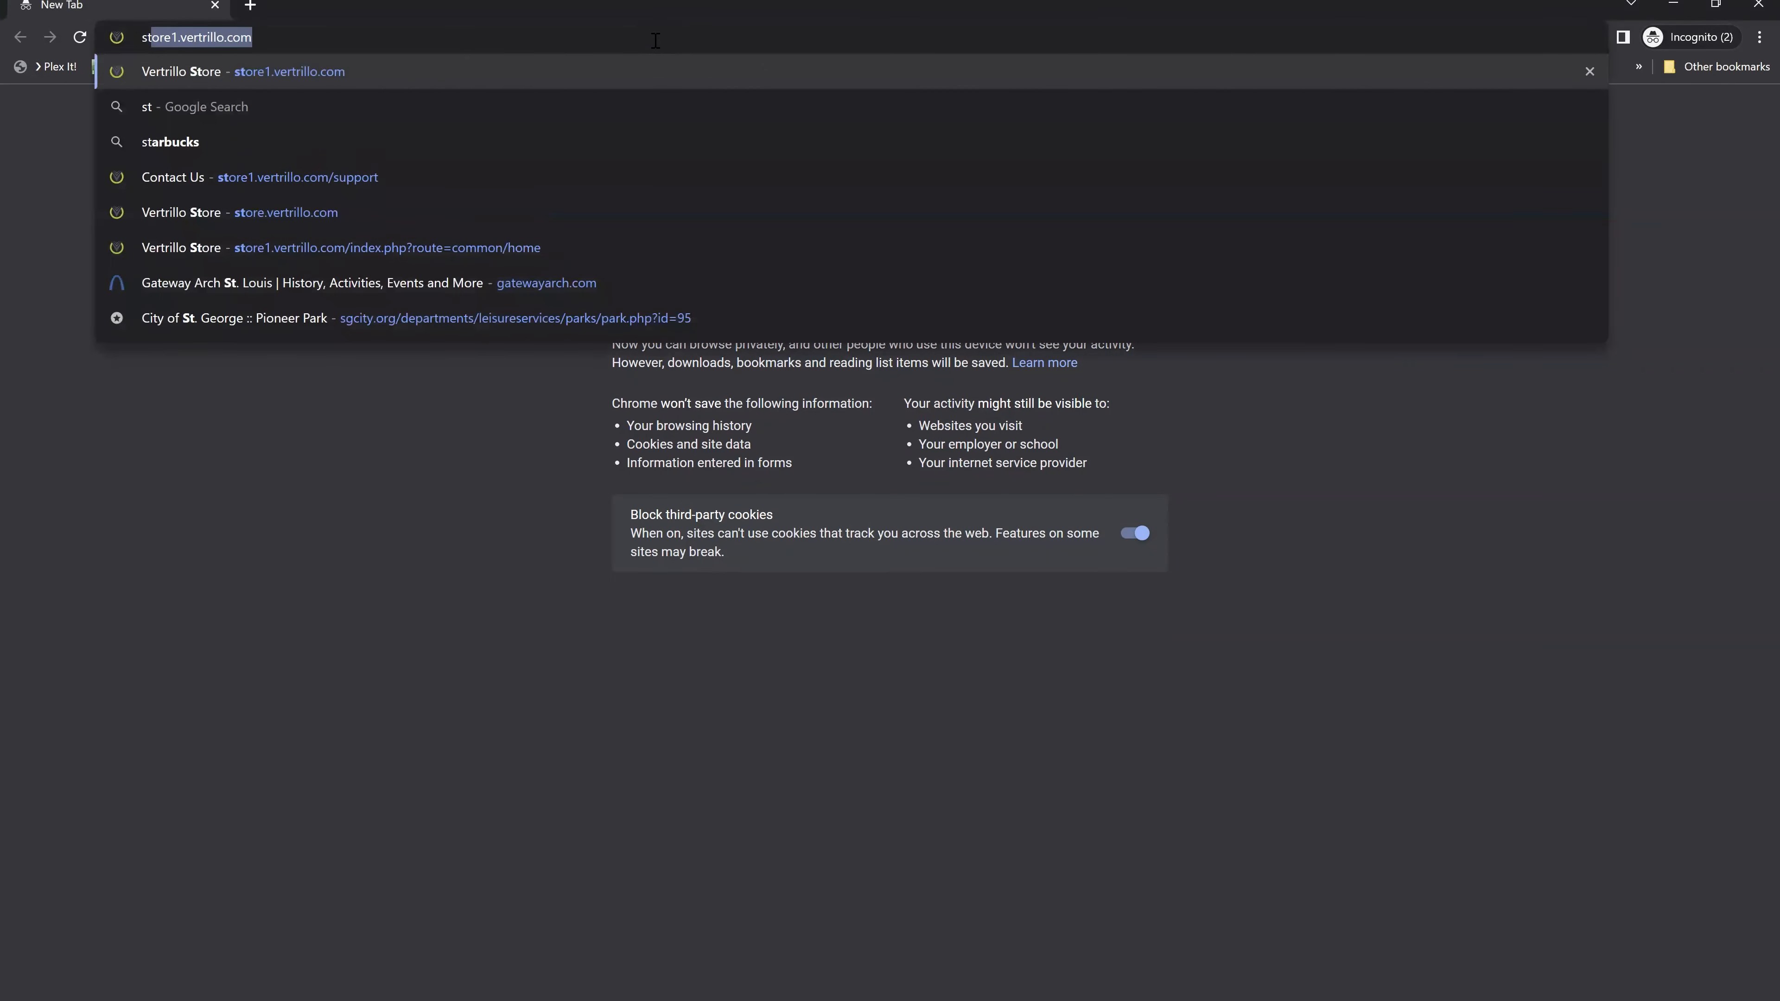
{"action": "type", "text": "store1.vertrillo.com/su"}
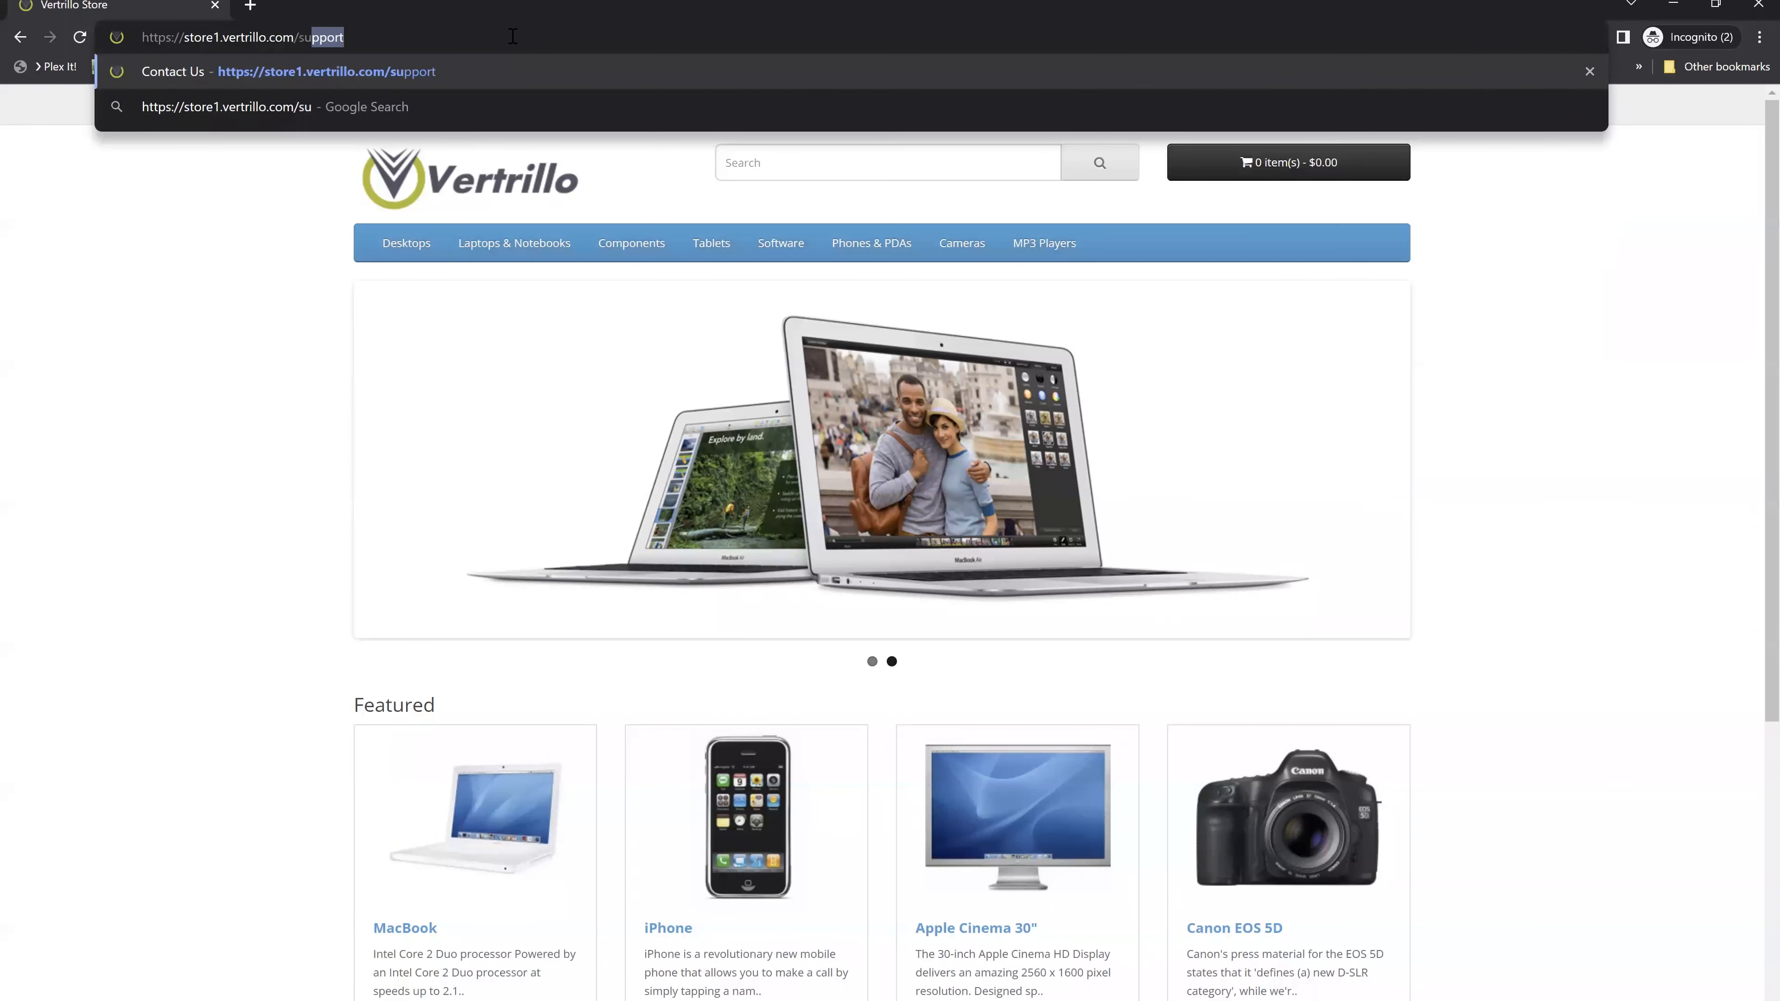
{"action": "key", "text": "Enter"}
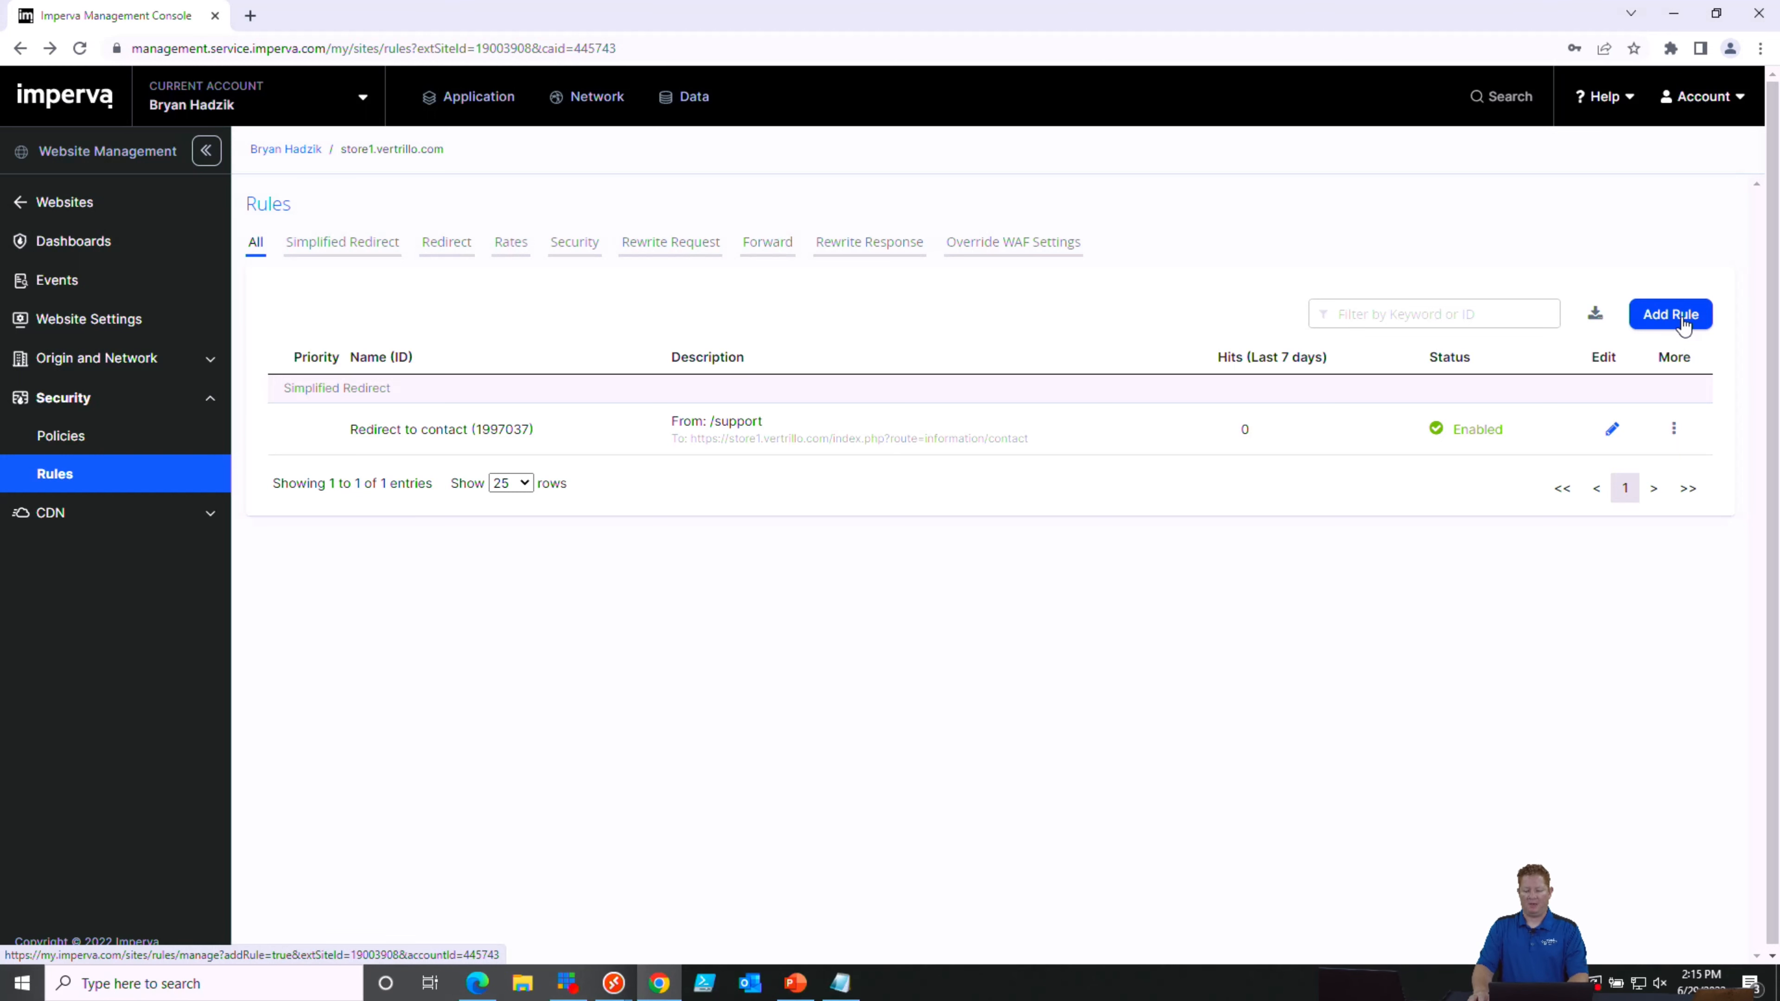
Add a second rule with filter condition Response Code == 404
{"action": "left_click", "coordinate": [1670, 314]}
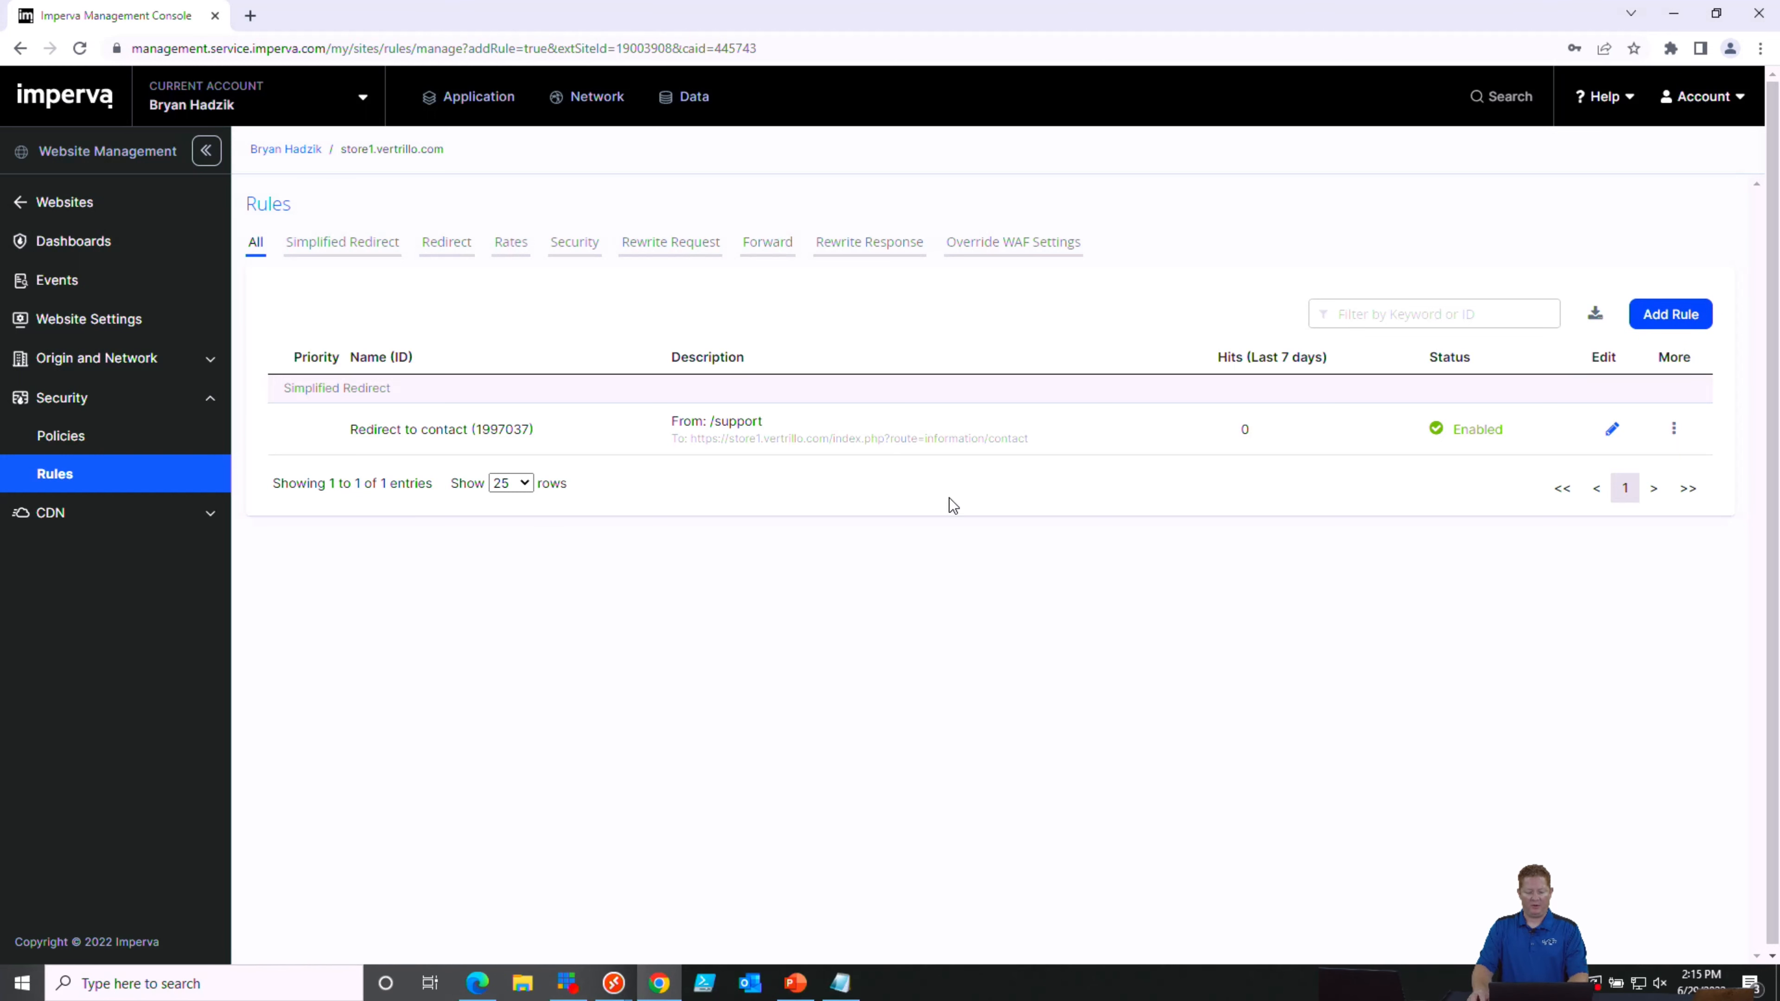
{"action": "left_click", "coordinate": [1670, 313]}
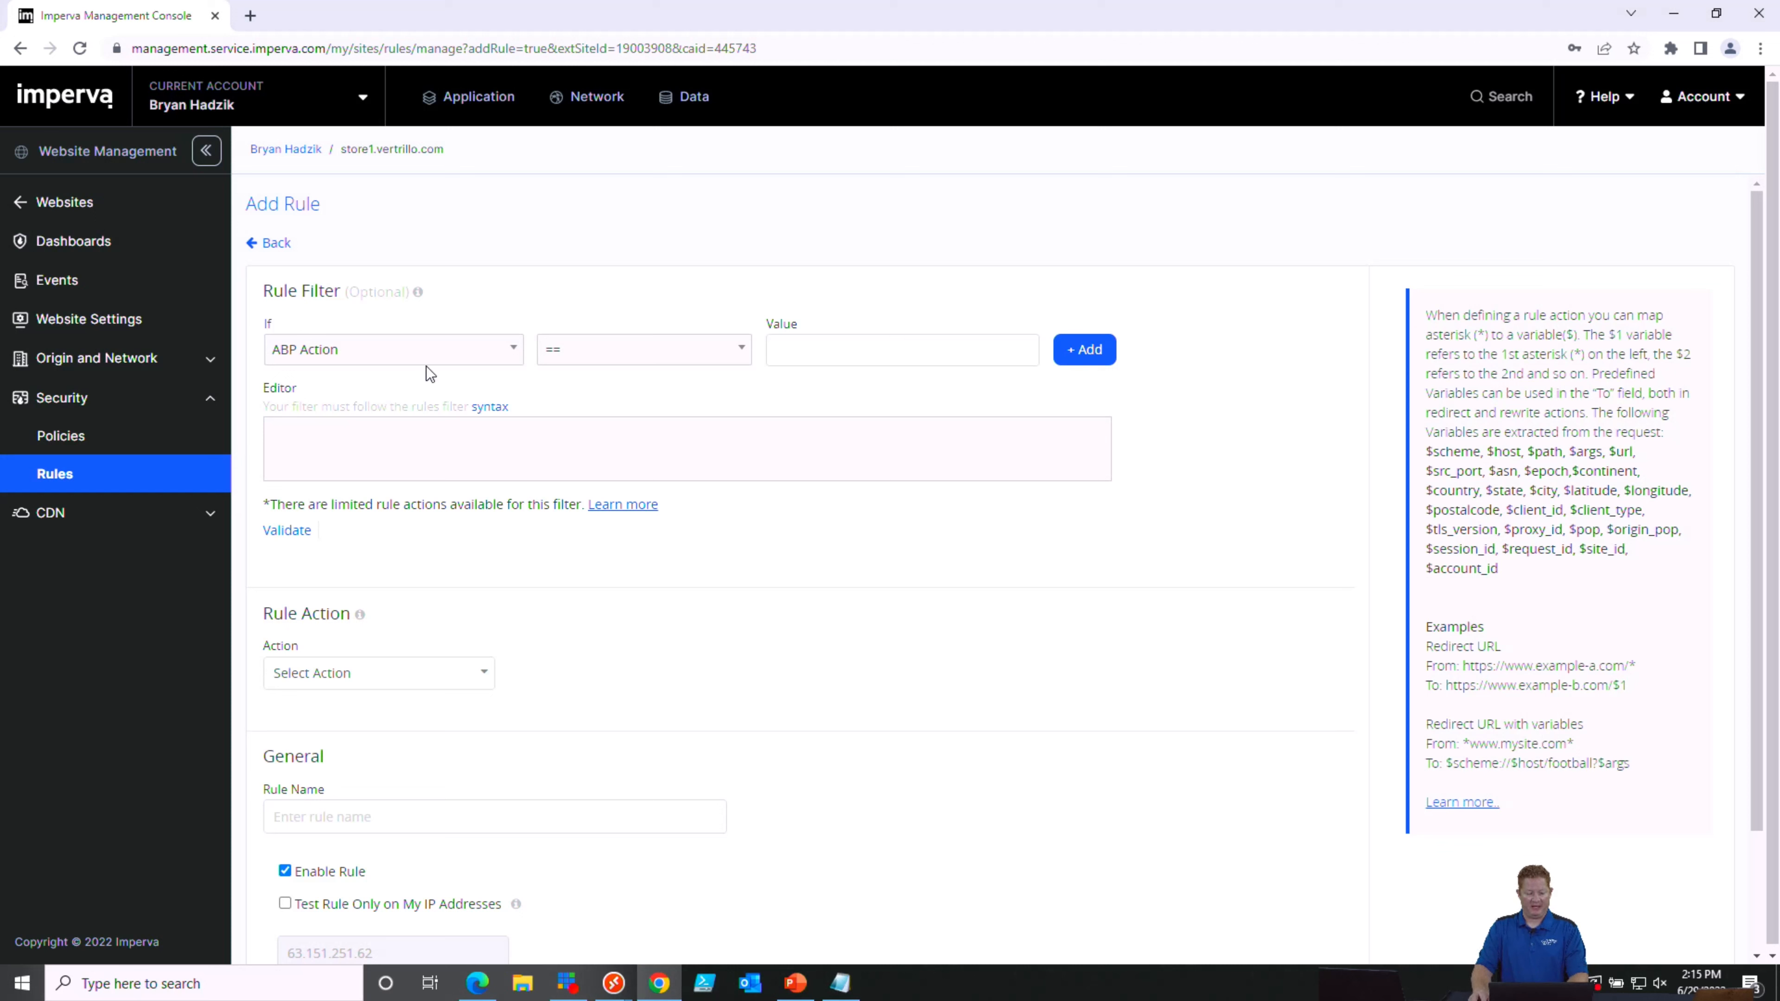
{"action": "left_click", "coordinate": [391, 350]}
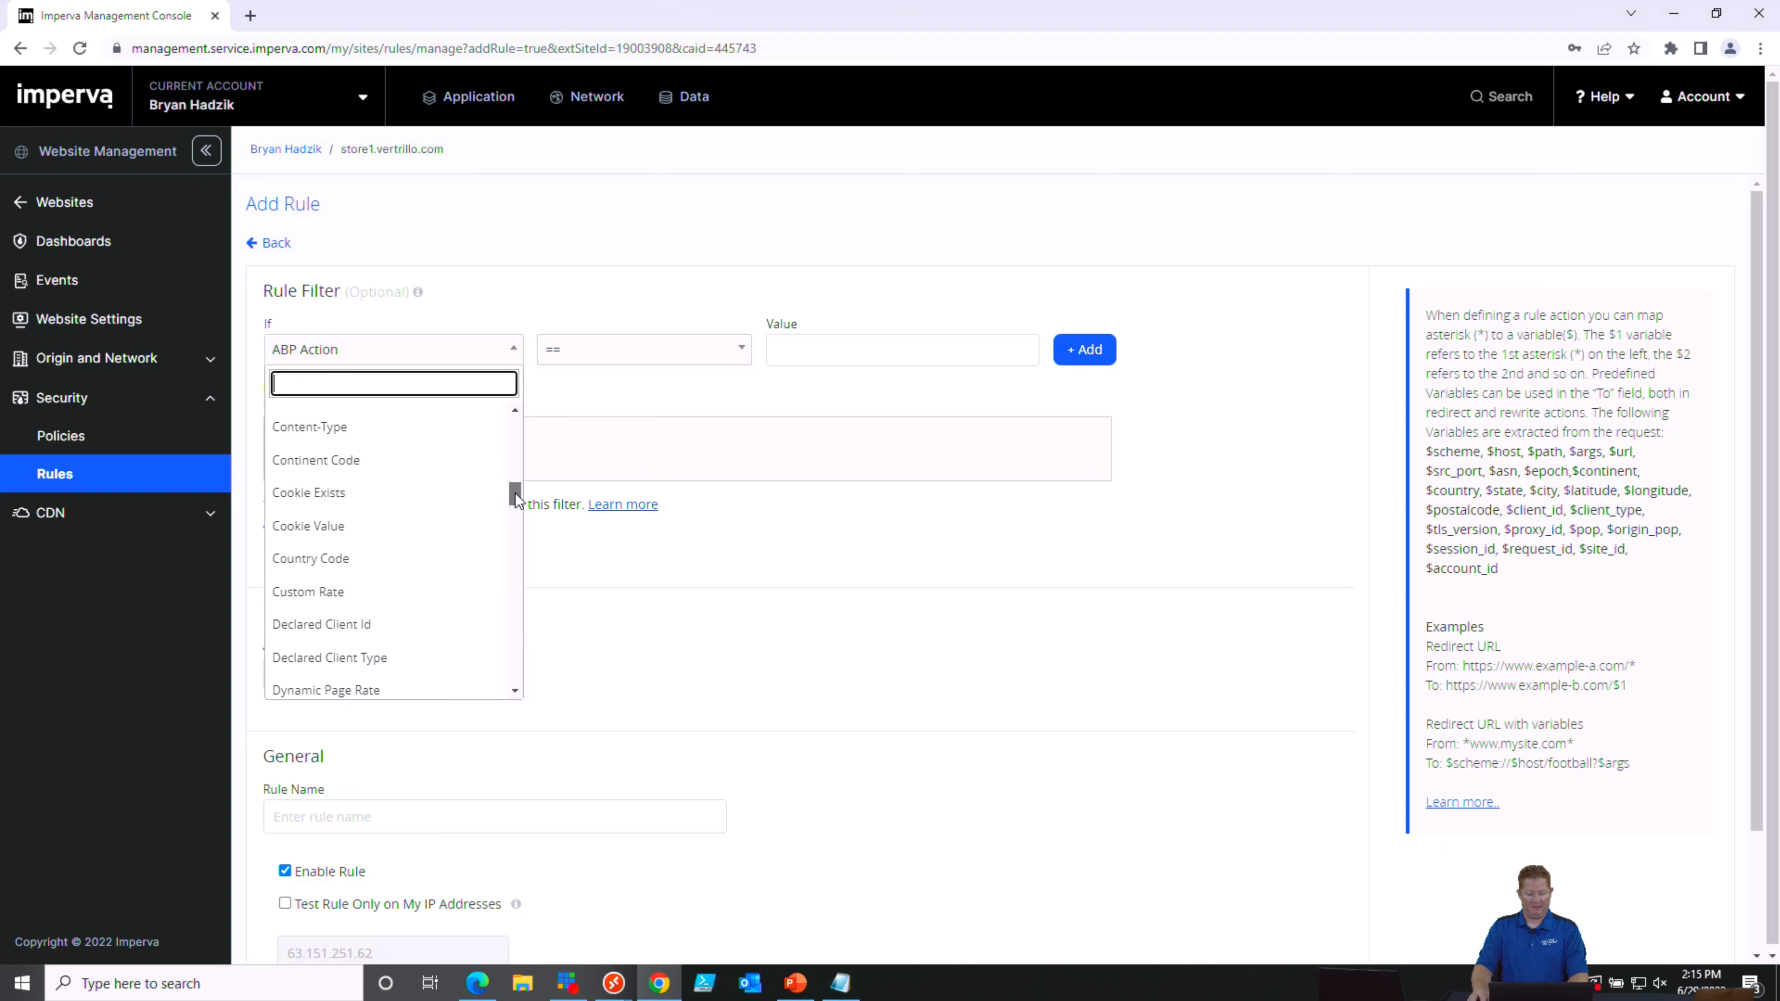
{"action": "scroll", "scroll_direction": "down", "scroll_amount": 3}
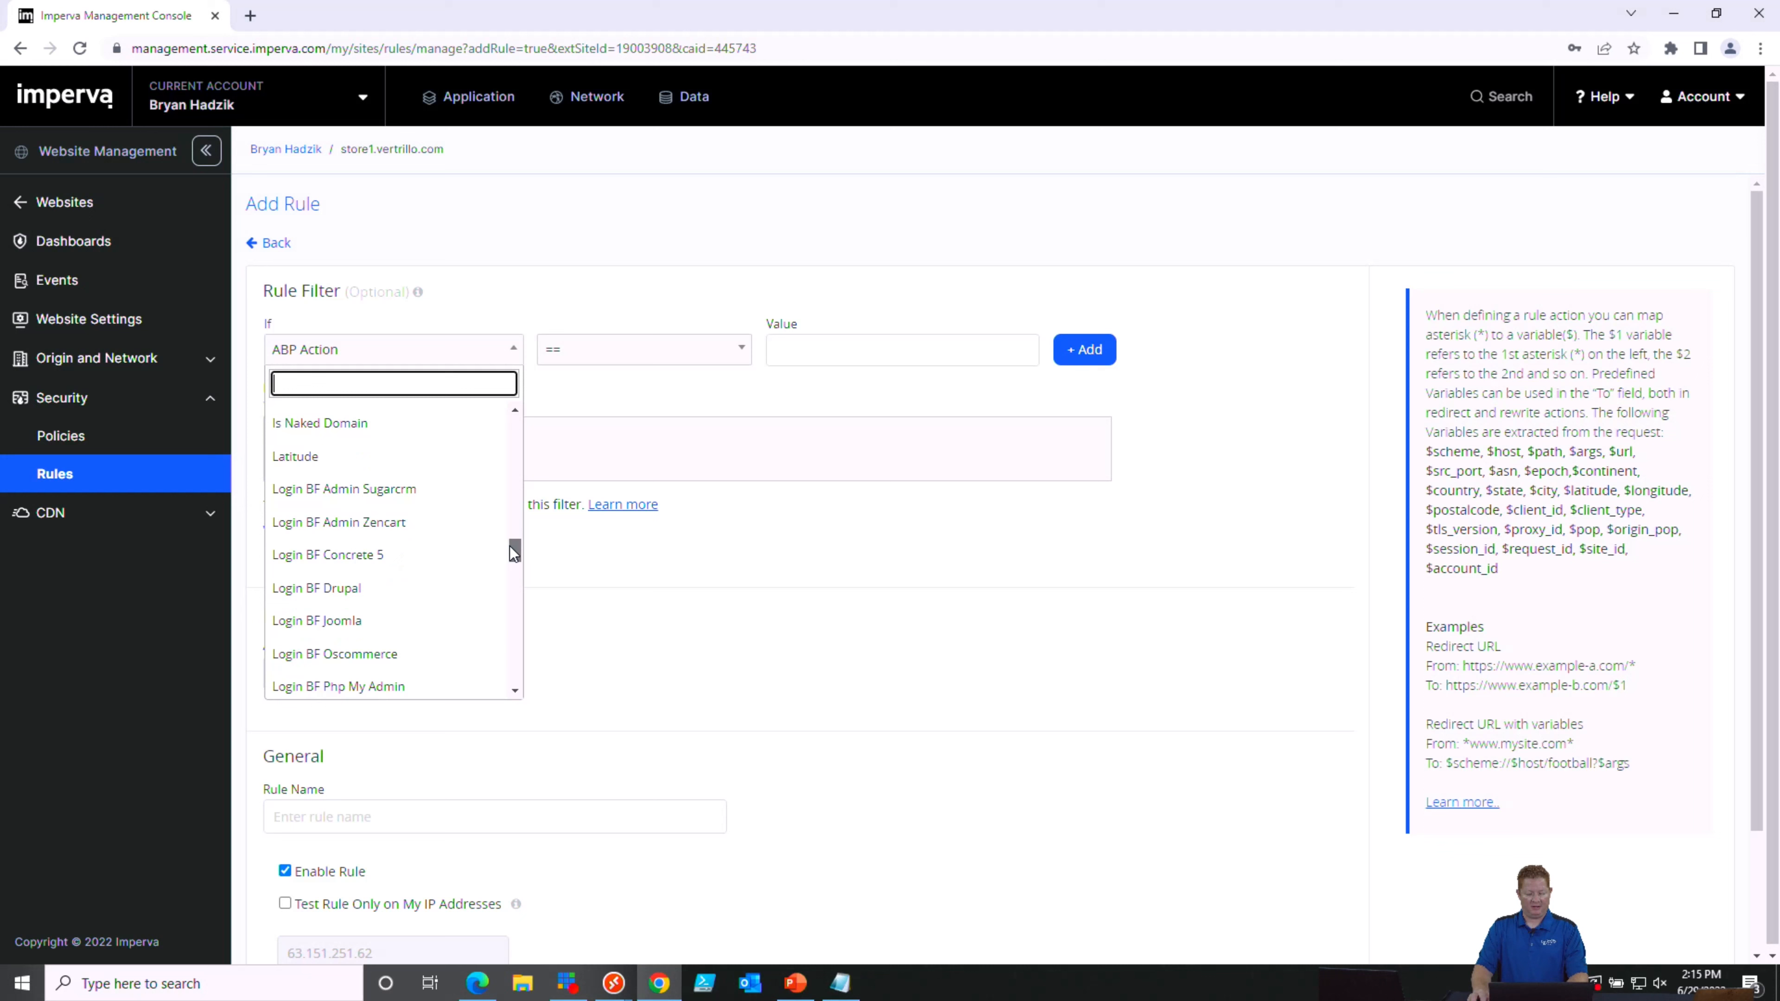
{"action": "scroll", "scroll_direction": "down", "scroll_amount": 3}
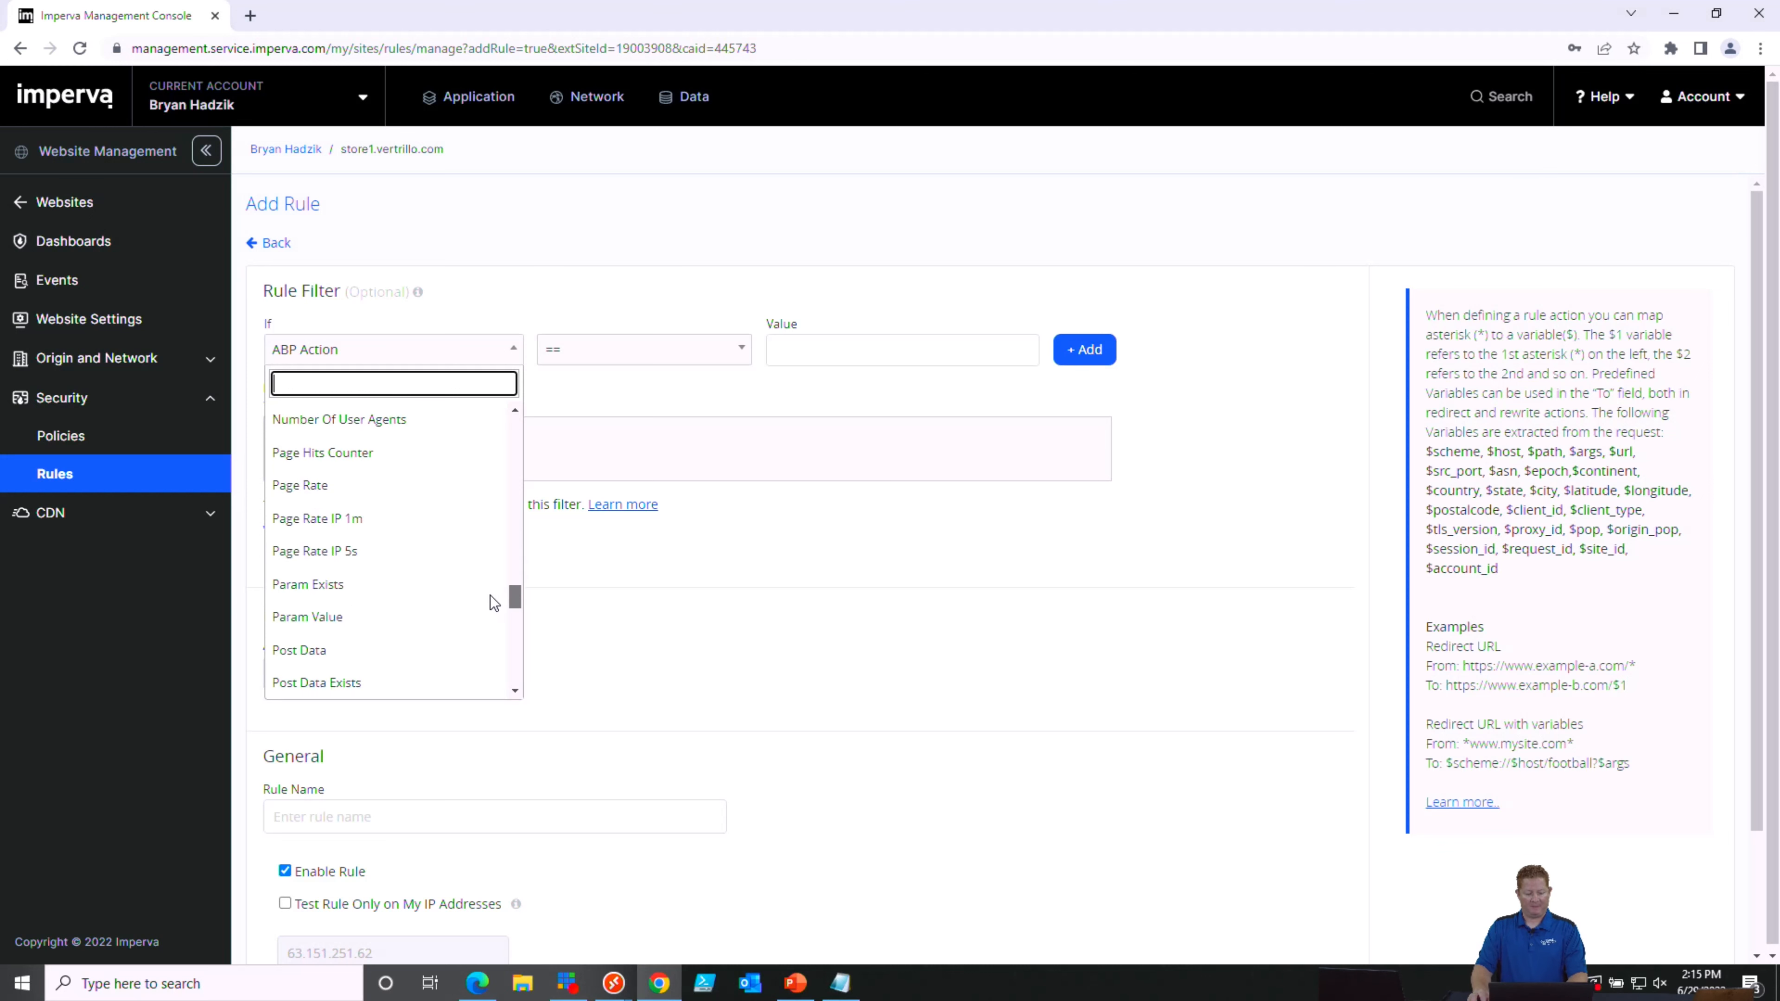
{"action": "scroll", "scroll_direction": "down", "scroll_amount": 3}
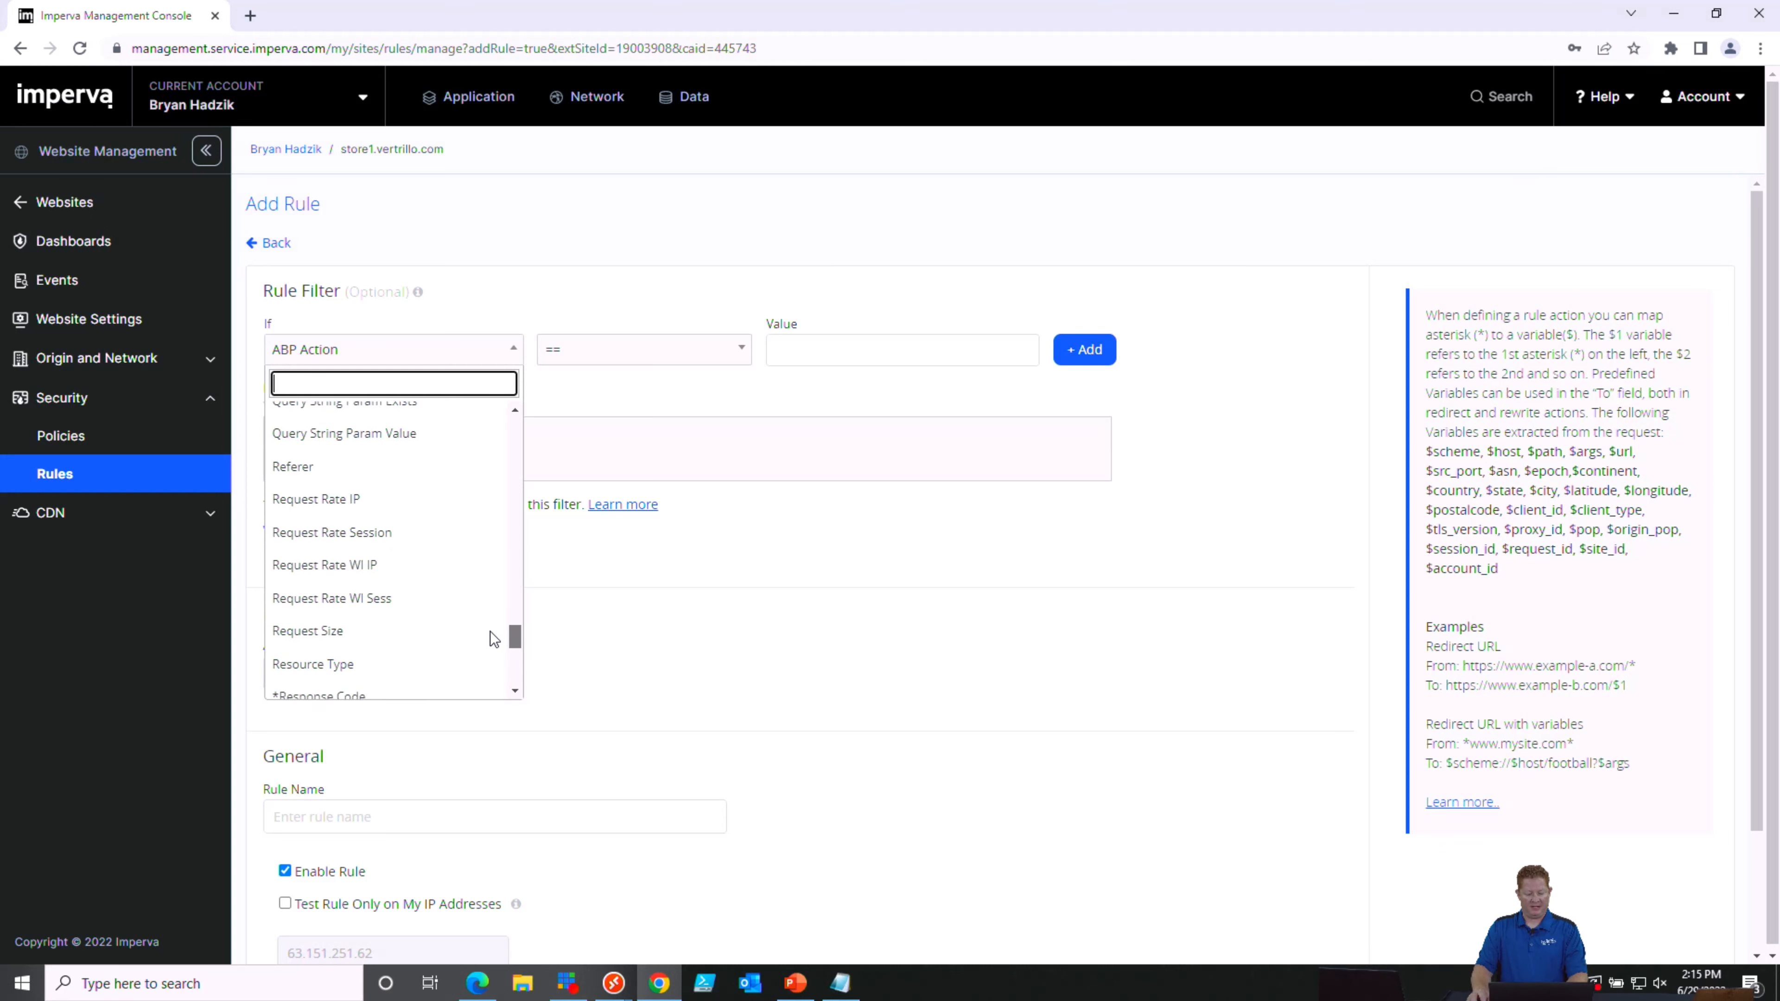
{"action": "left_click", "coordinate": [318, 694]}
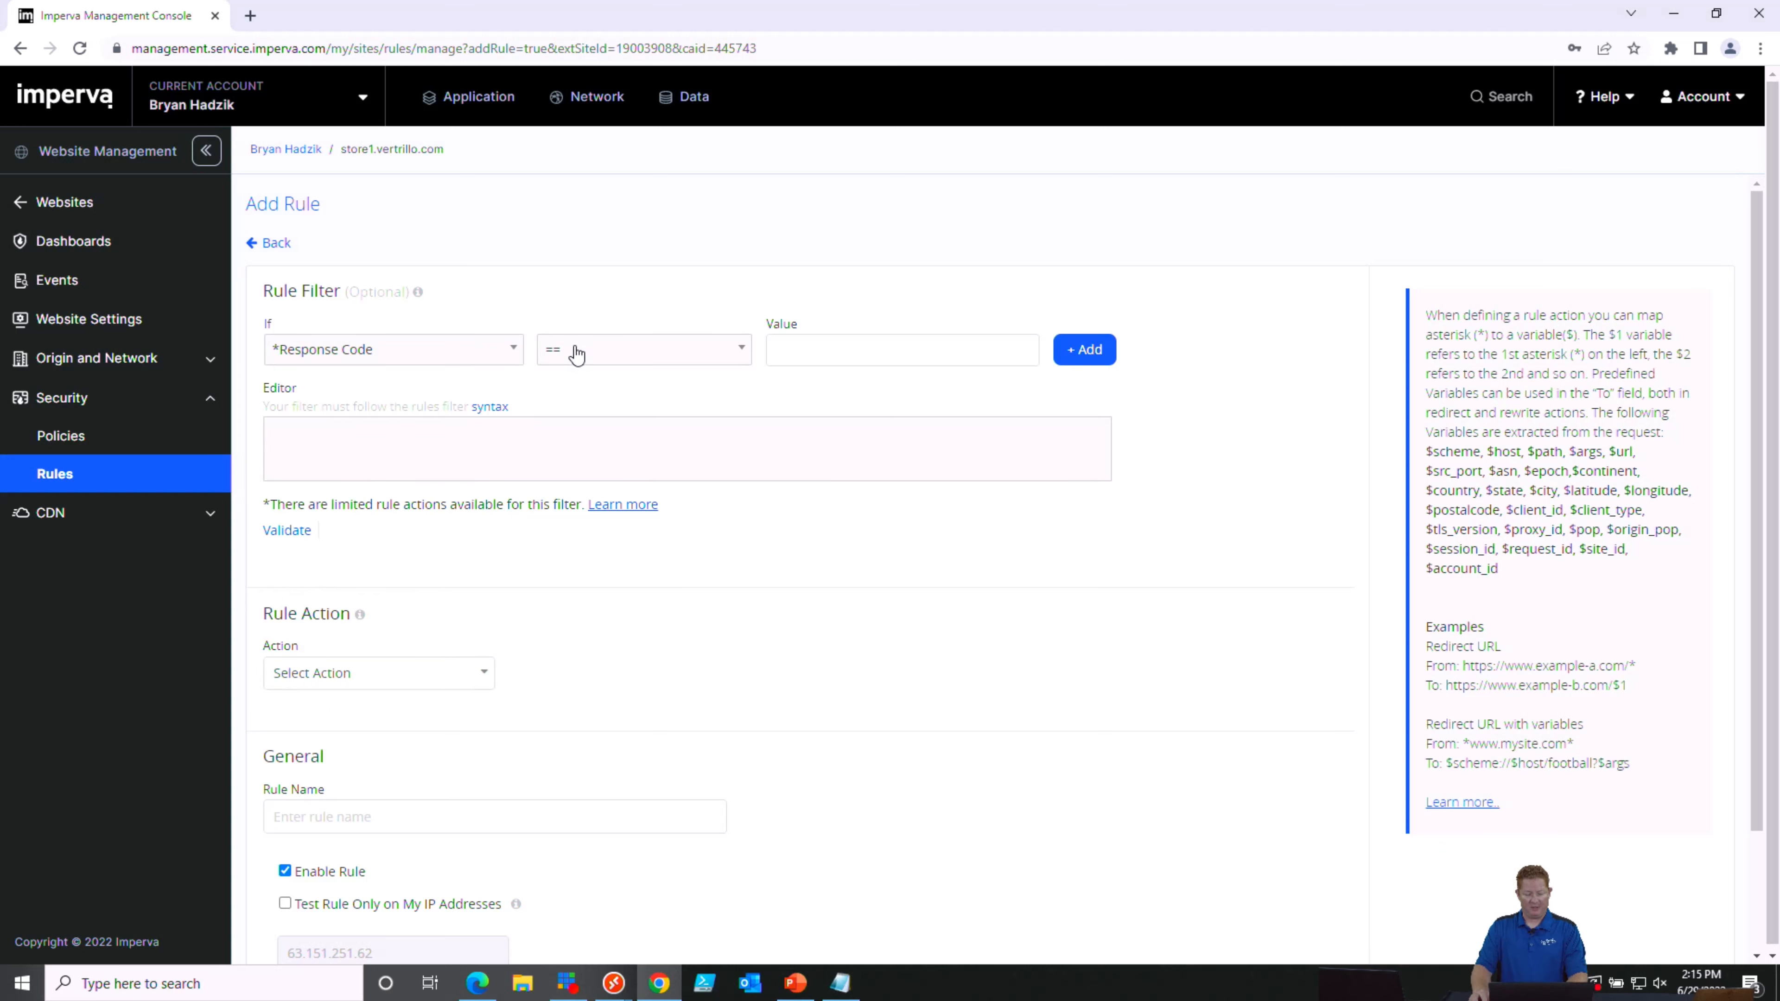
{"action": "left_click", "coordinate": [900, 349]}
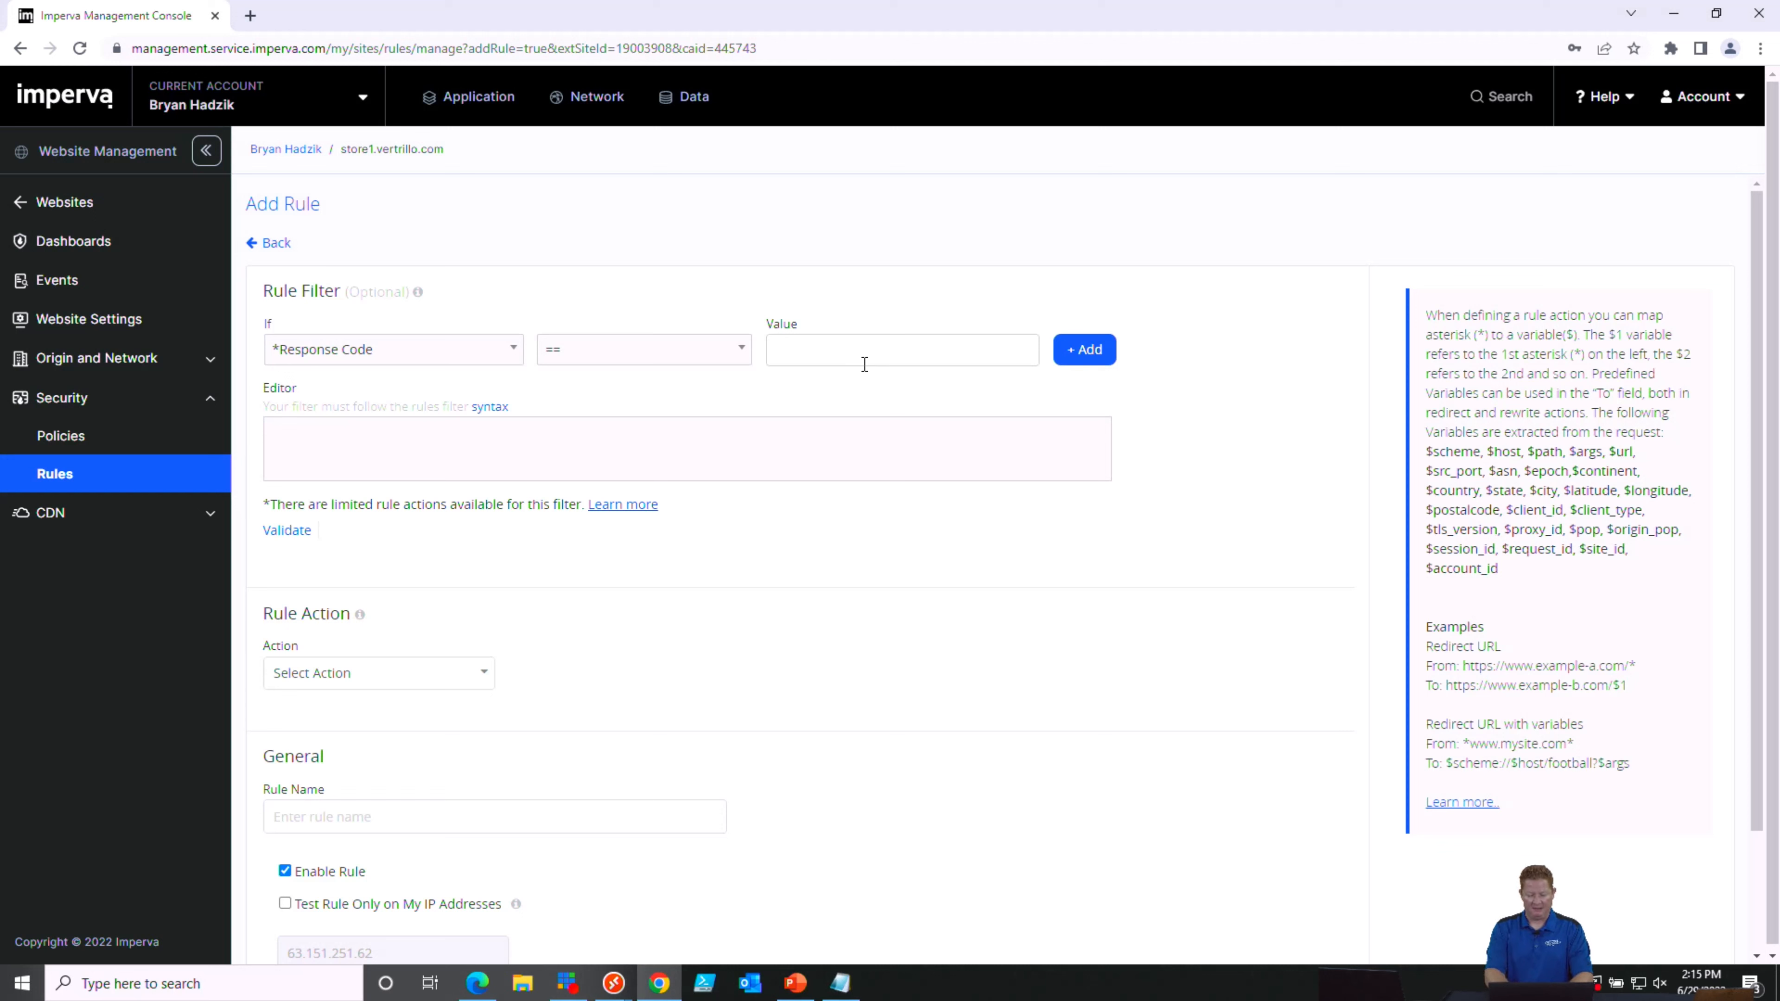
{"action": "type", "text": "404"}
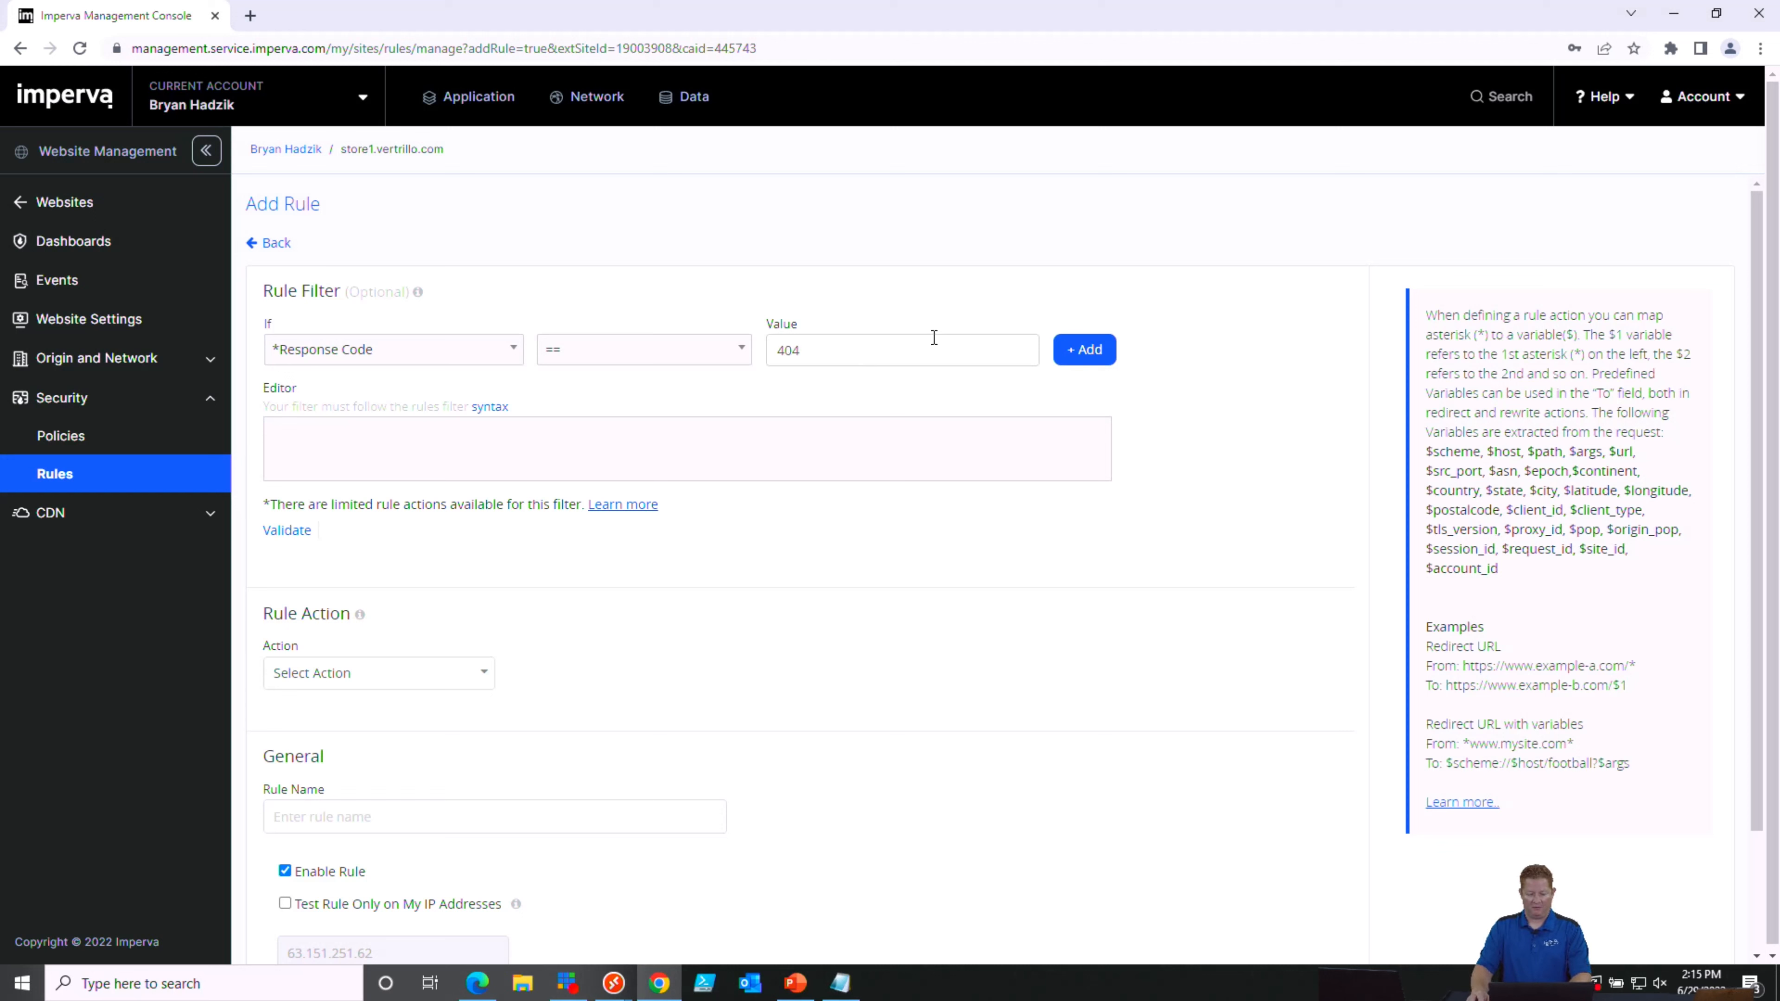
{"action": "left_click", "coordinate": [1082, 350]}
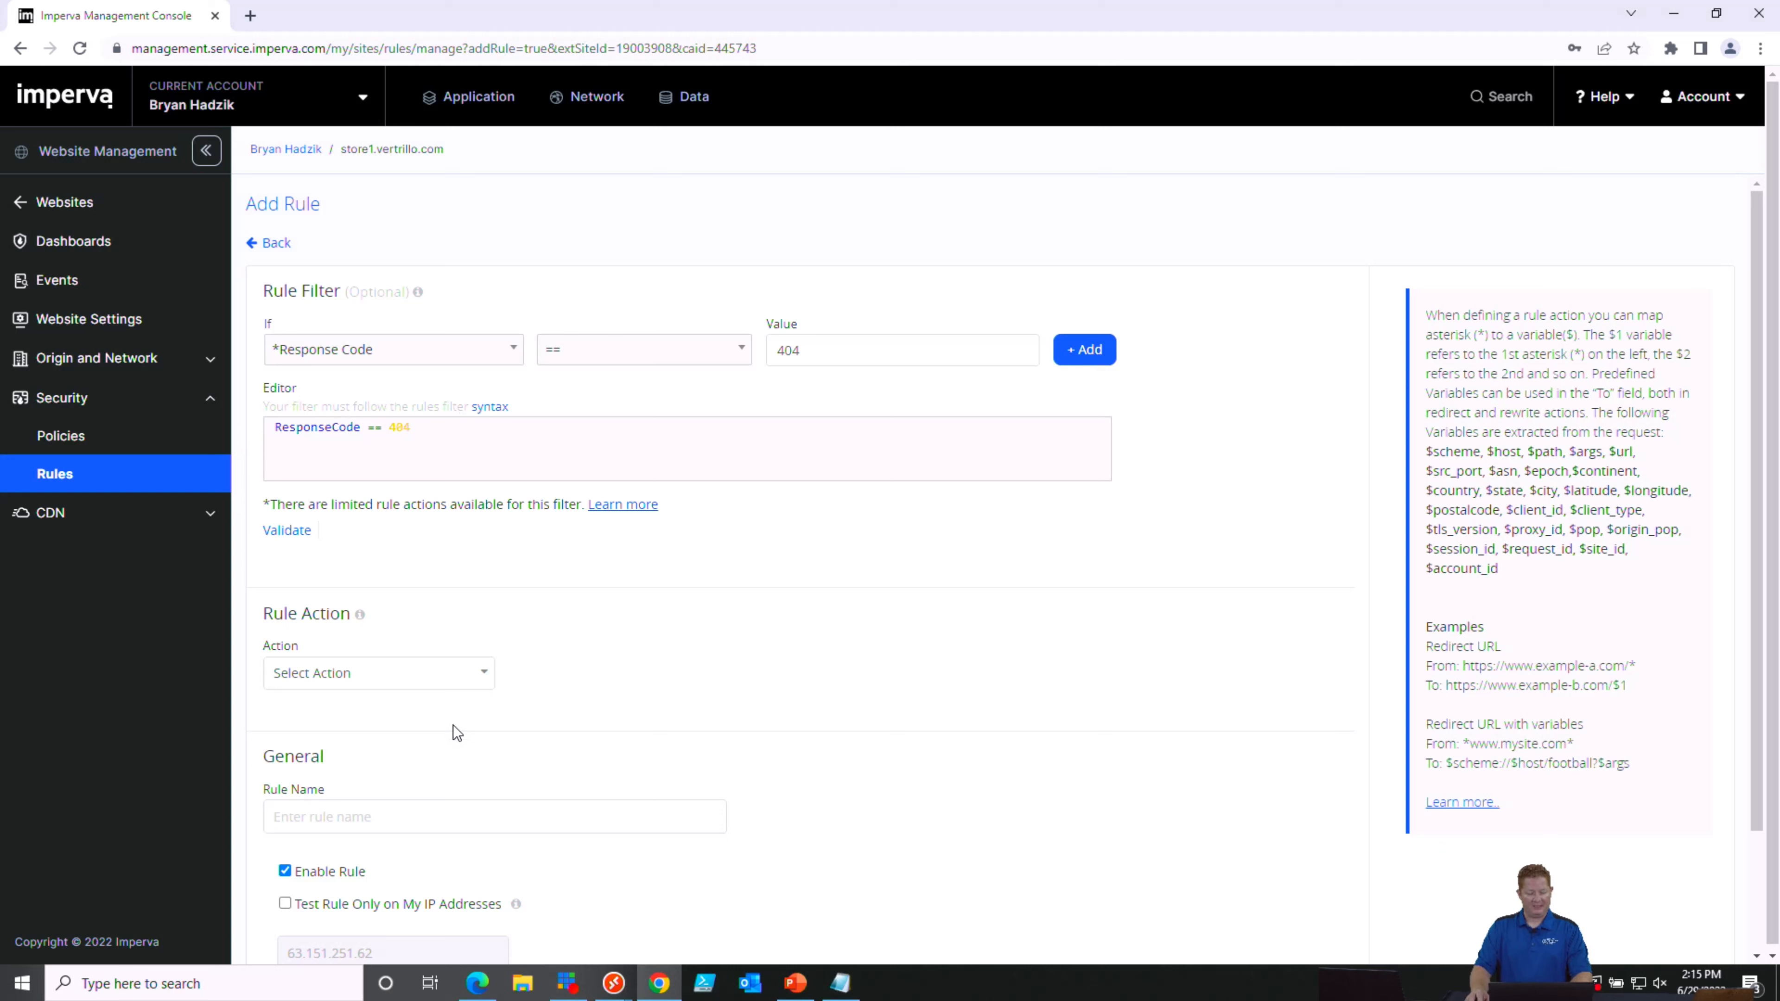
Set the rule action to Redirect with From path *follow
{"action": "left_click", "coordinate": [379, 673]}
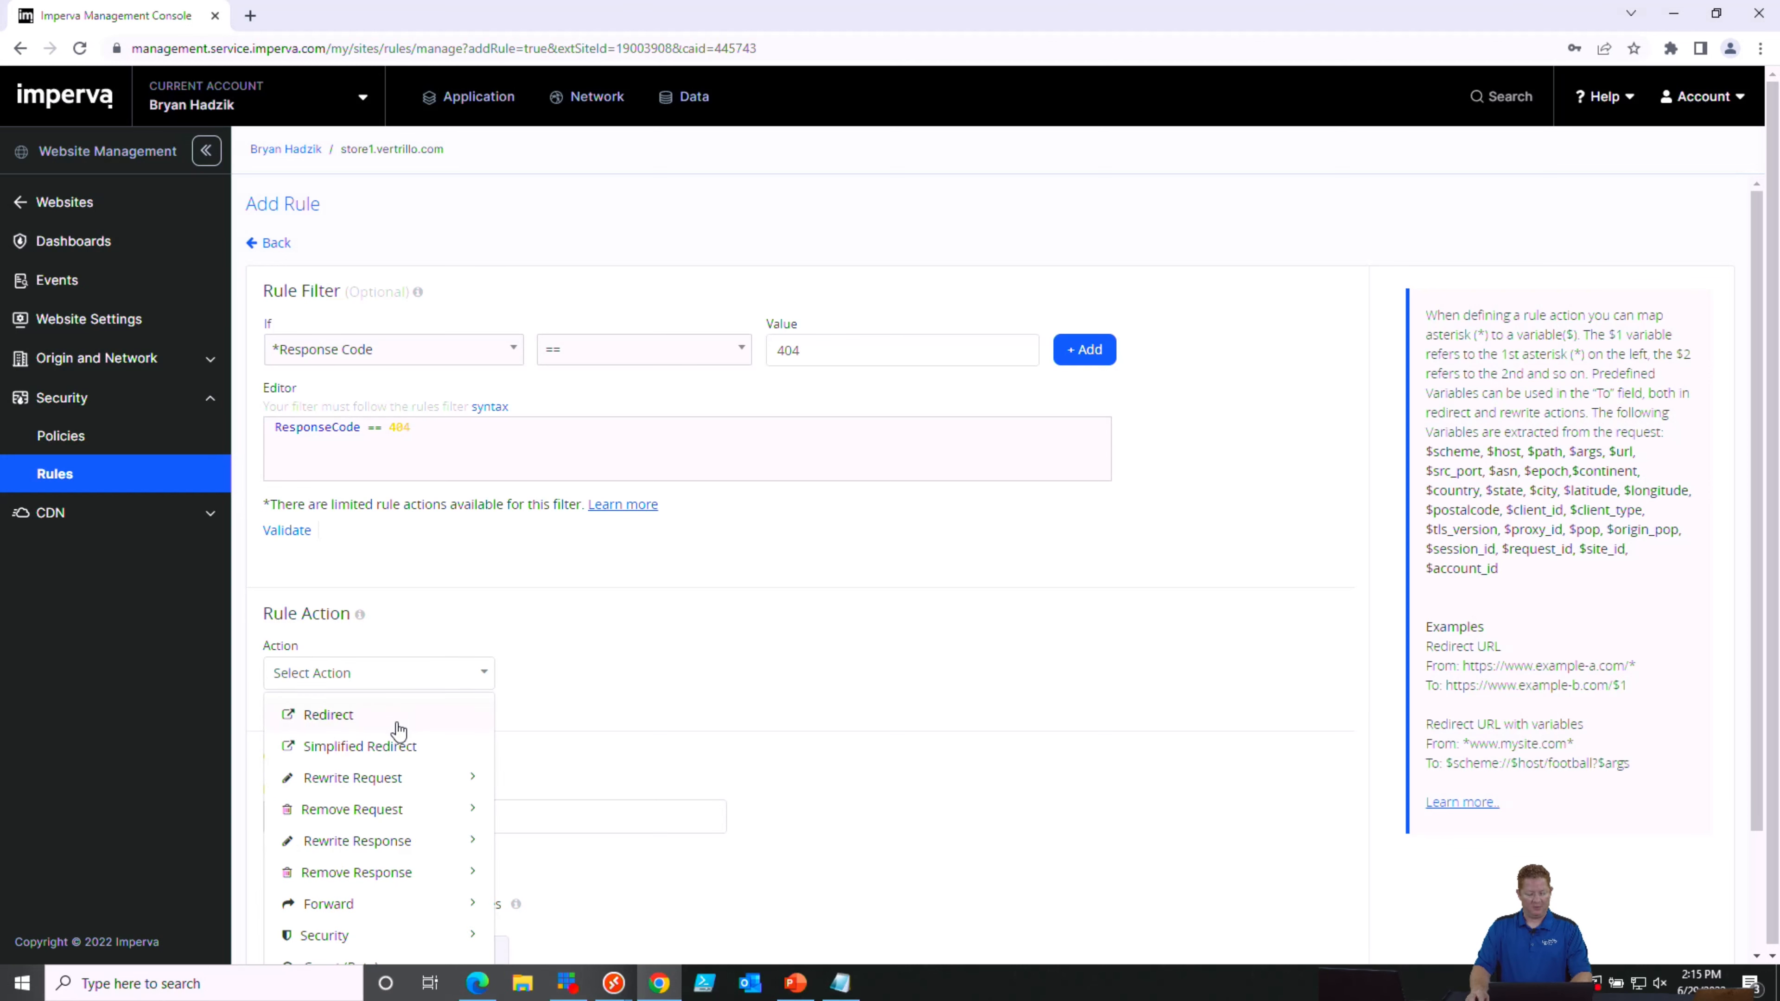
{"action": "left_click", "coordinate": [328, 714]}
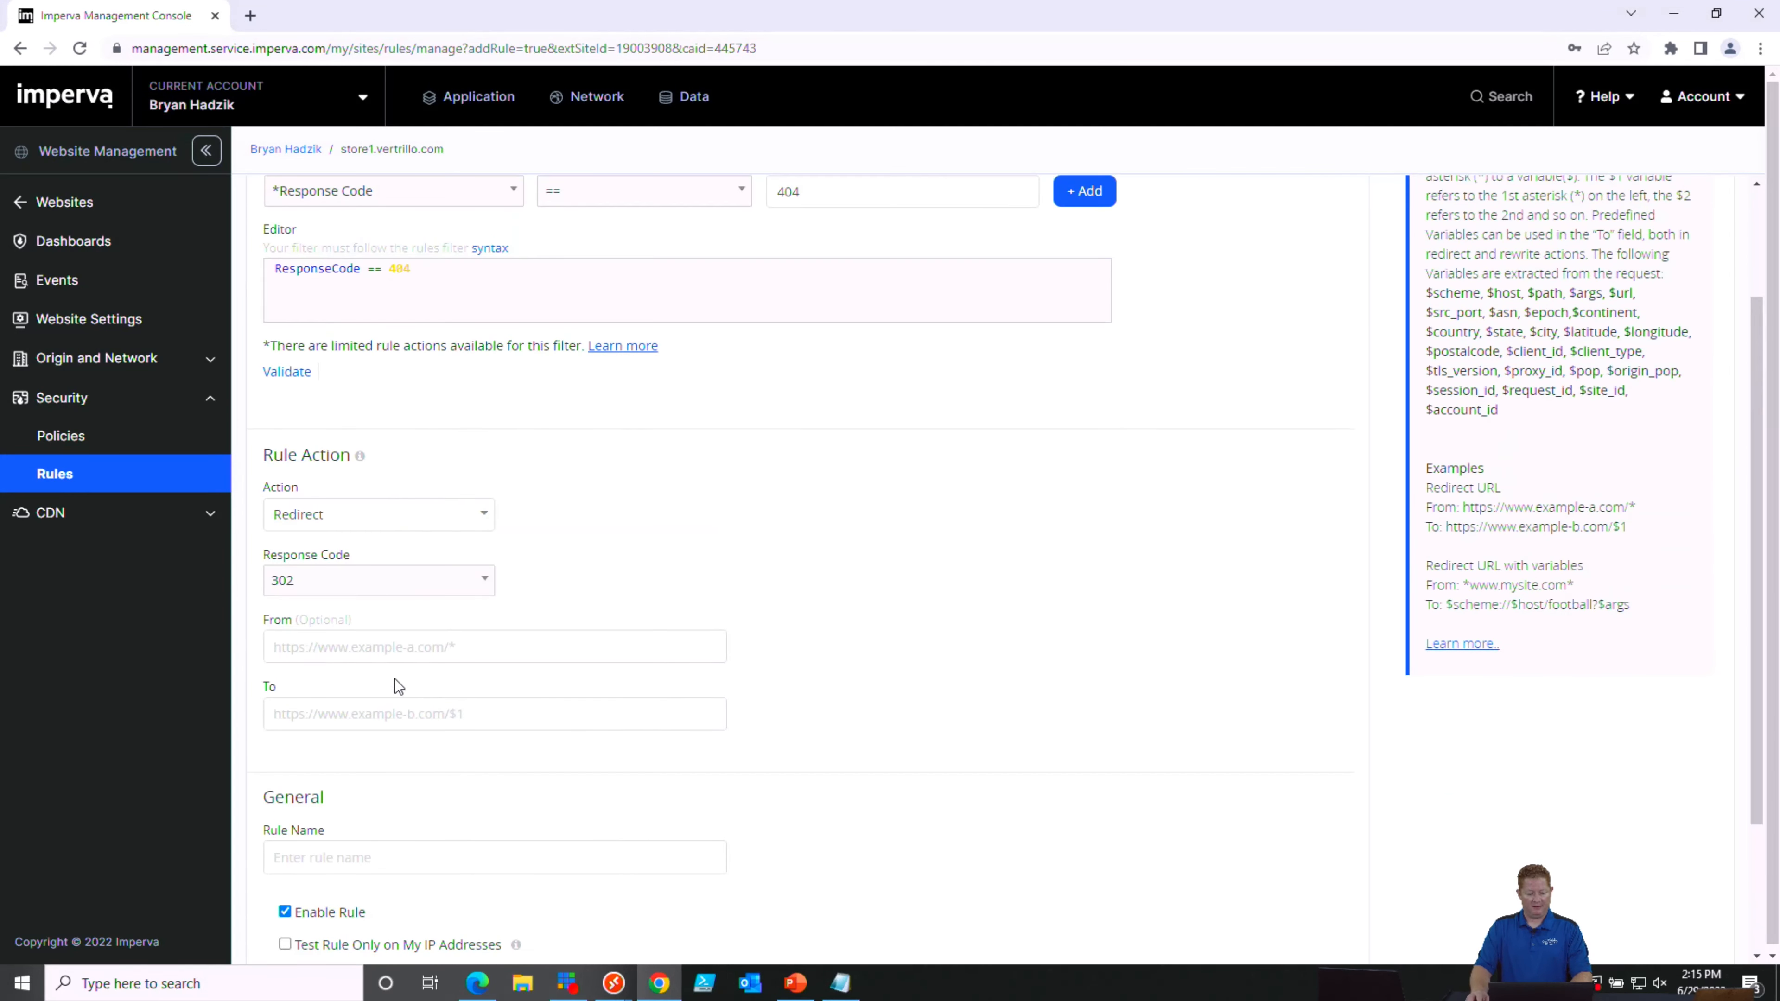
{"action": "type", "text": "/"}
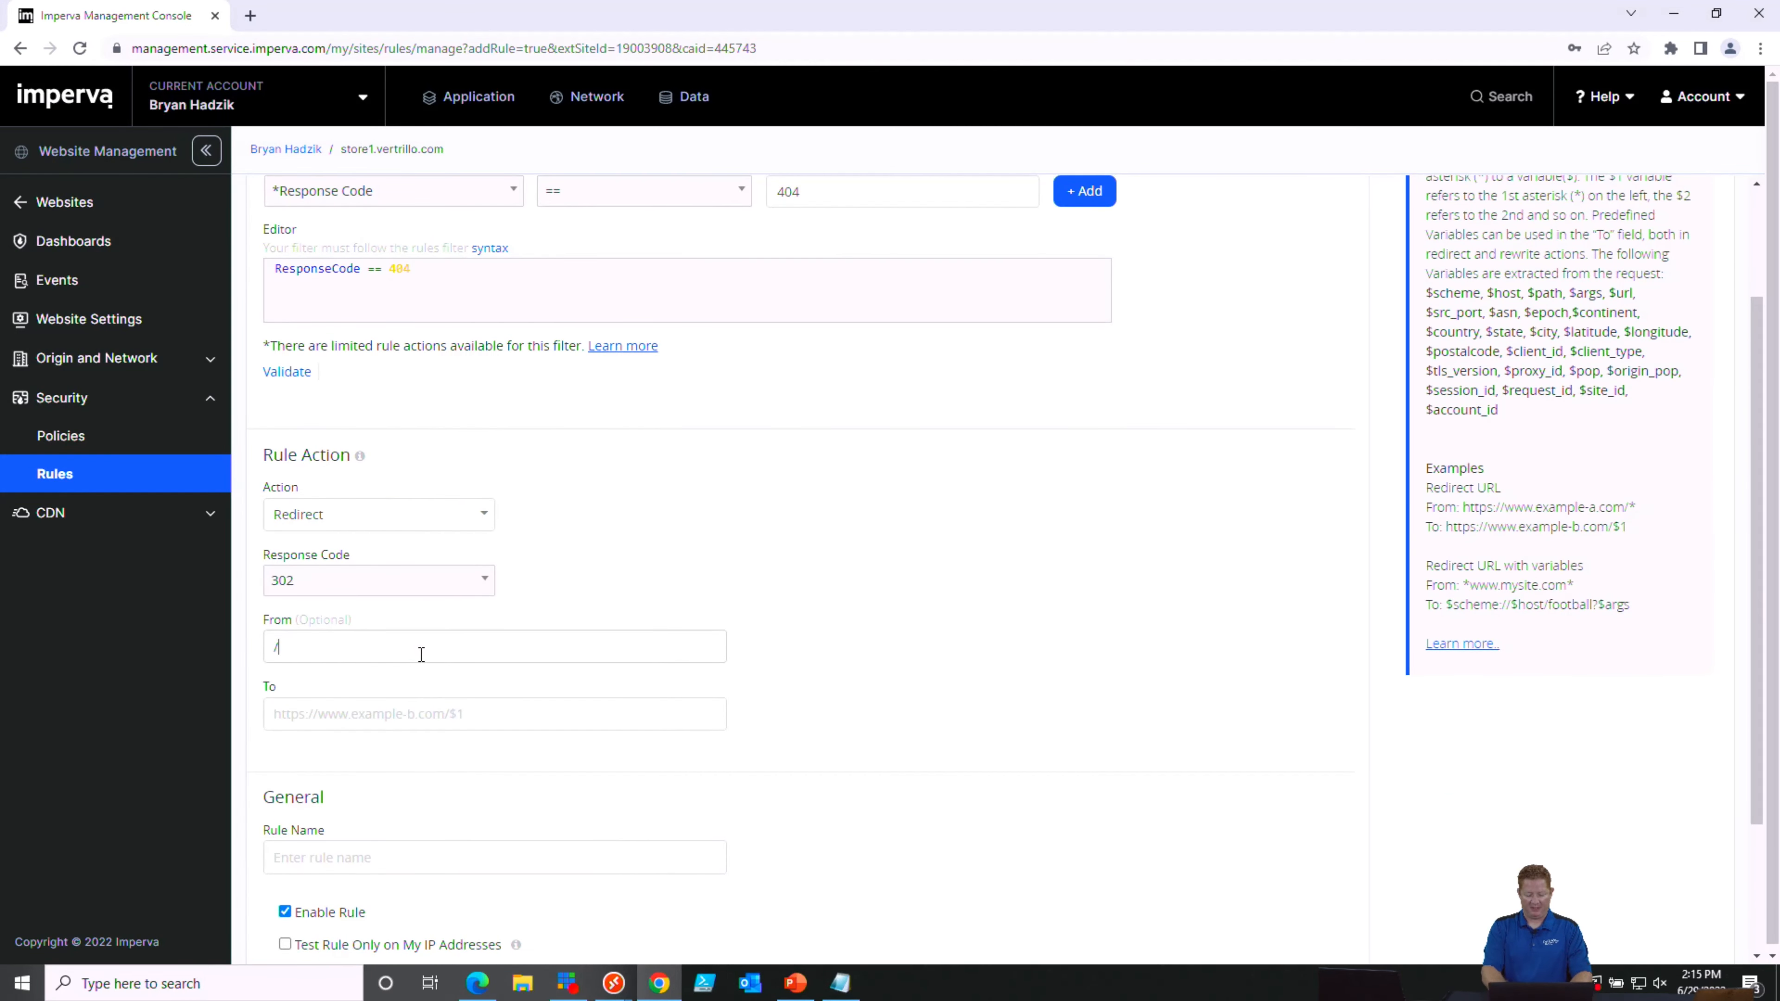
{"action": "type", "text": "fold"}
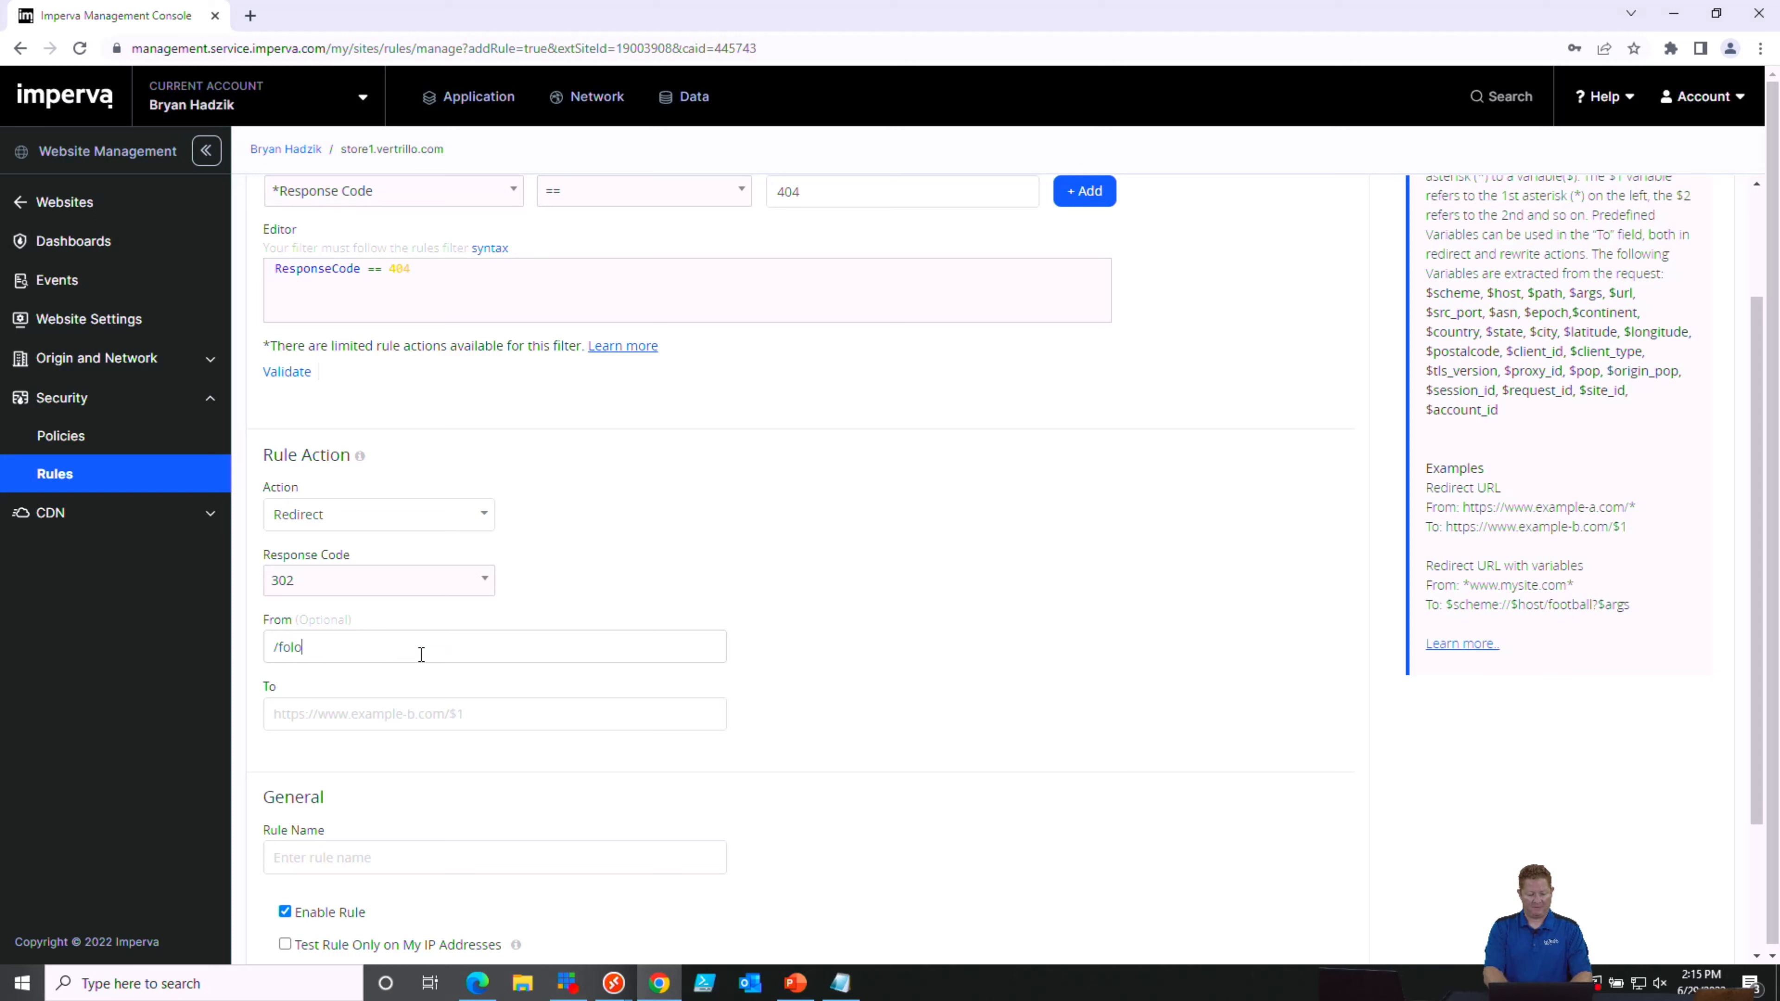
{"action": "key", "text": "Backspace"}
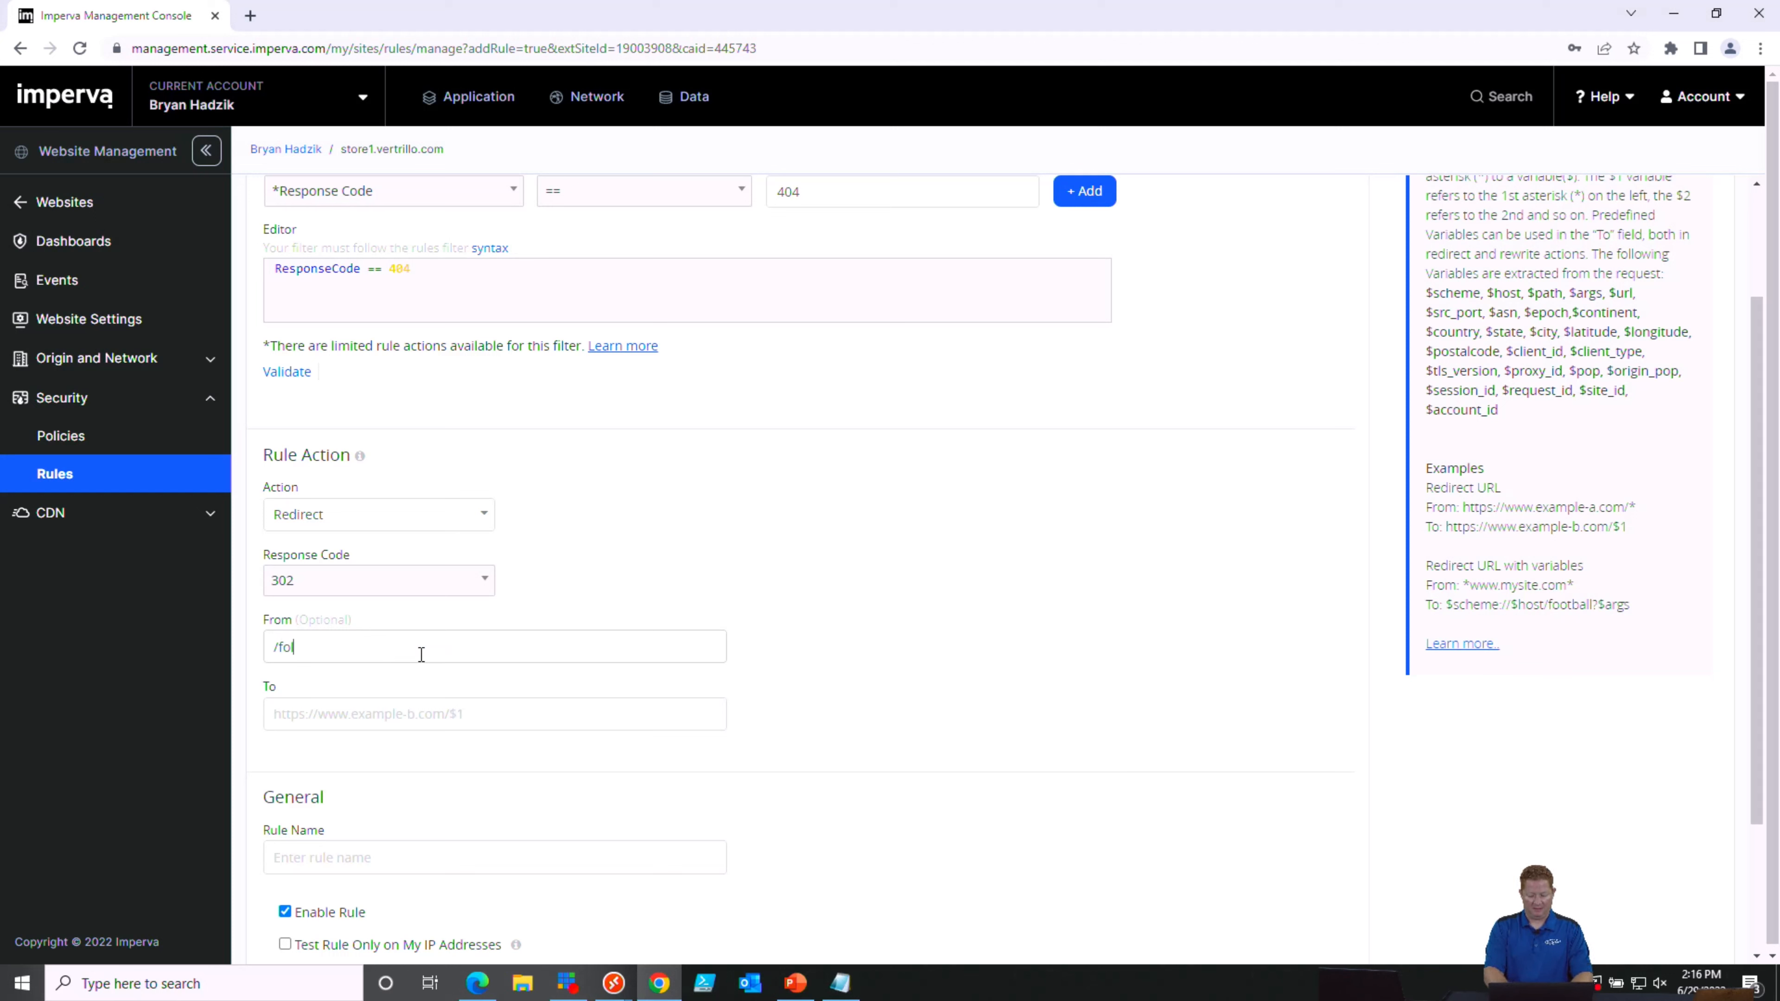
{"action": "type", "text": "l"}
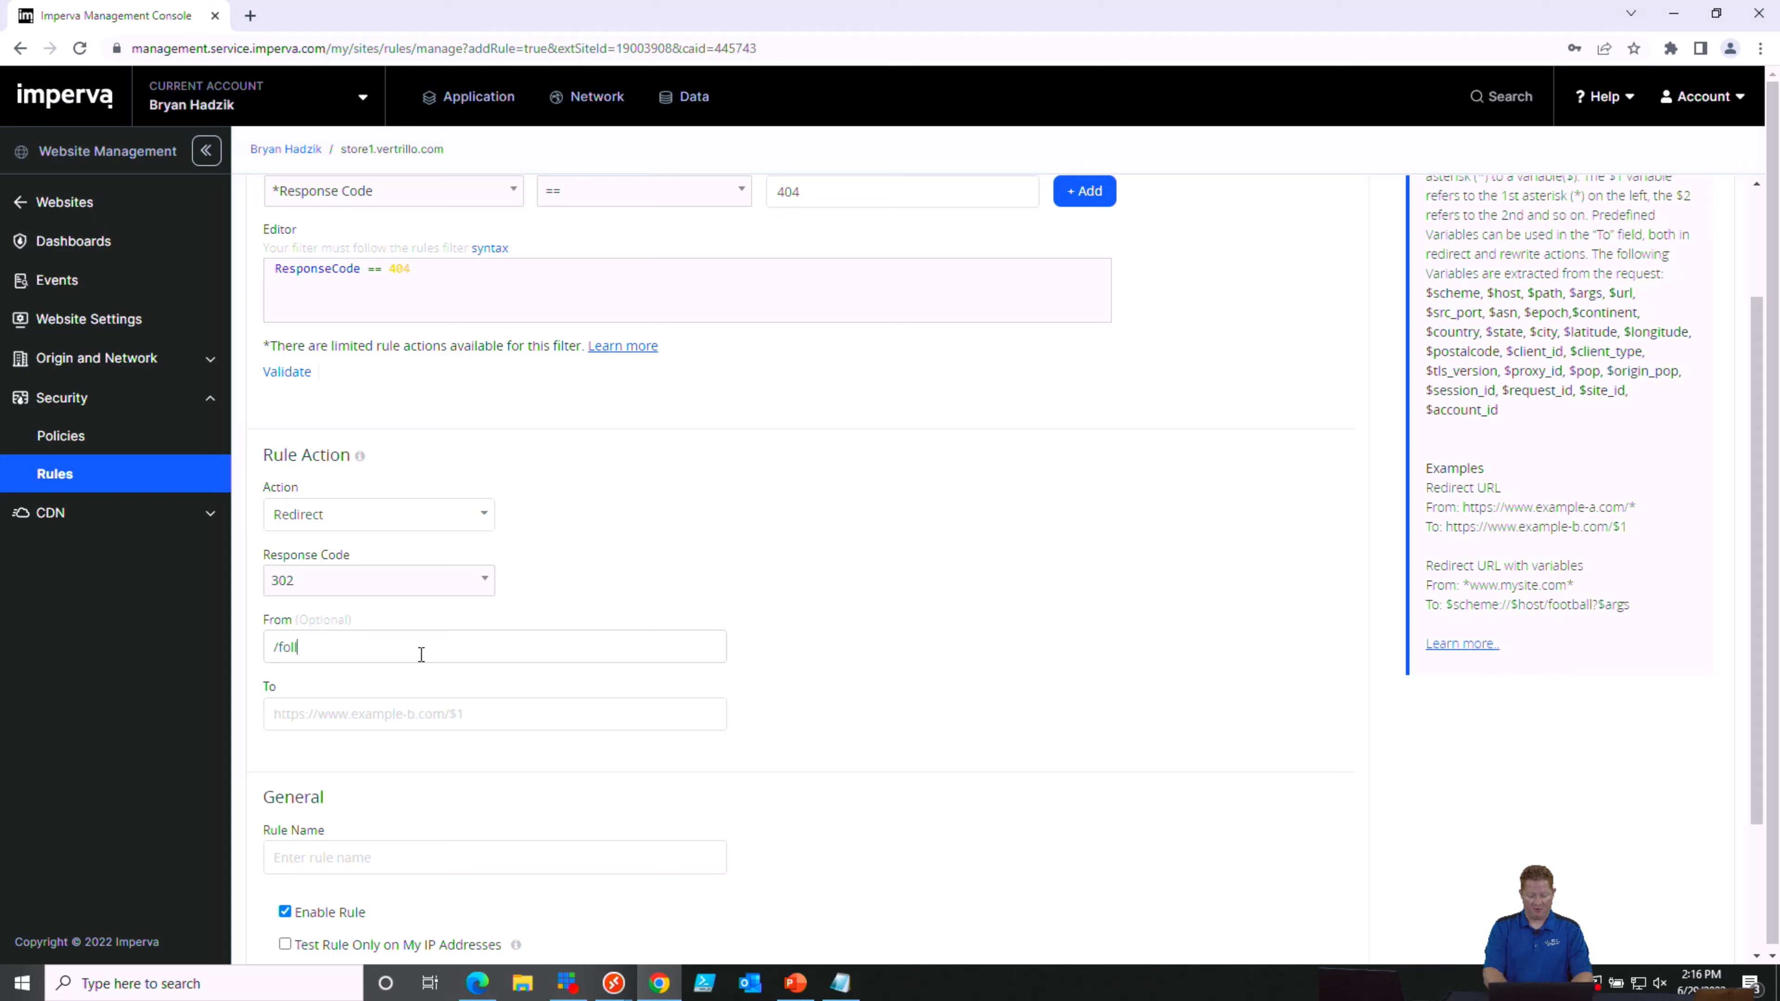
{"action": "type", "text": "low"}
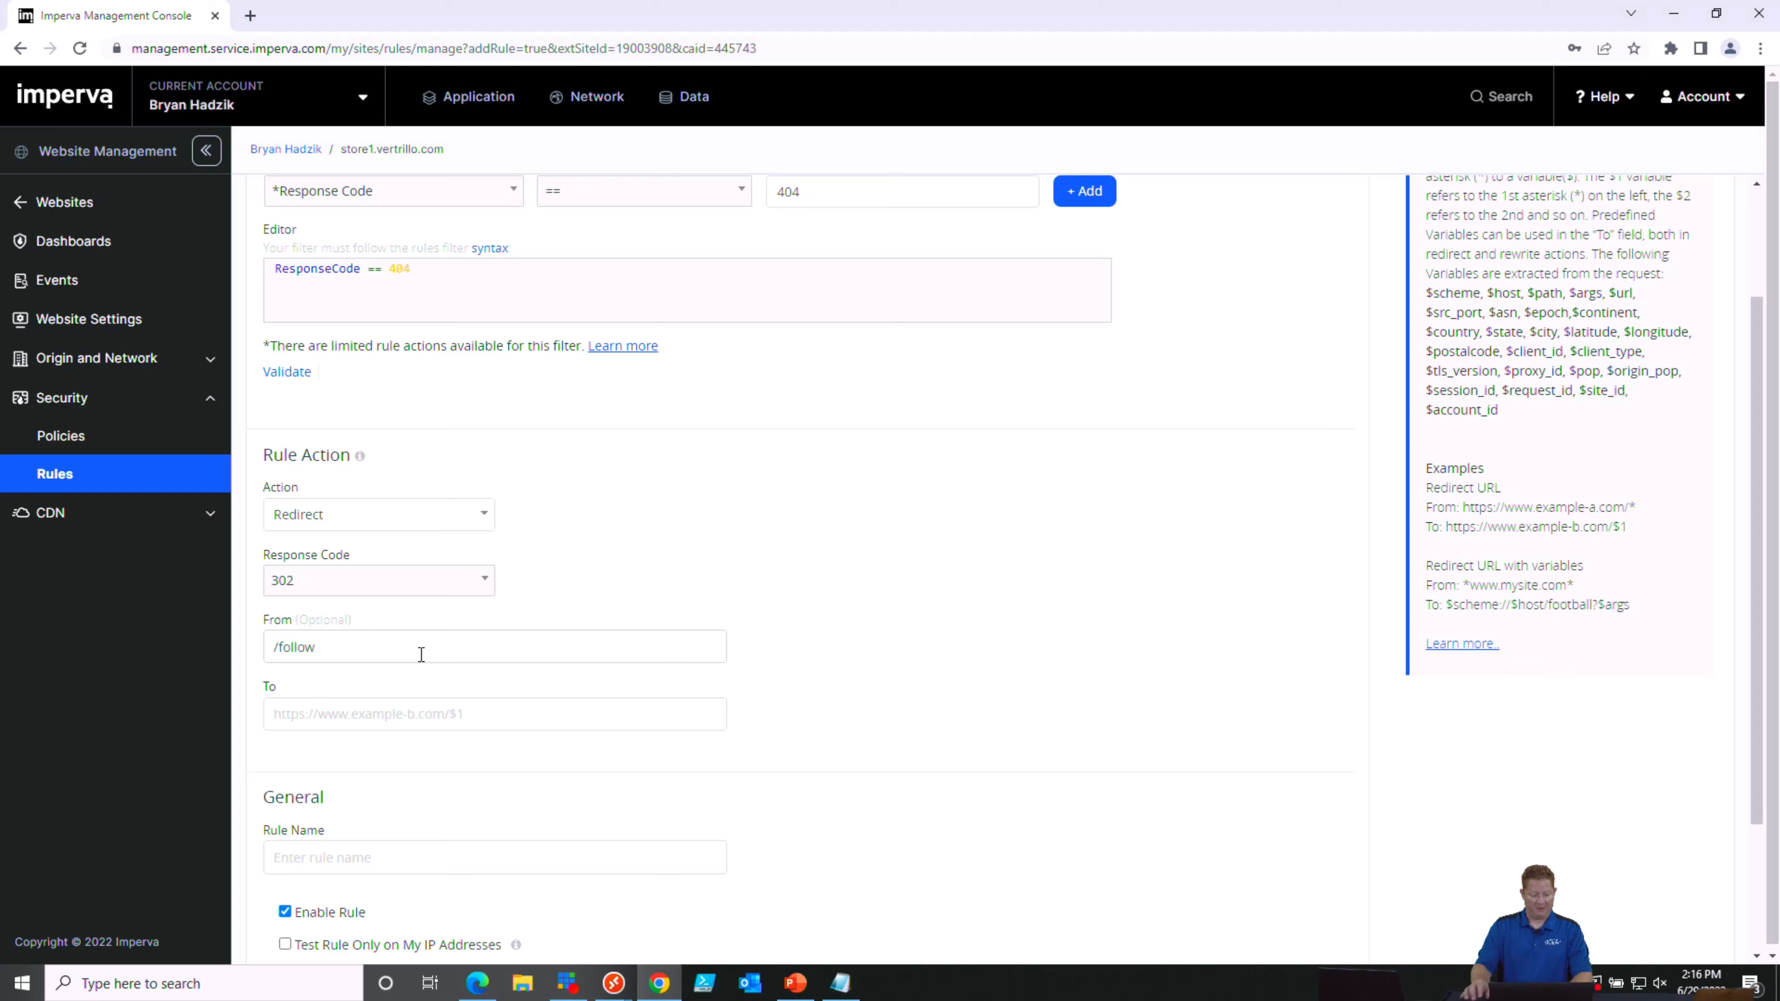
Set To to the store1.vertrillo.com contact-page URL, name it redirect follow and attempt to save
{"action": "left_click", "coordinate": [443, 714]}
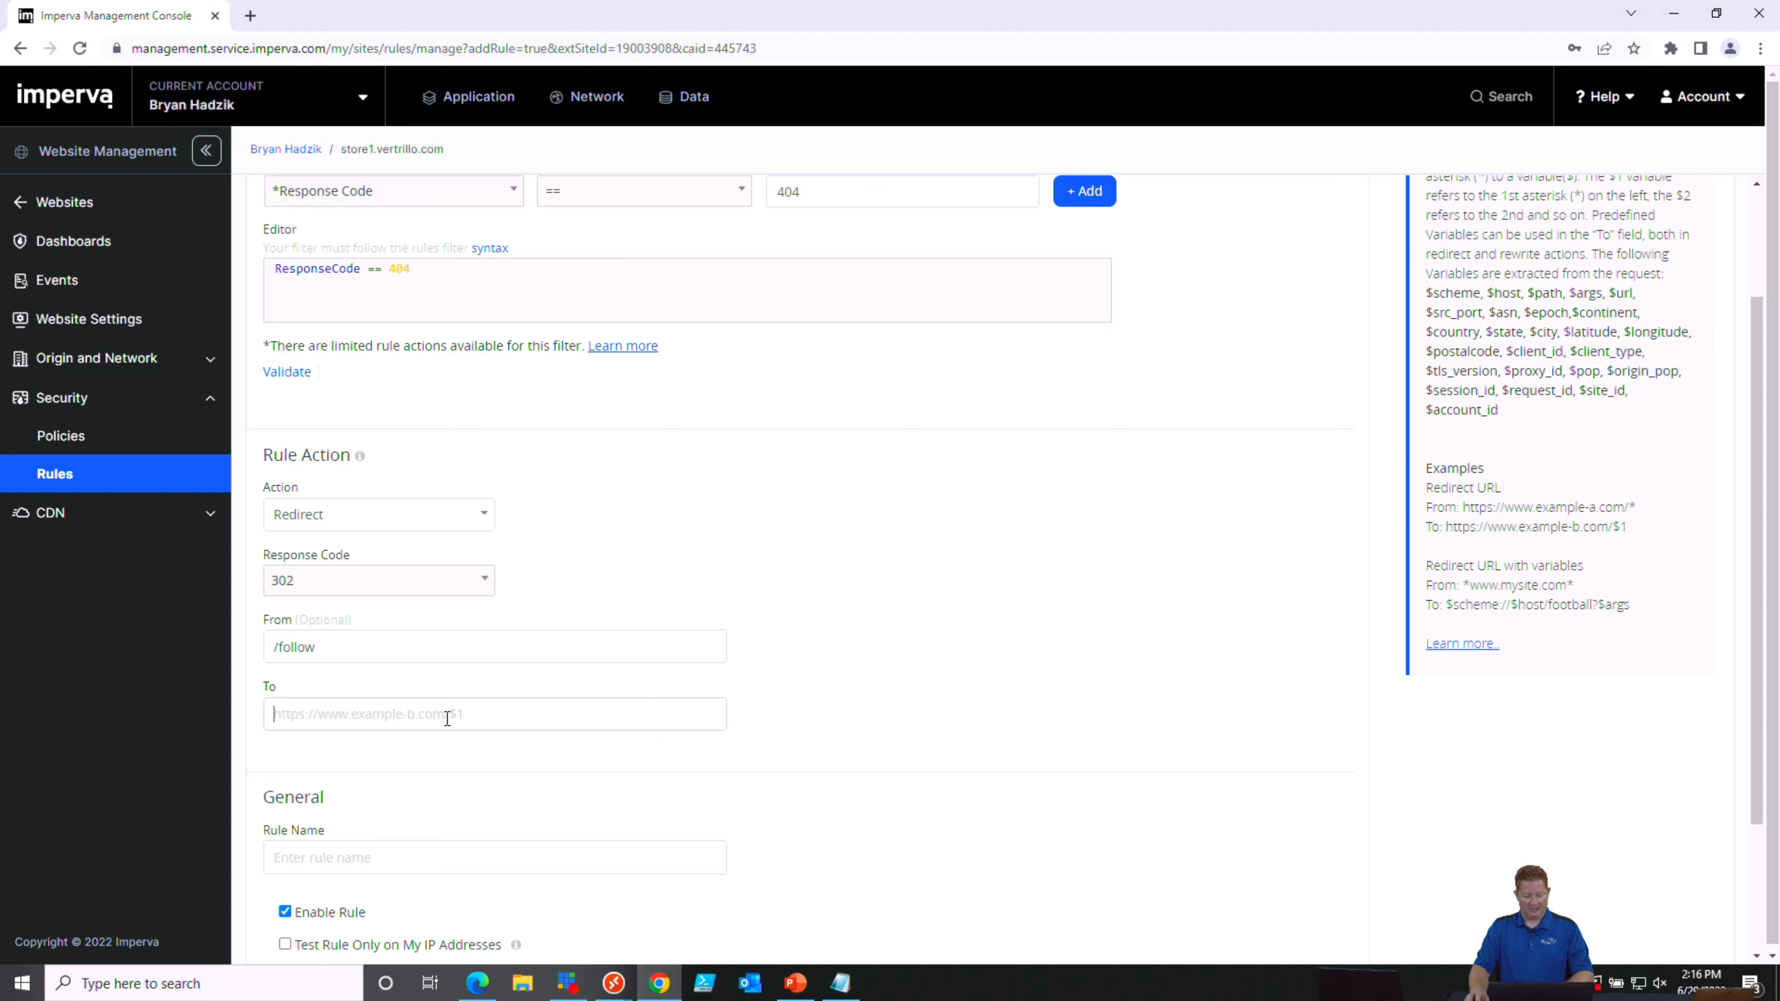
{"action": "type", "text": "https://store1.vertrillo.com/index.php?route=information/contact"}
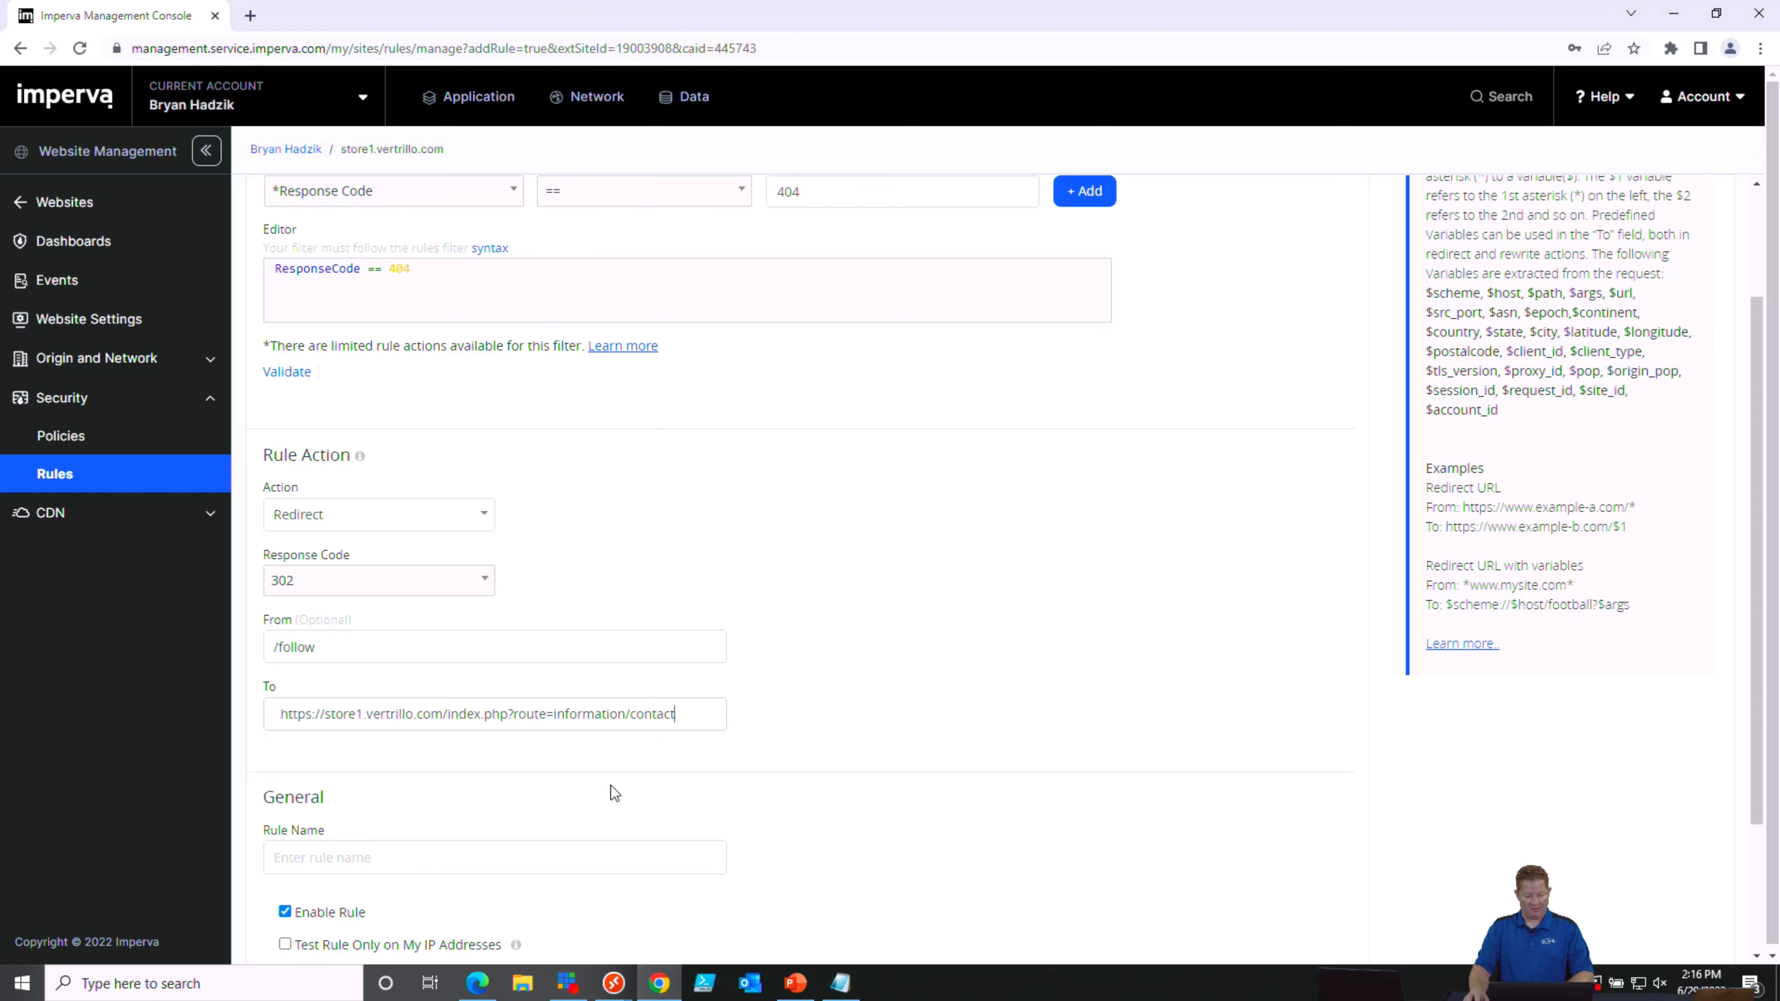
{"action": "scroll", "scroll_direction": "down", "scroll_amount": 3}
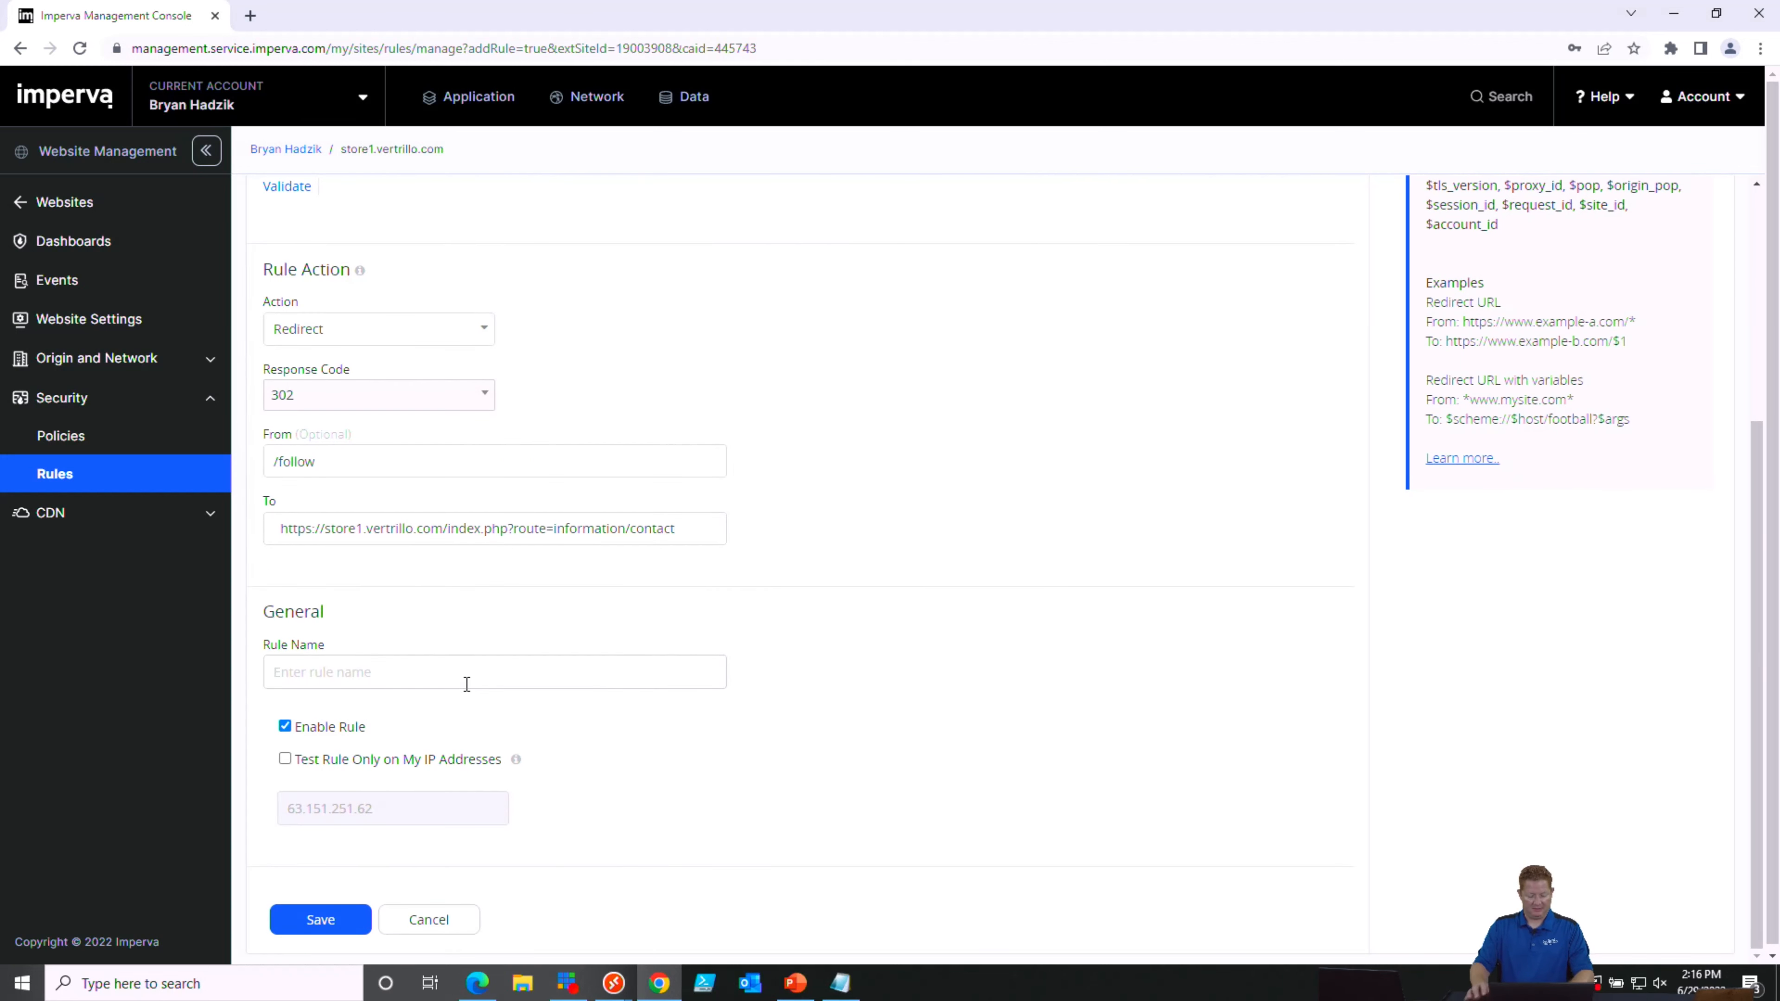
{"action": "type", "text": "redirect follow"}
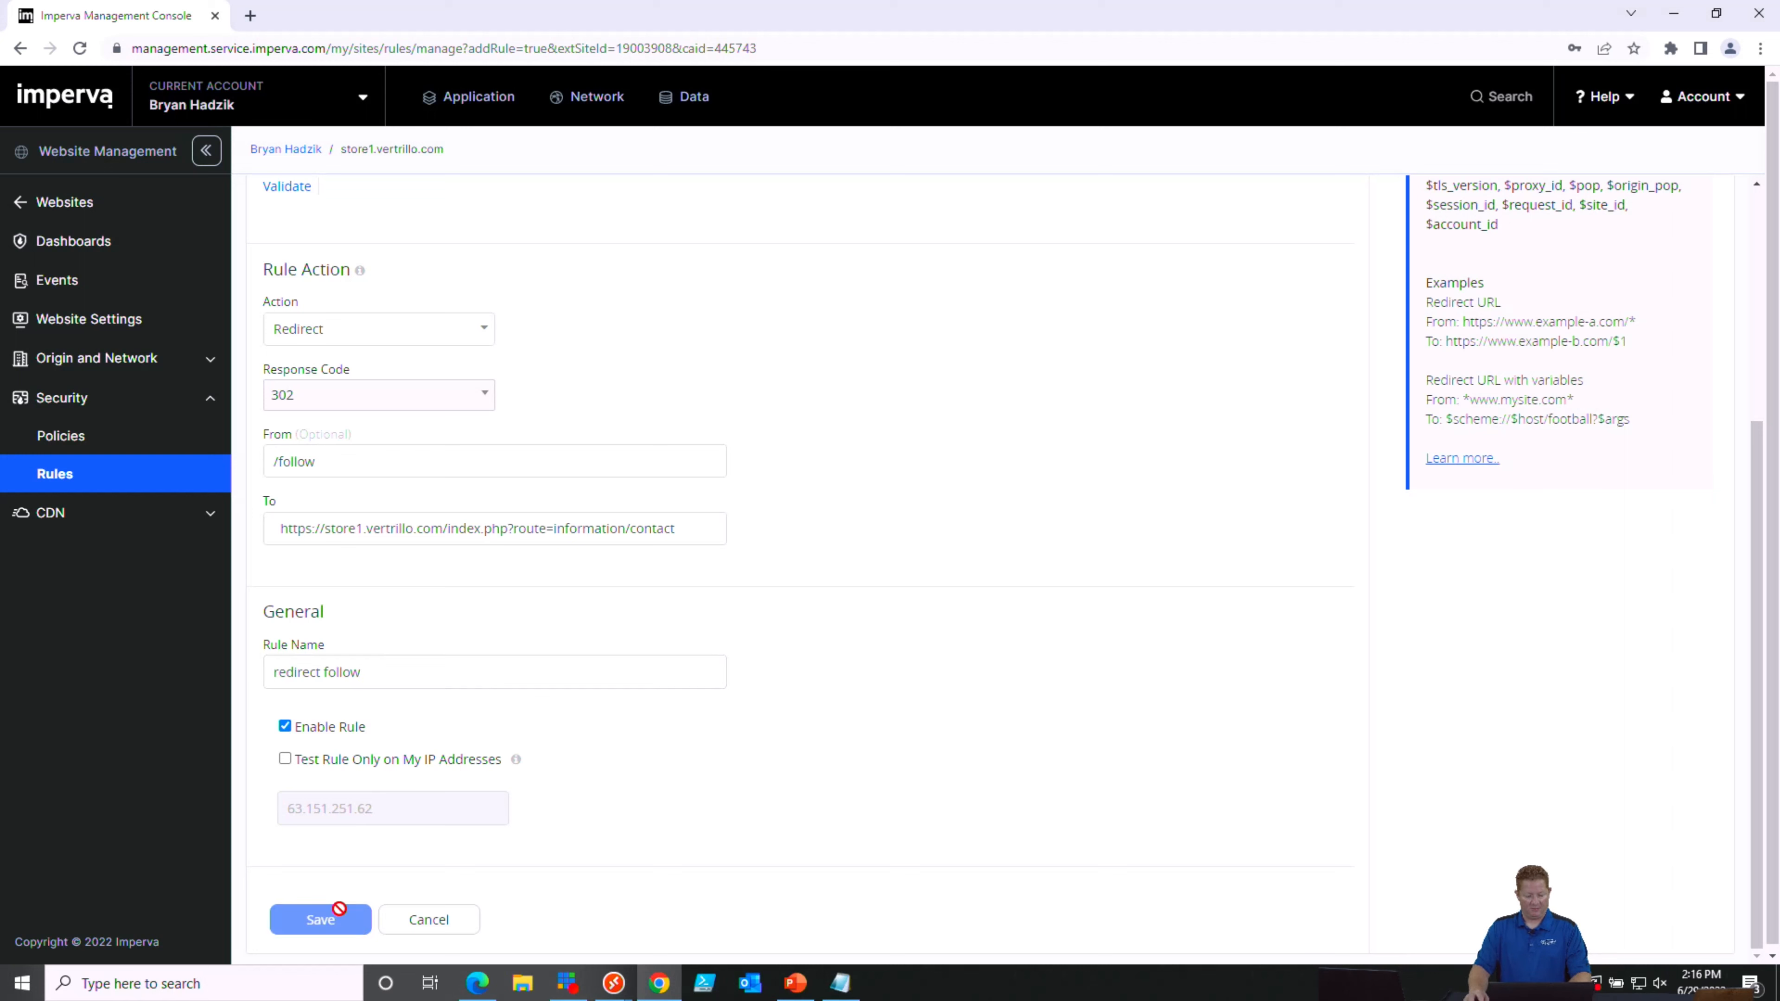
{"action": "left_click", "coordinate": [319, 919]}
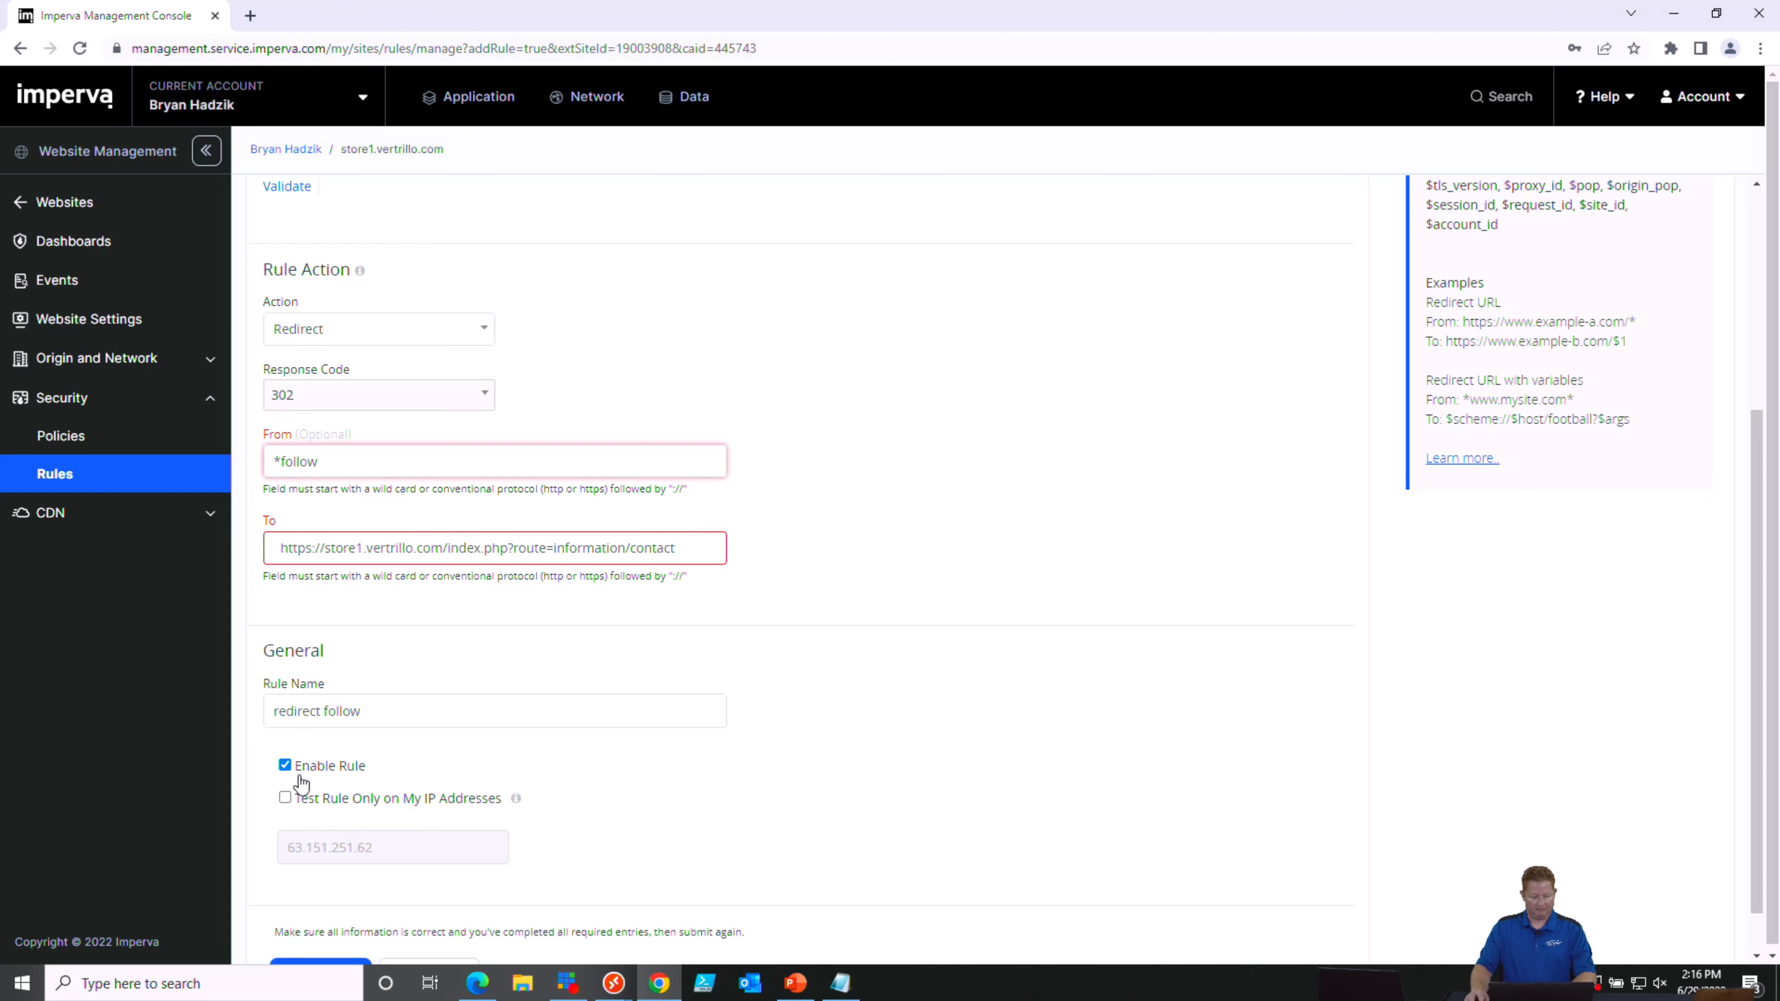
{"action": "scroll", "scroll_direction": "down", "scroll_amount": 3}
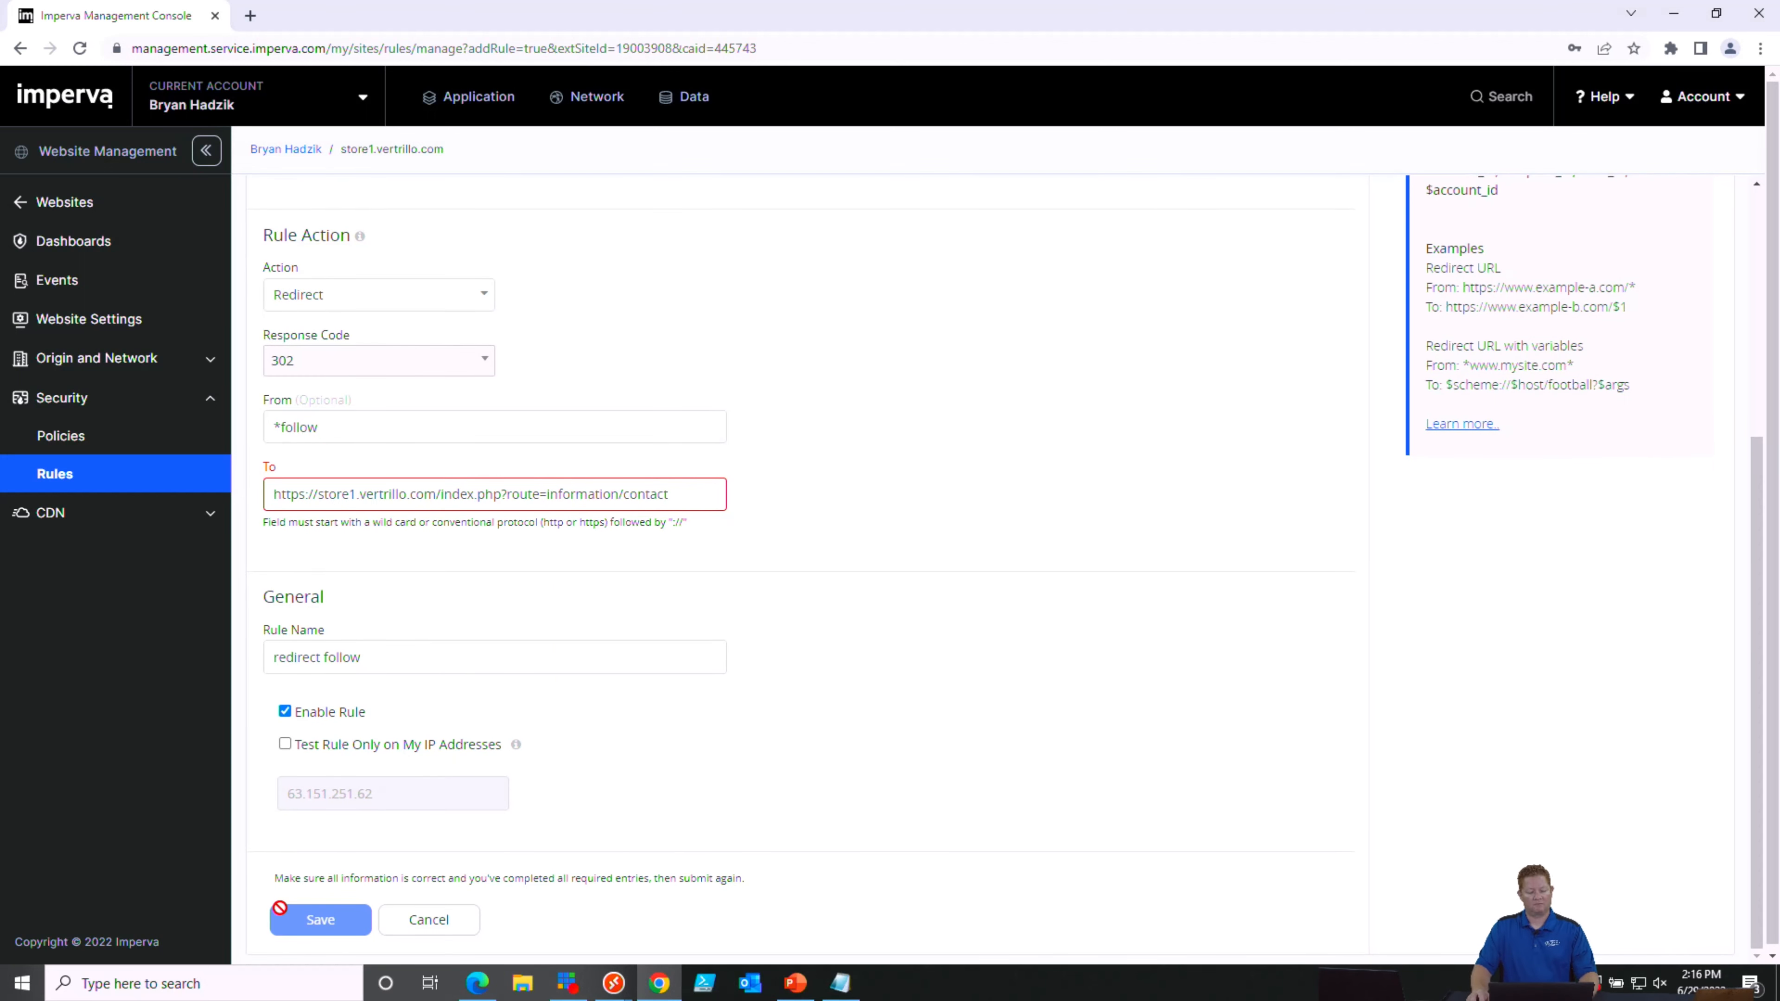
Save the redirect follow rule so two enabled rules are listed, then bring up the Edge jump list
{"action": "left_click", "coordinate": [319, 920]}
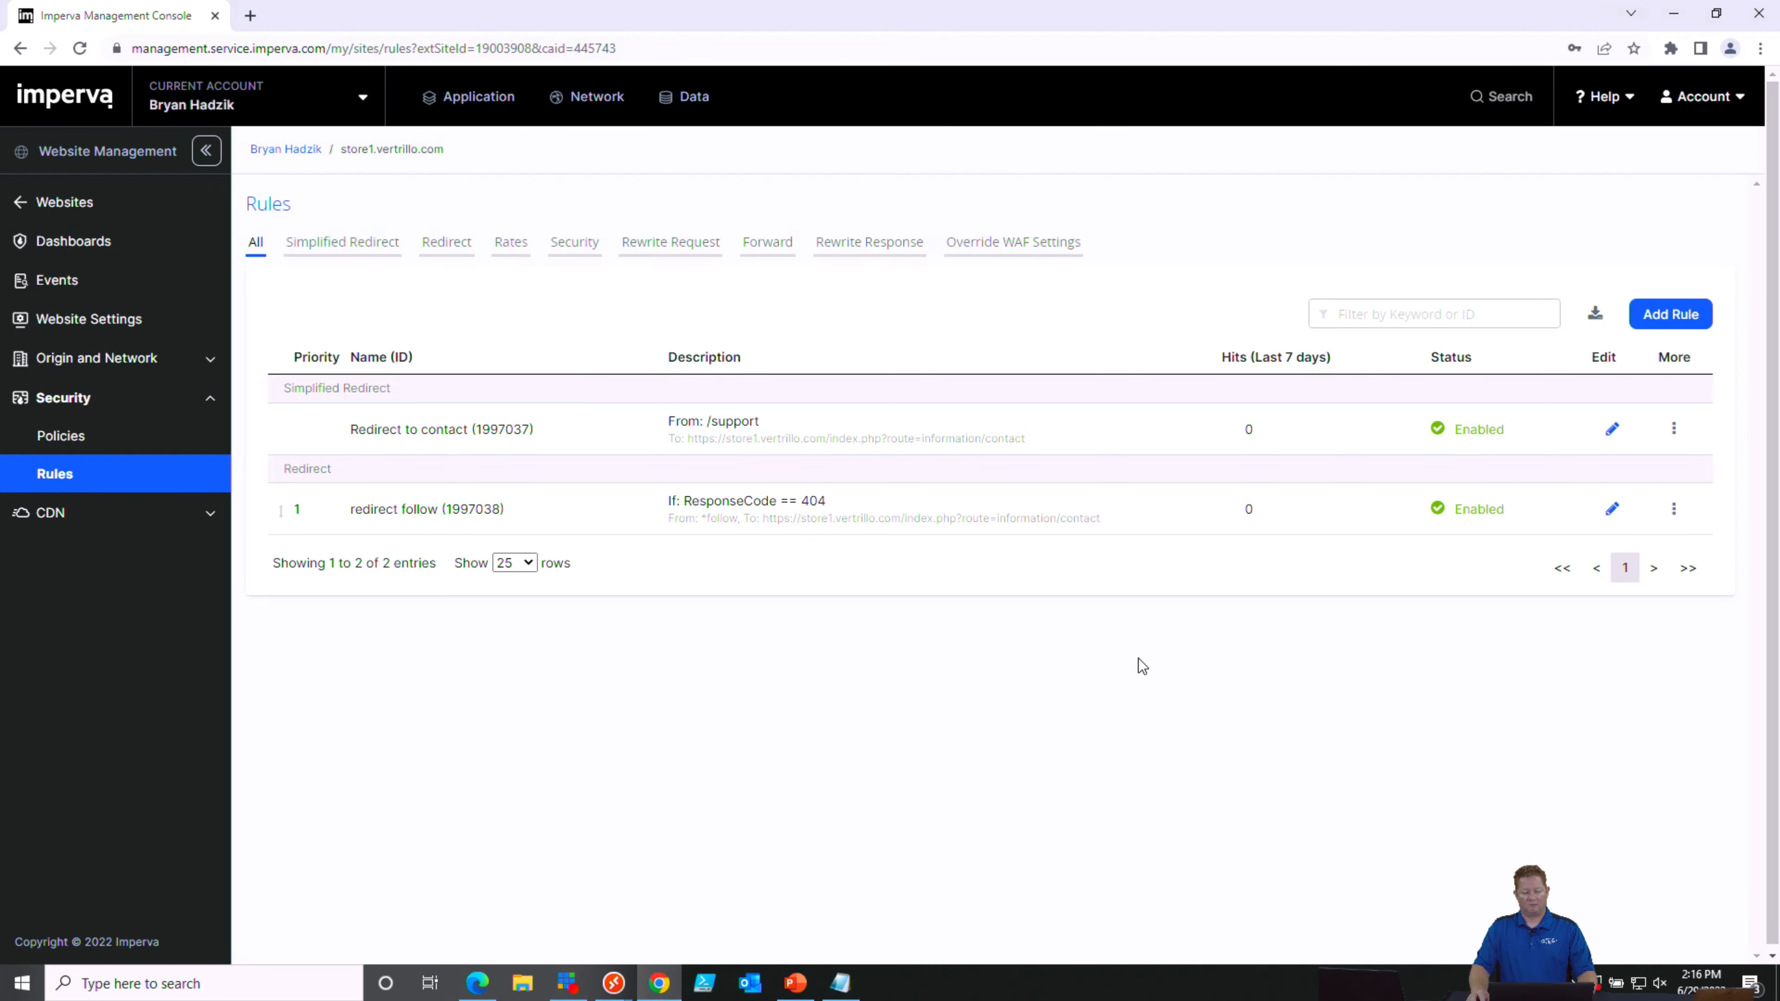
{"action": "mouse_move", "coordinate": [755, 517]}
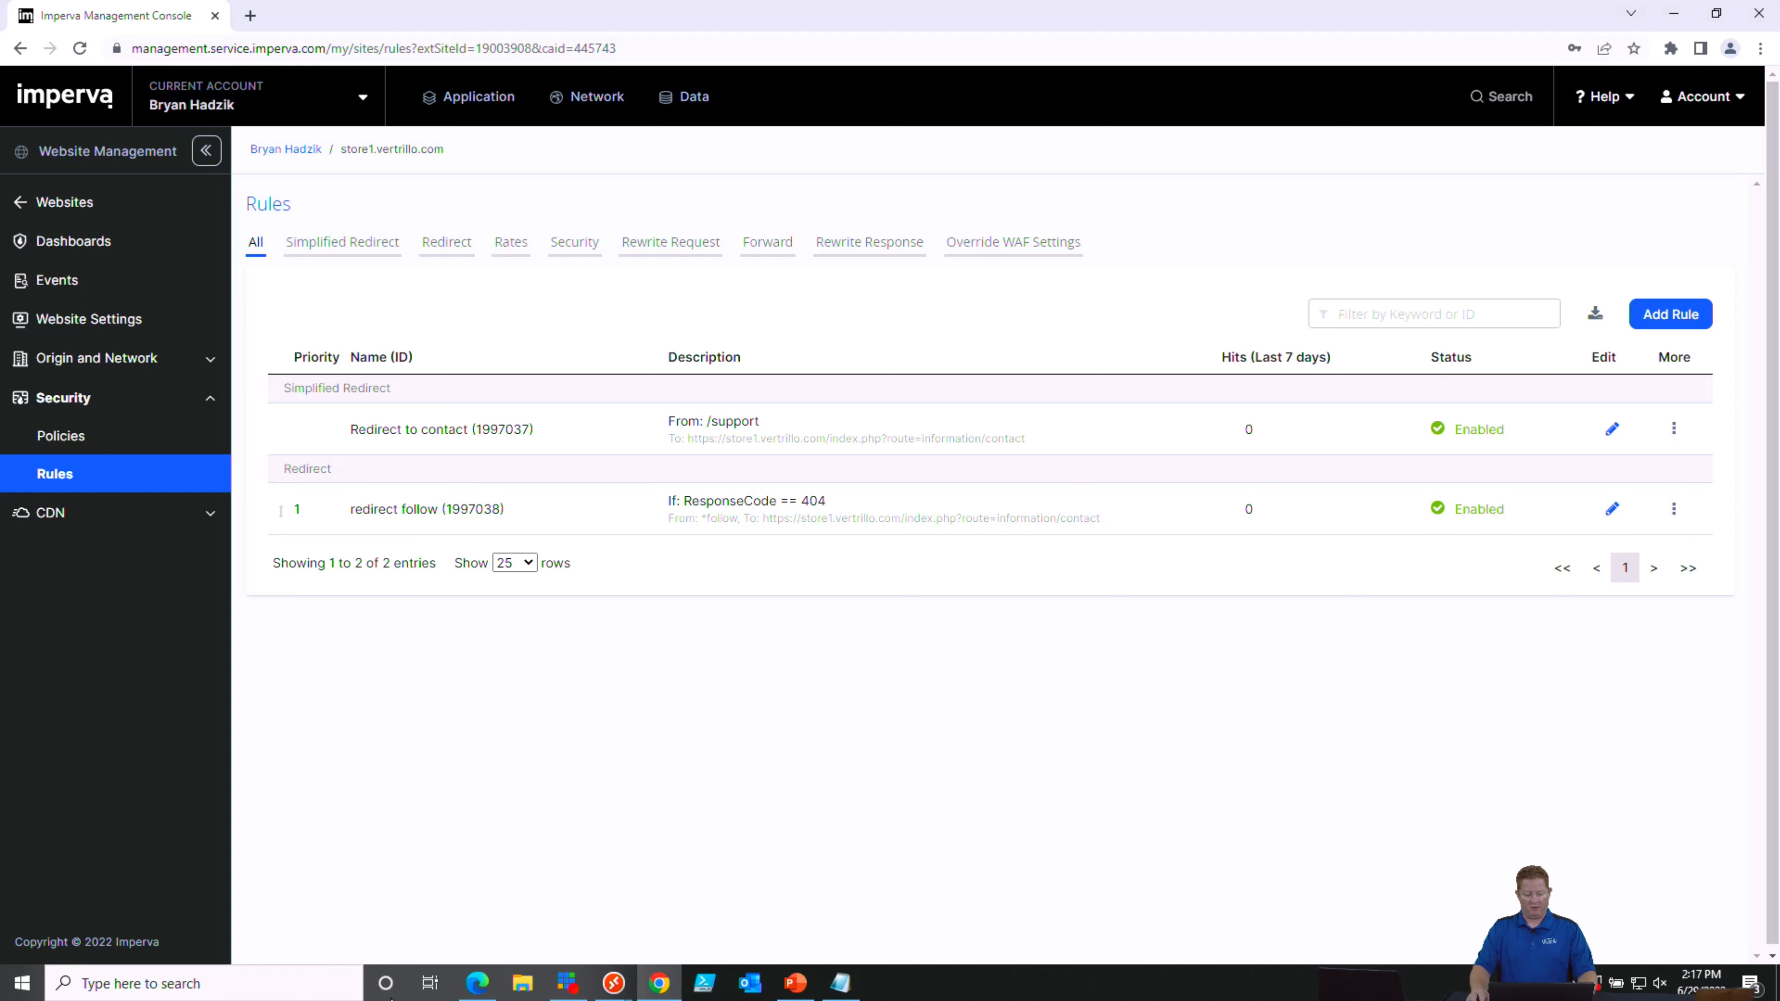
{"action": "mouse_move", "coordinate": [476, 982]}
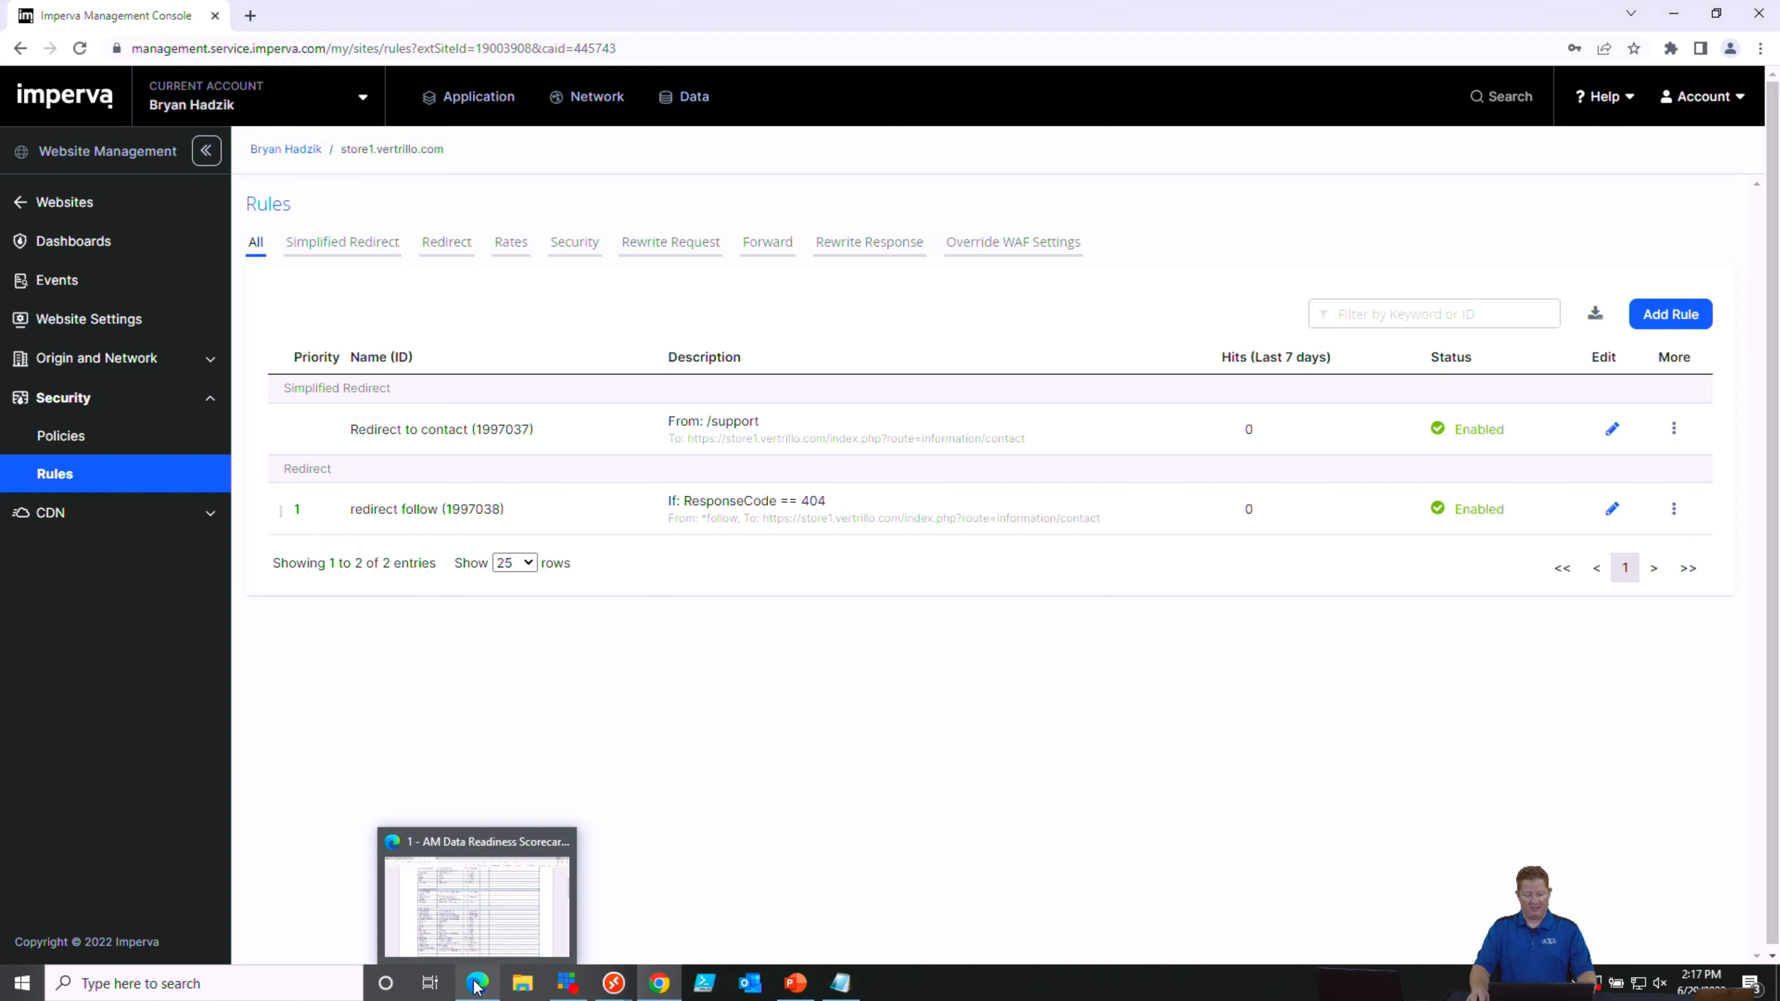
{"action": "right_click", "coordinate": [475, 983]}
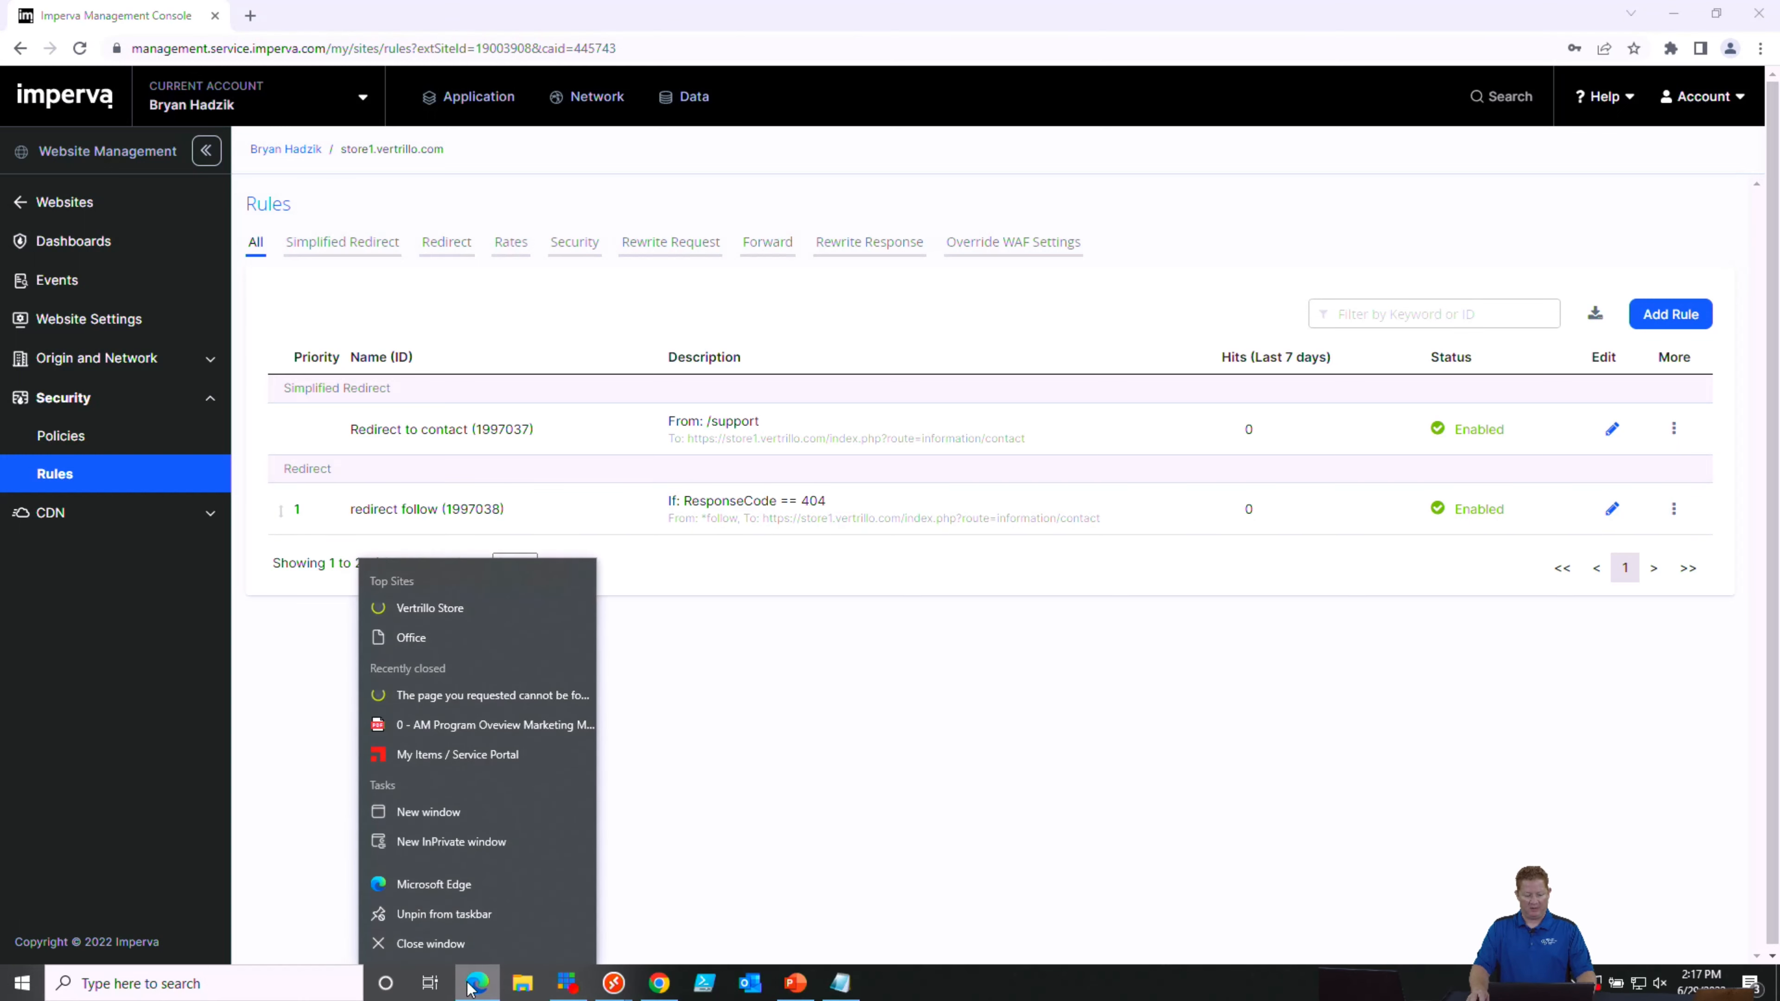
{"action": "mouse_move", "coordinate": [476, 813]}
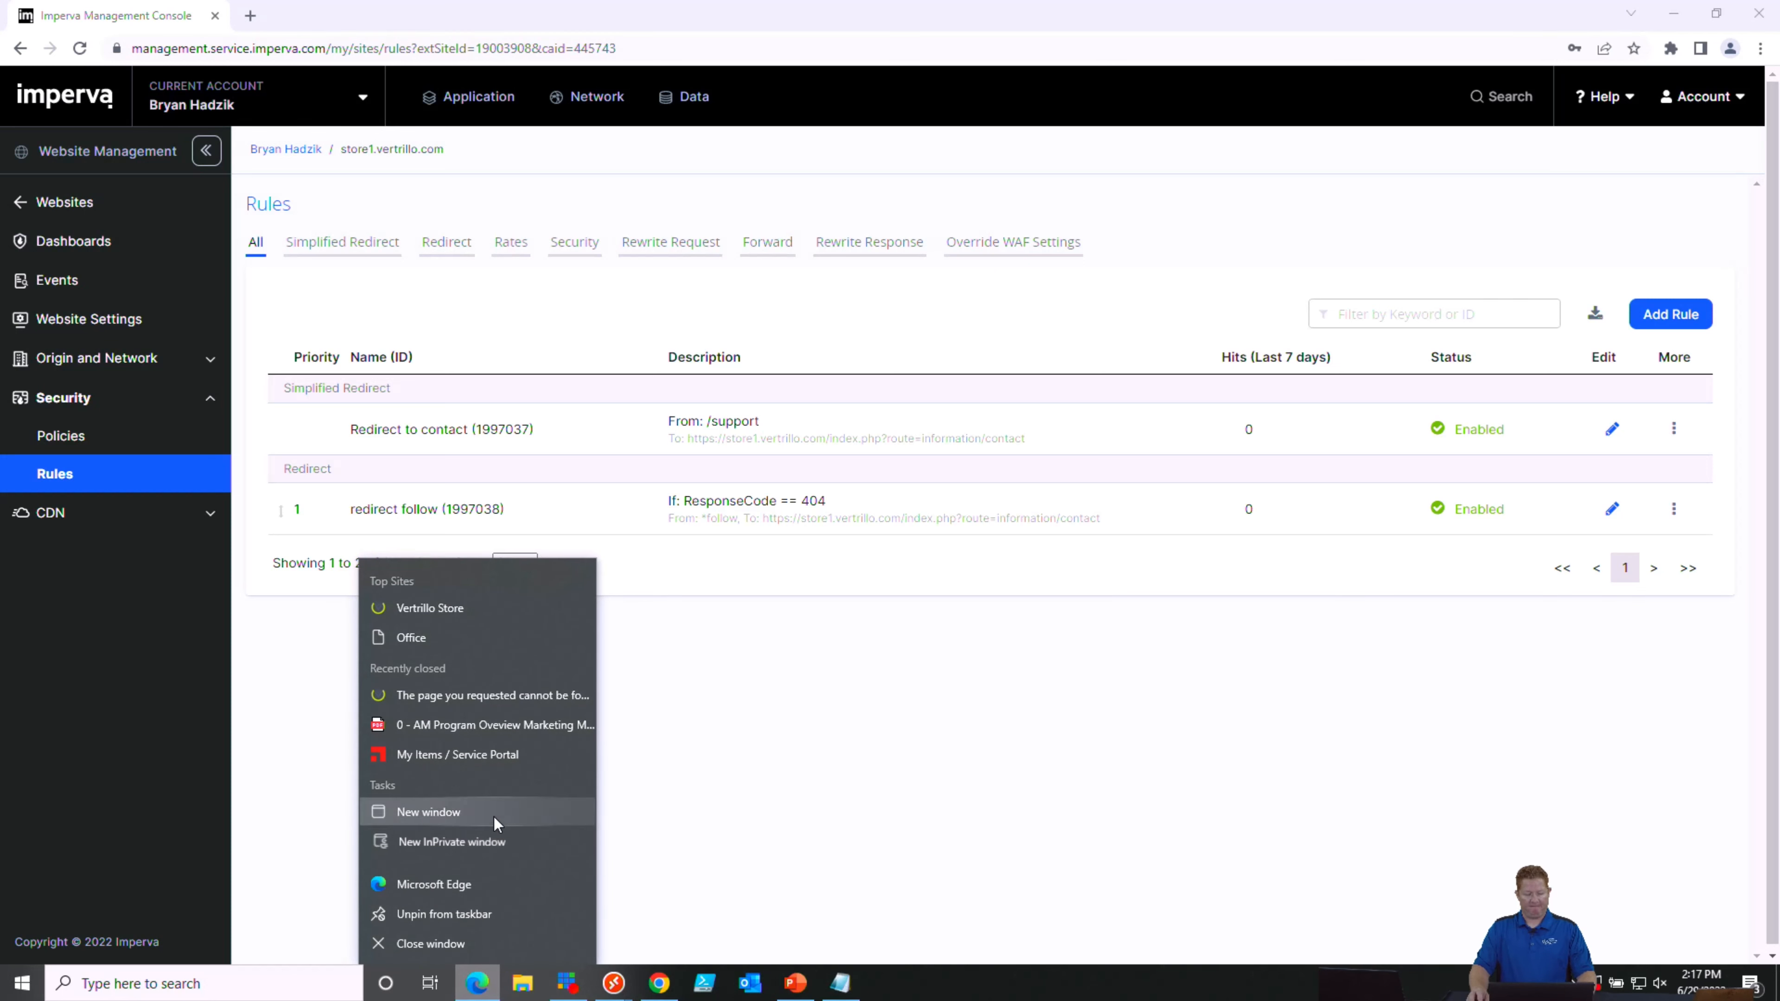
Open a new InPrivate window and start entering the store1.vertrillo.com address
{"action": "left_click", "coordinate": [451, 841]}
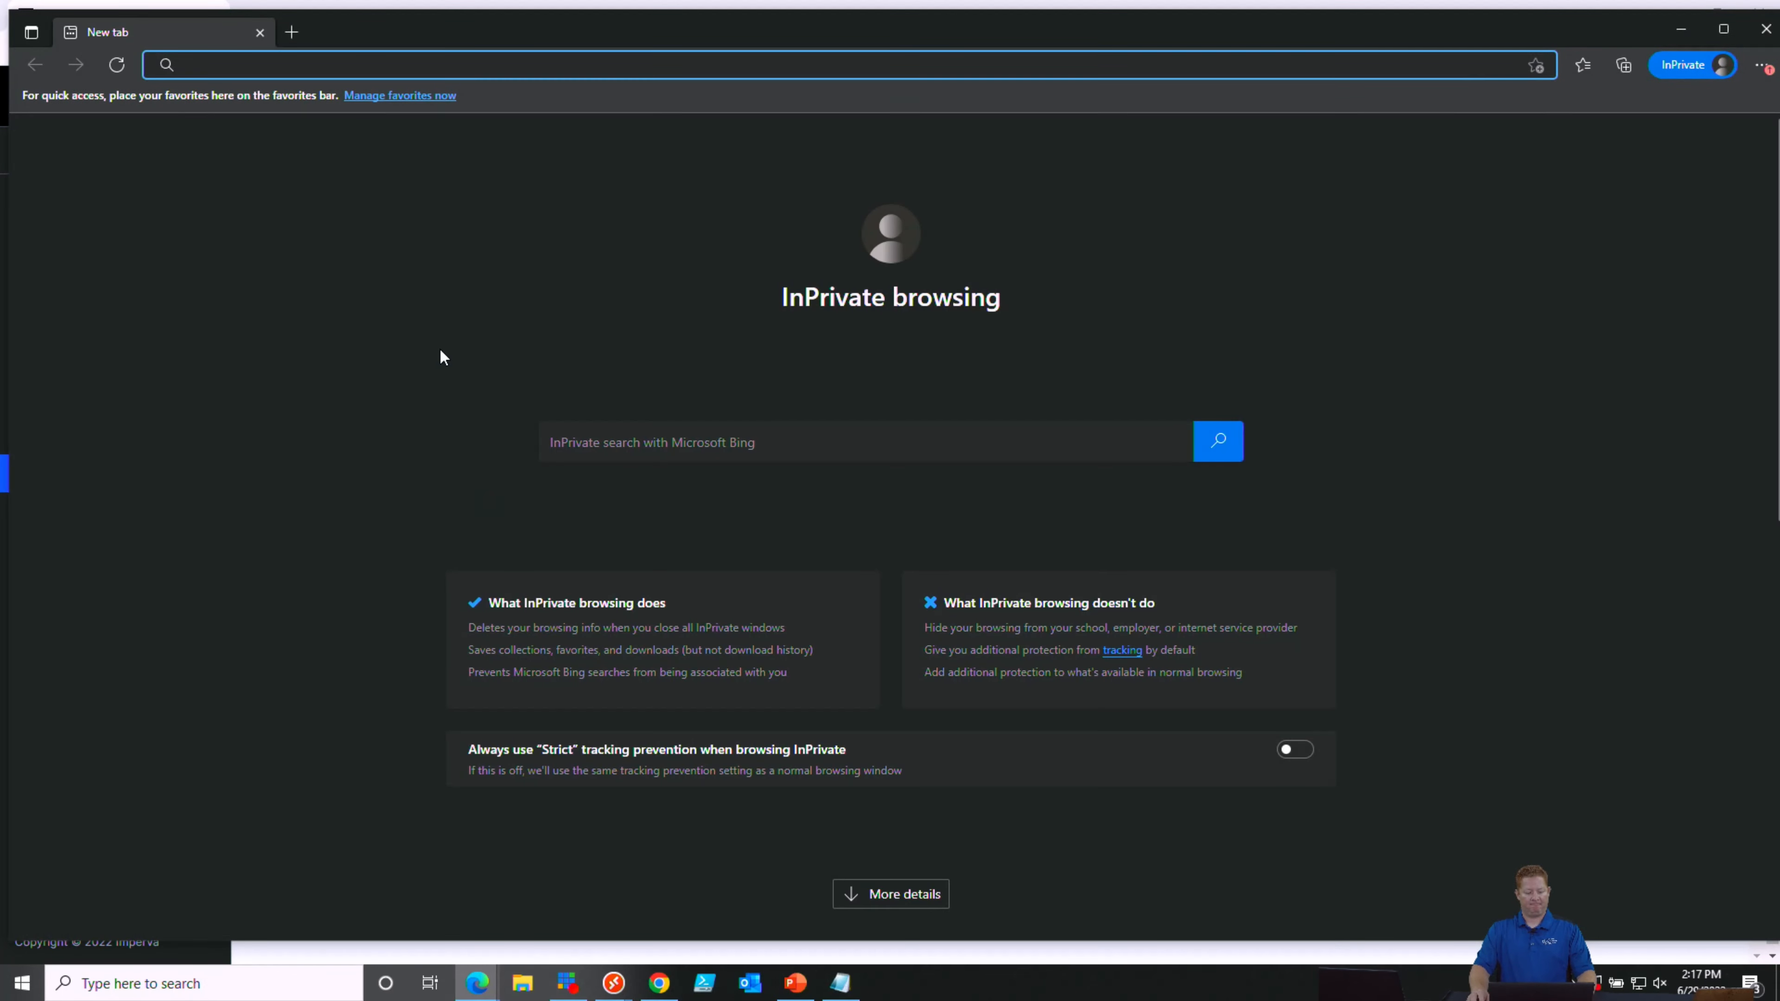
{"action": "type", "text": "stre"}
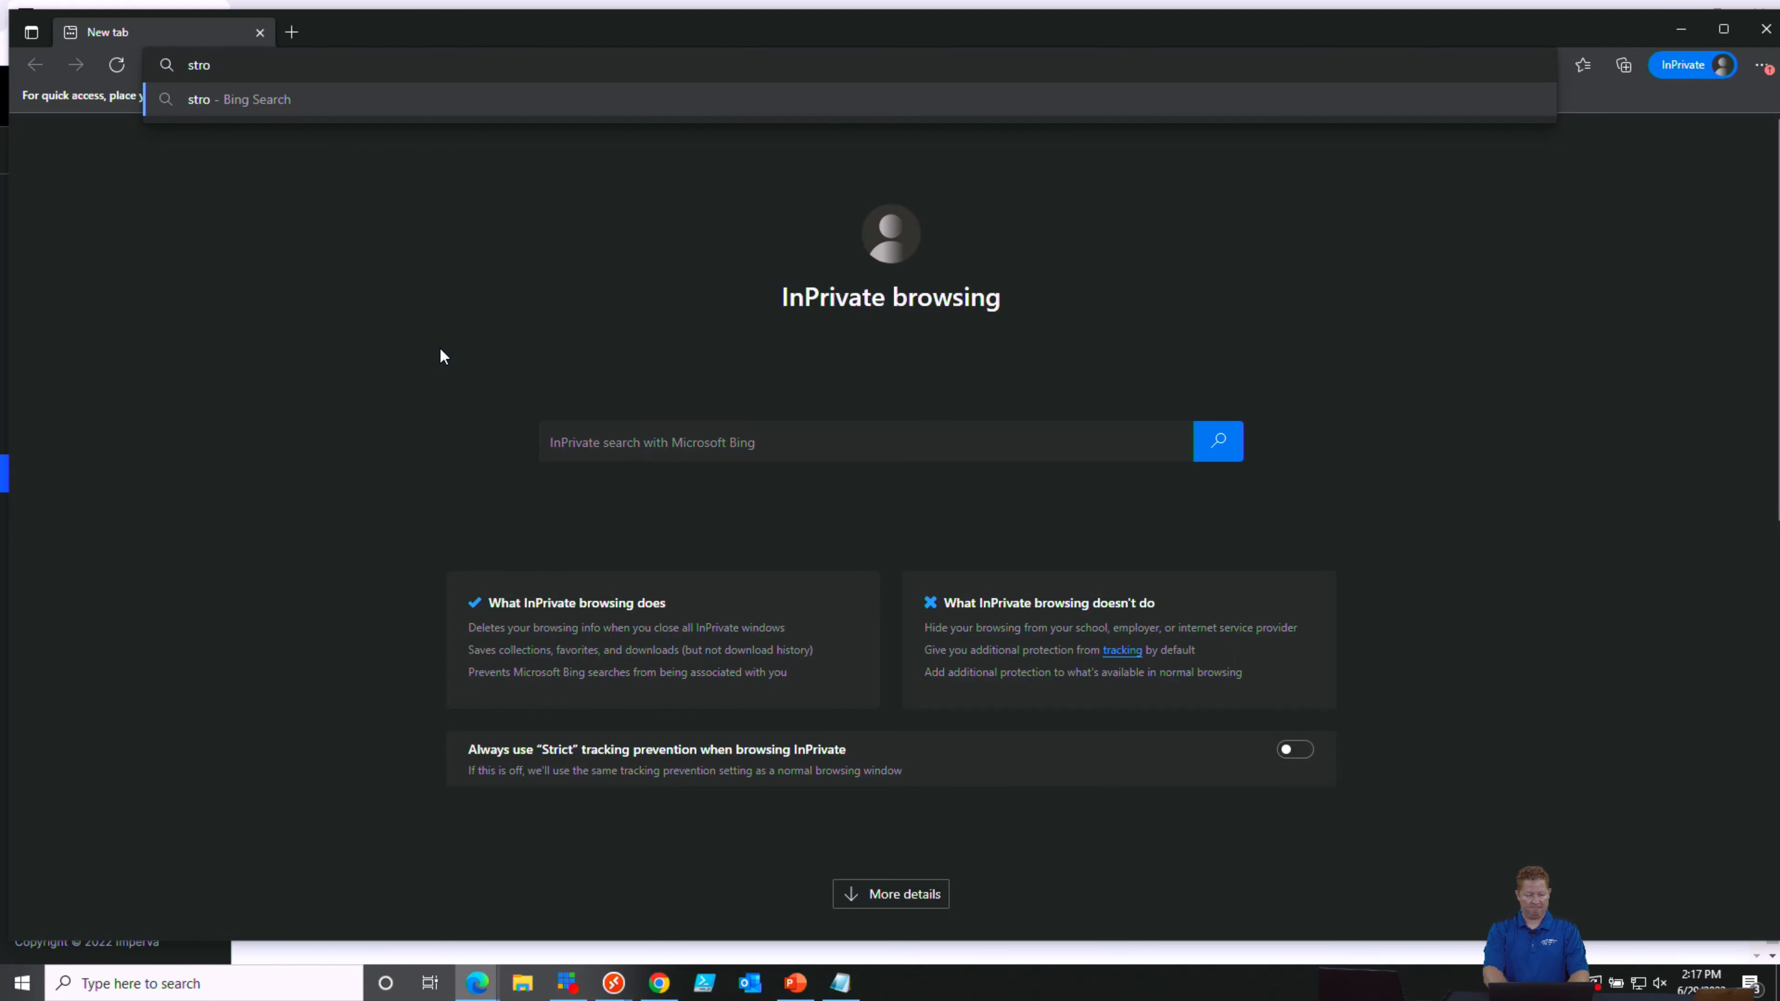
{"action": "key", "text": "Backspace"}
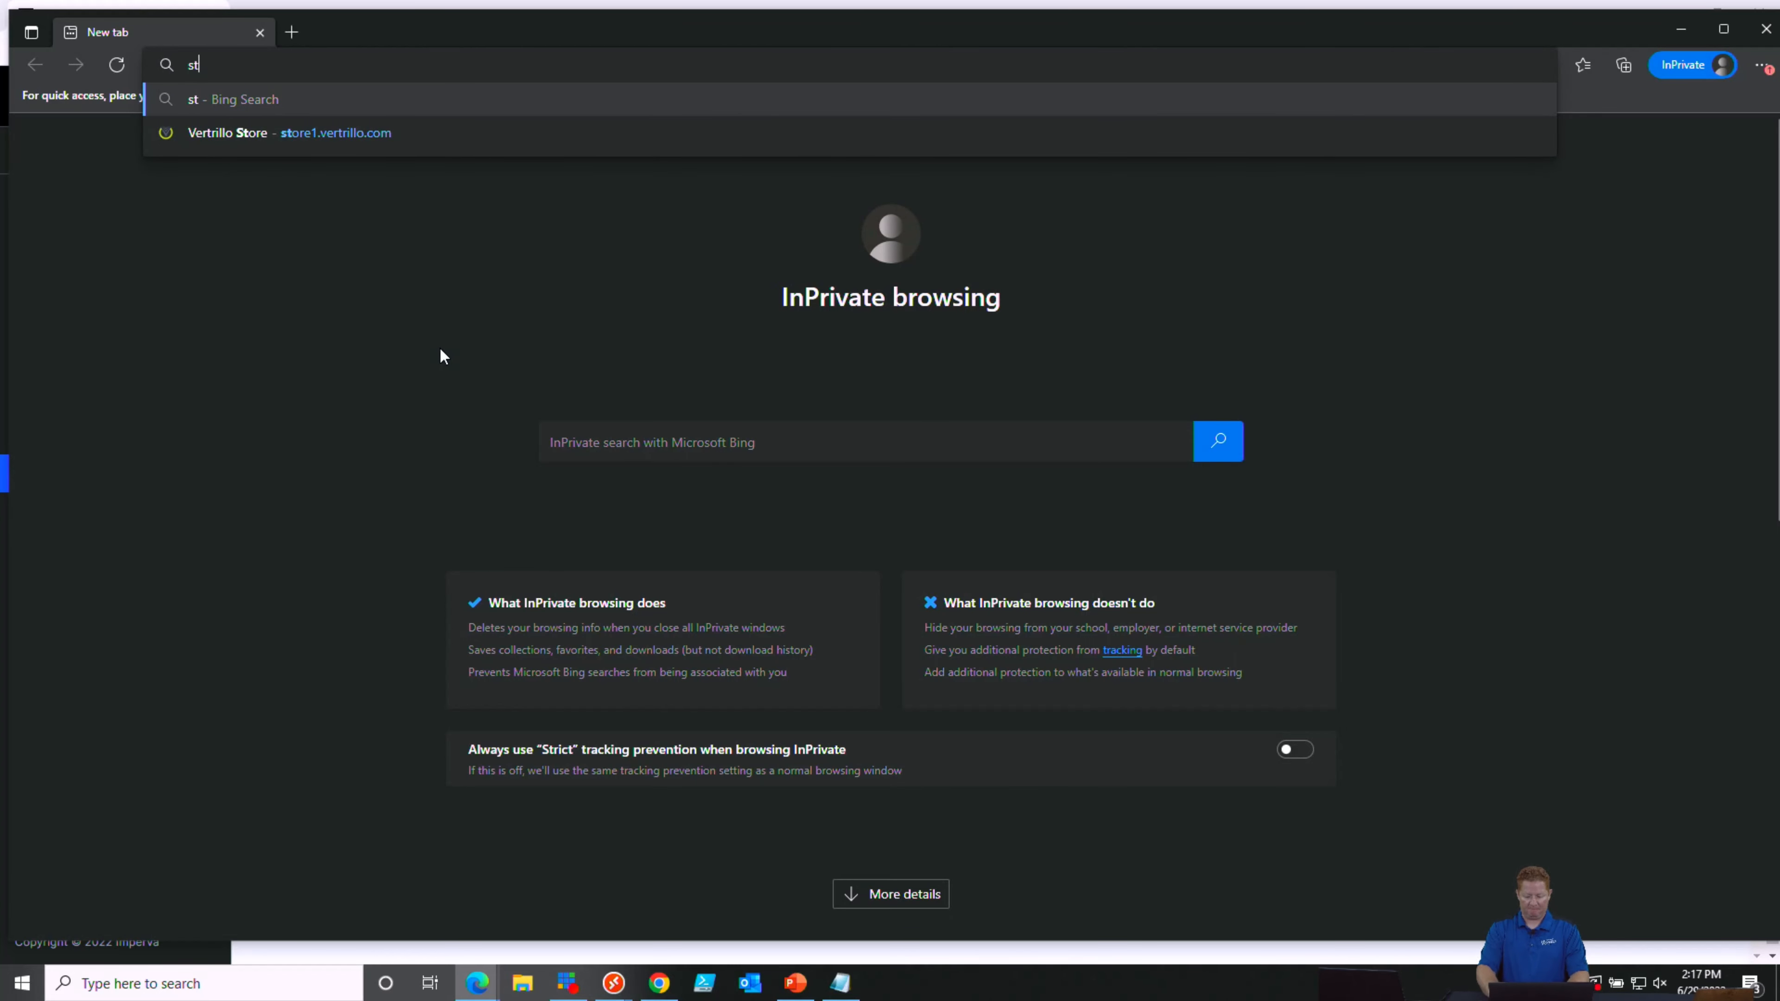